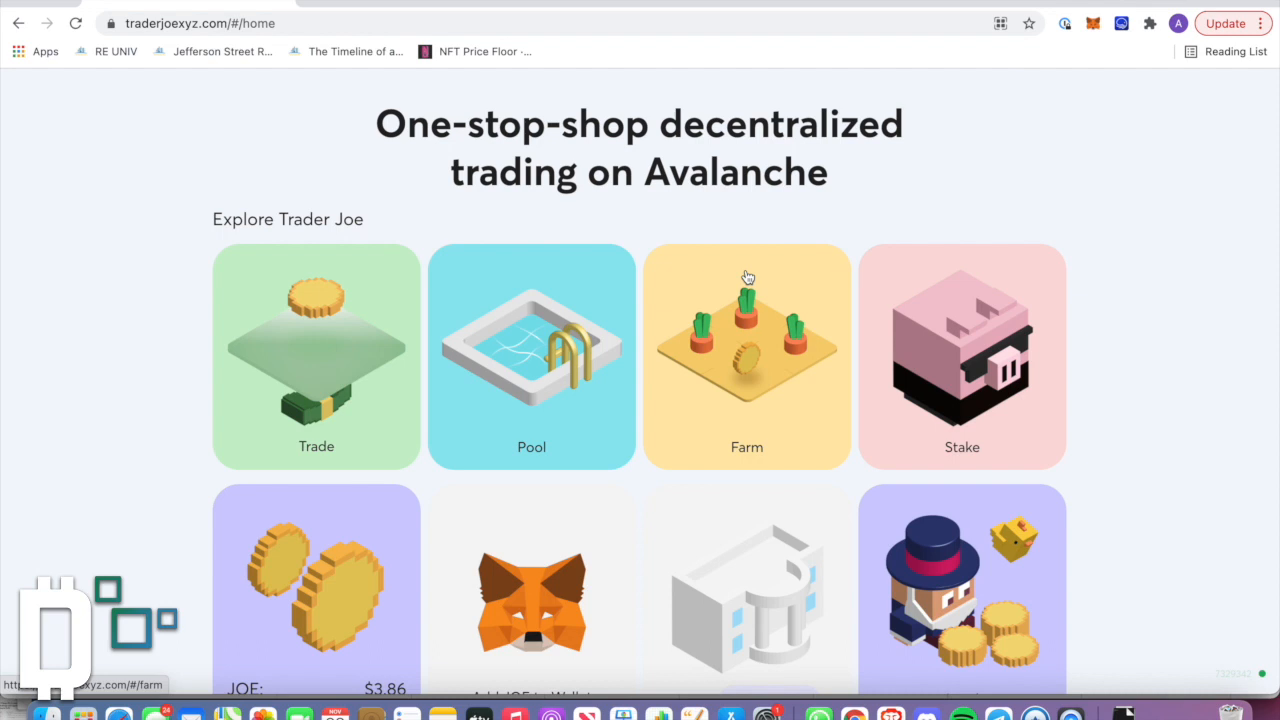
Step: Go to the Trade page and reverse the swap direction to trade USDT.e for AVAX
scroll("up", 3)
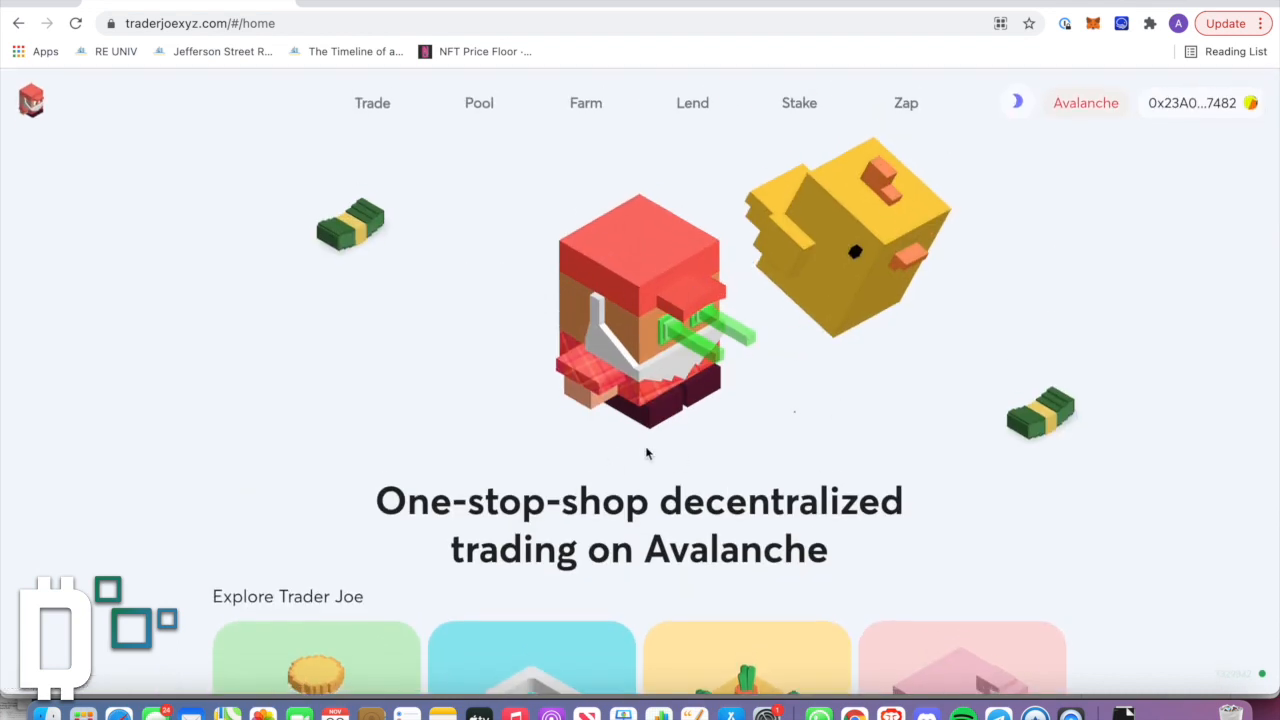
mouse_move(596, 344)
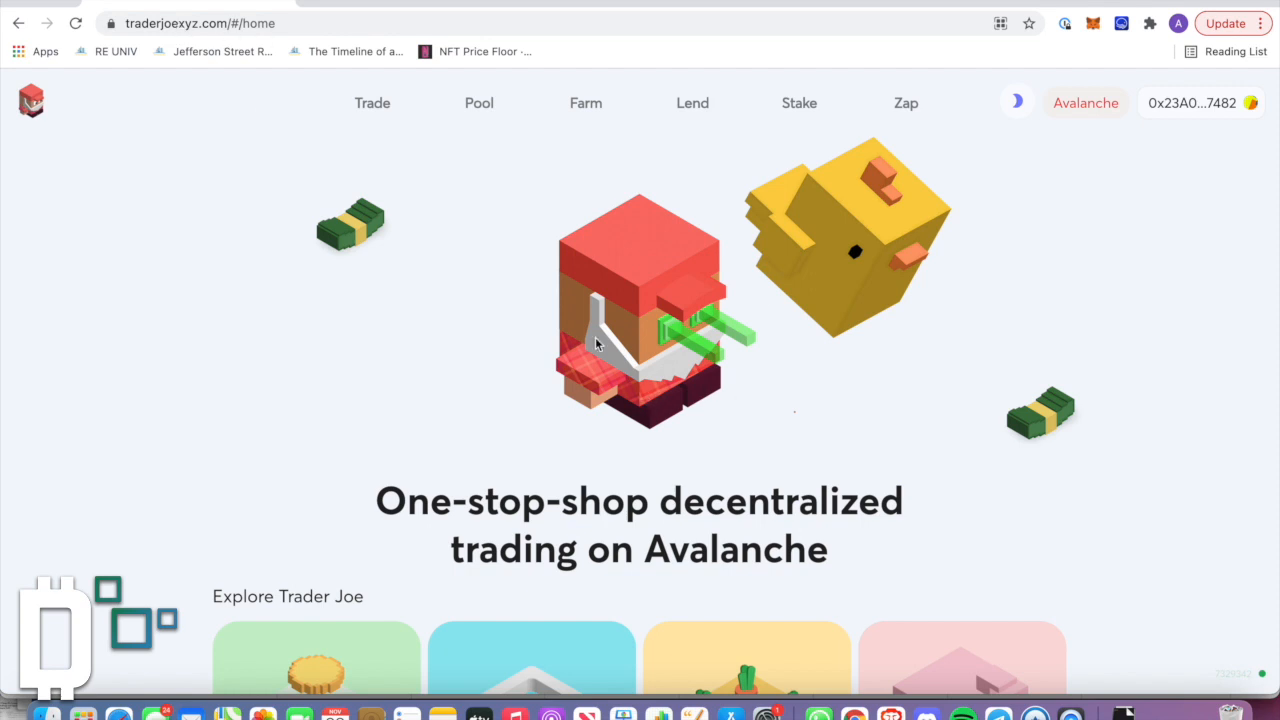
mouse_move(588, 452)
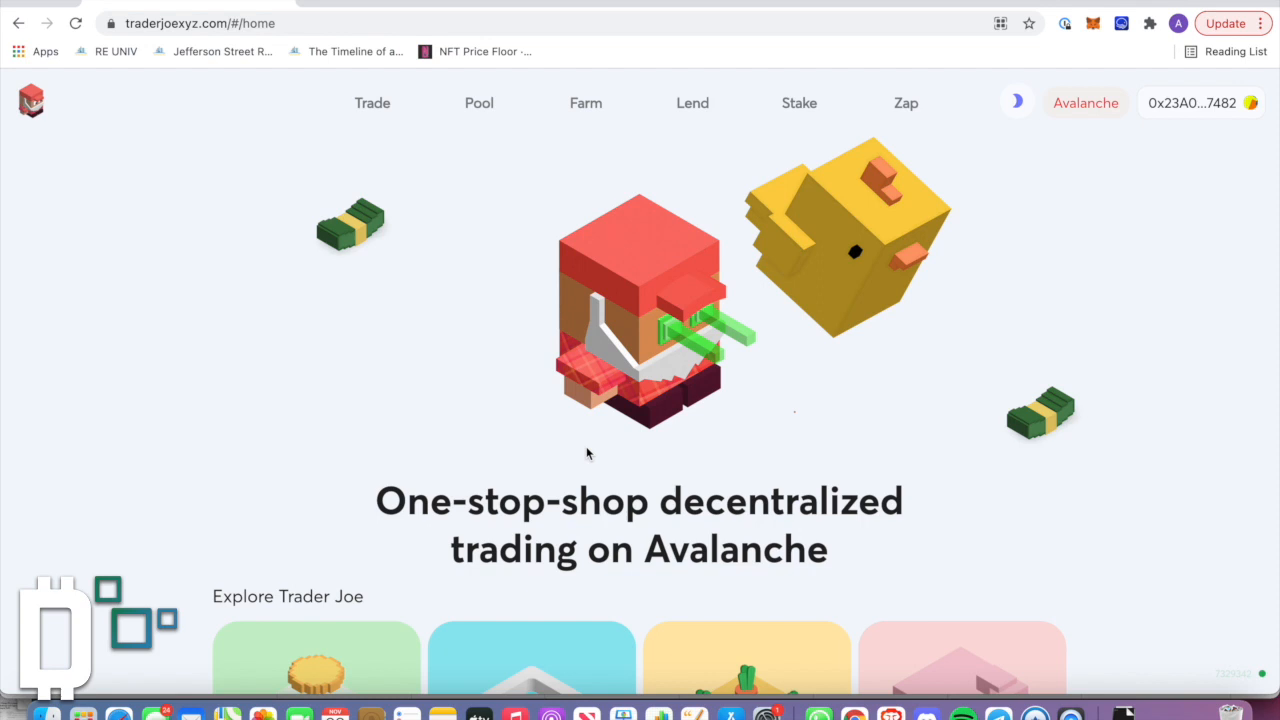
mouse_move(424, 328)
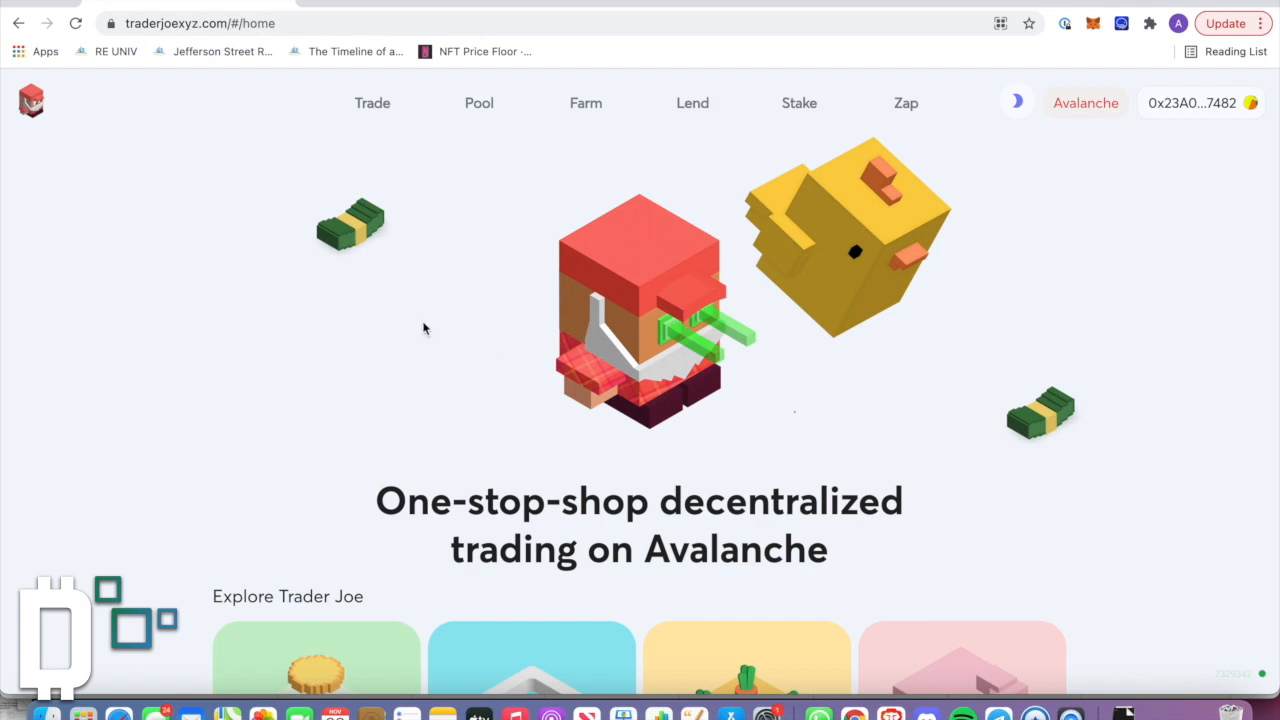
scroll("down", 3)
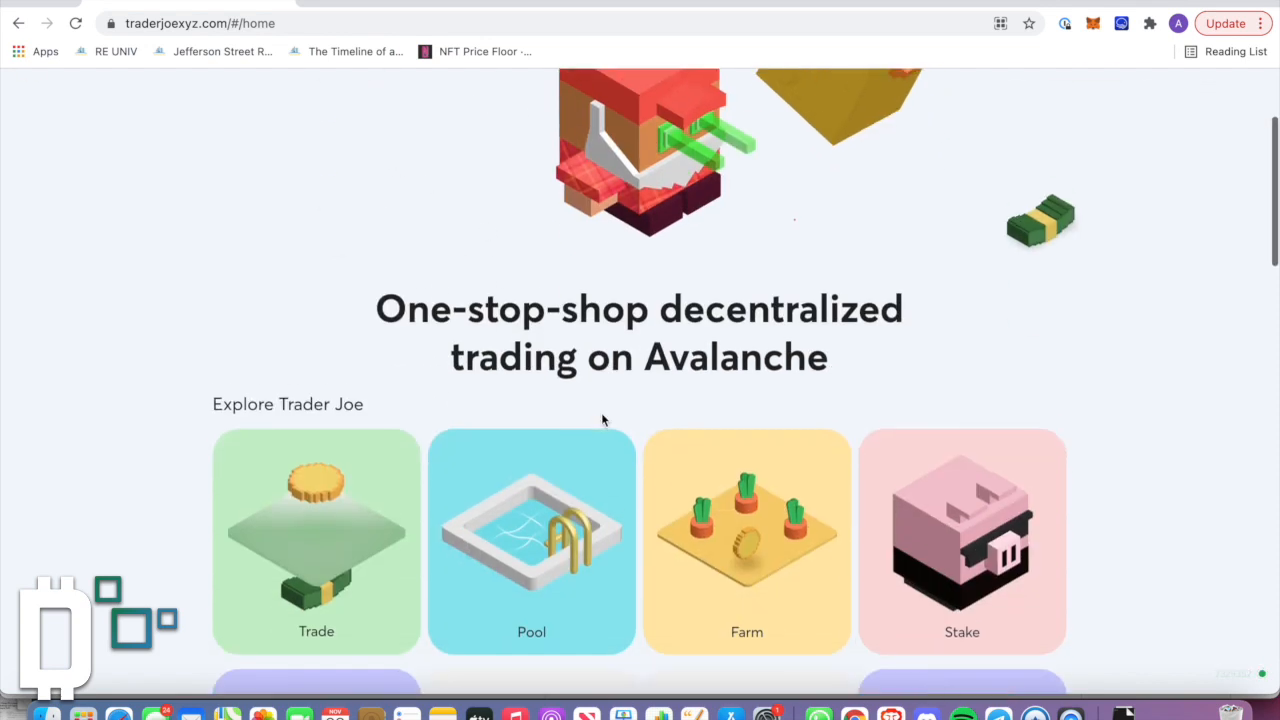
scroll("down", 3)
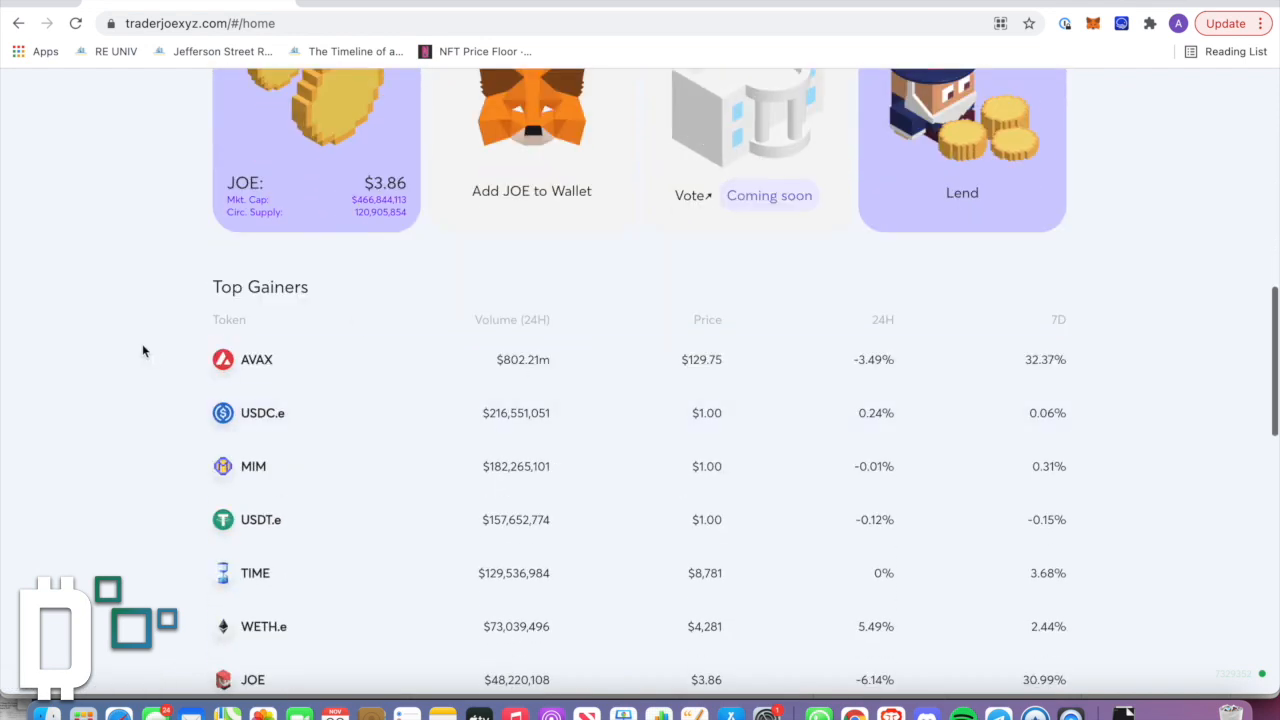
scroll("up", 3)
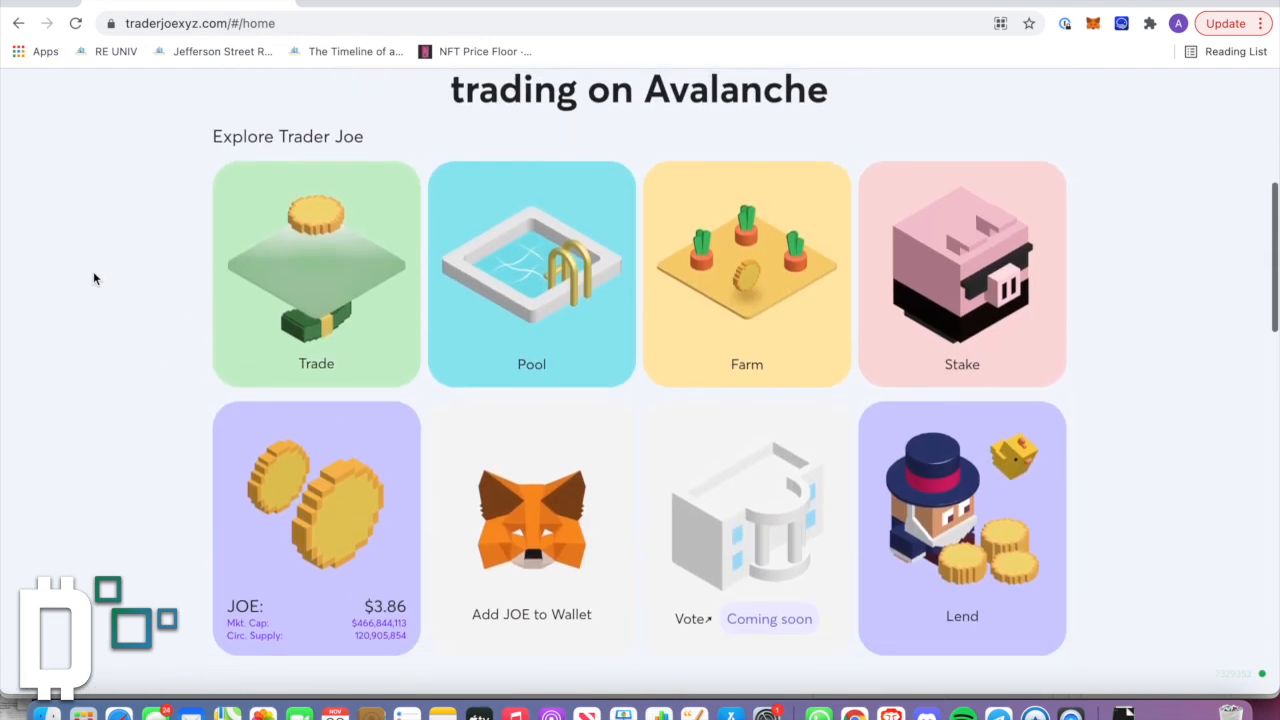
scroll("up", 3)
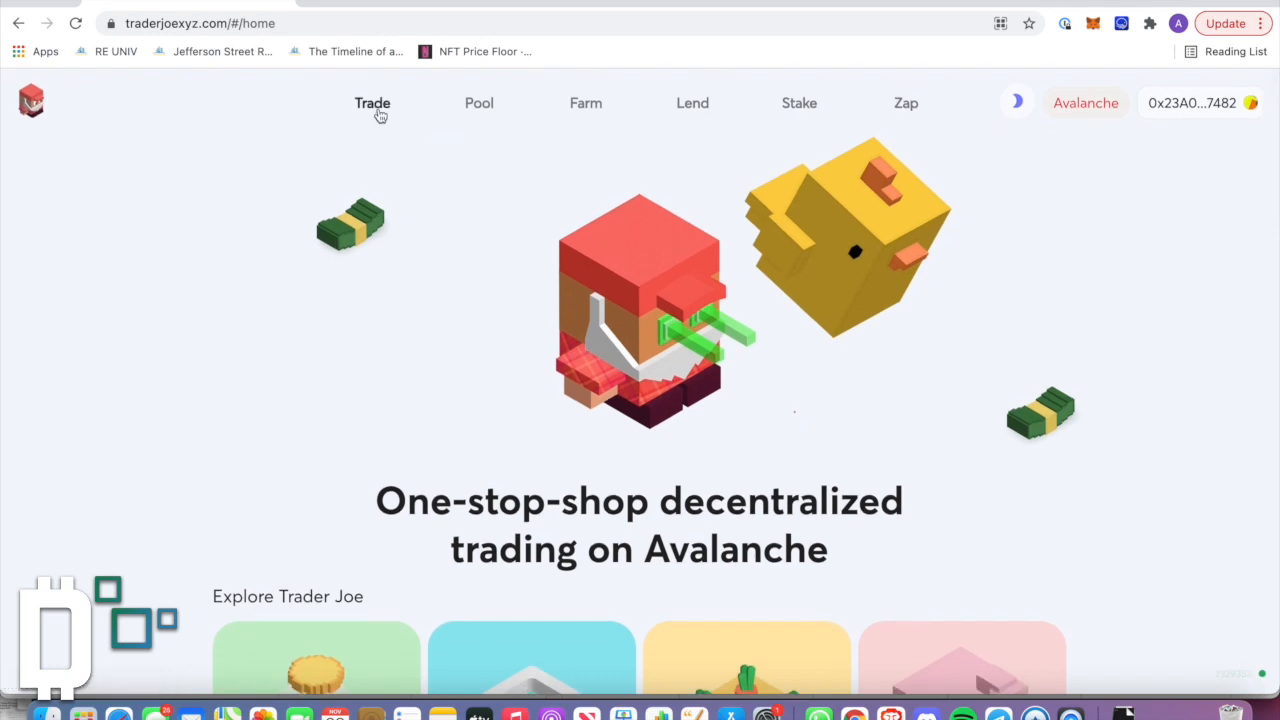
left_click(372, 104)
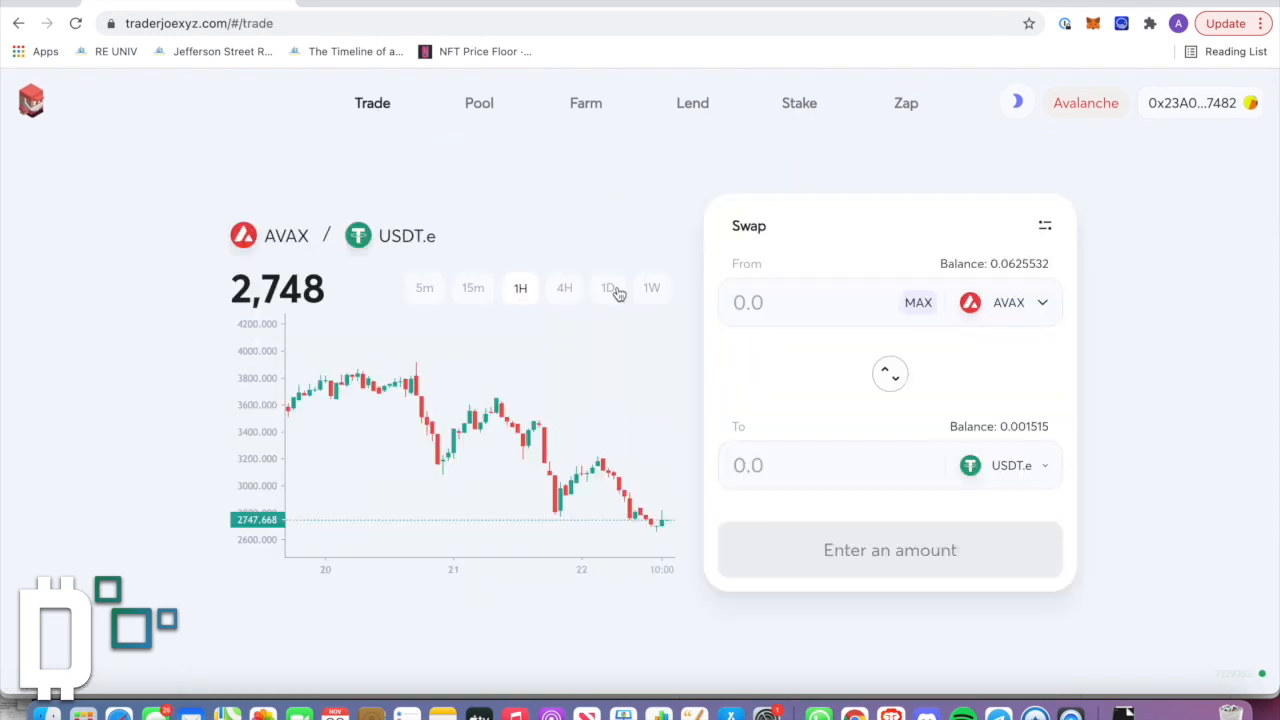
mouse_move(892, 378)
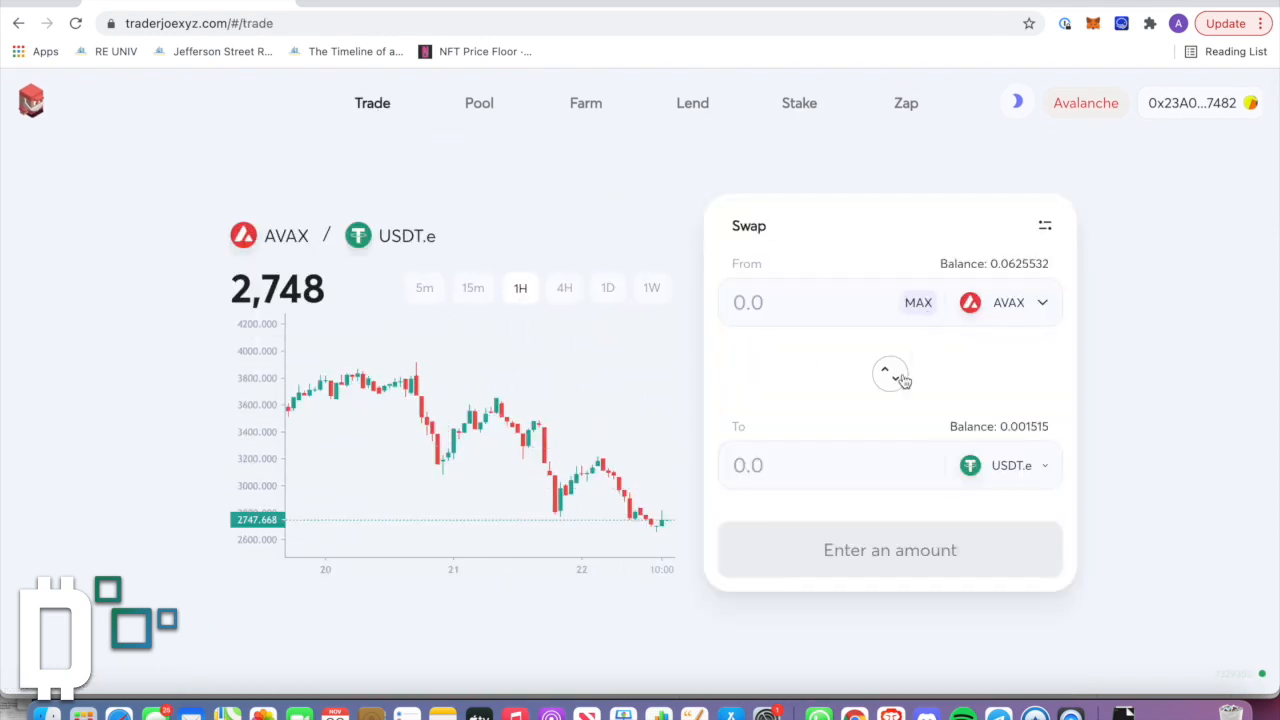
left_click(888, 374)
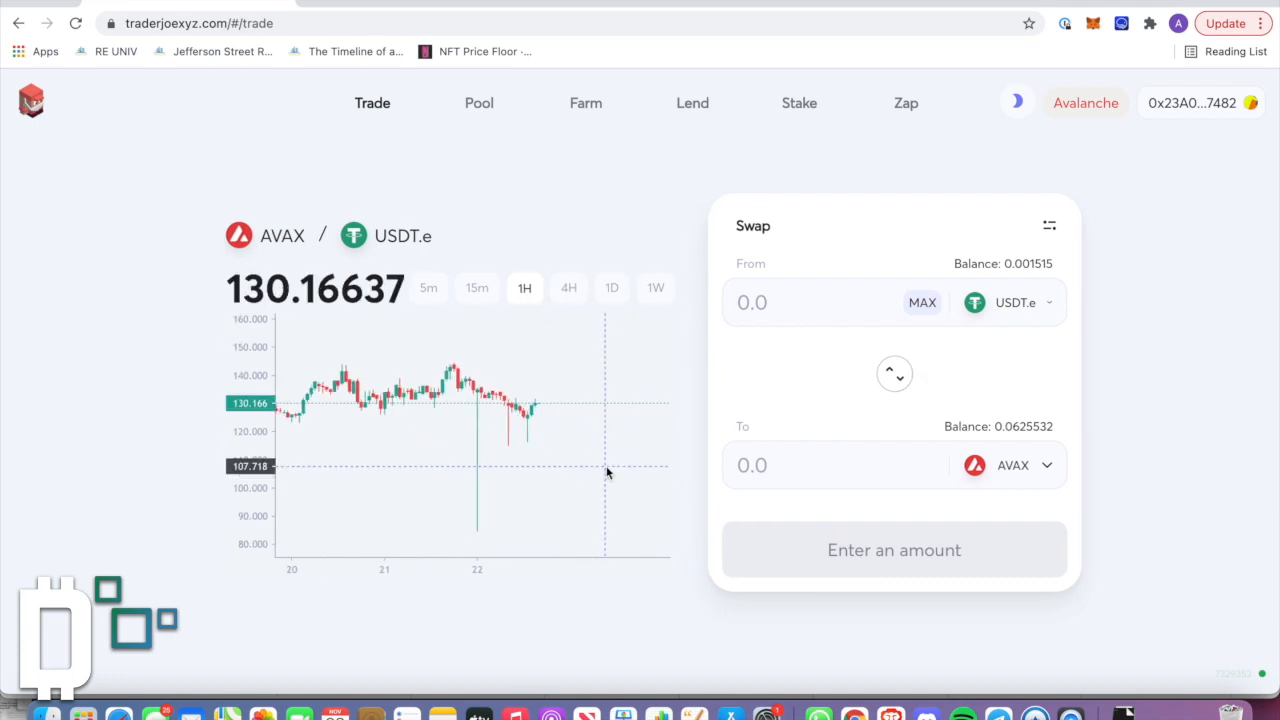
Step: Cycle the price chart through daily and 4-hour candles, ending on hourly candles
left_click(612, 288)
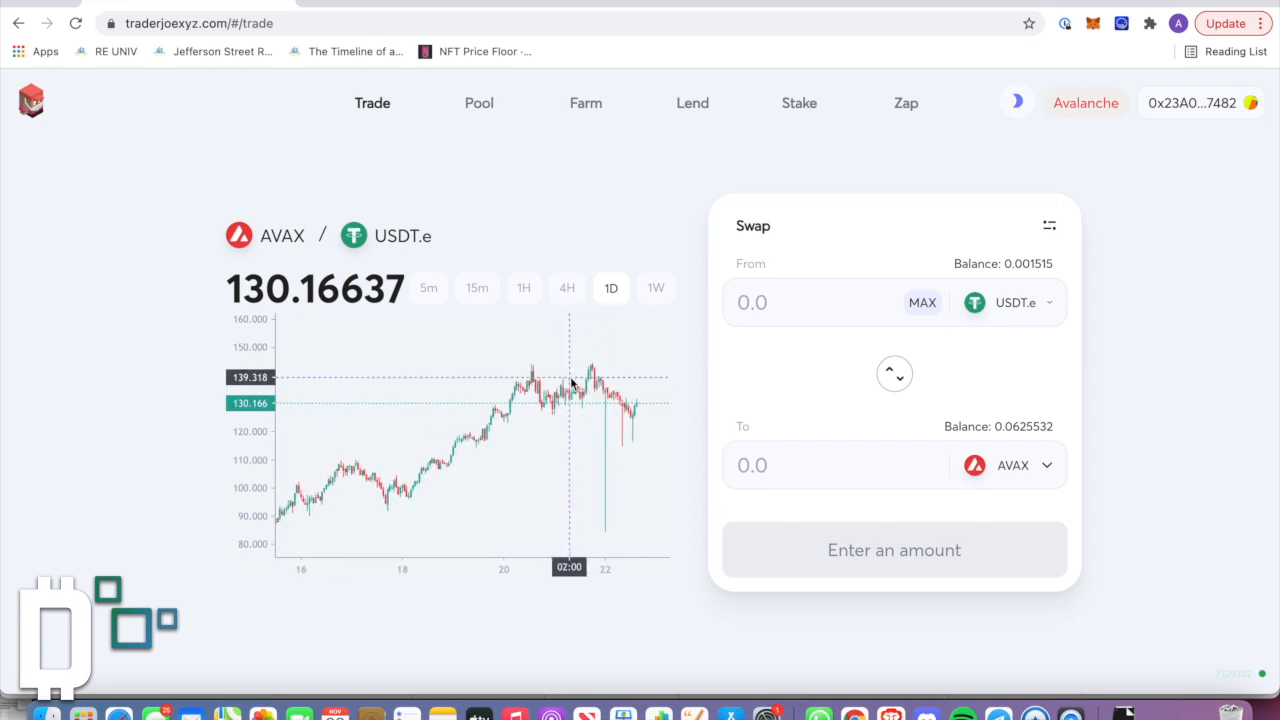
left_click(568, 288)
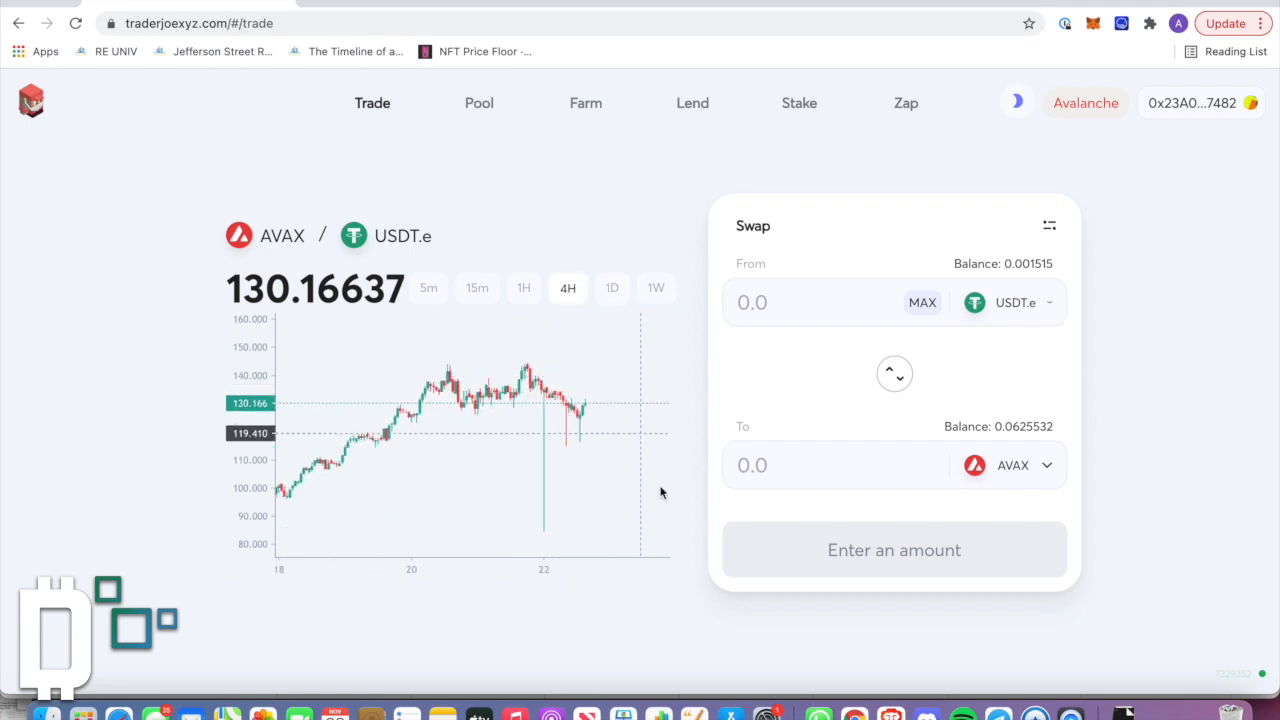
left_click(612, 288)
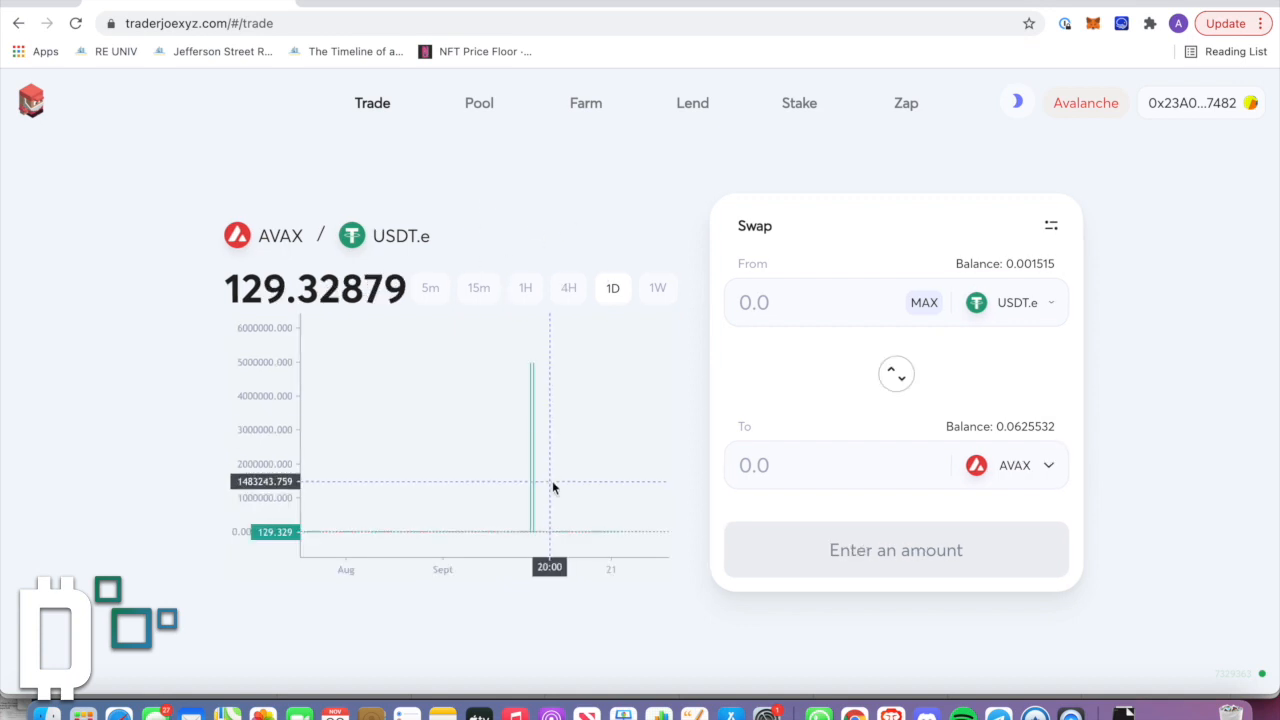
left_click(524, 288)
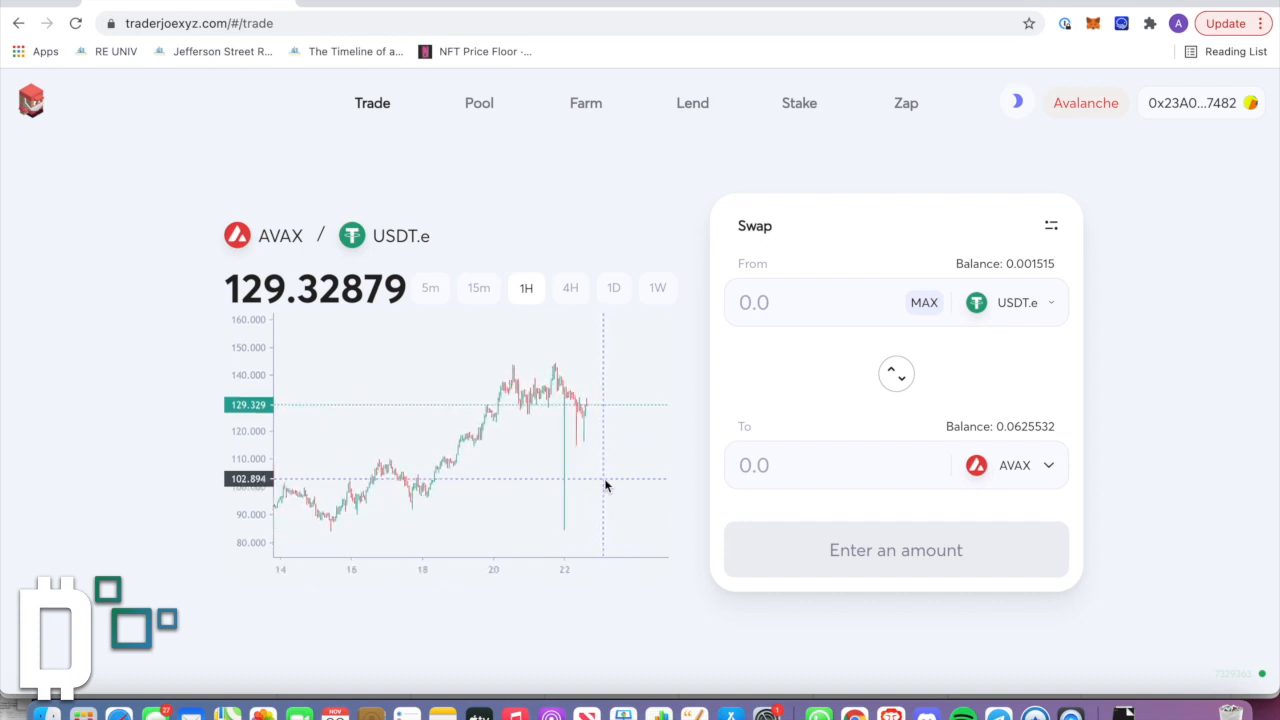
mouse_move(700, 356)
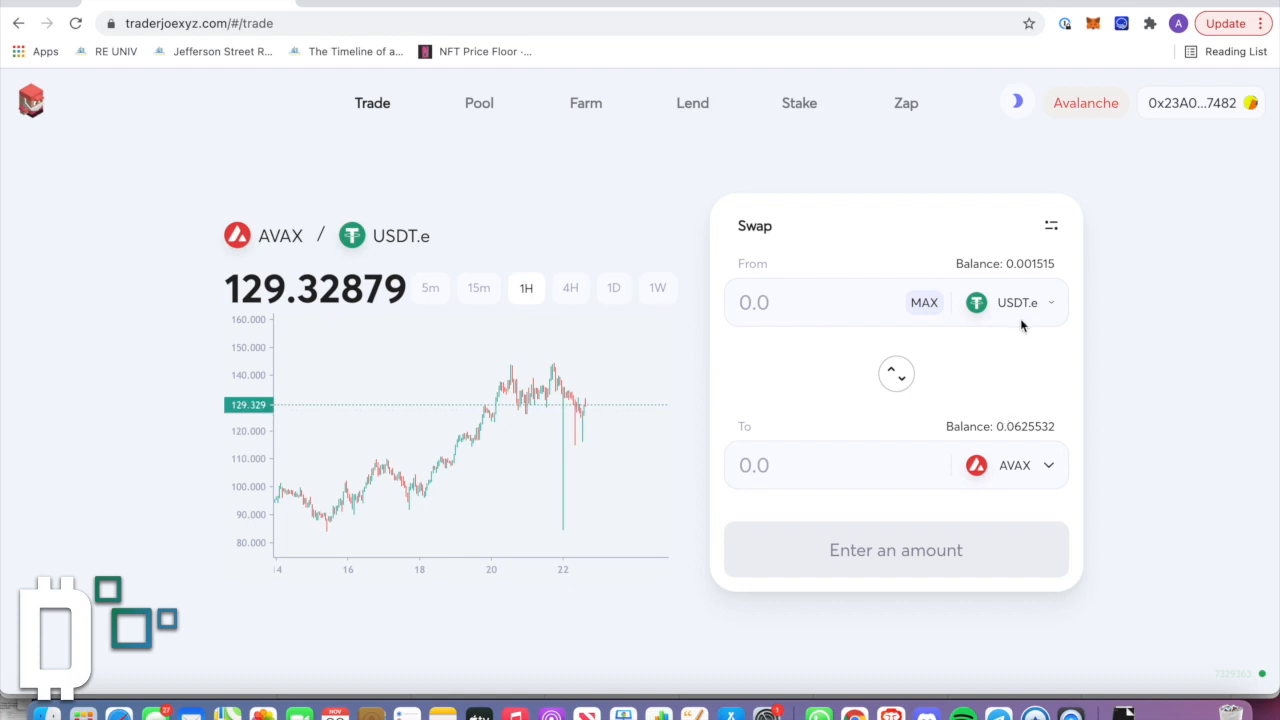
left_click(1010, 302)
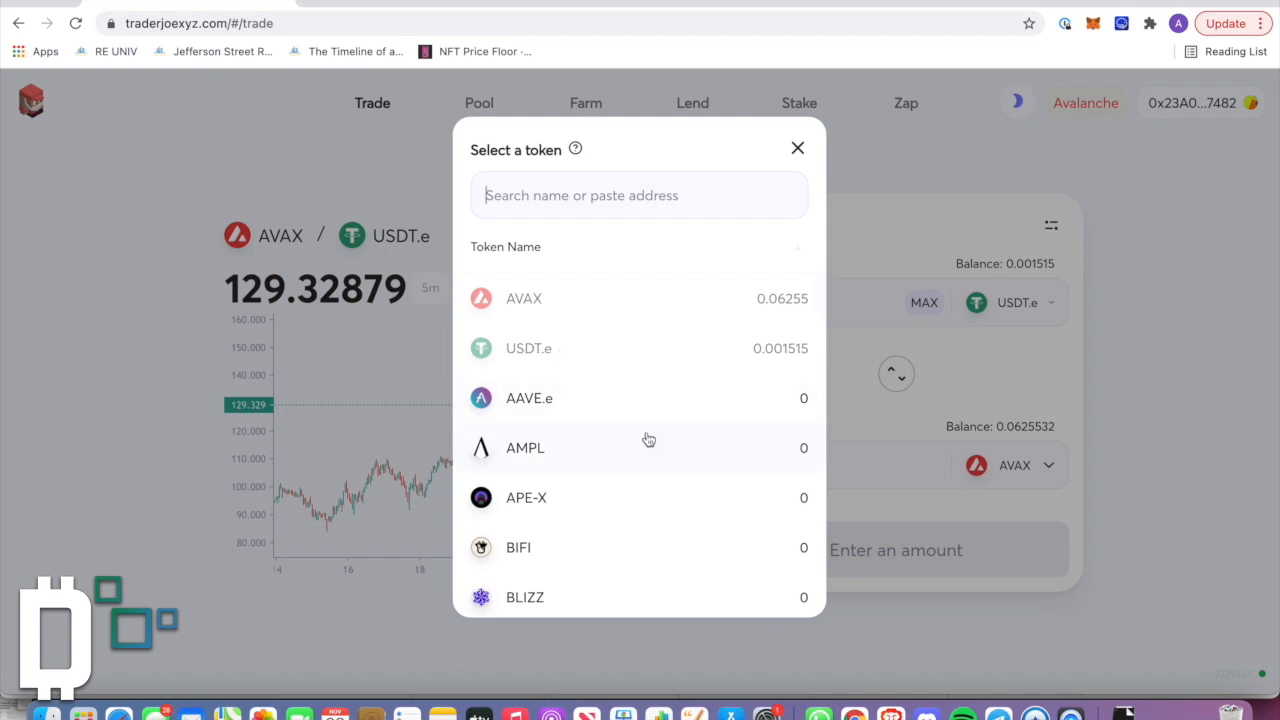
scroll("down", 3)
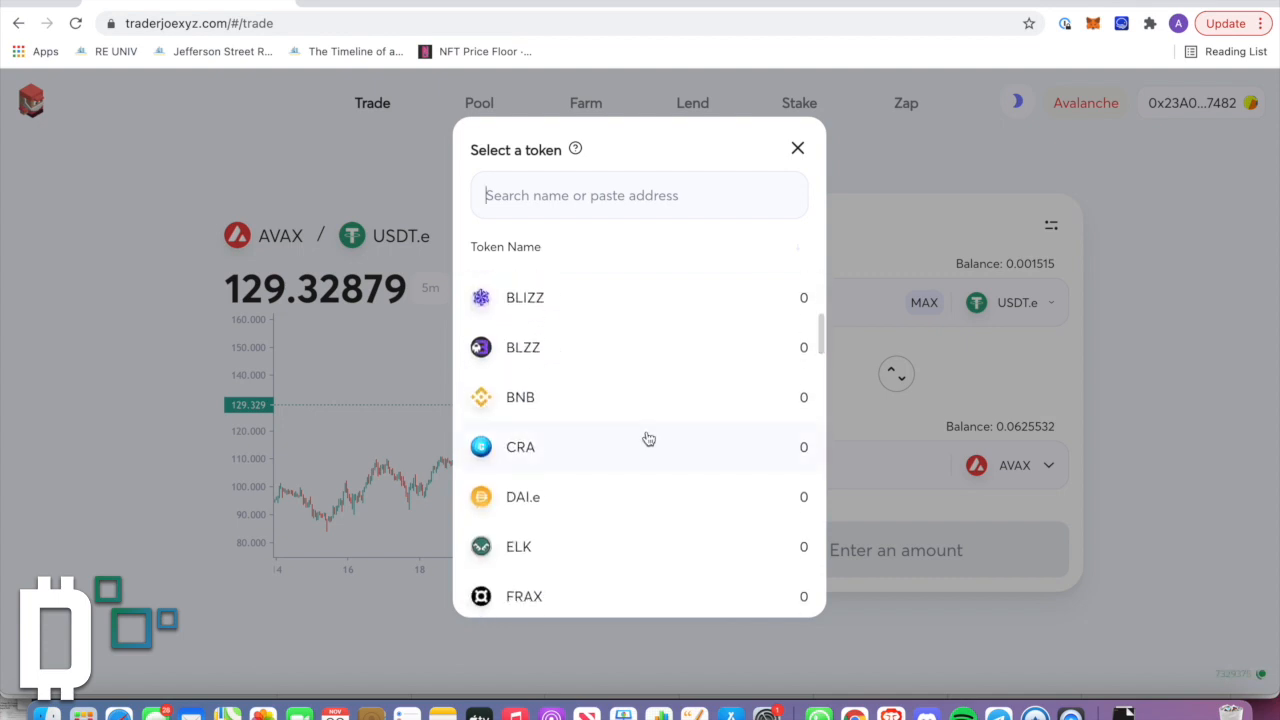
scroll("down", 3)
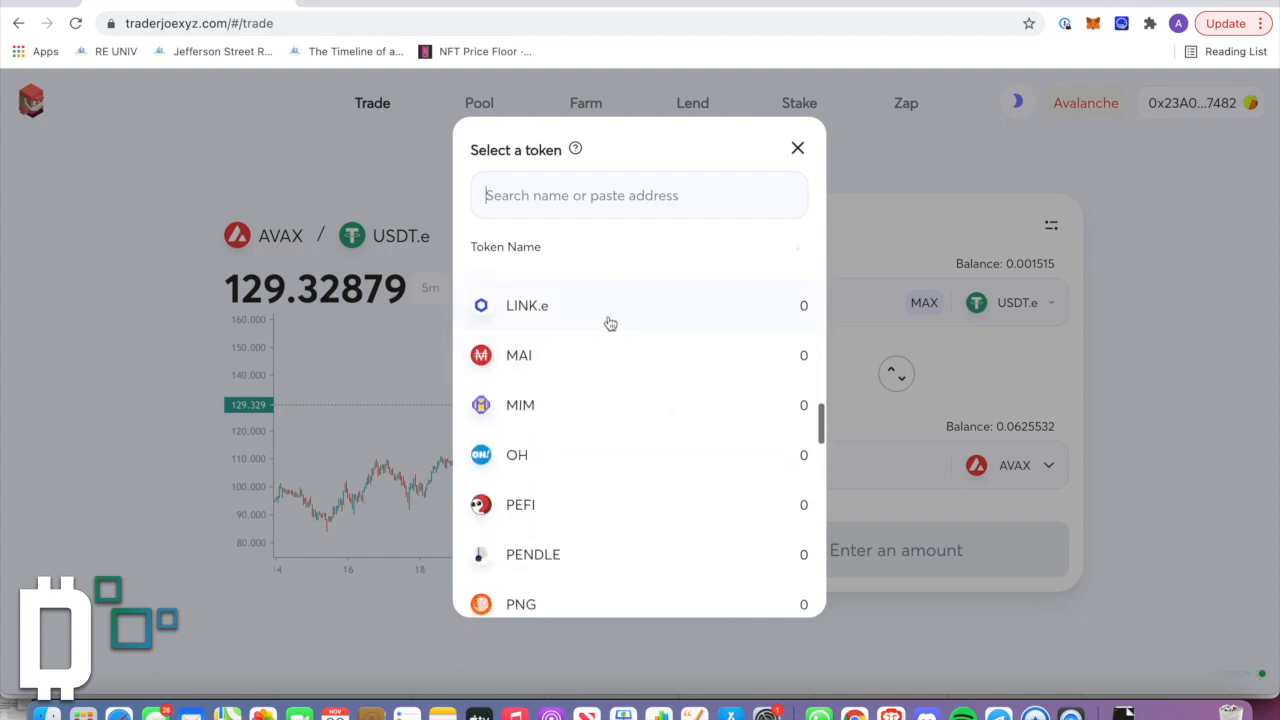
scroll("down", 3)
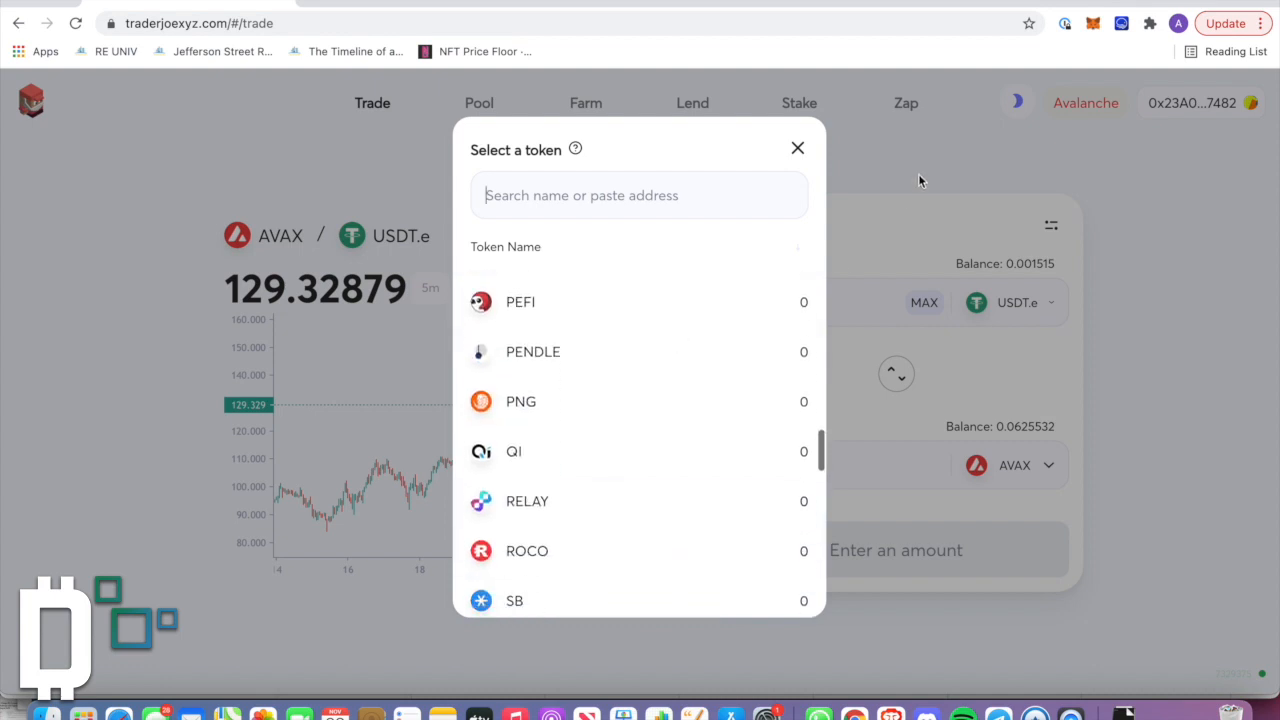
left_click(796, 148)
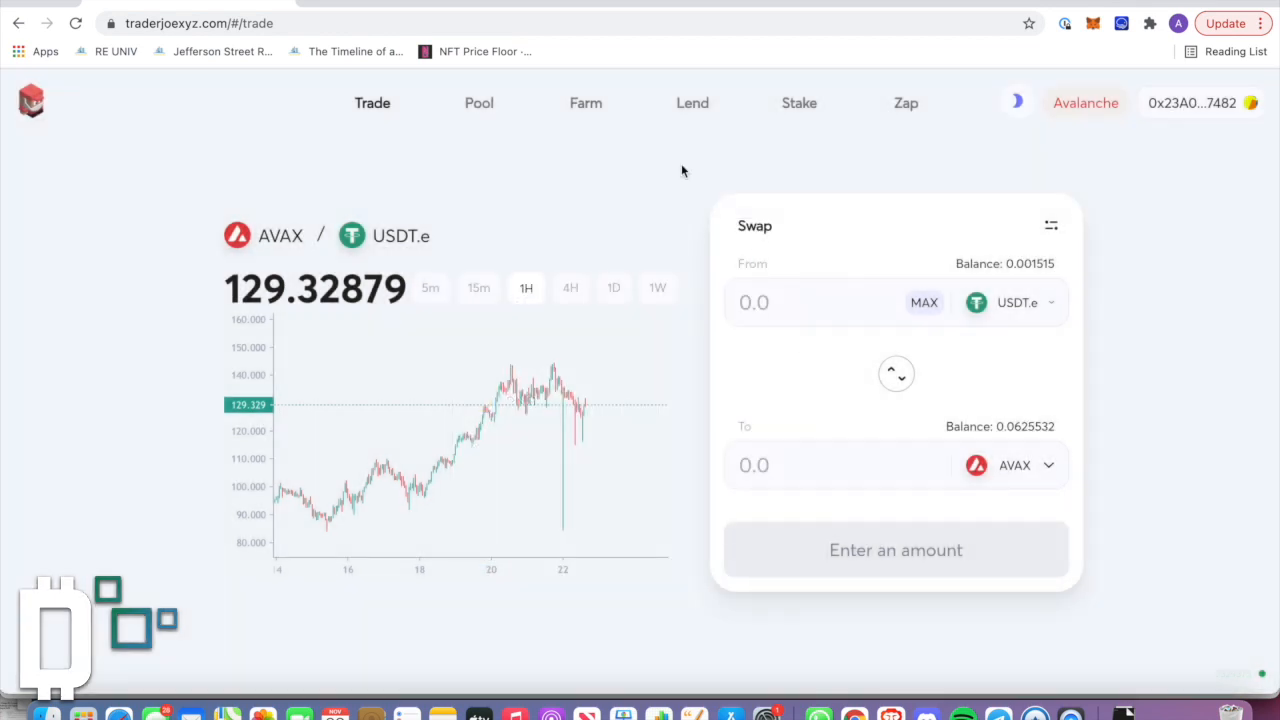
mouse_move(600, 180)
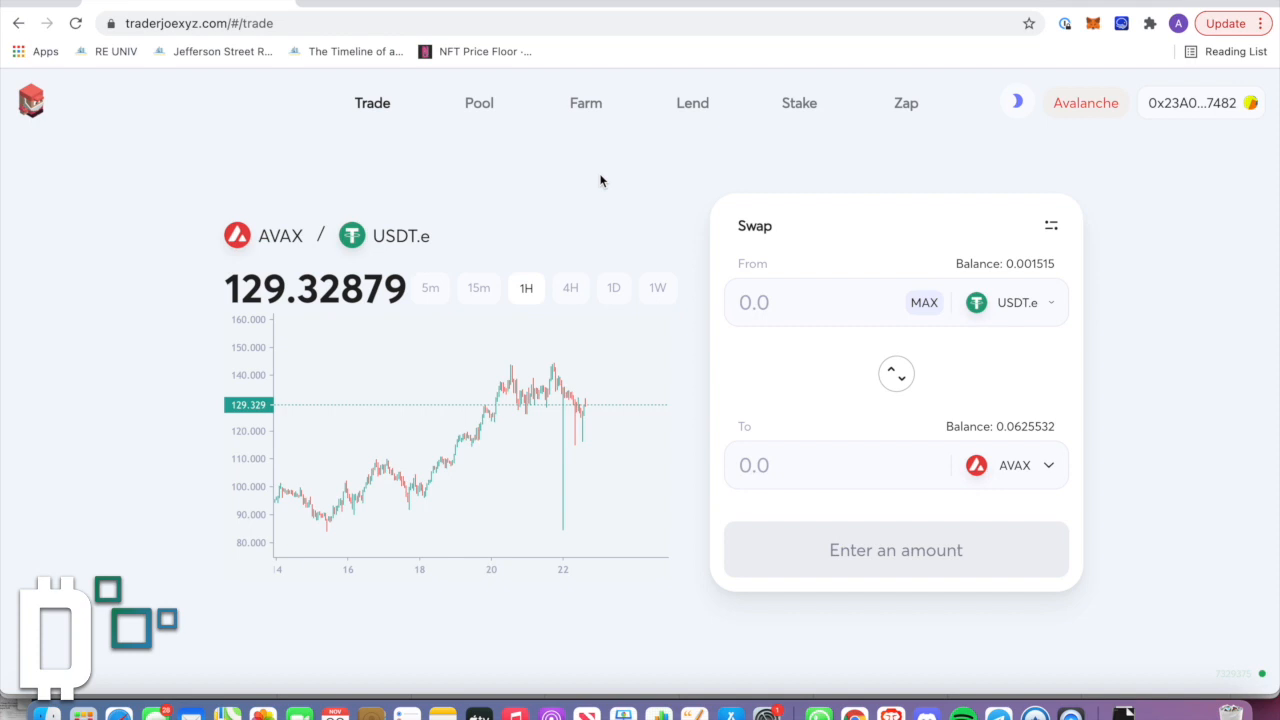
scroll("down", 3)
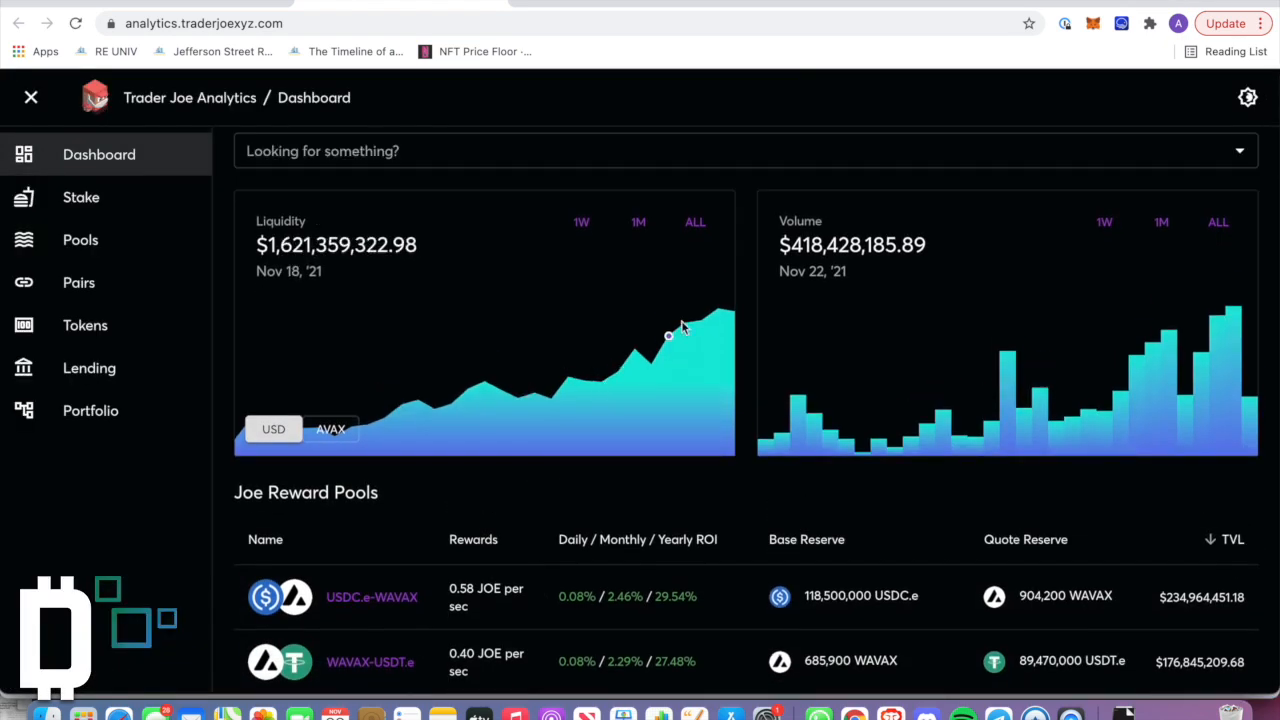
scroll("down", 3)
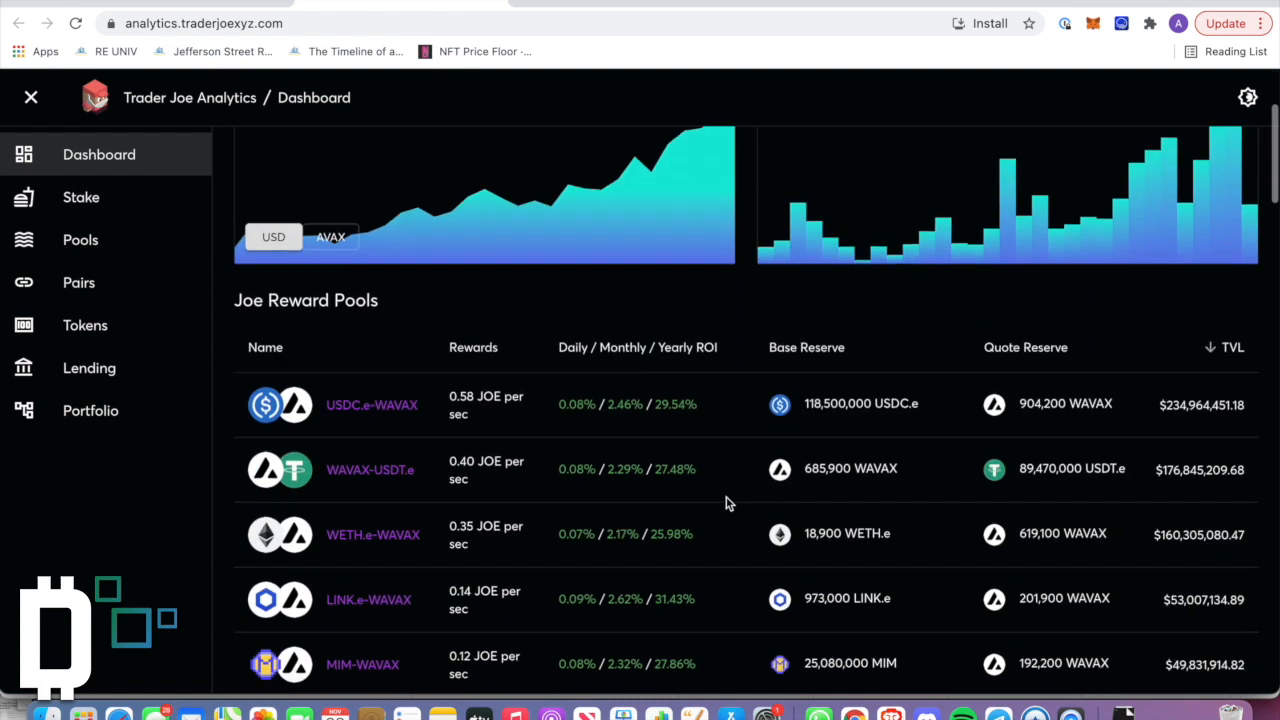
scroll("down", 3)
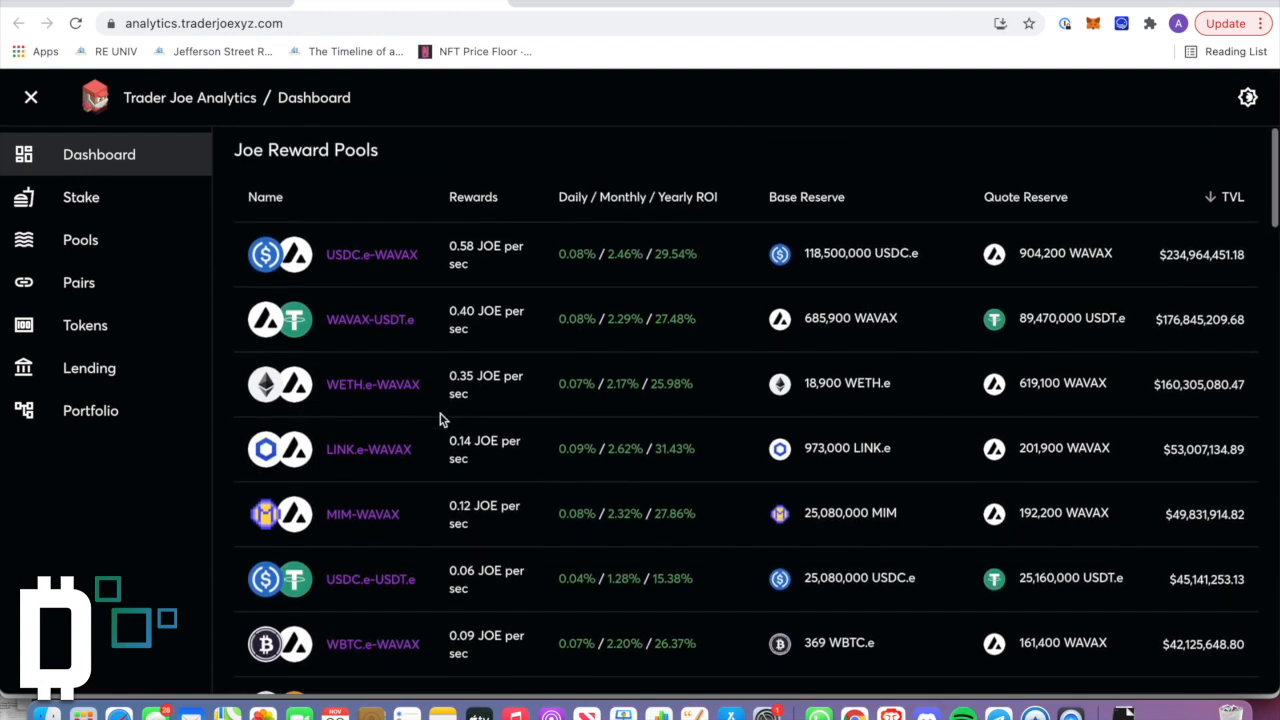
left_click(30, 96)
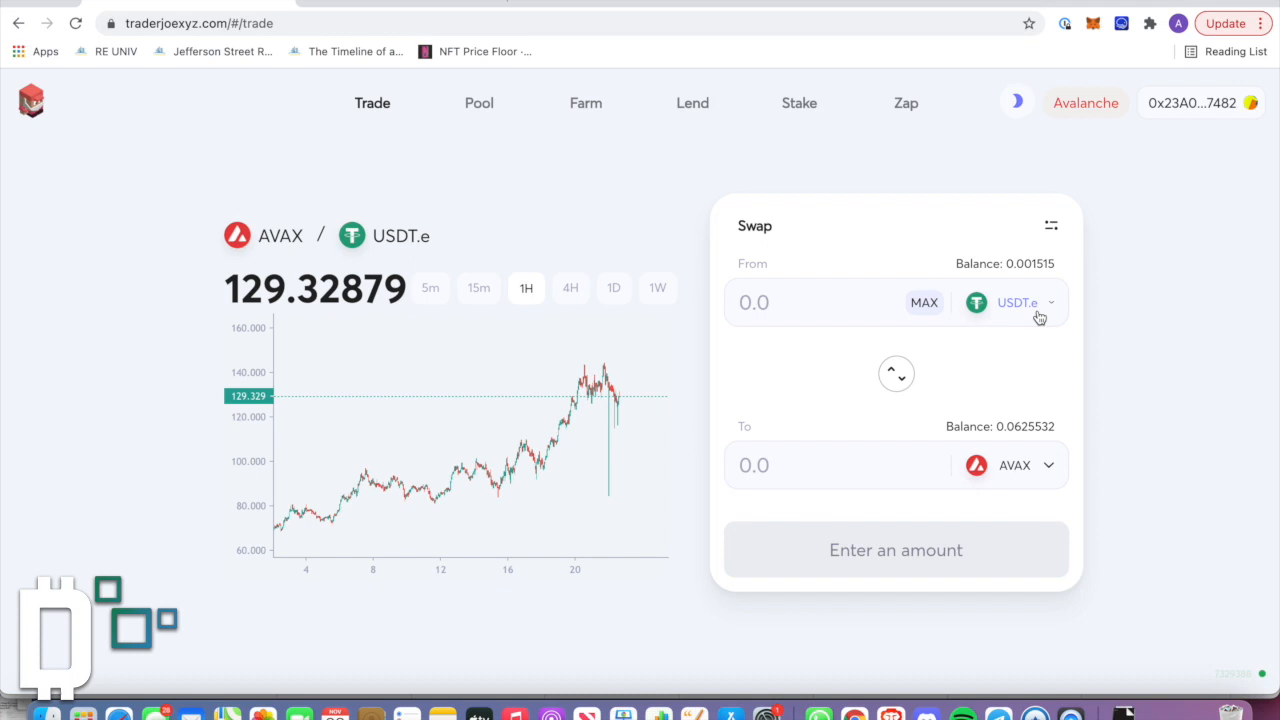
Step: Browse the Top pools table down to the bottom, checking liquidity, volume, fees and APR
left_click(478, 102)
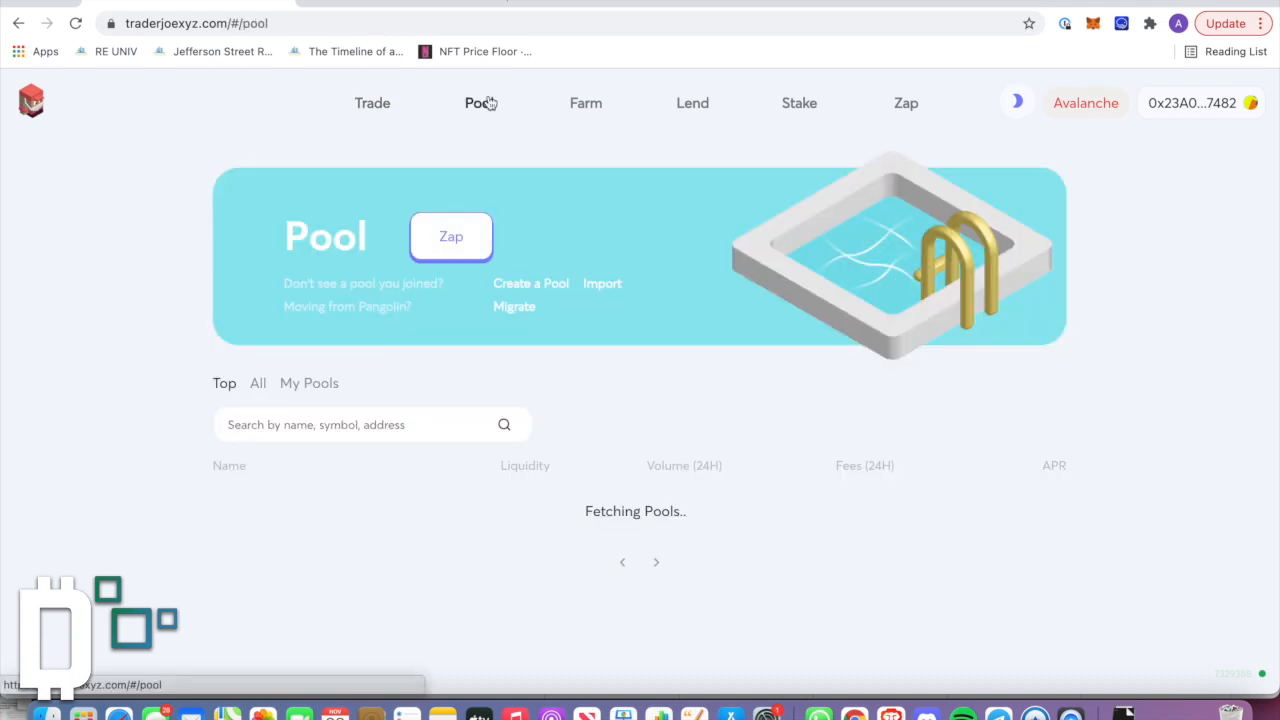
scroll("down", 3)
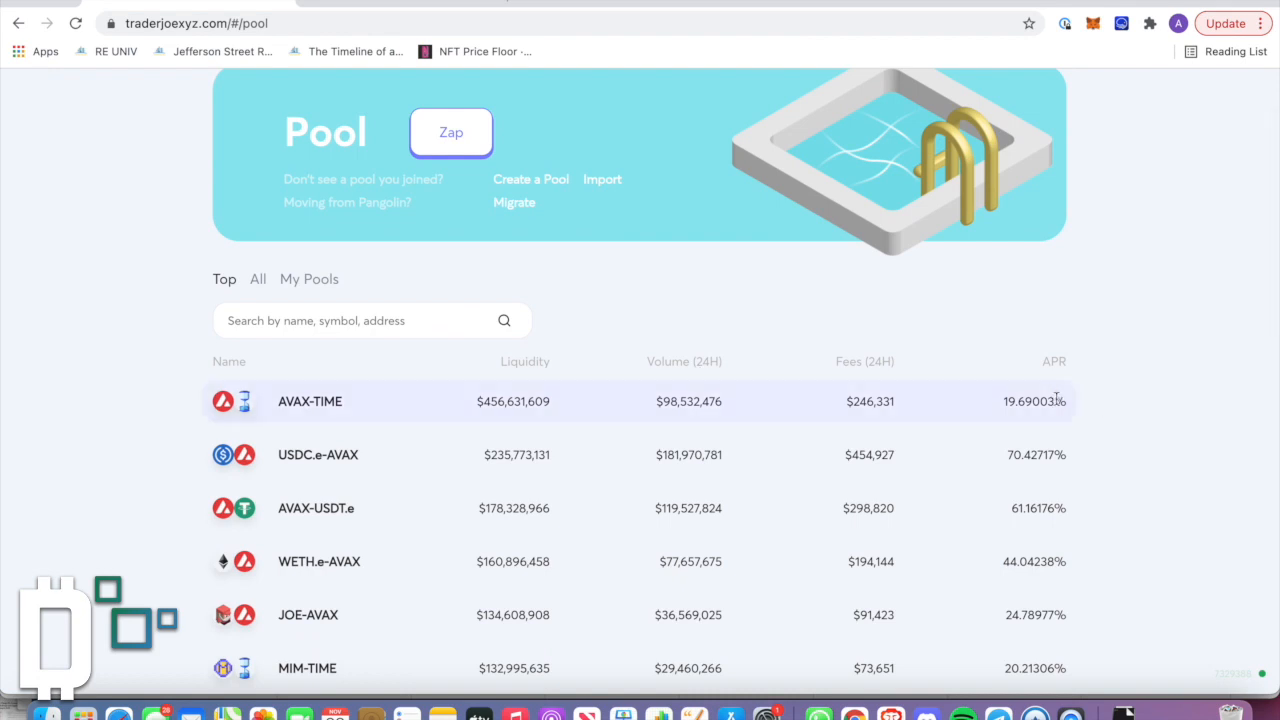
scroll("down", 3)
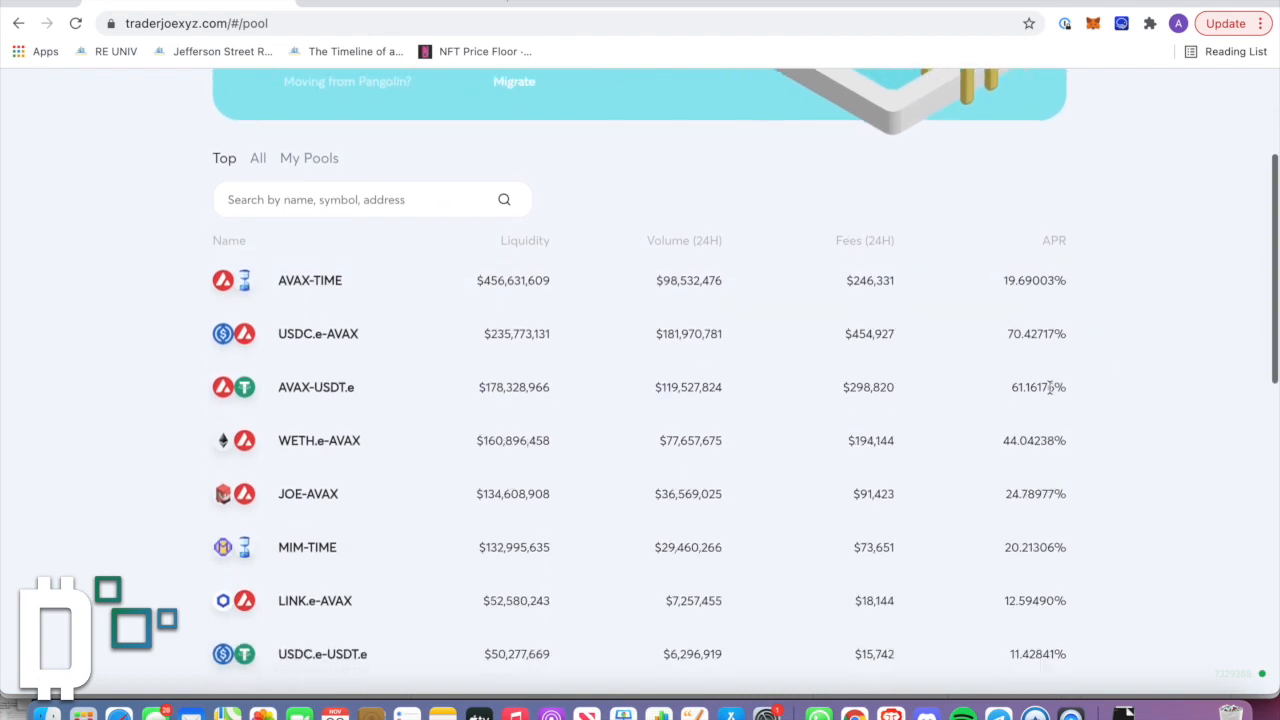
mouse_move(1004, 388)
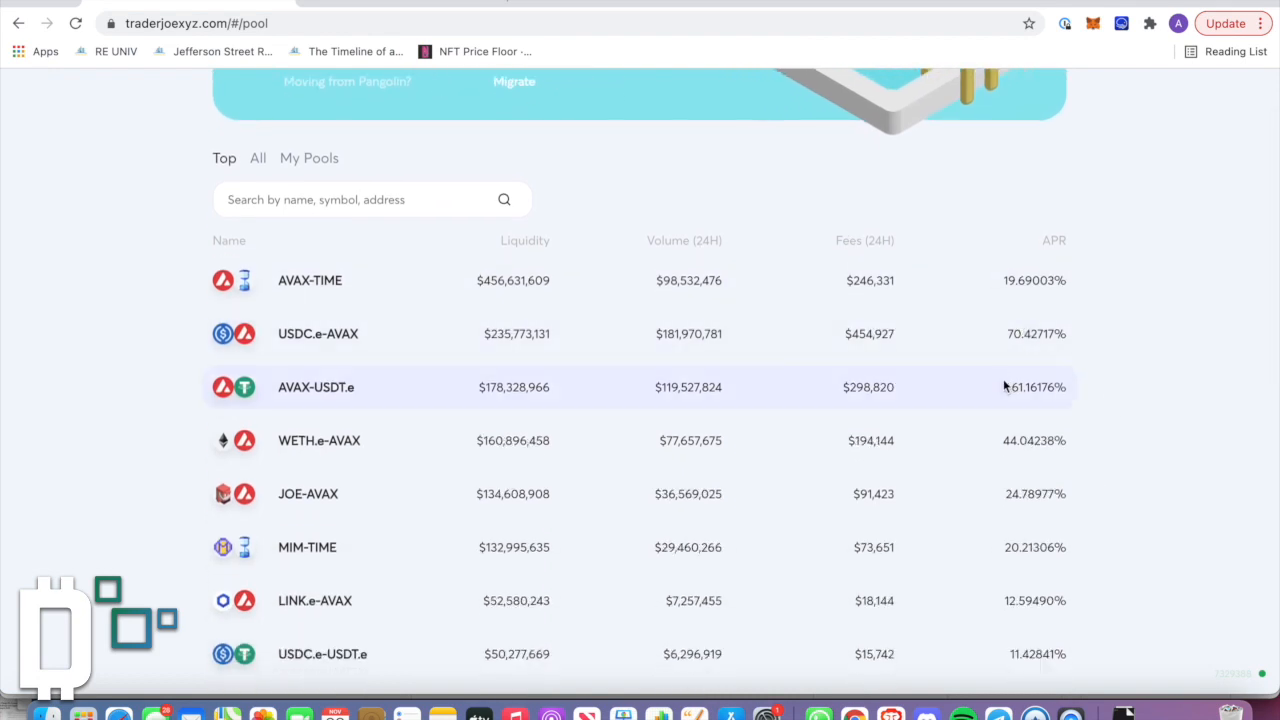
scroll("down", 3)
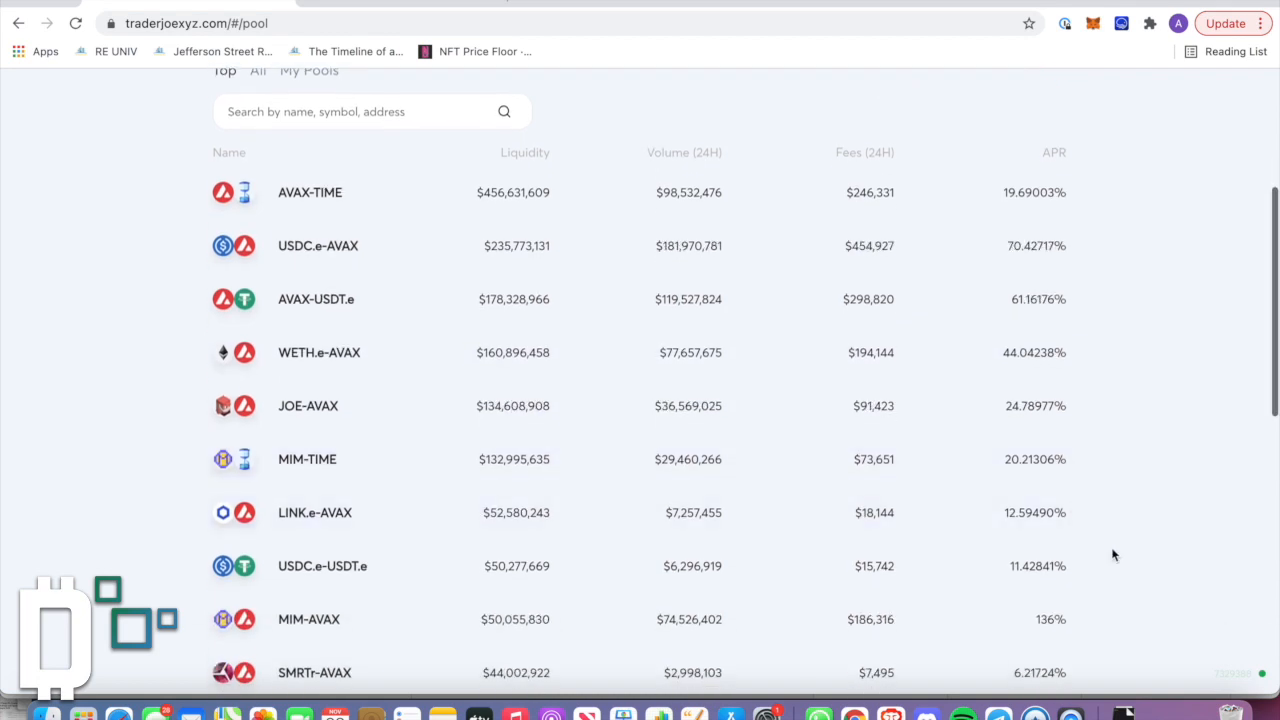
scroll("down", 3)
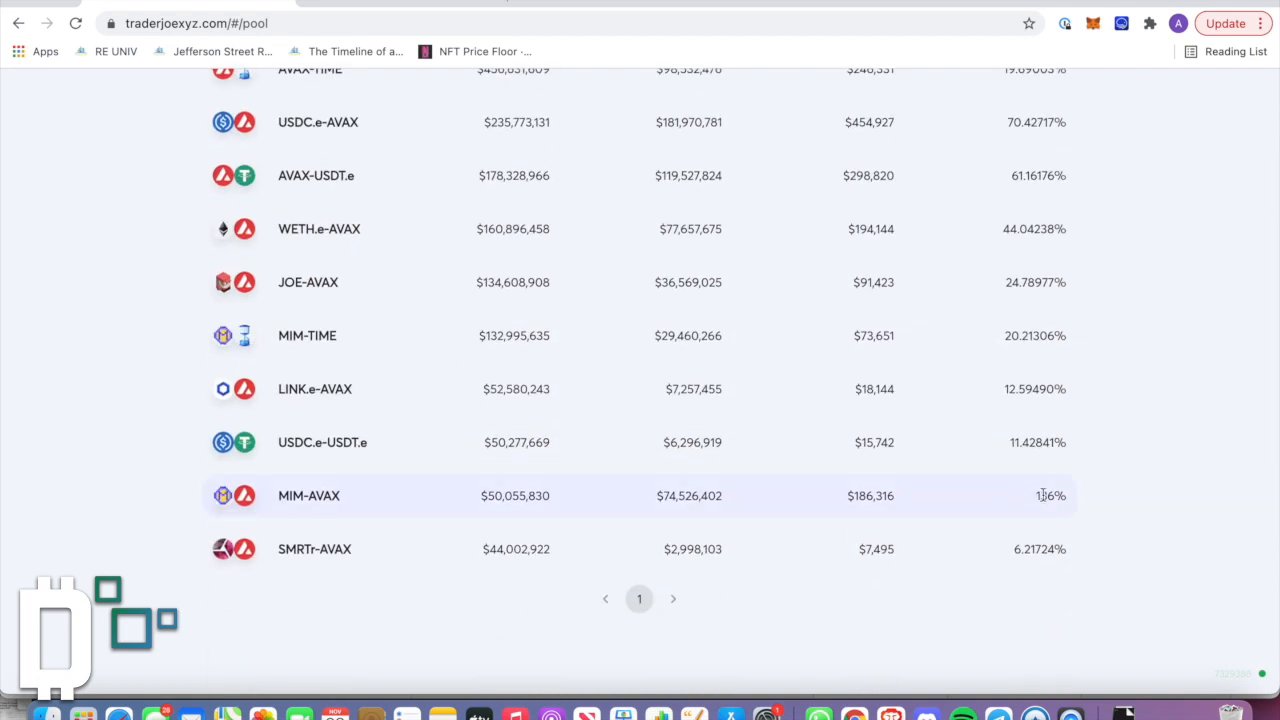
scroll("up", 3)
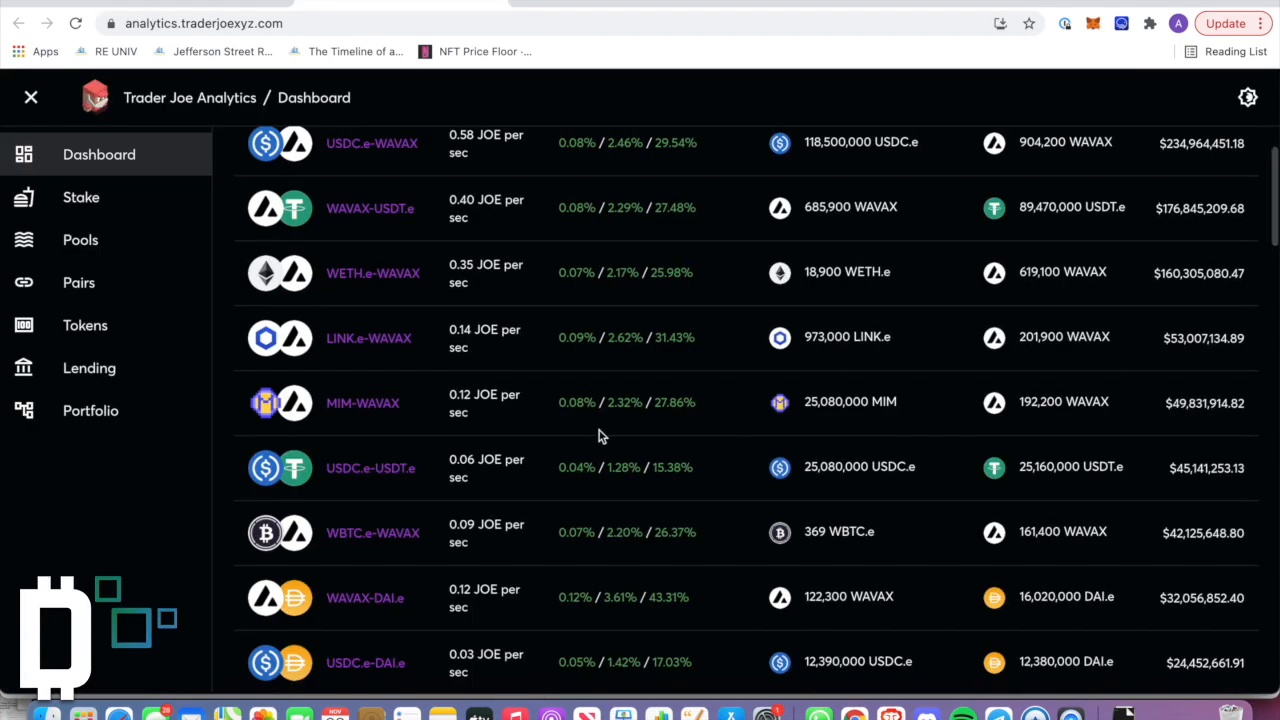
Step: Scroll through the Analytics pairs' JOE rewards and APRs, then go to the Farm page
scroll("down", 3)
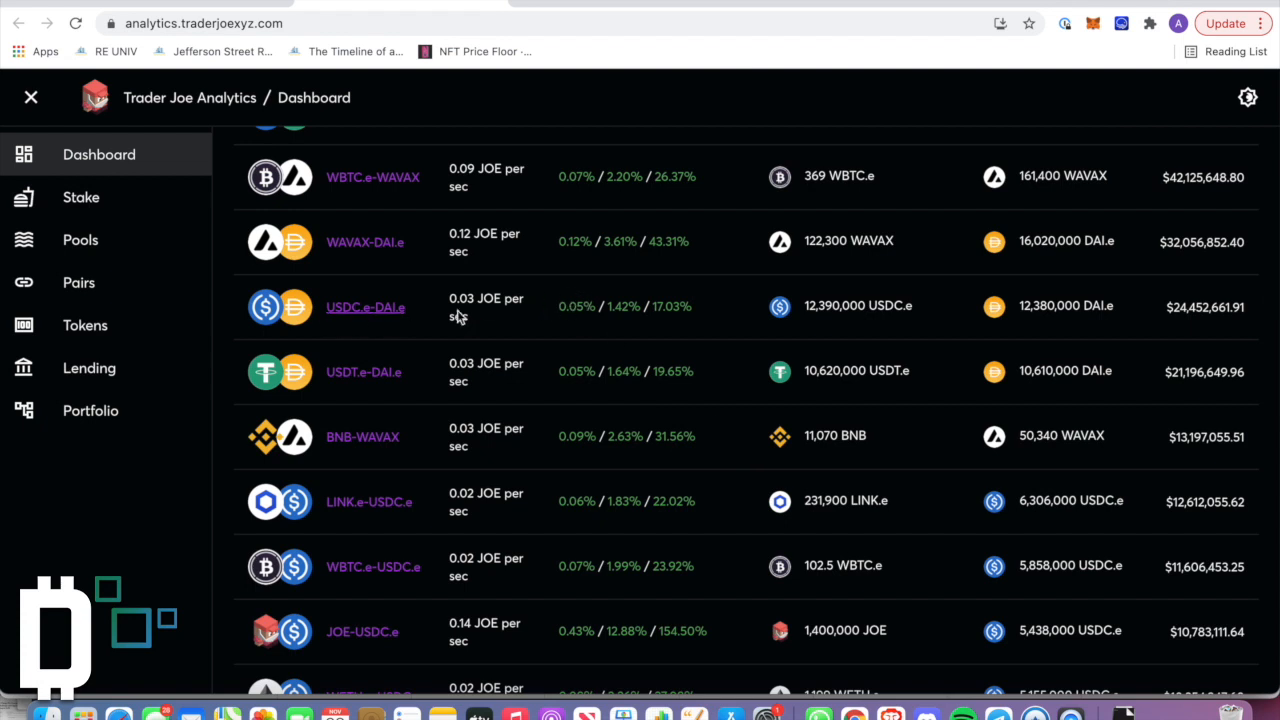
mouse_move(684, 310)
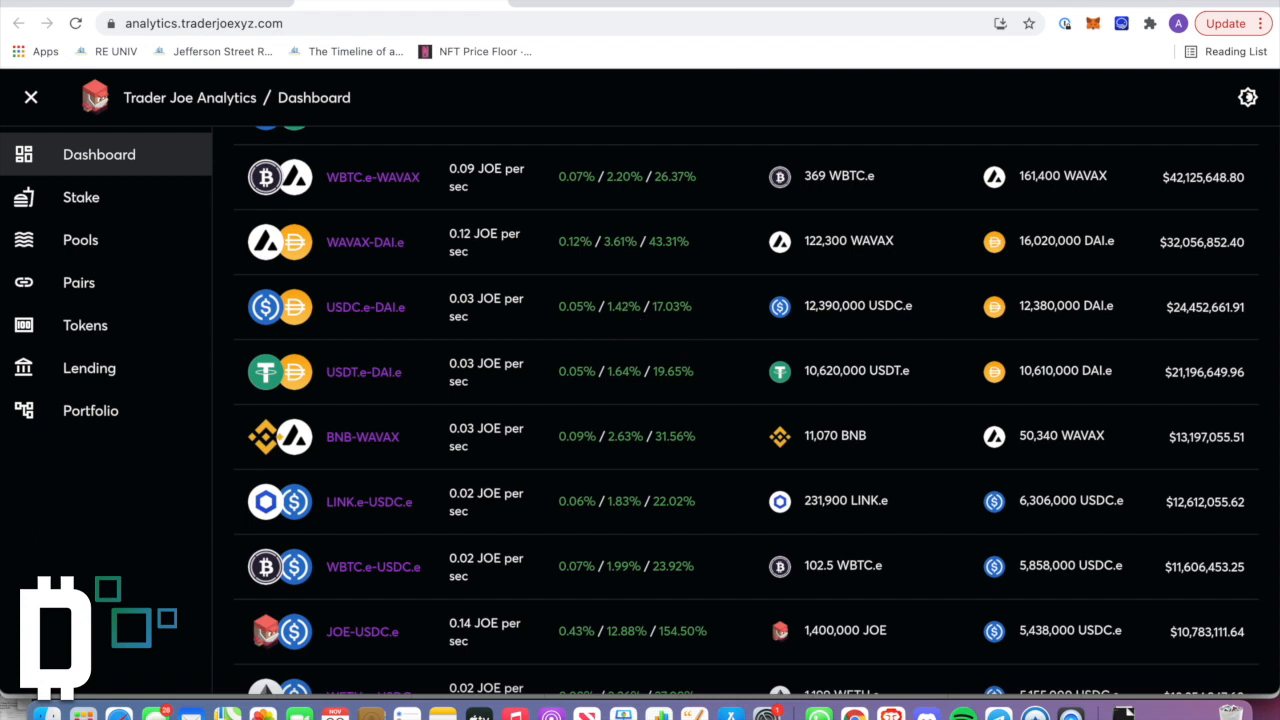
scroll("down", 3)
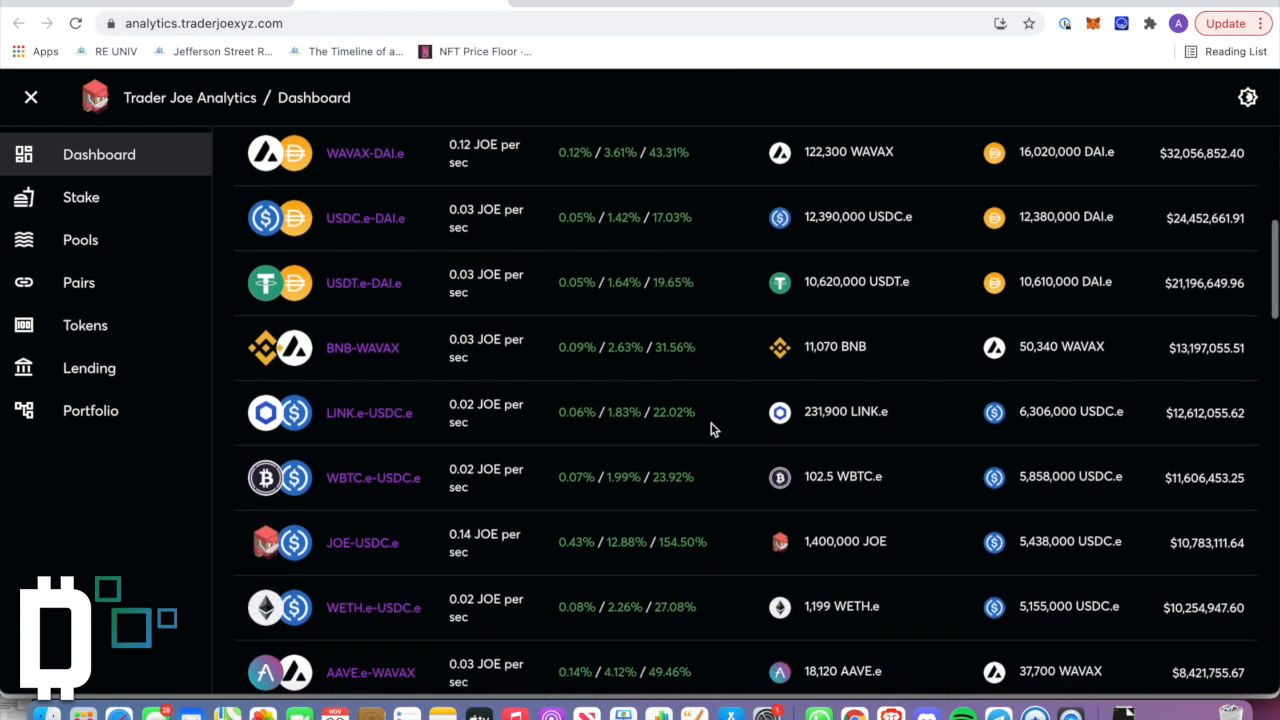
scroll("down", 3)
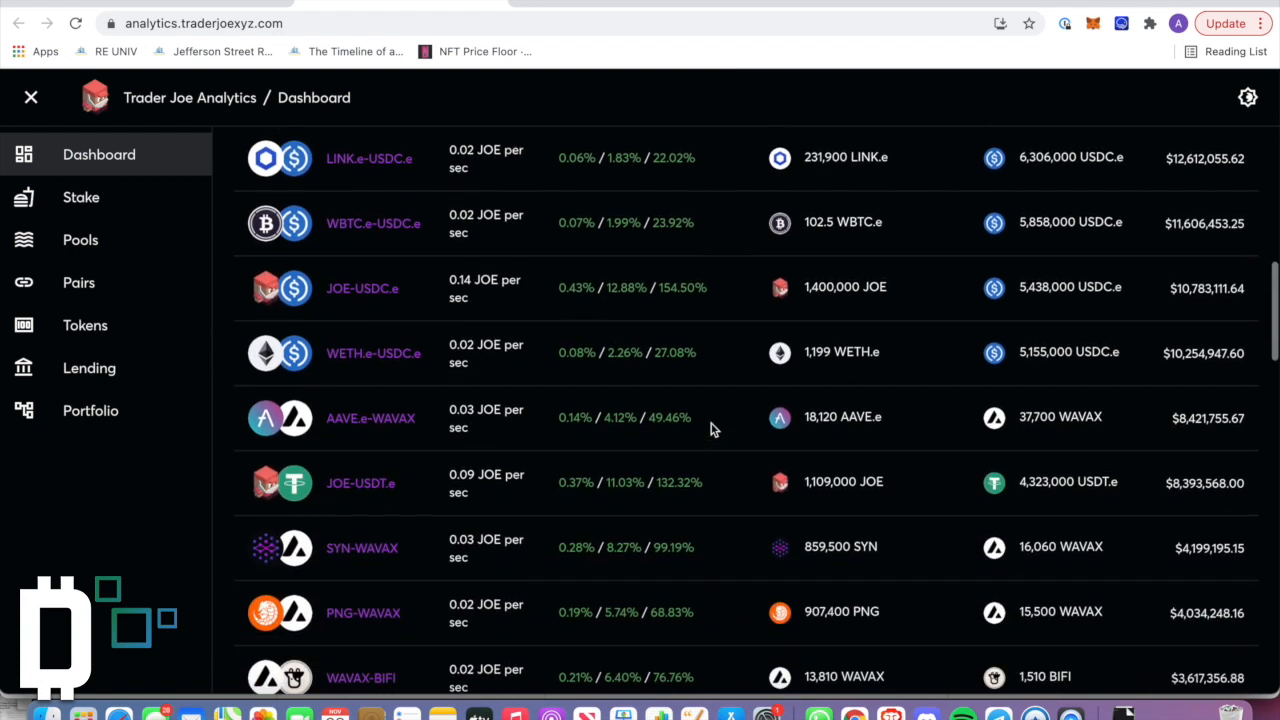
scroll("down", 3)
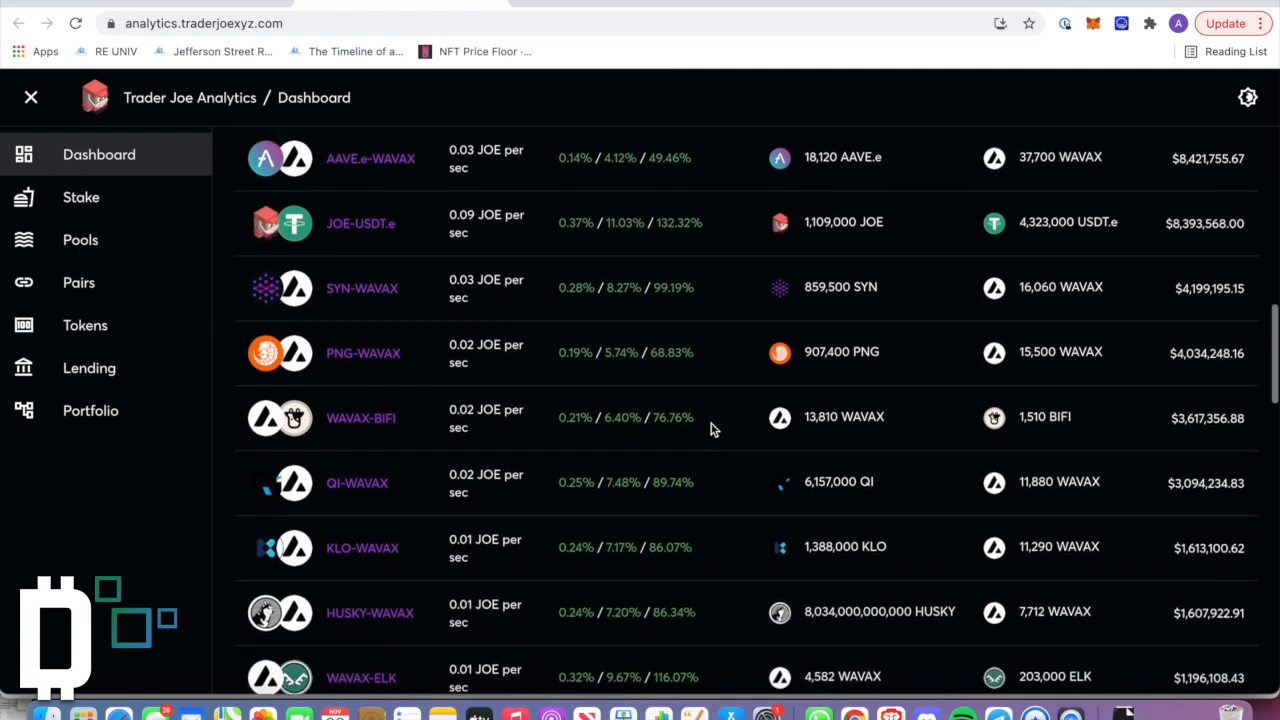
scroll("down", 3)
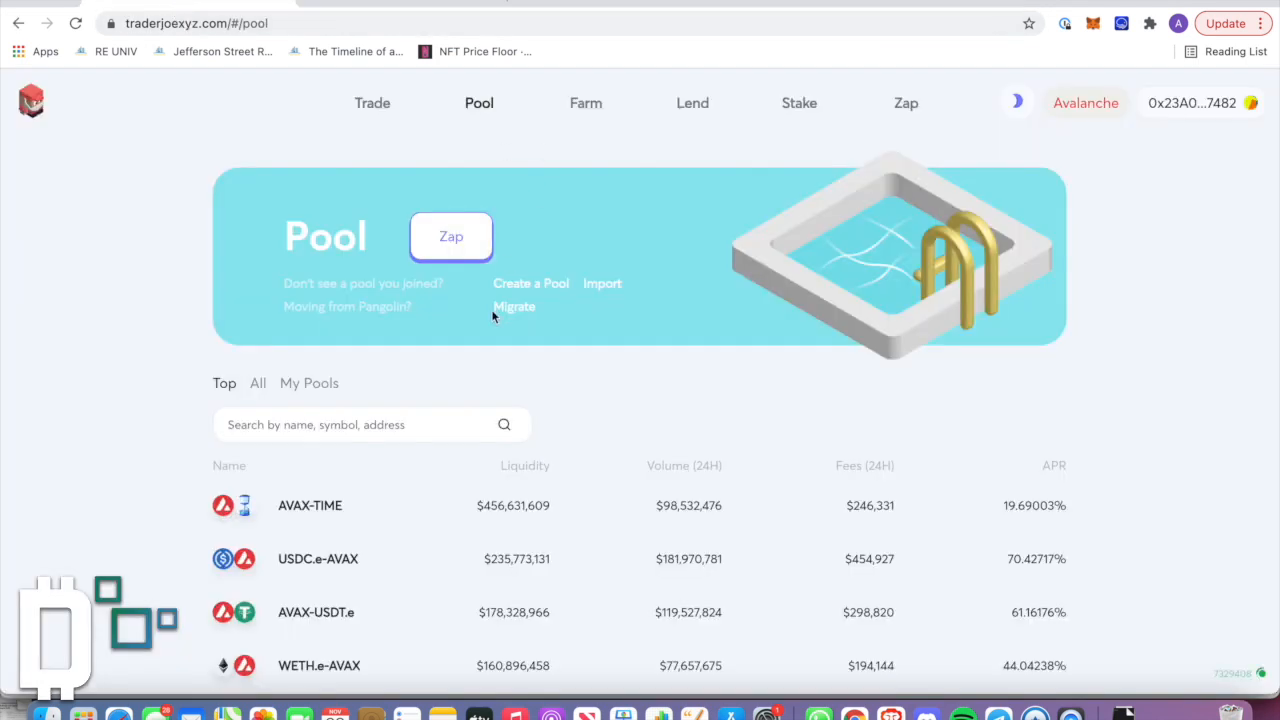
left_click(584, 104)
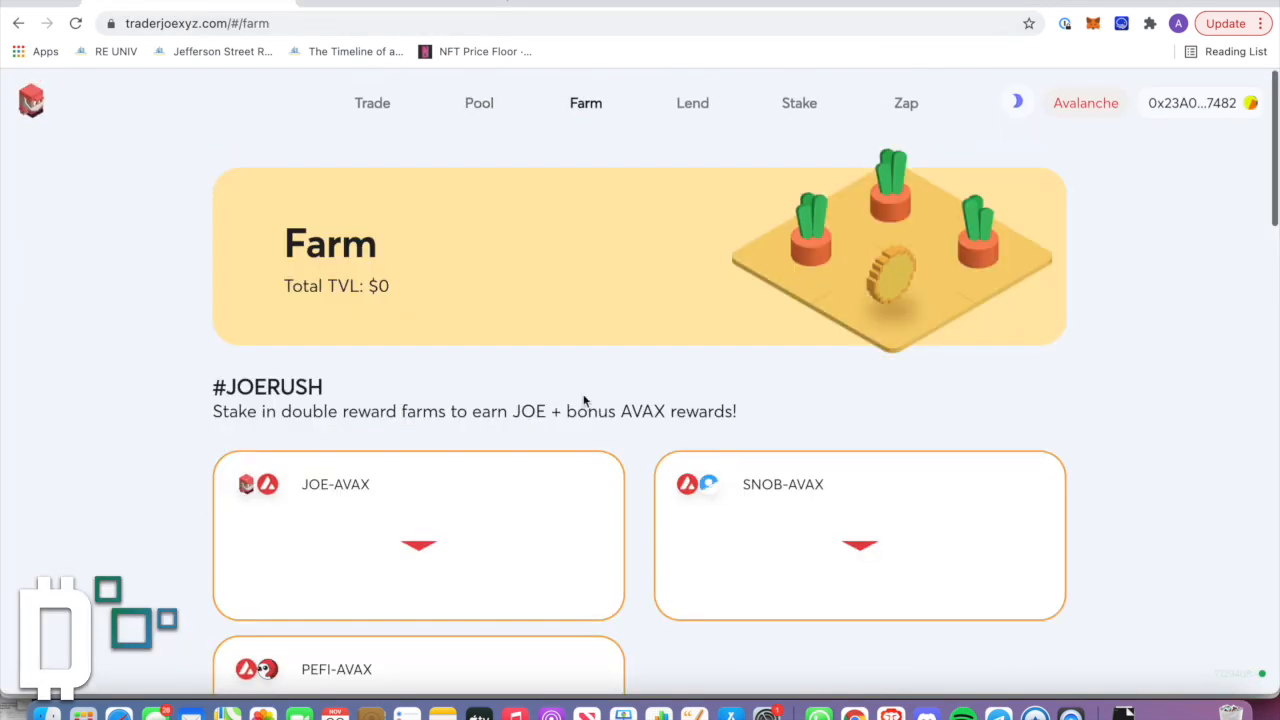
scroll("down", 3)
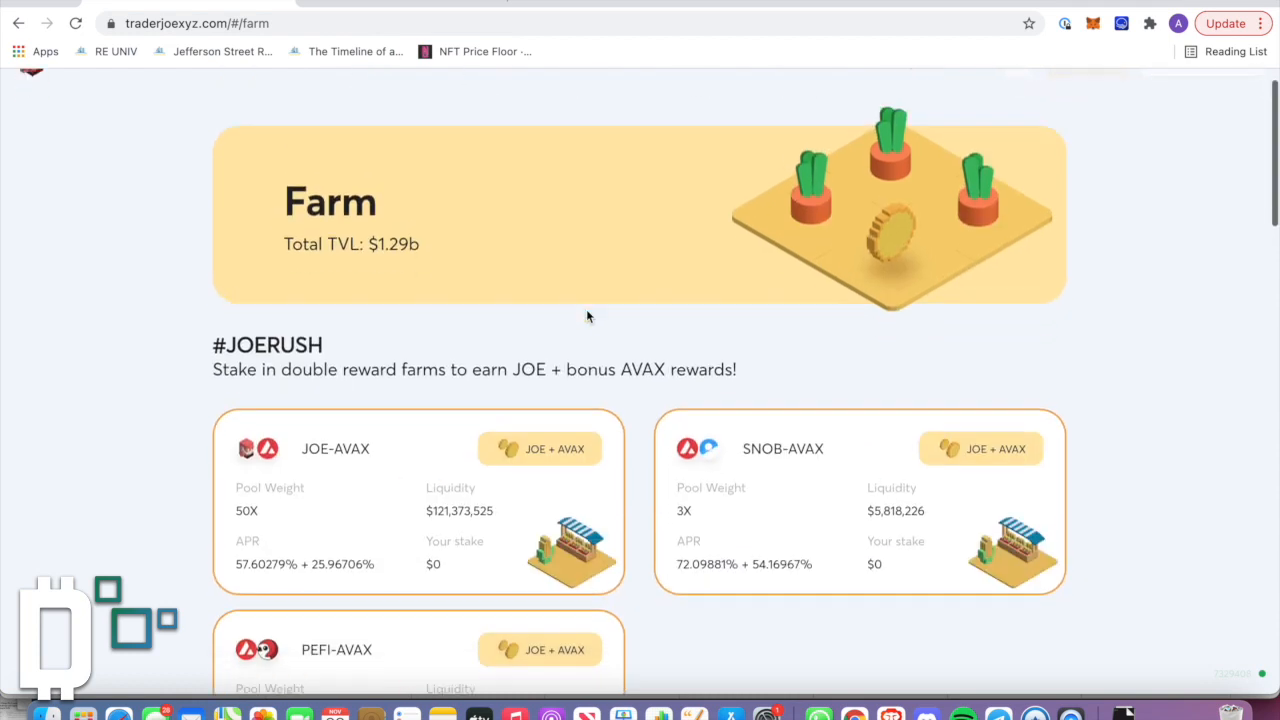
scroll("down", 3)
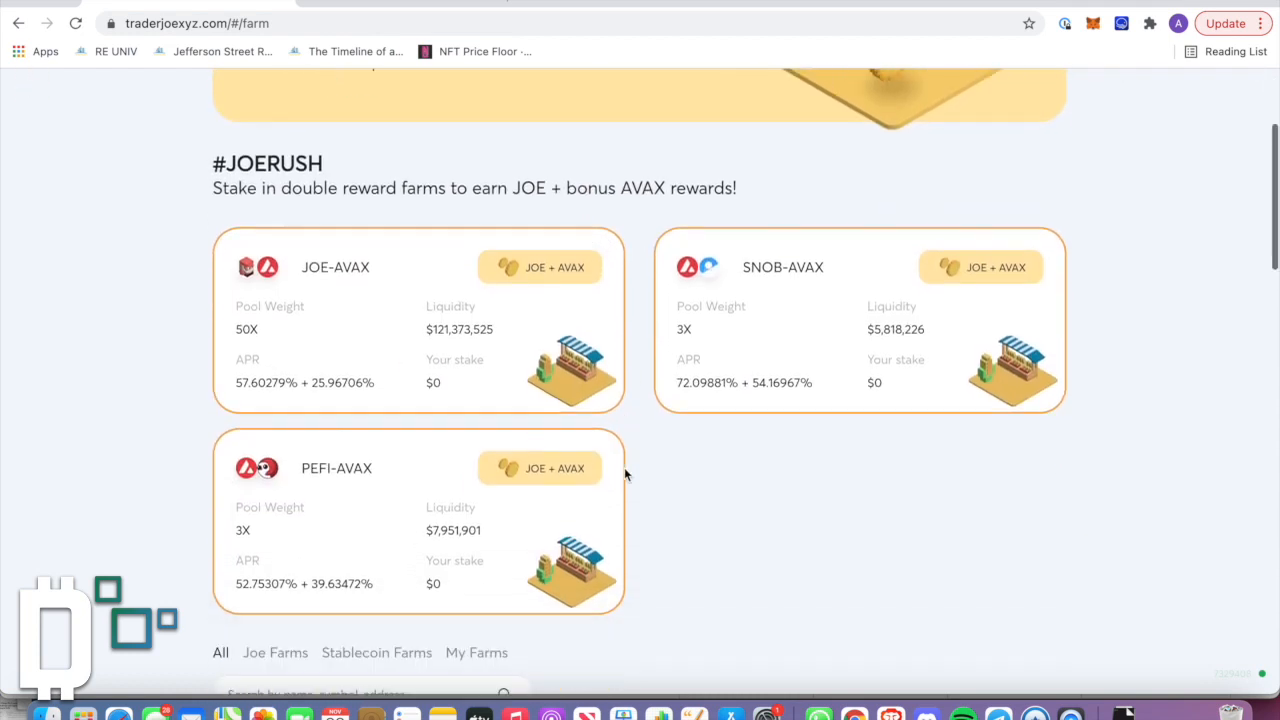
scroll("up", 3)
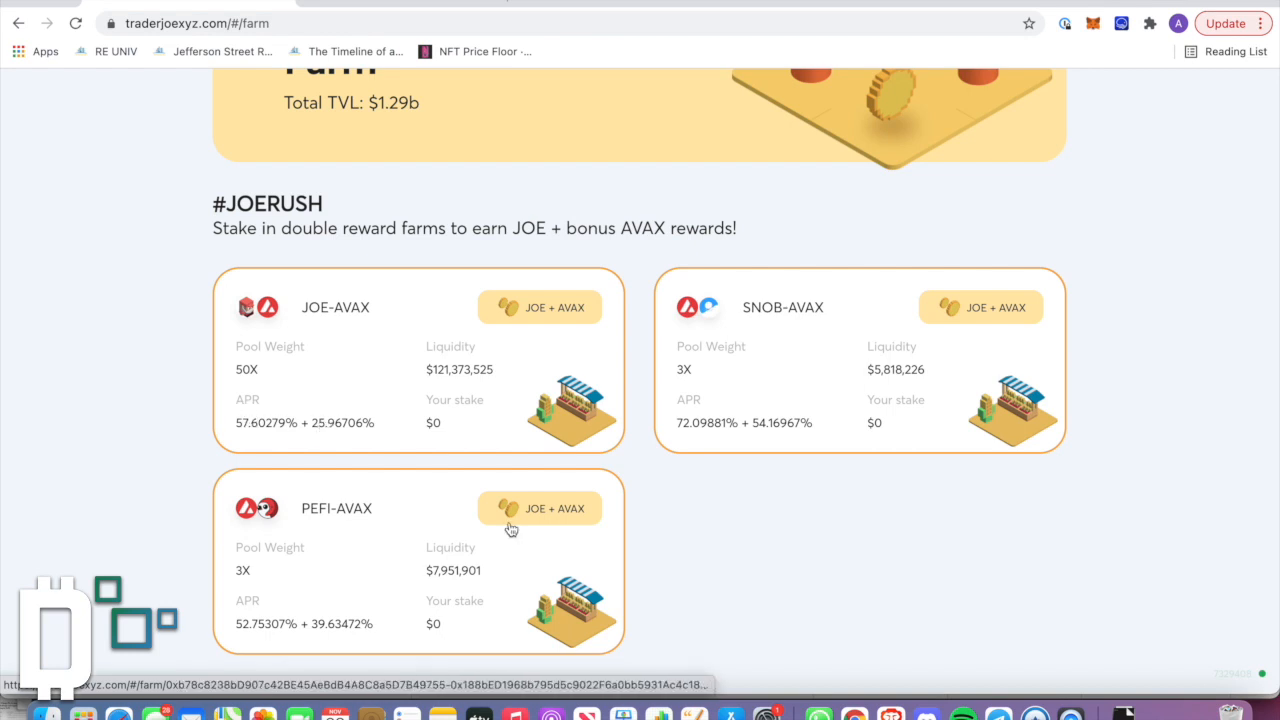
mouse_move(670, 510)
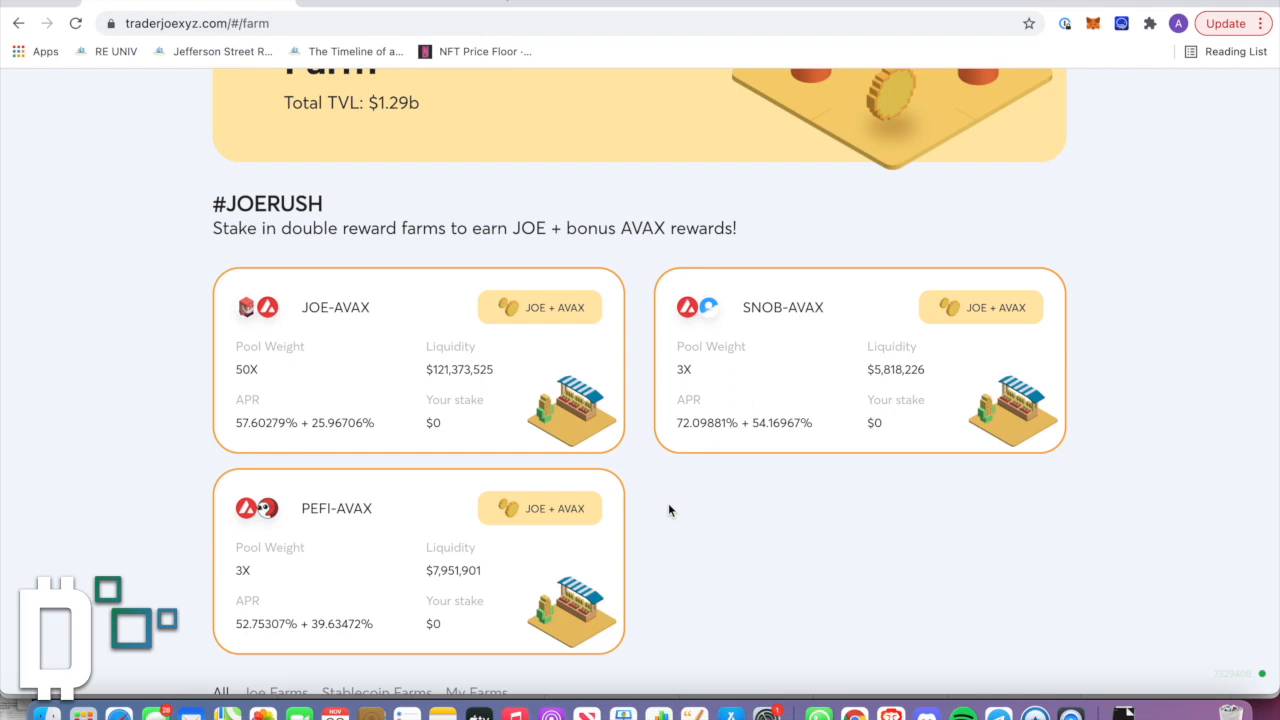
mouse_move(624, 520)
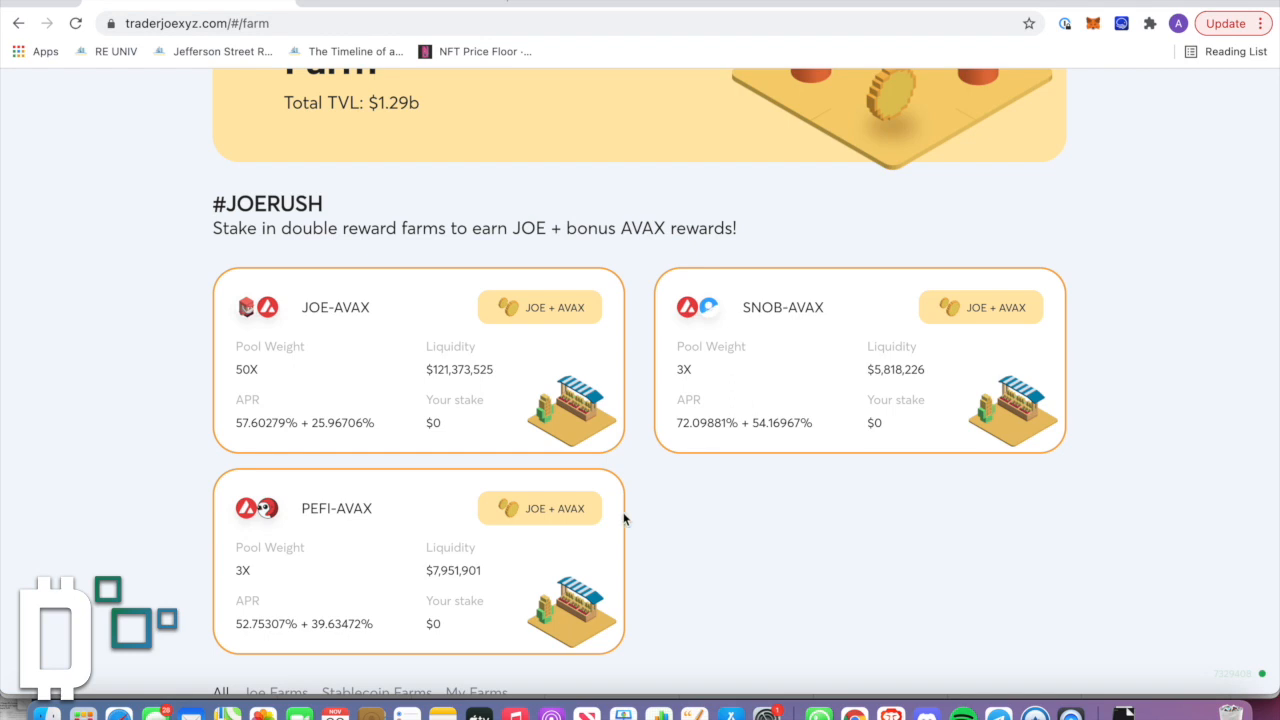
scroll("down", 3)
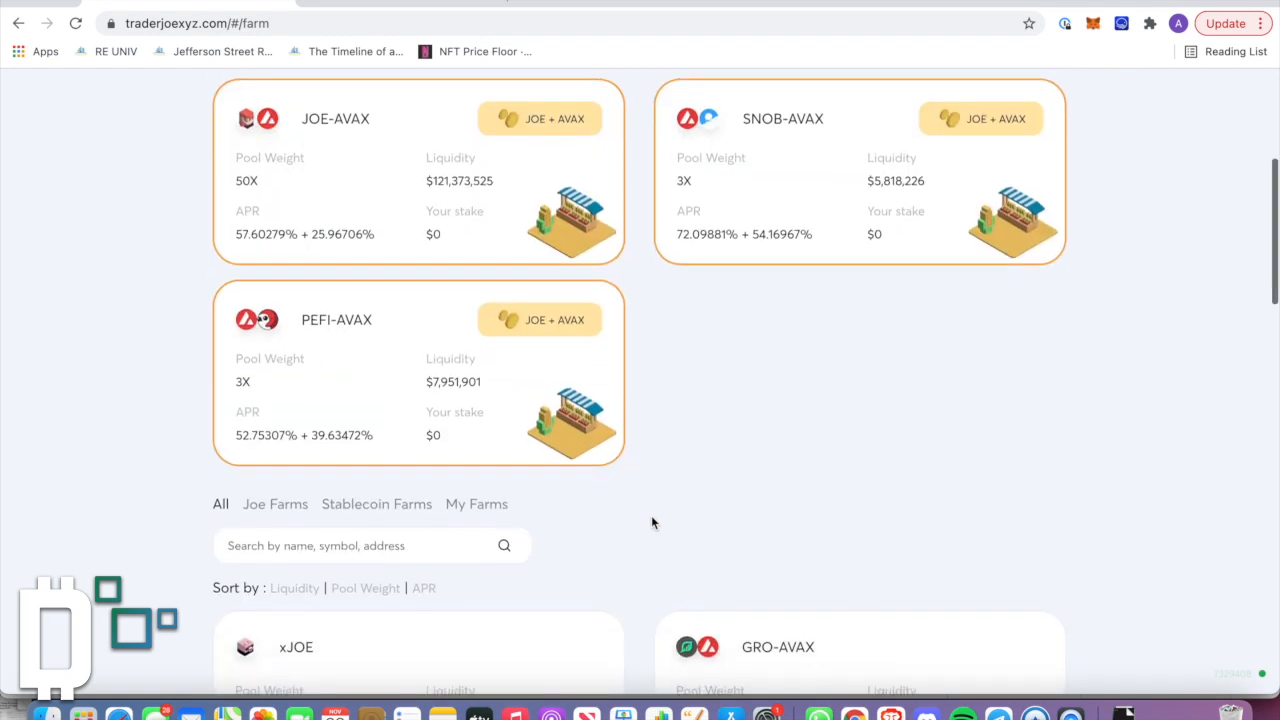
scroll("up", 3)
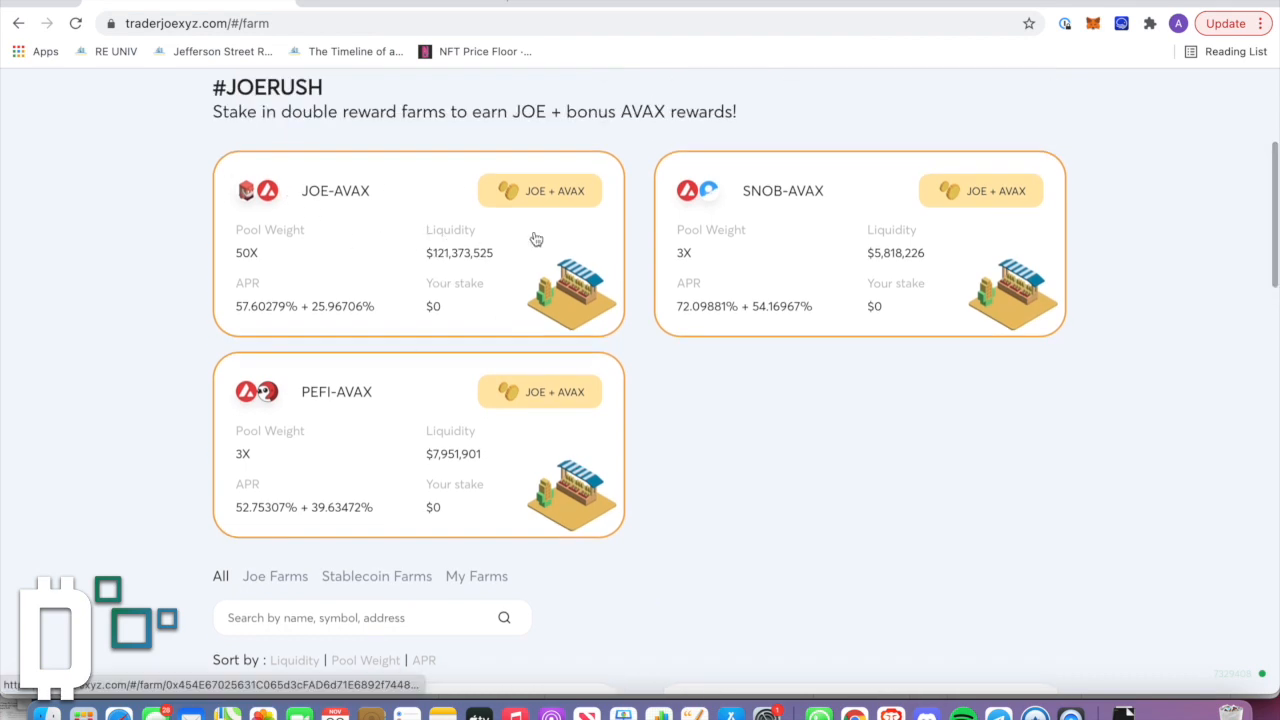
mouse_move(588, 148)
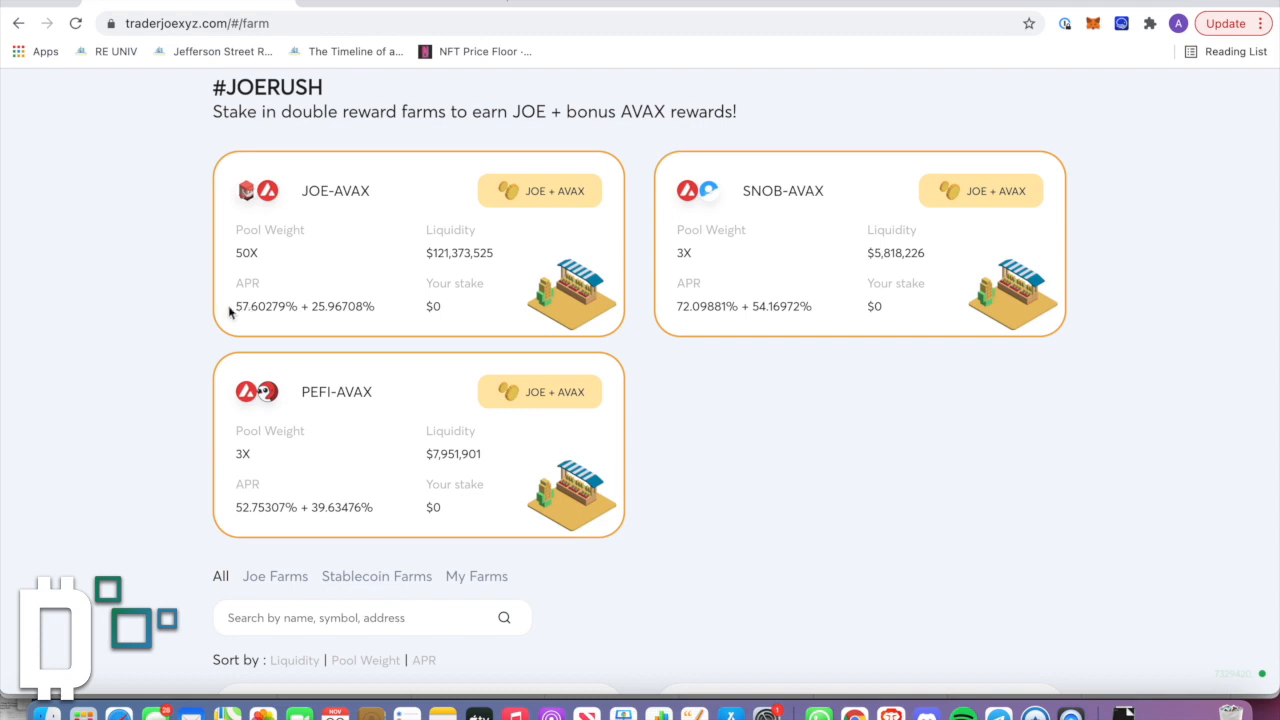
mouse_move(356, 316)
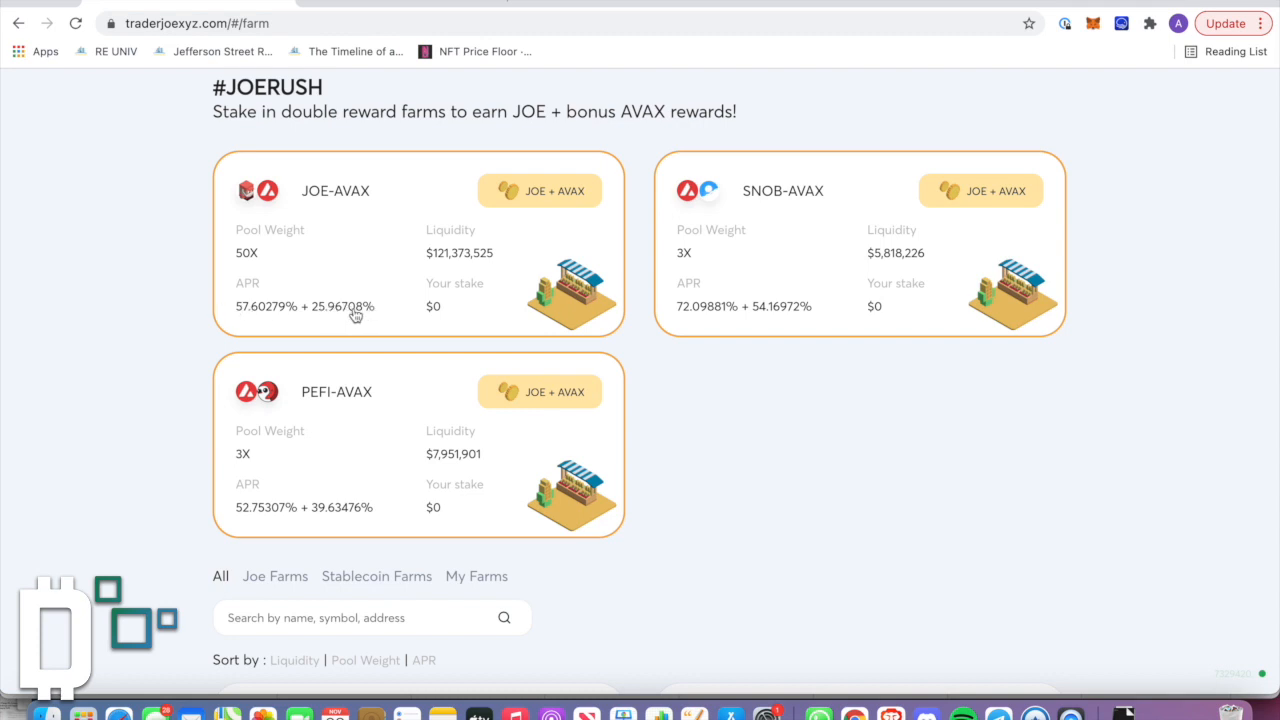
mouse_move(692, 374)
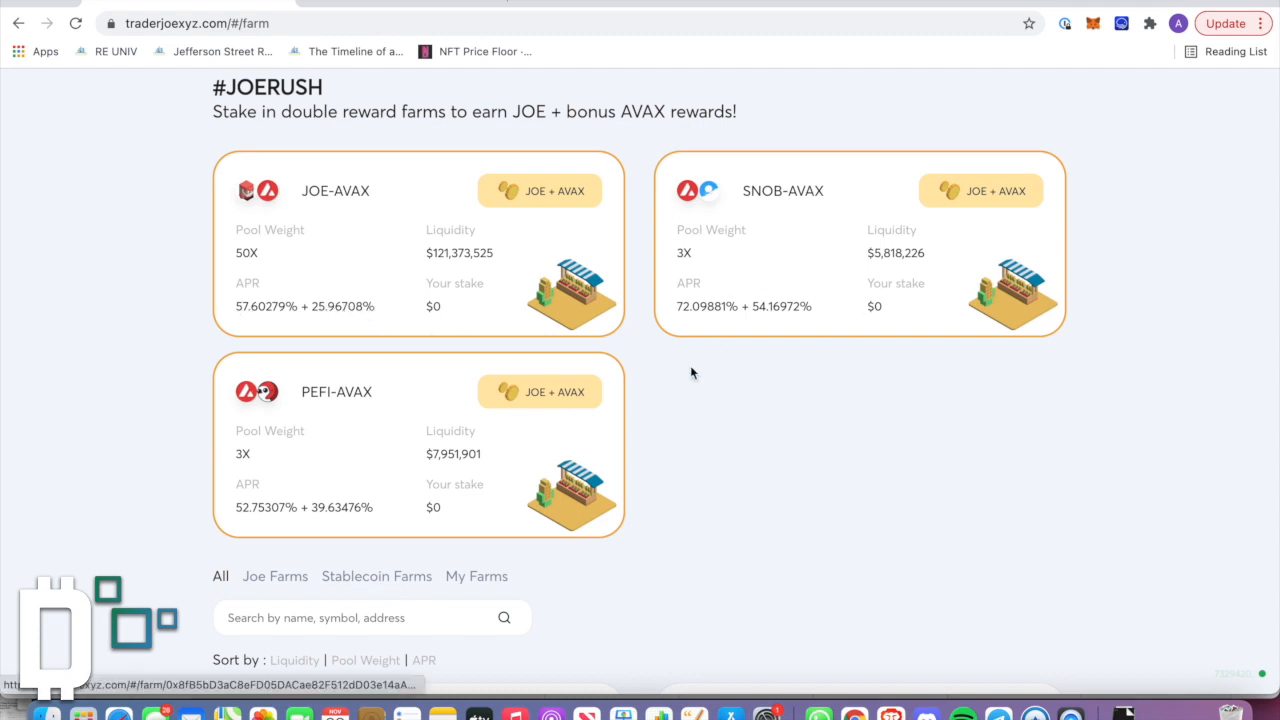
mouse_move(672, 442)
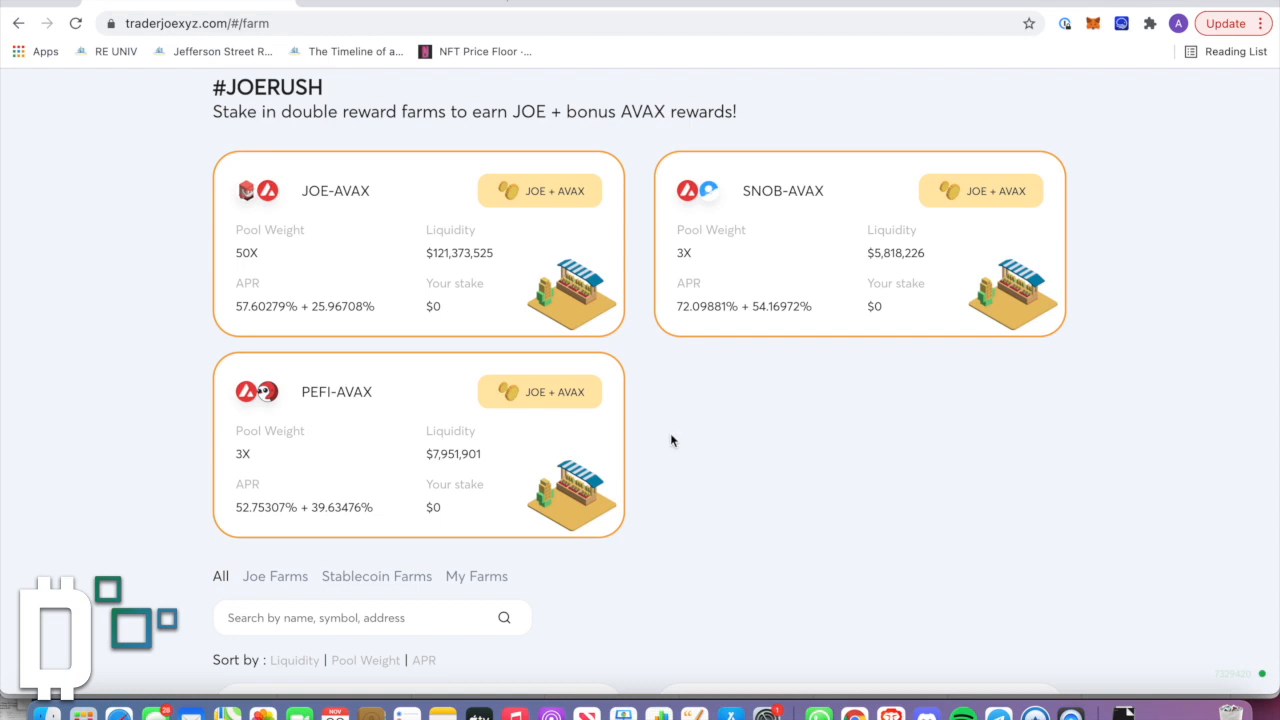
scroll("down", 3)
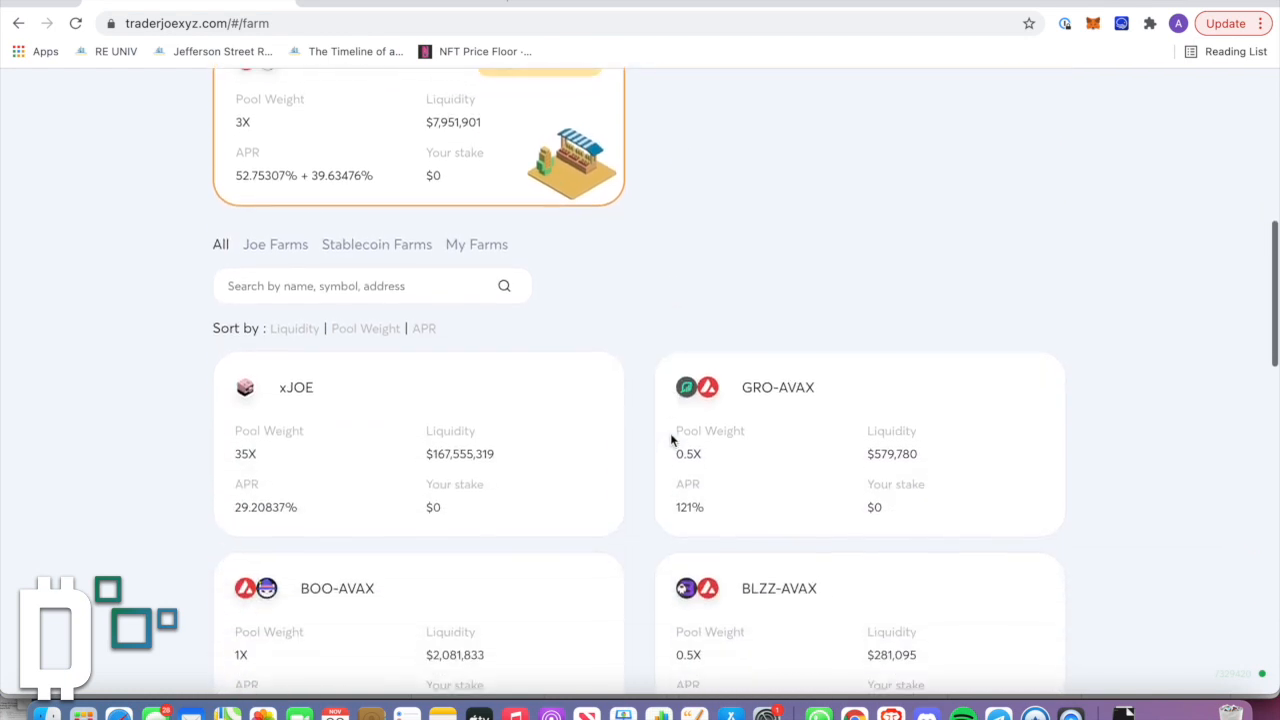
scroll("up", 3)
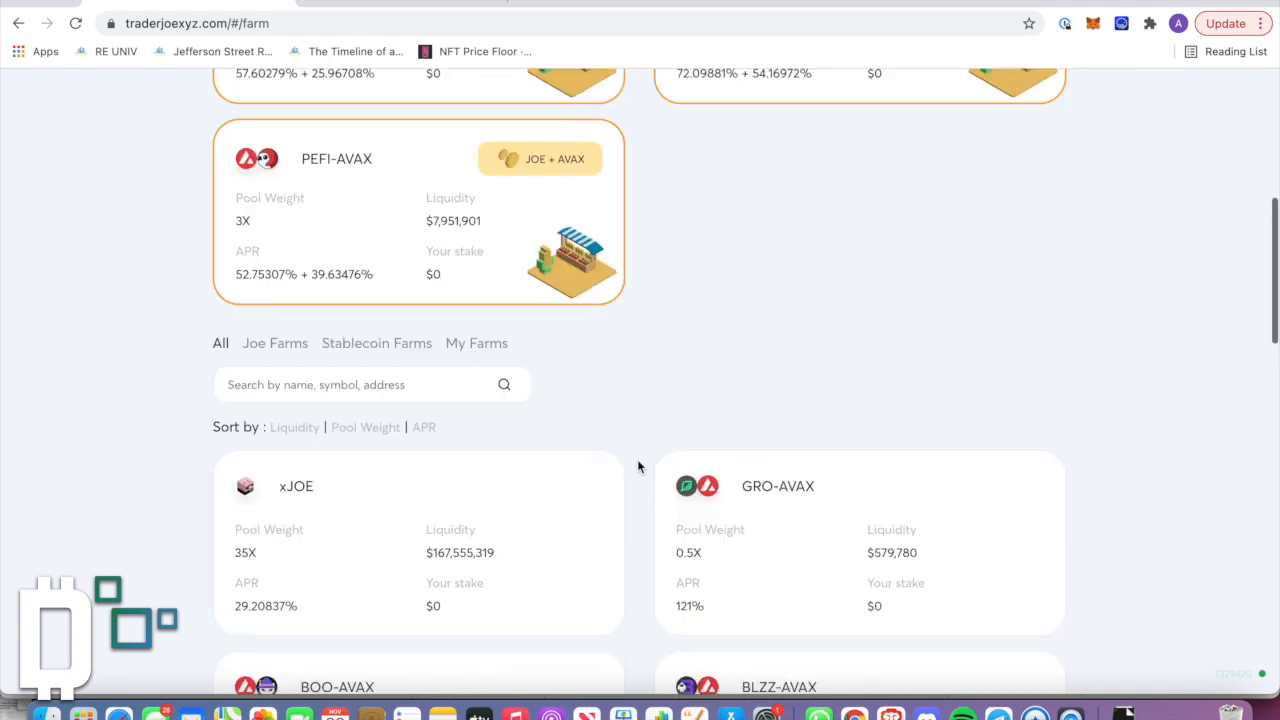
scroll("up", 3)
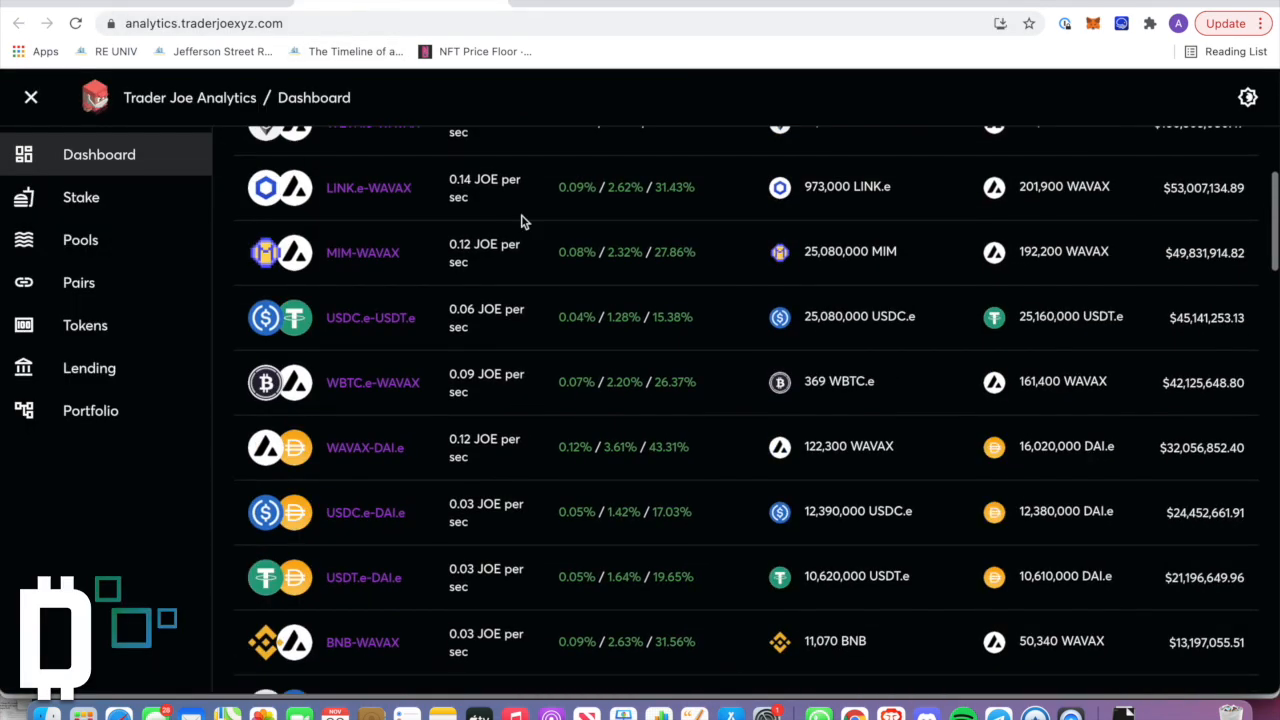
scroll("up", 3)
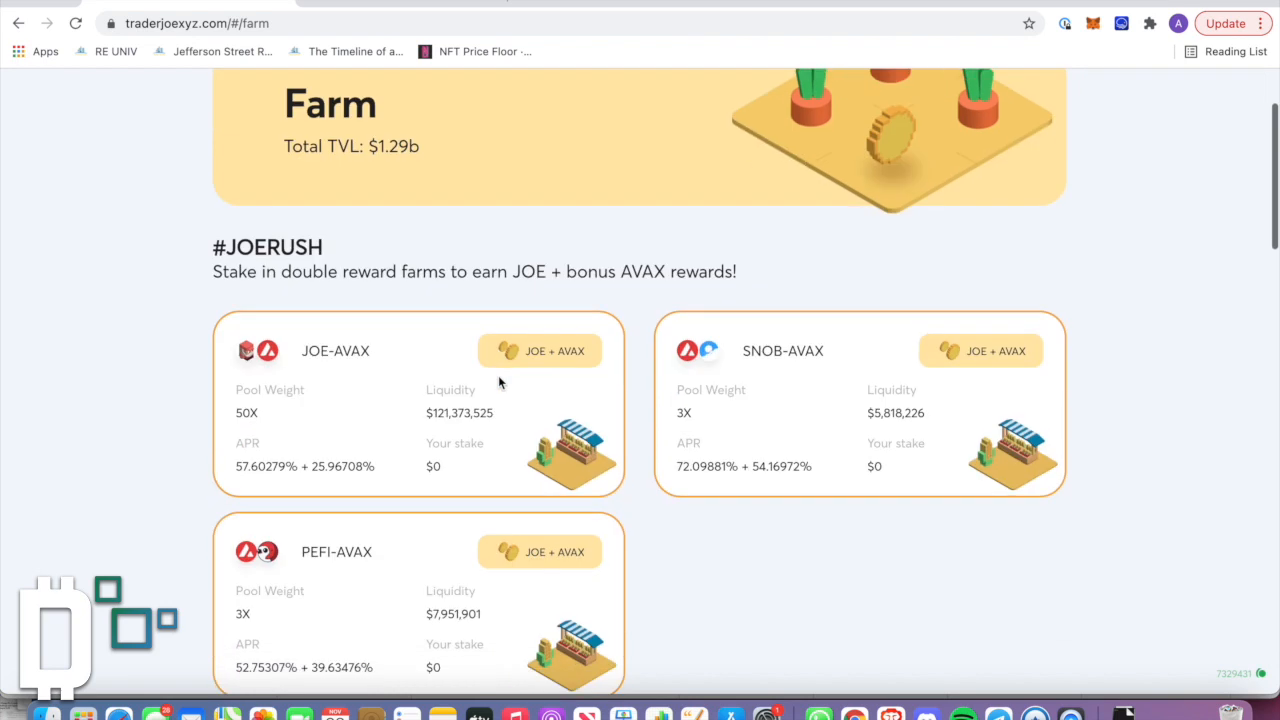
Step: Open the xJOE farm's Manage Farm page, then move to the JOE staking page
scroll("up", 3)
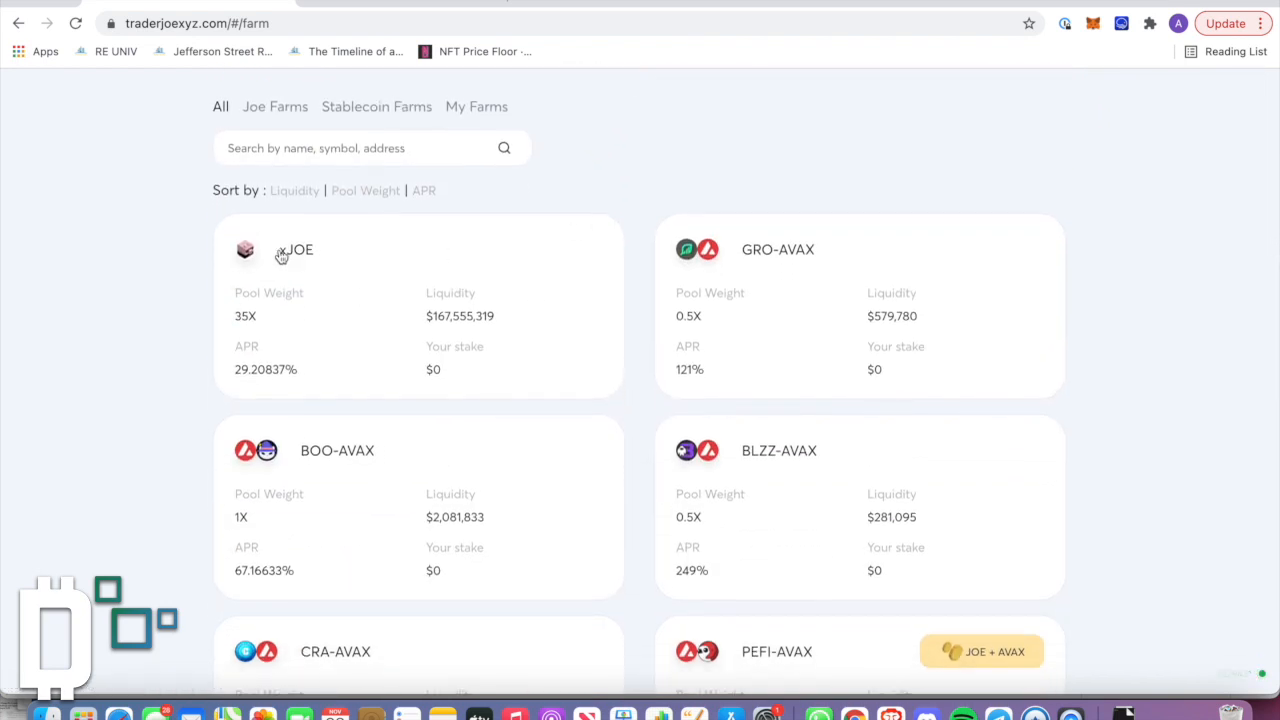
left_click(296, 248)
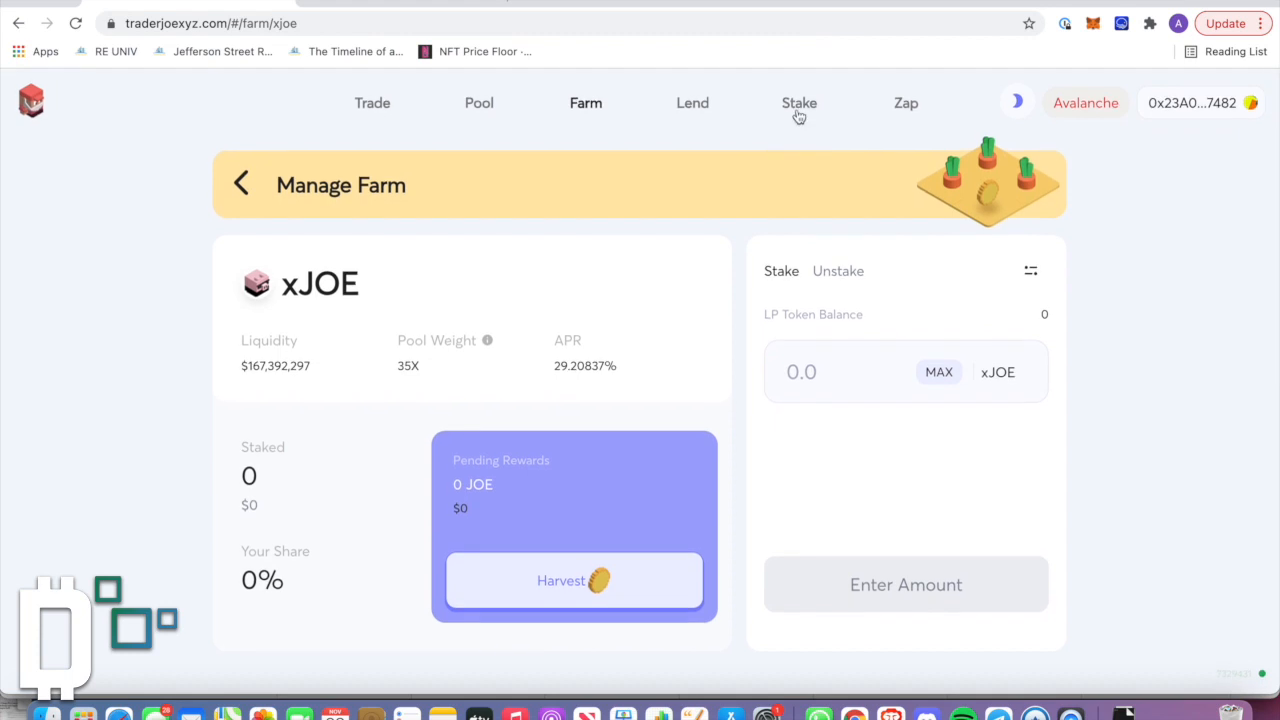
left_click(800, 104)
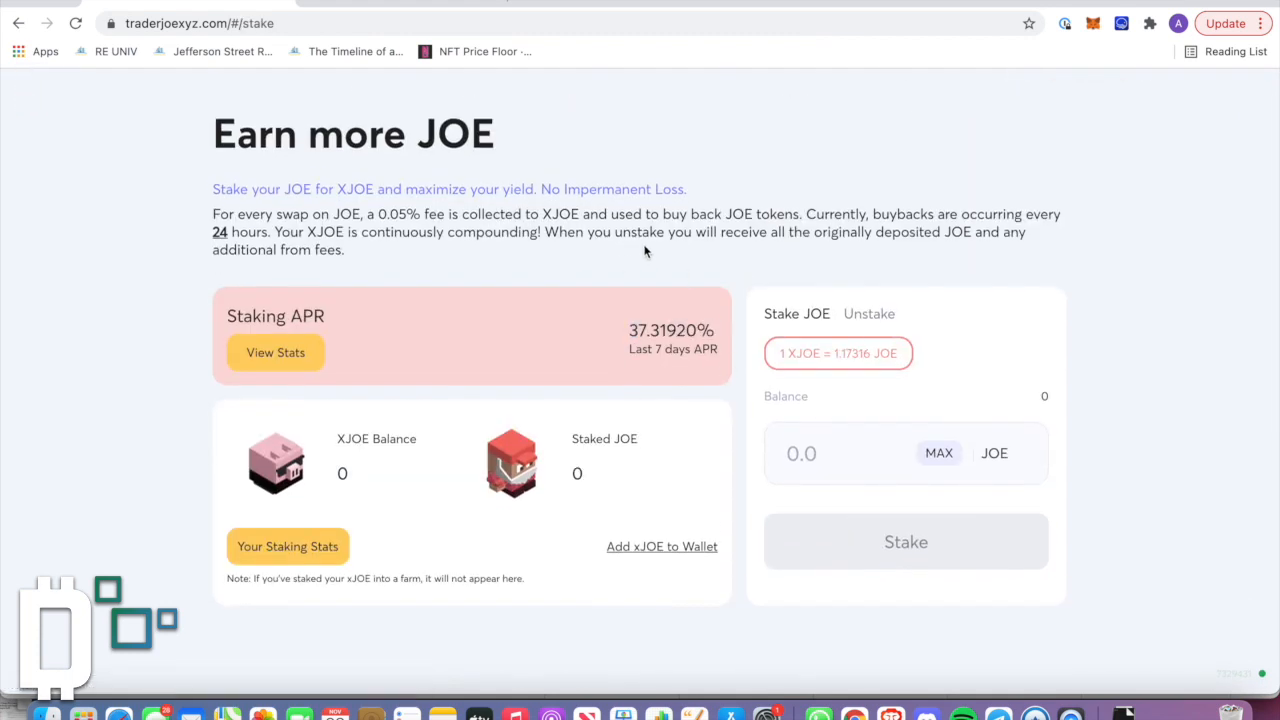
mouse_move(540, 220)
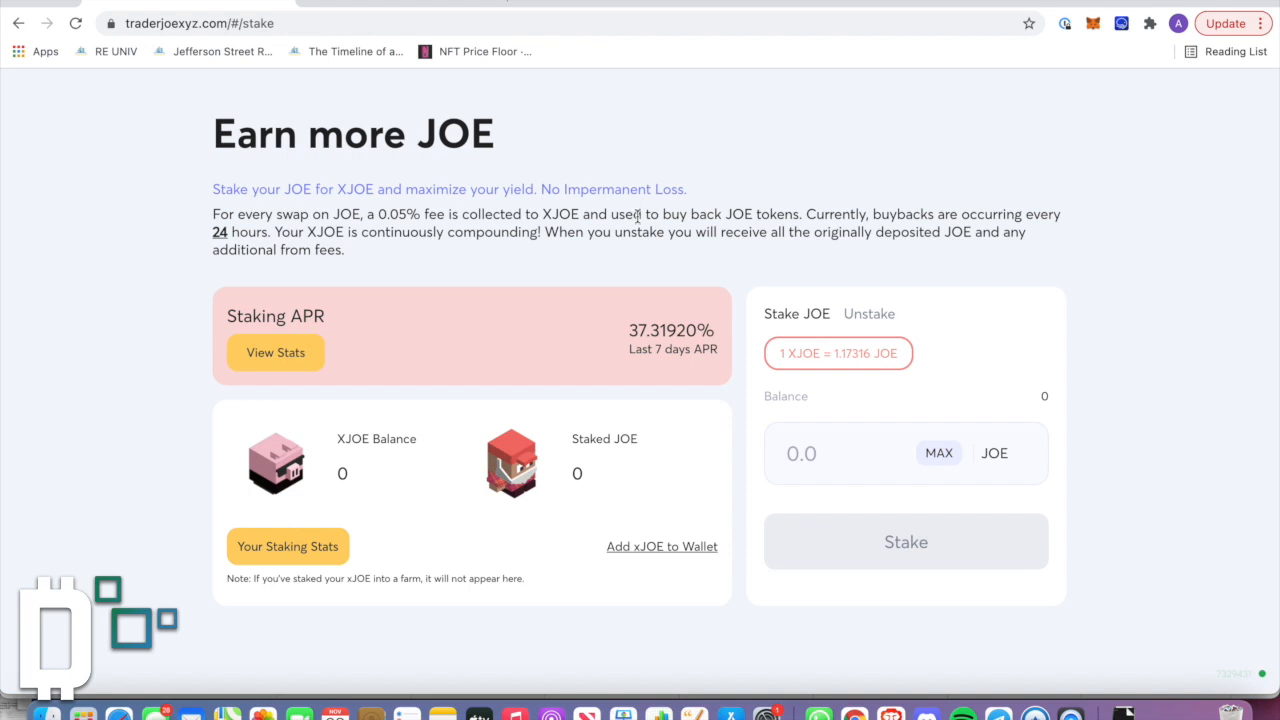
mouse_move(864, 198)
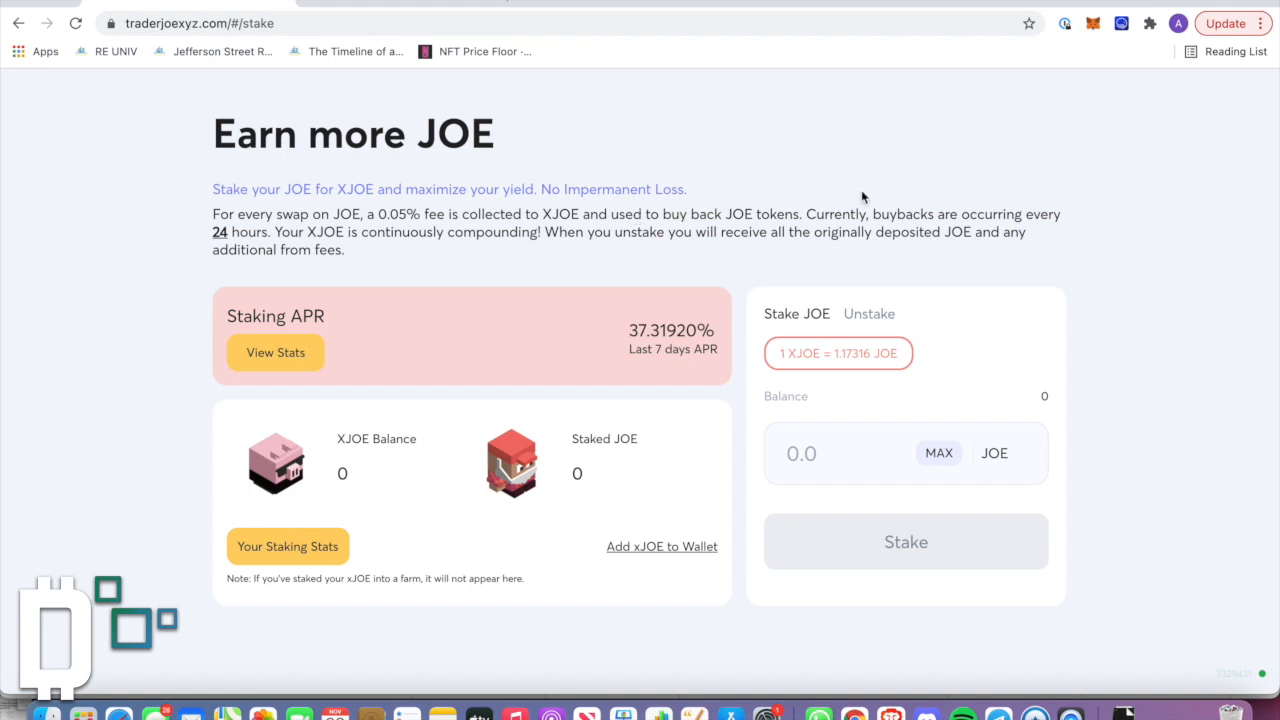
mouse_move(332, 240)
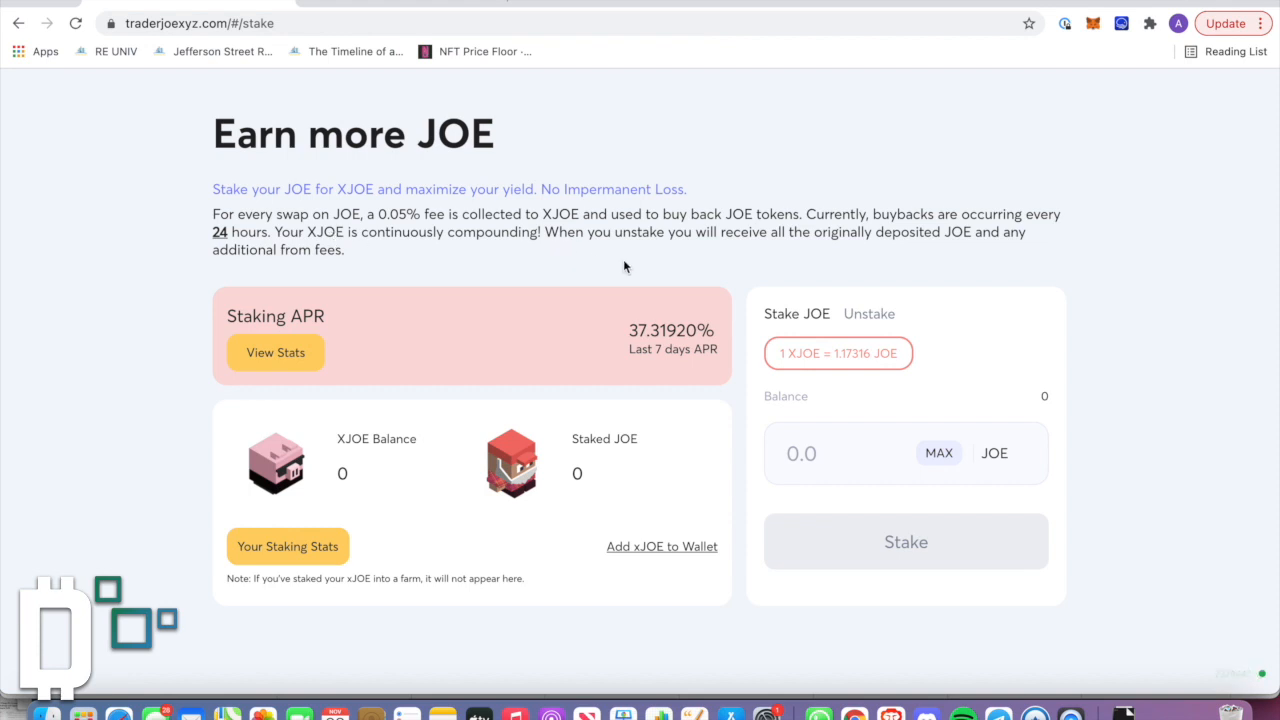
Step: Use View Stats under Staking APR to reach the Analytics Stake dashboard
scroll("down", 3)
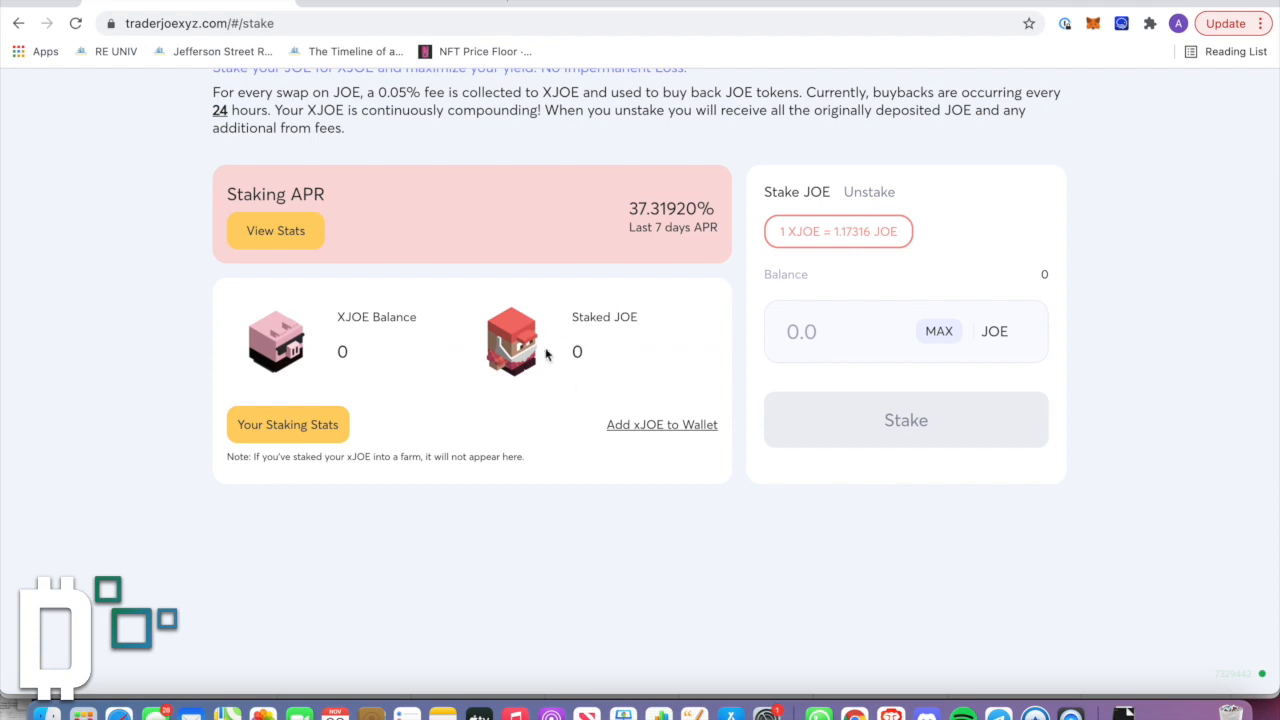
scroll("up", 3)
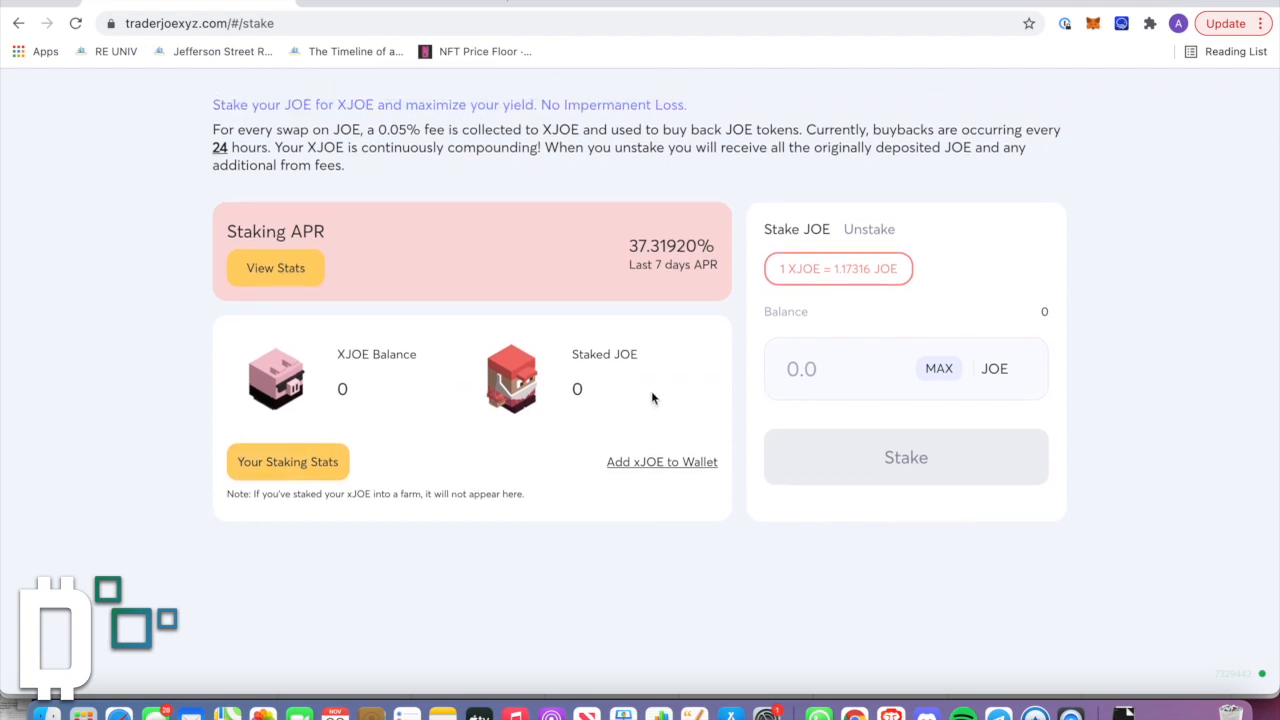
scroll("up", 3)
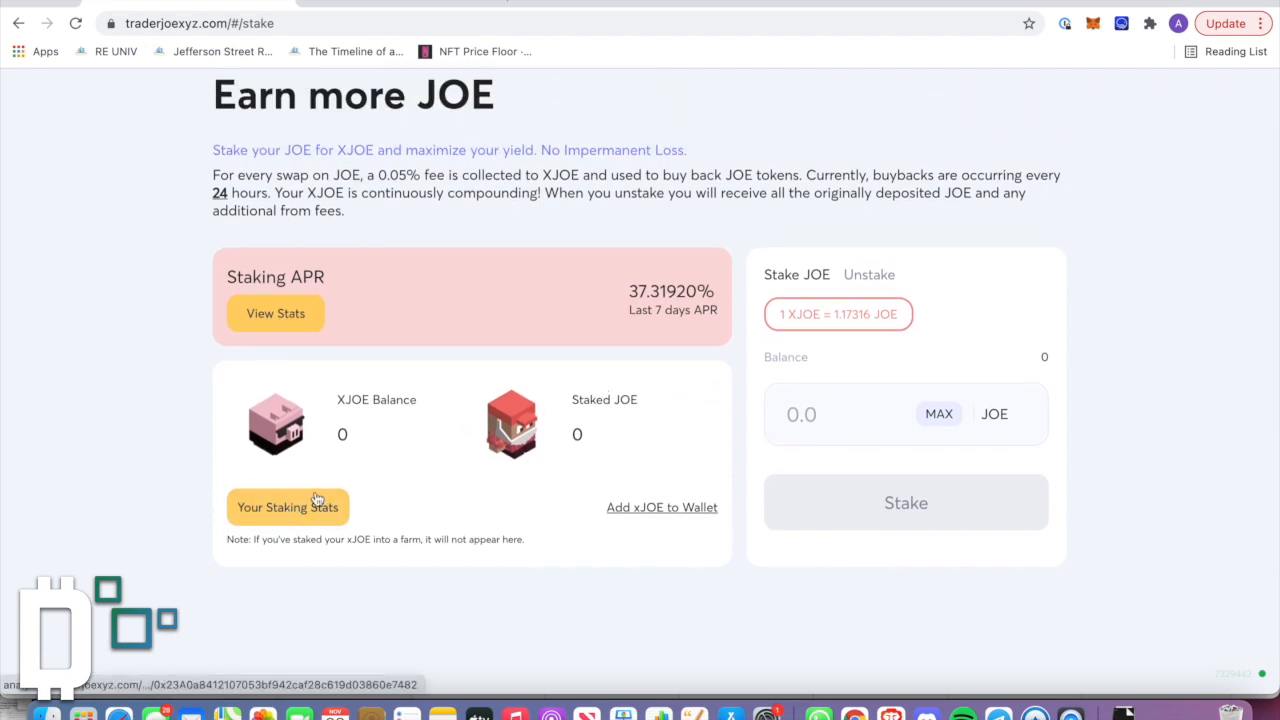
left_click(276, 312)
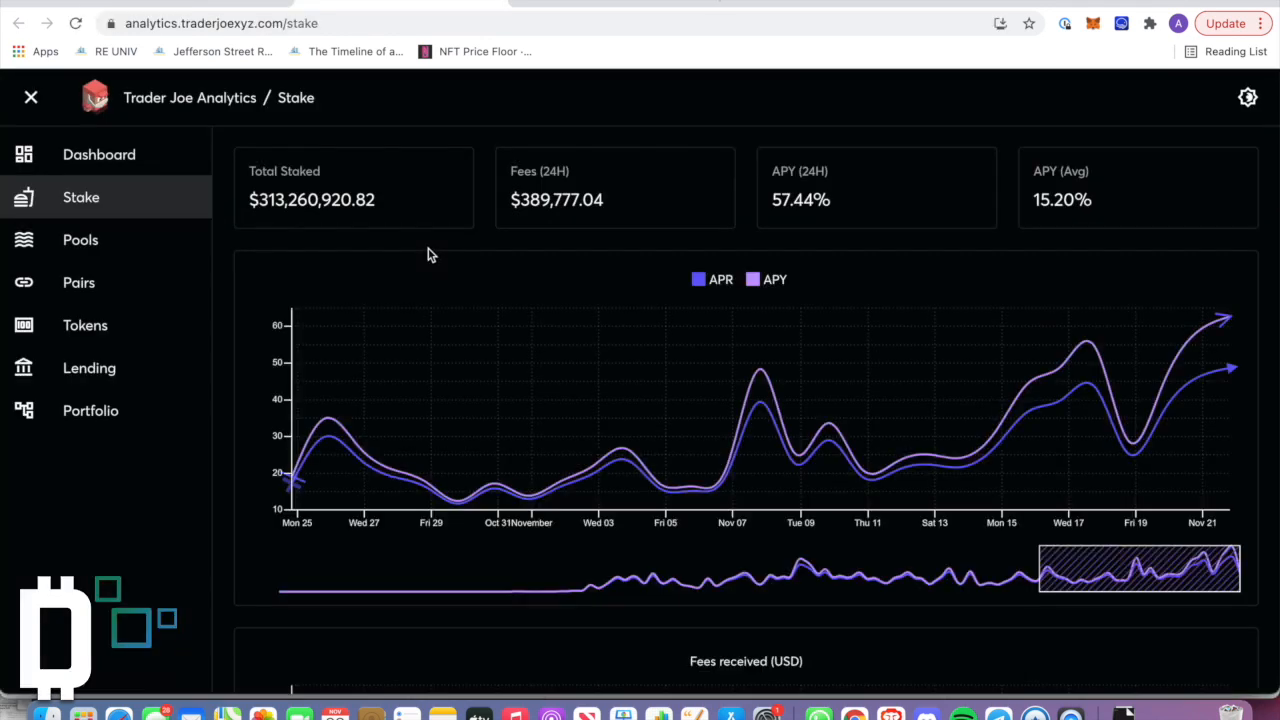
mouse_move(430, 352)
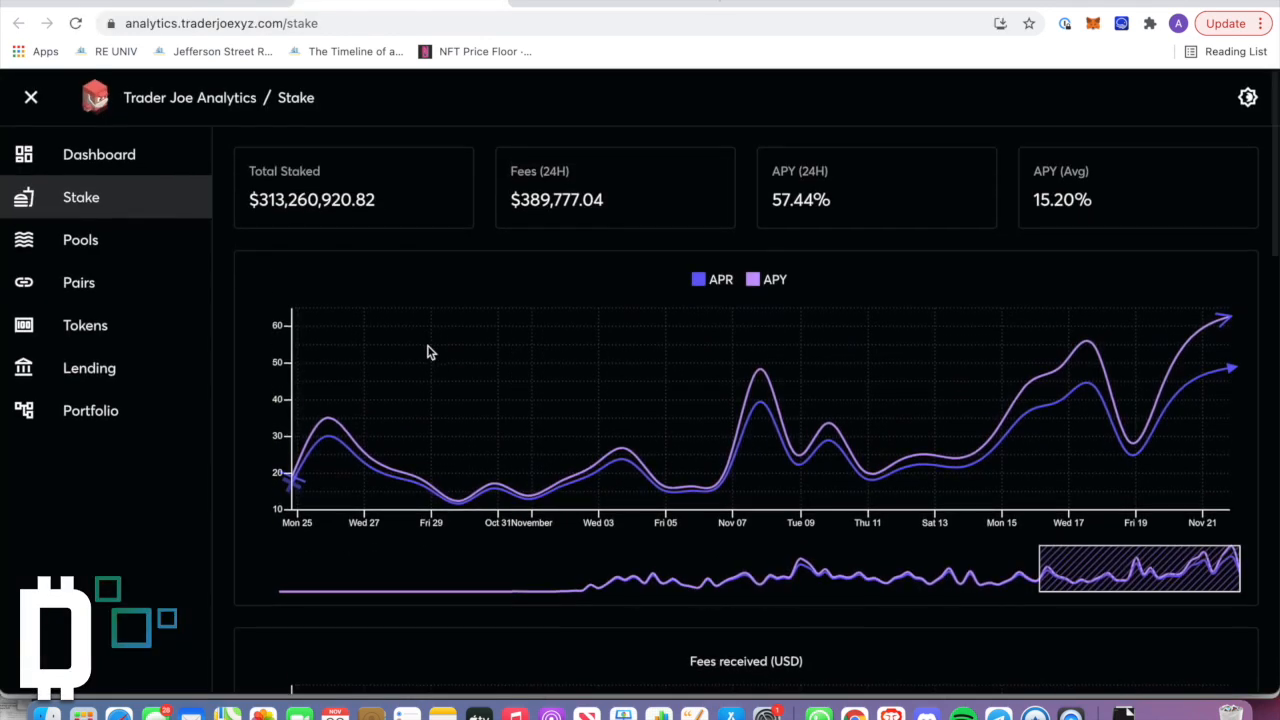
mouse_move(736, 376)
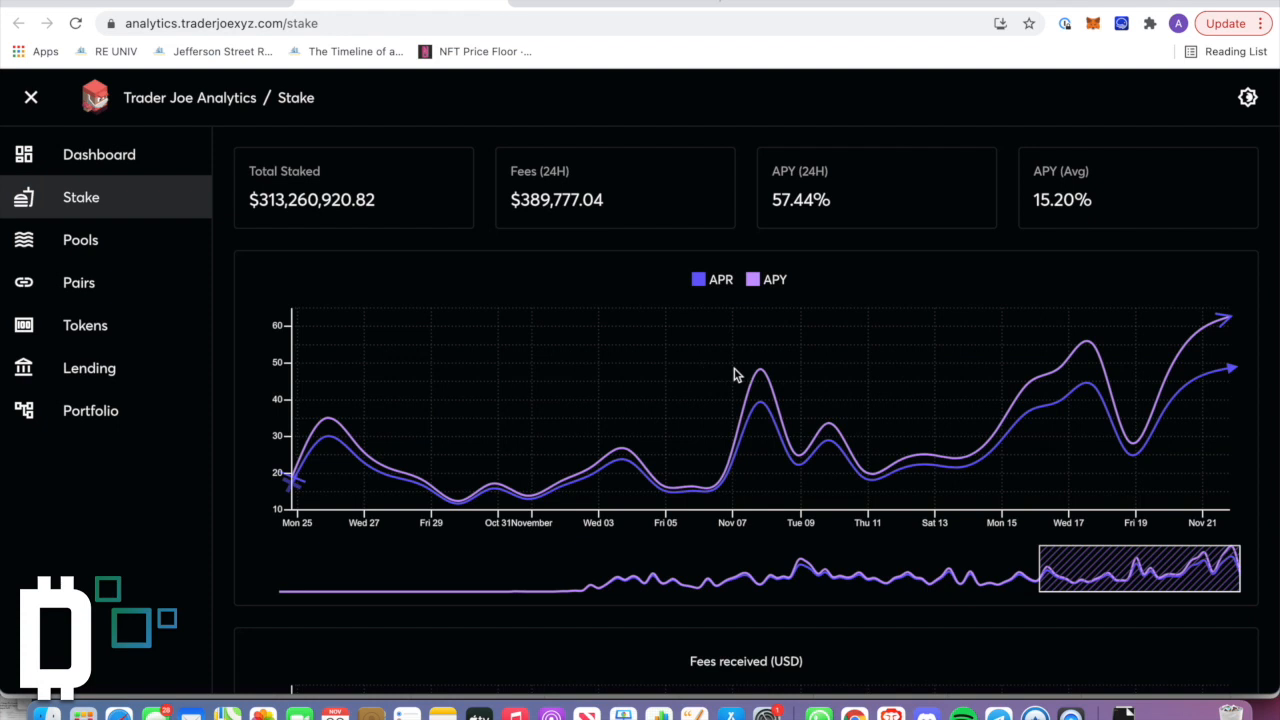
mouse_move(1092, 390)
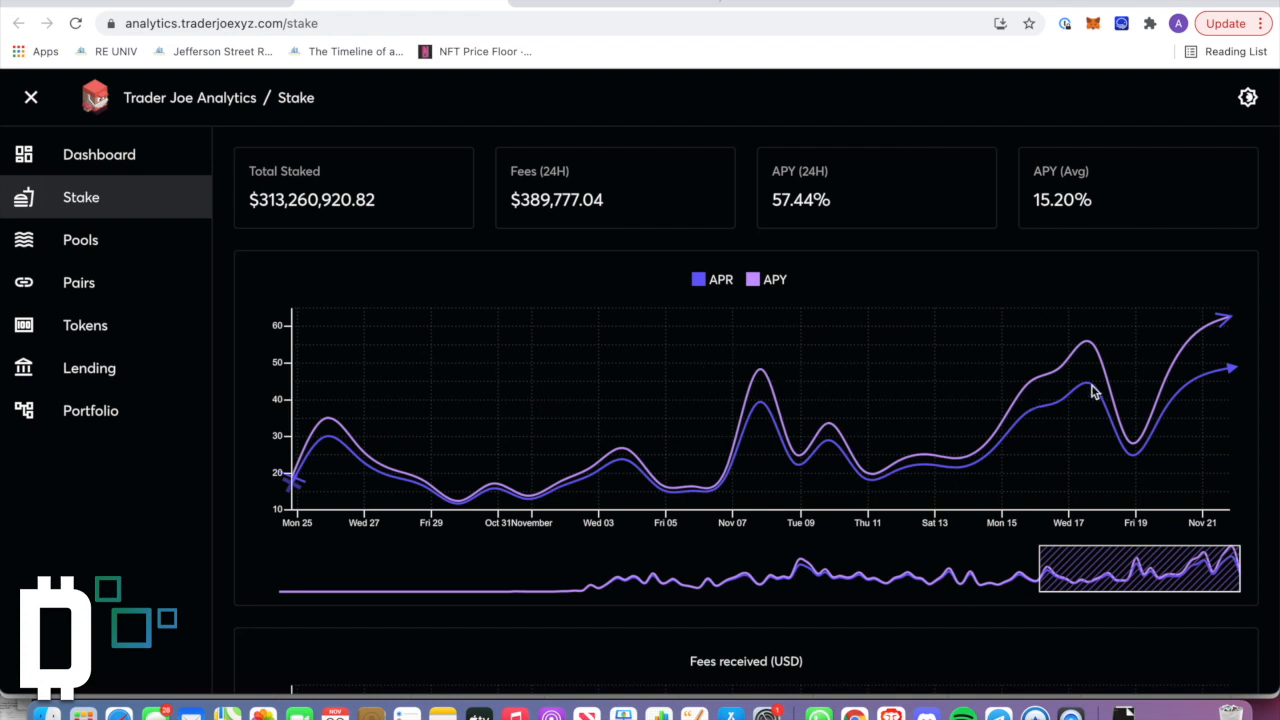
Step: Scroll through the APR/APY history, fees received and xJoe charts on the Stake dashboard
scroll("down", 3)
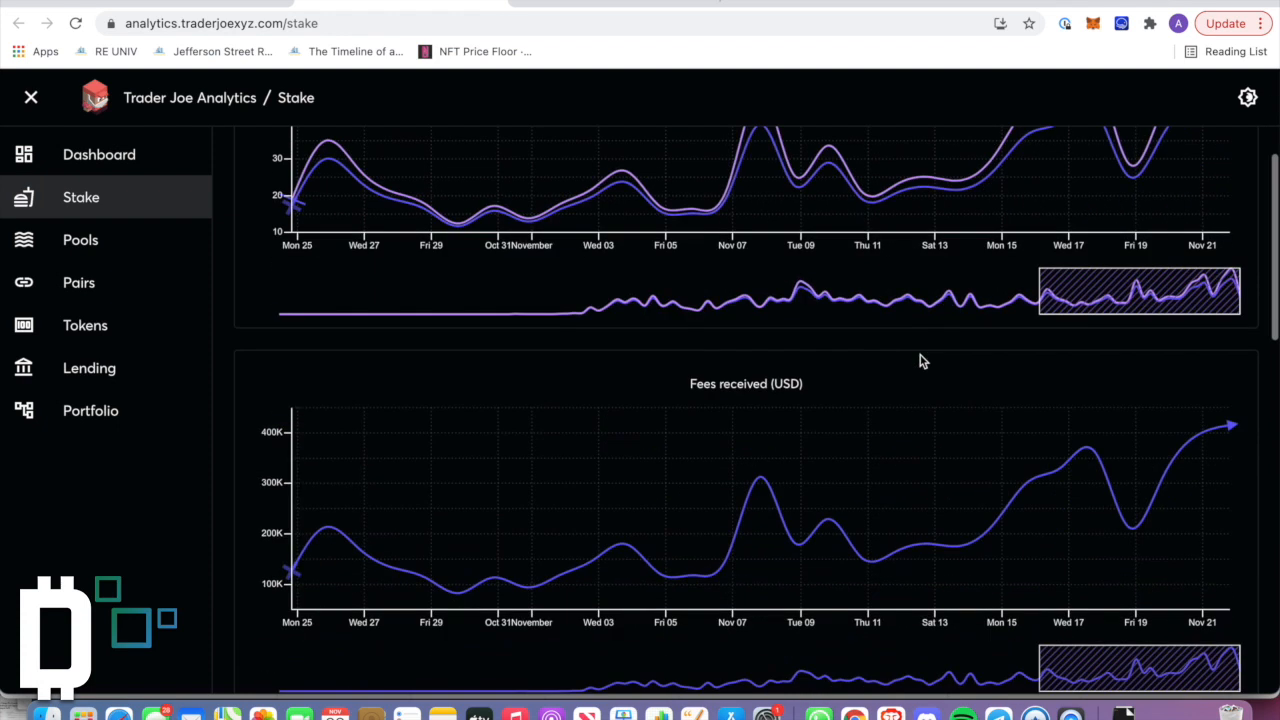
scroll("down", 3)
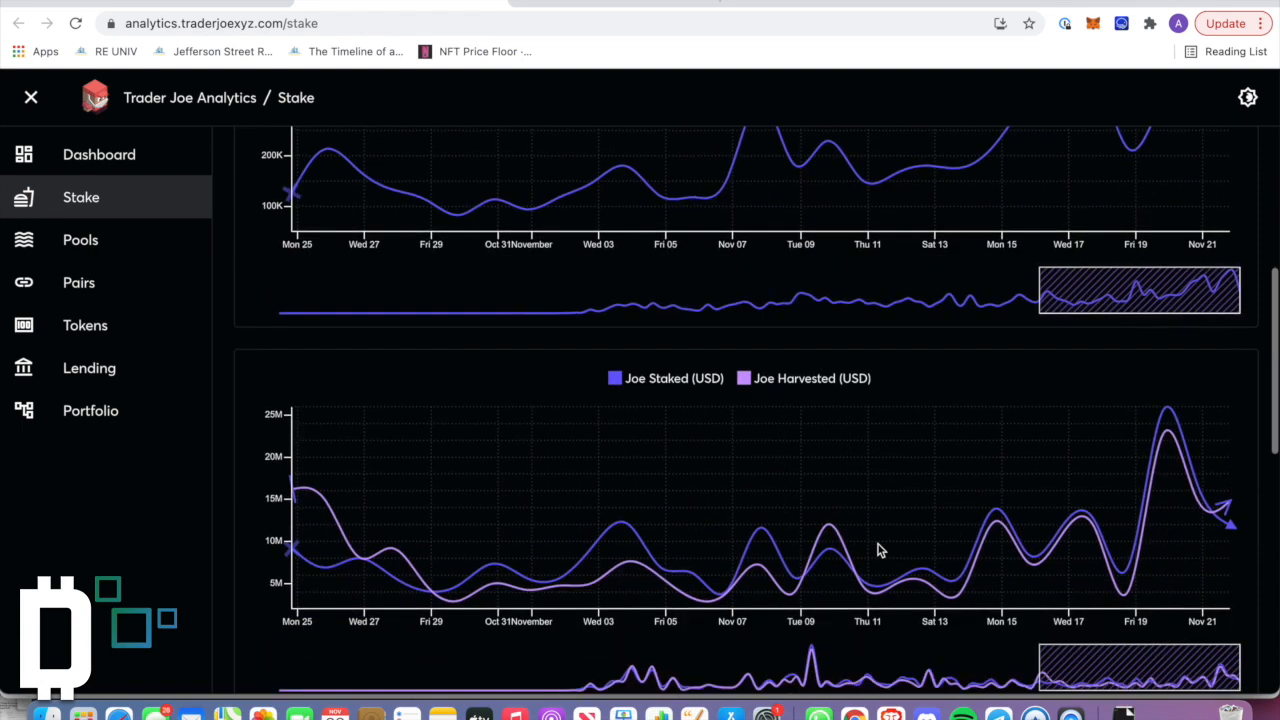
scroll("down", 3)
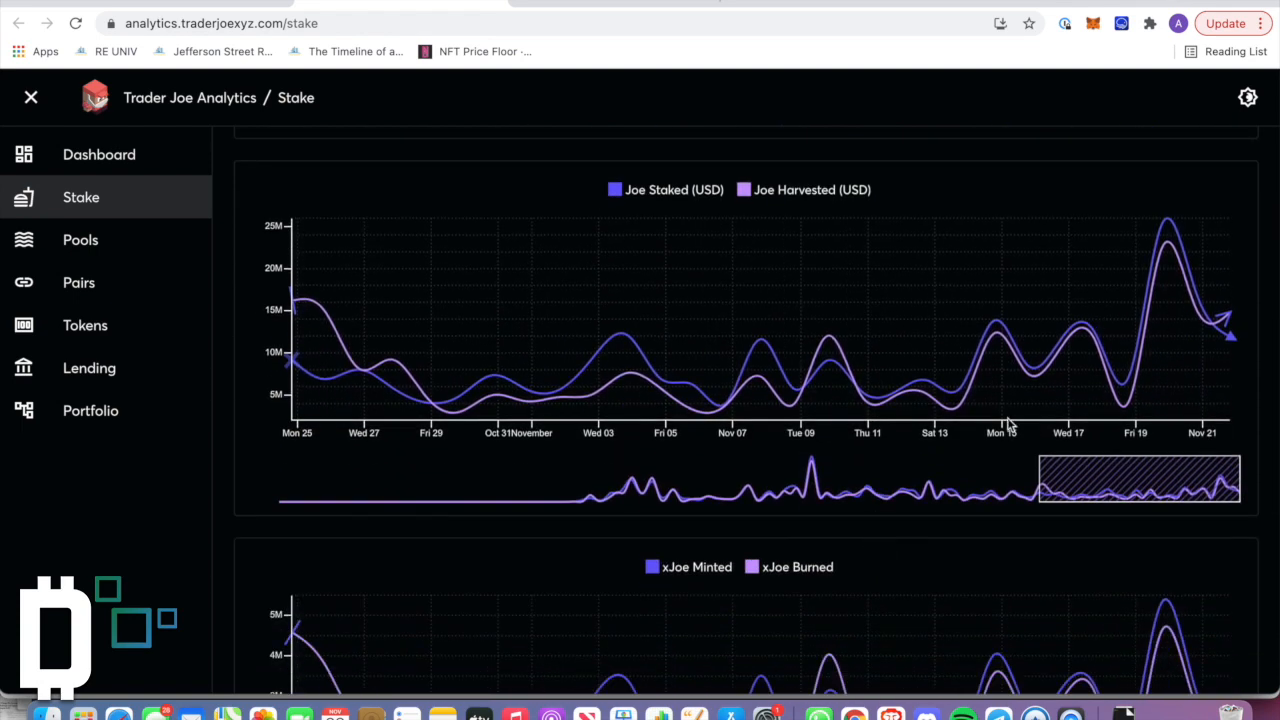
scroll("down", 3)
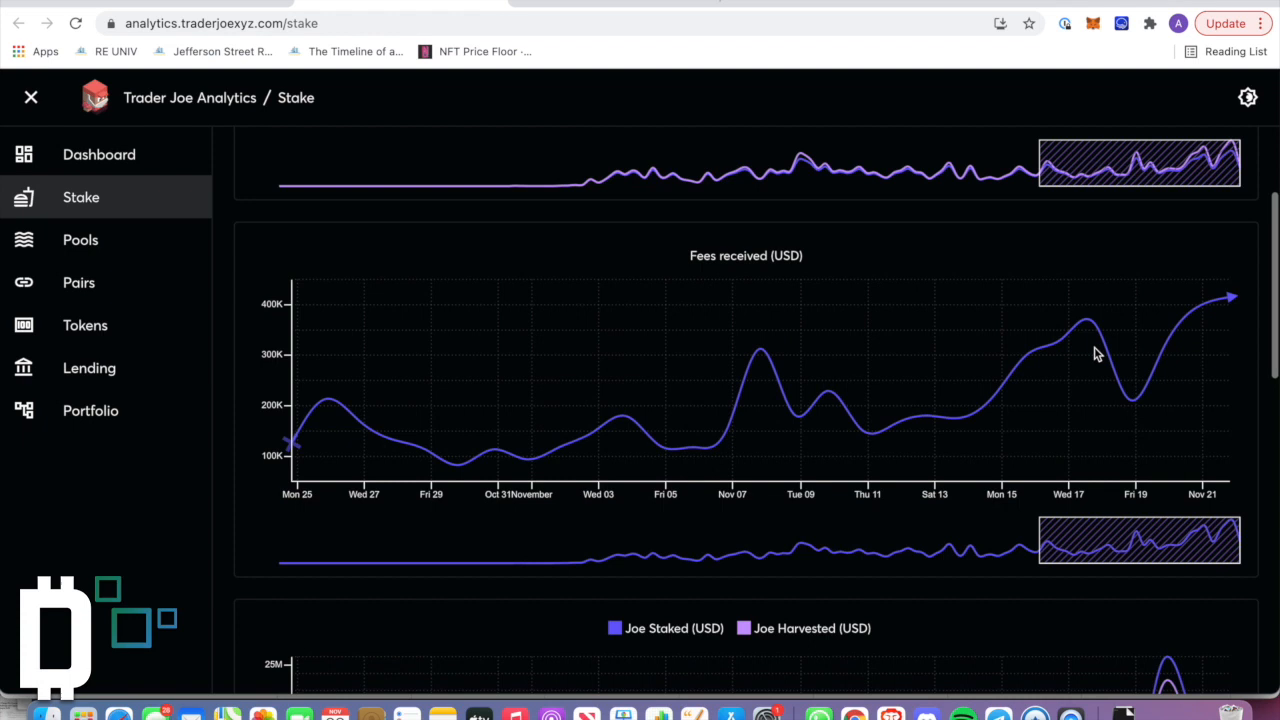
scroll("up", 3)
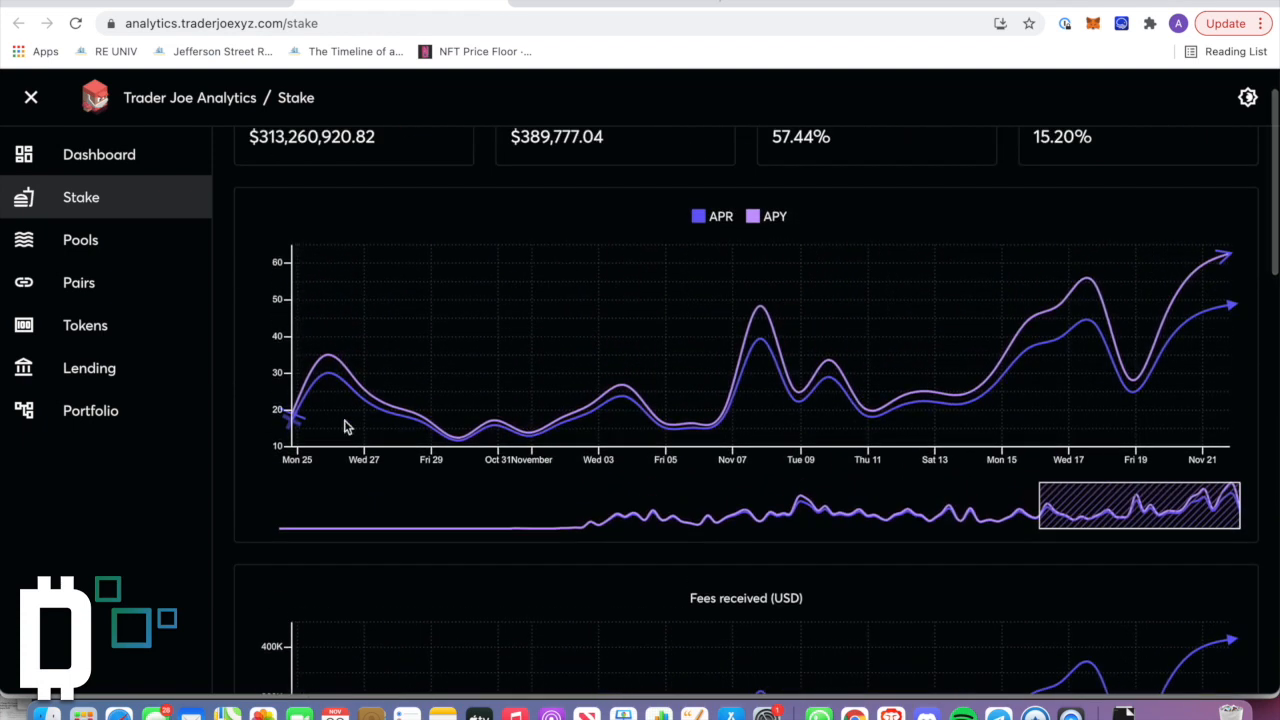
scroll("up", 3)
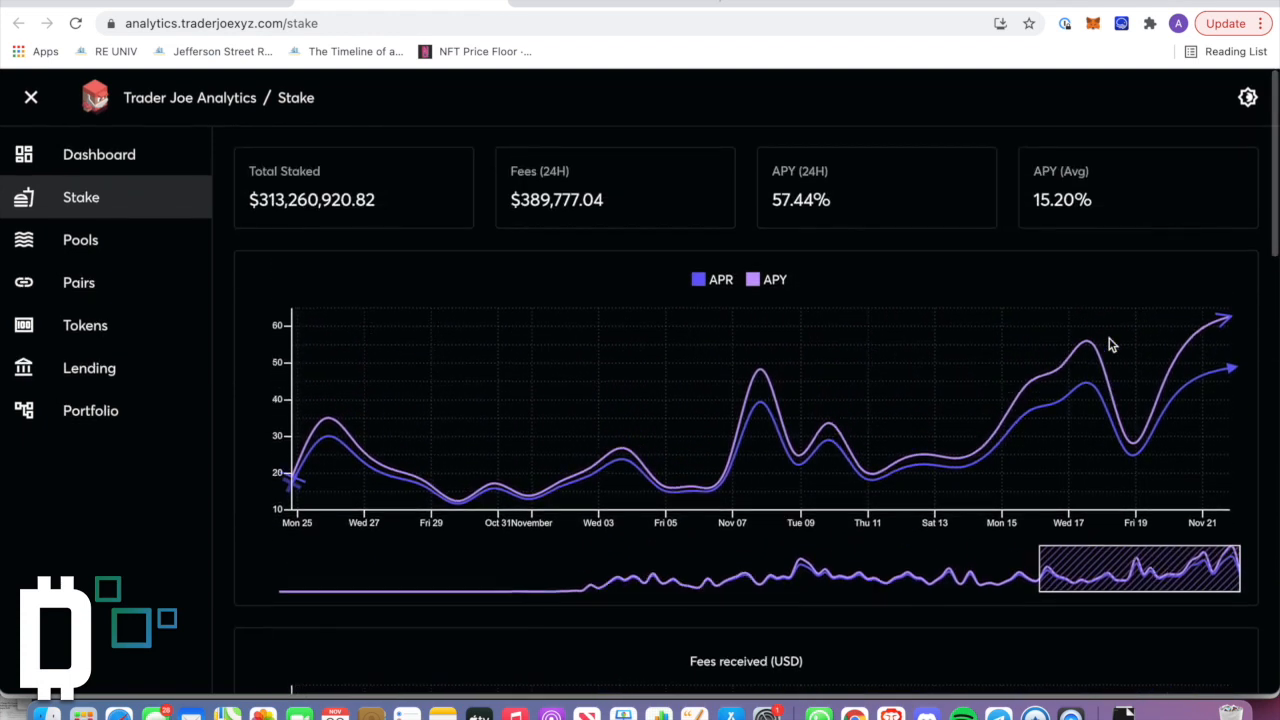
mouse_move(1036, 418)
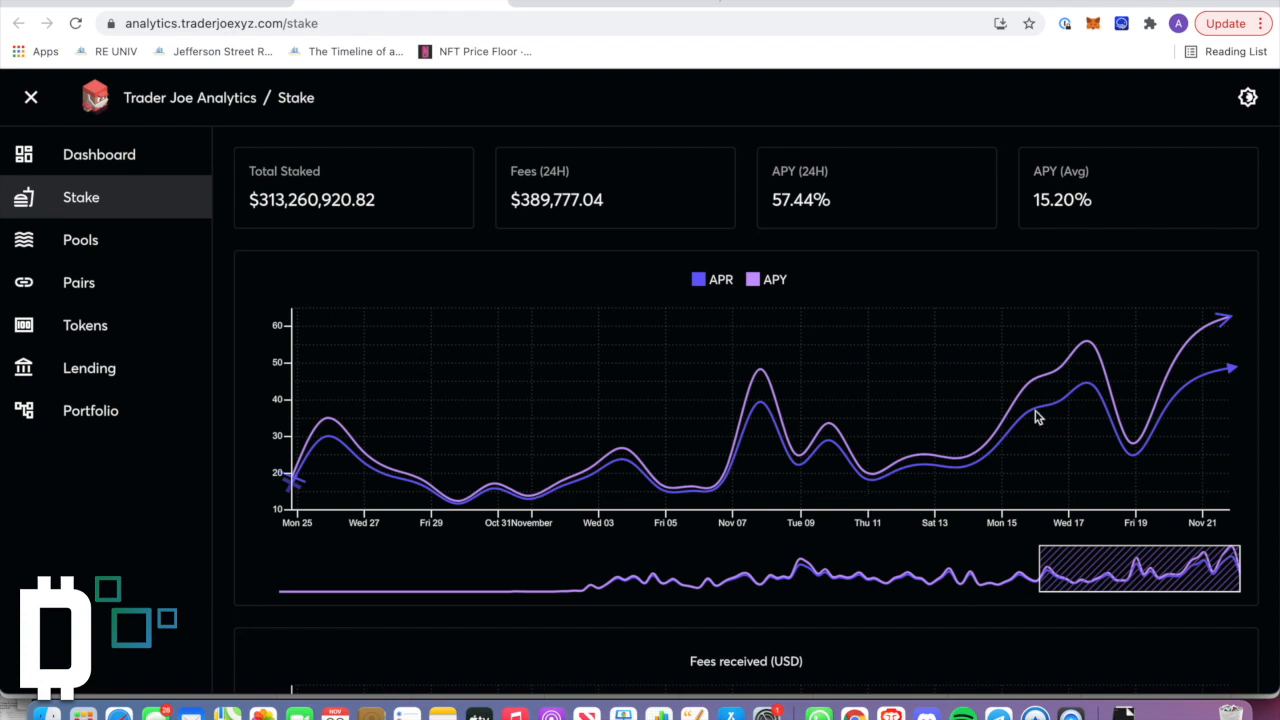
mouse_move(936, 308)
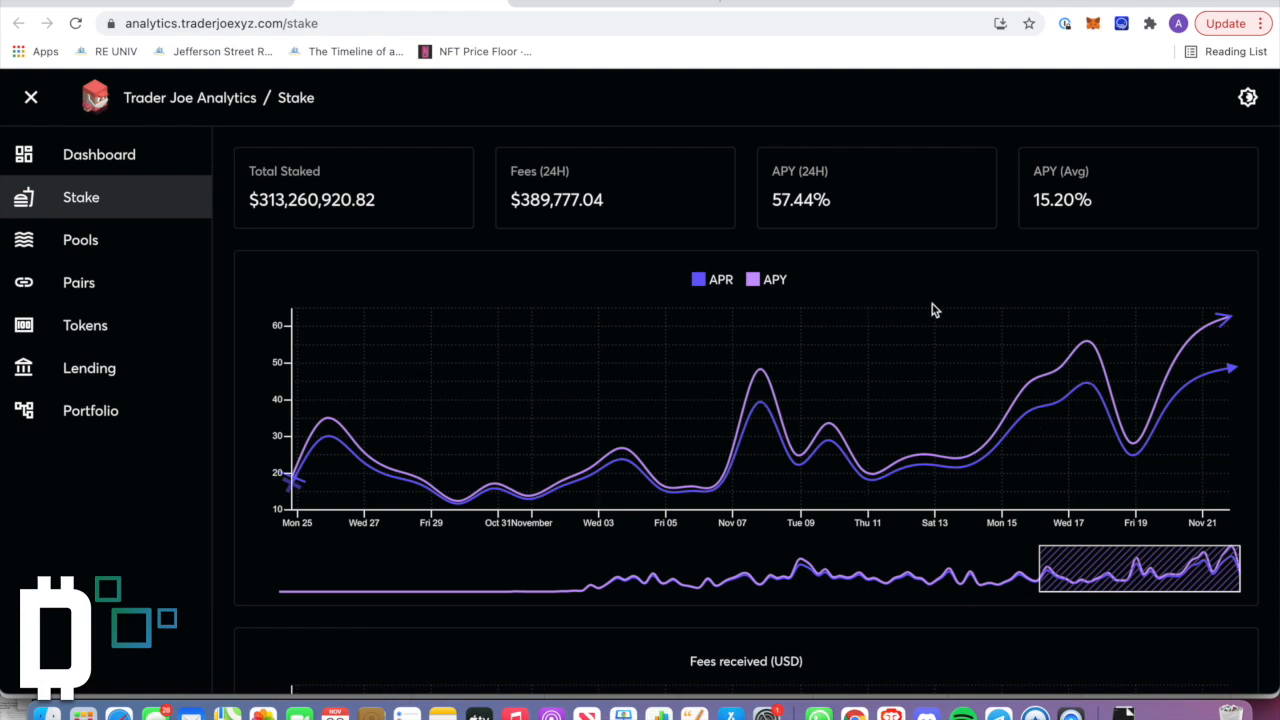
scroll("down", 3)
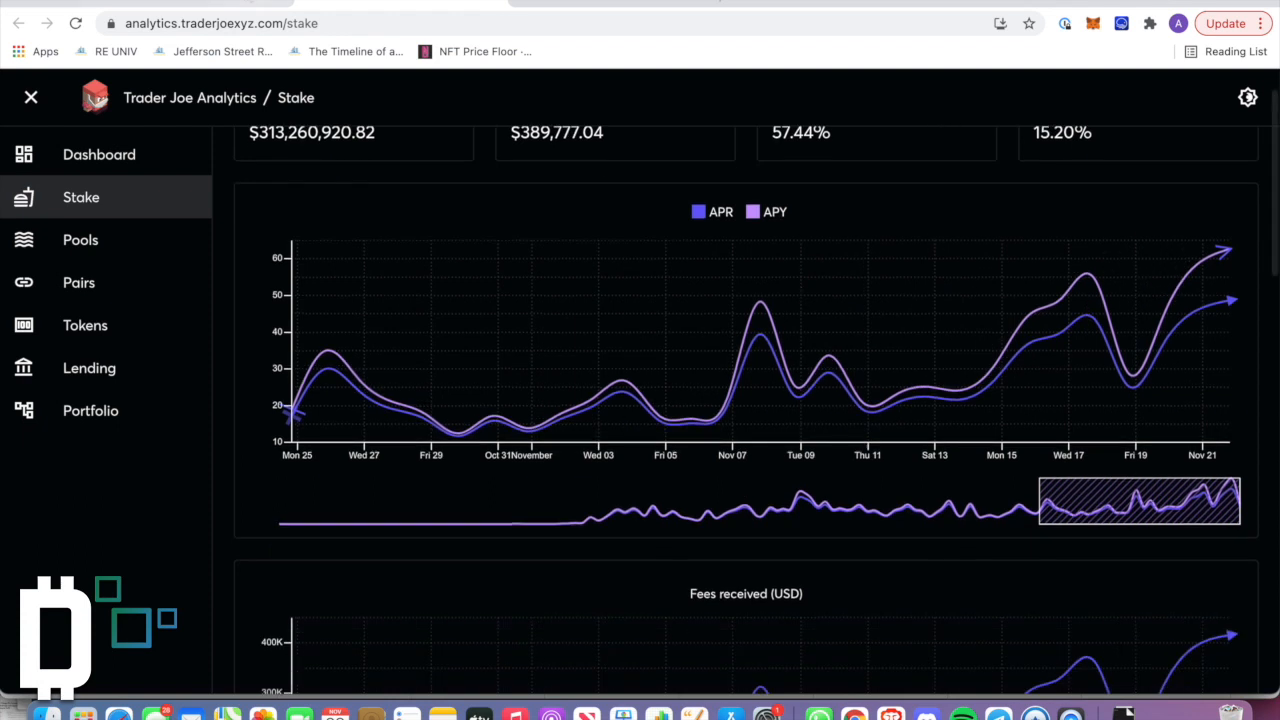
Step: Go back through the analytics dashboard and staking page to the #JOERUSH Farm page
left_click(100, 154)
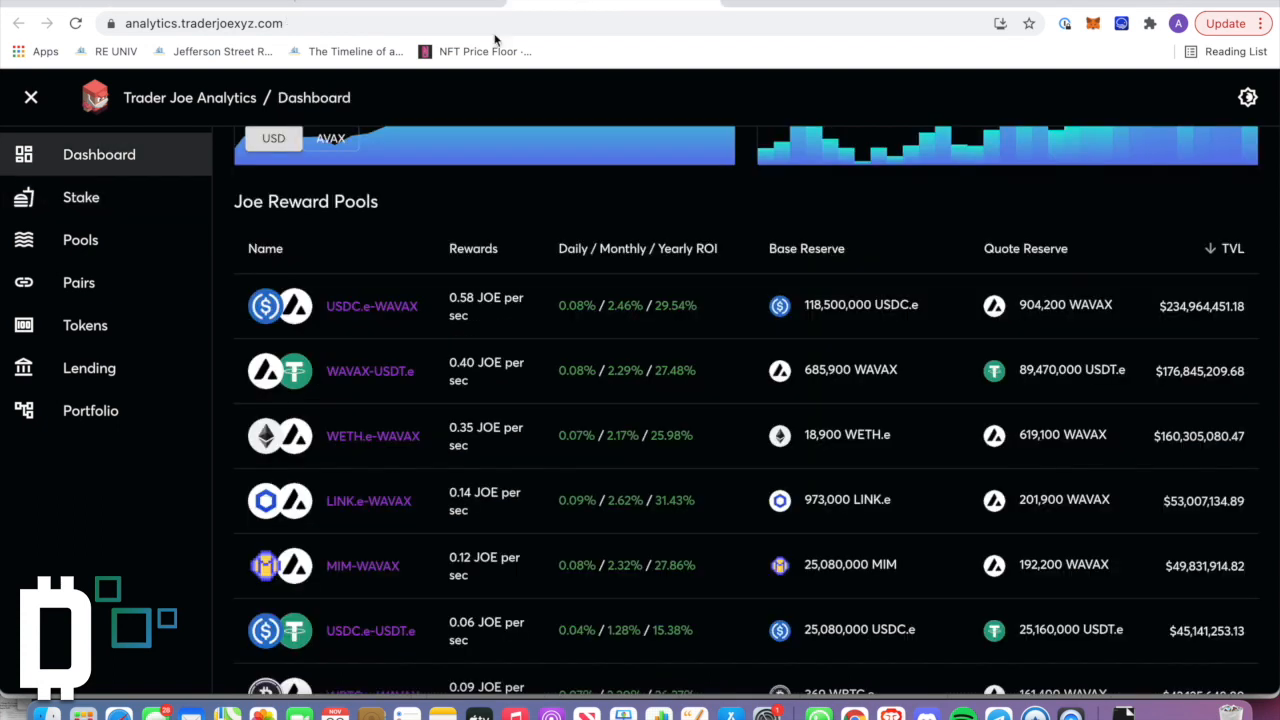
left_click(80, 198)
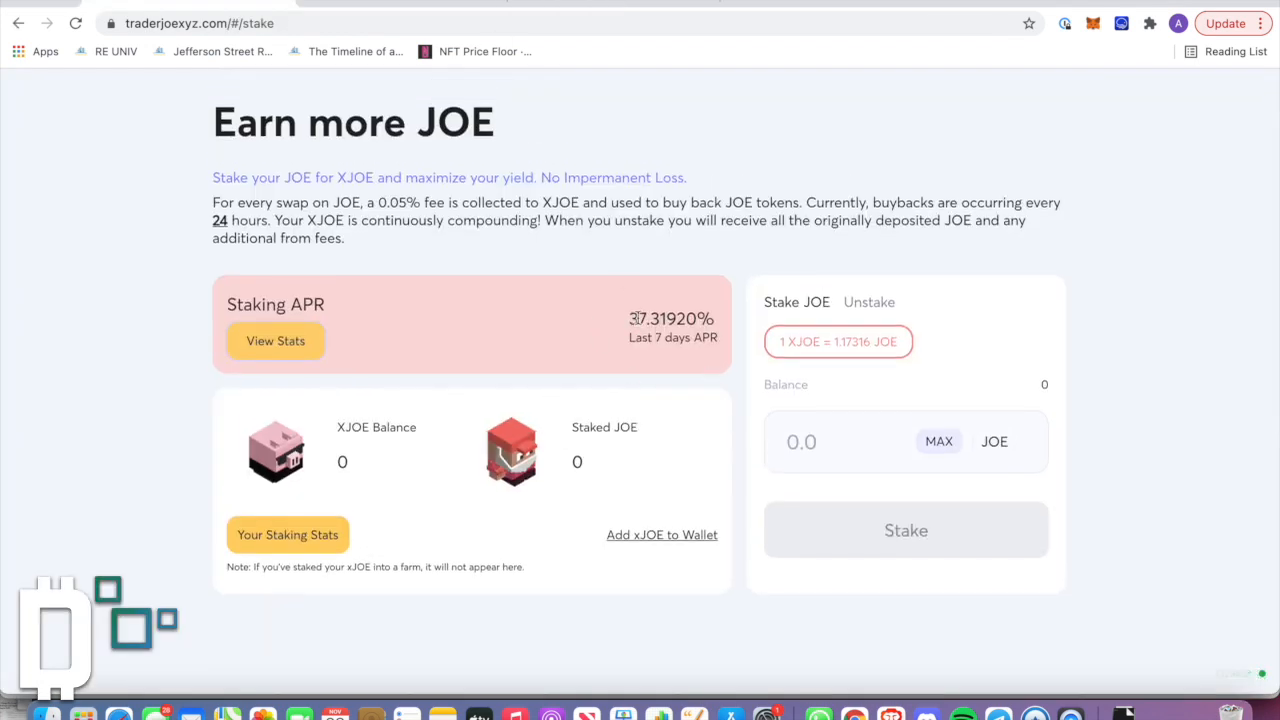
left_click(584, 104)
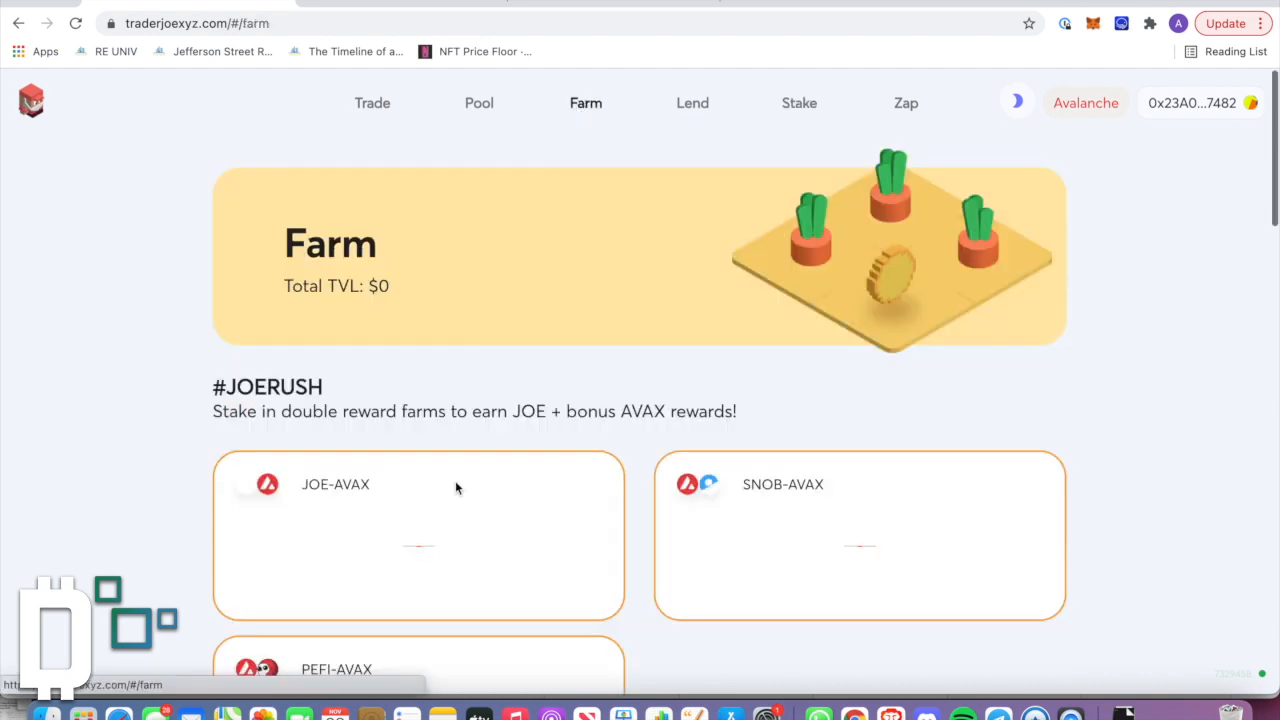
Step: Leave the farms list and go to the Lend page with supply and borrow balances
scroll("down", 3)
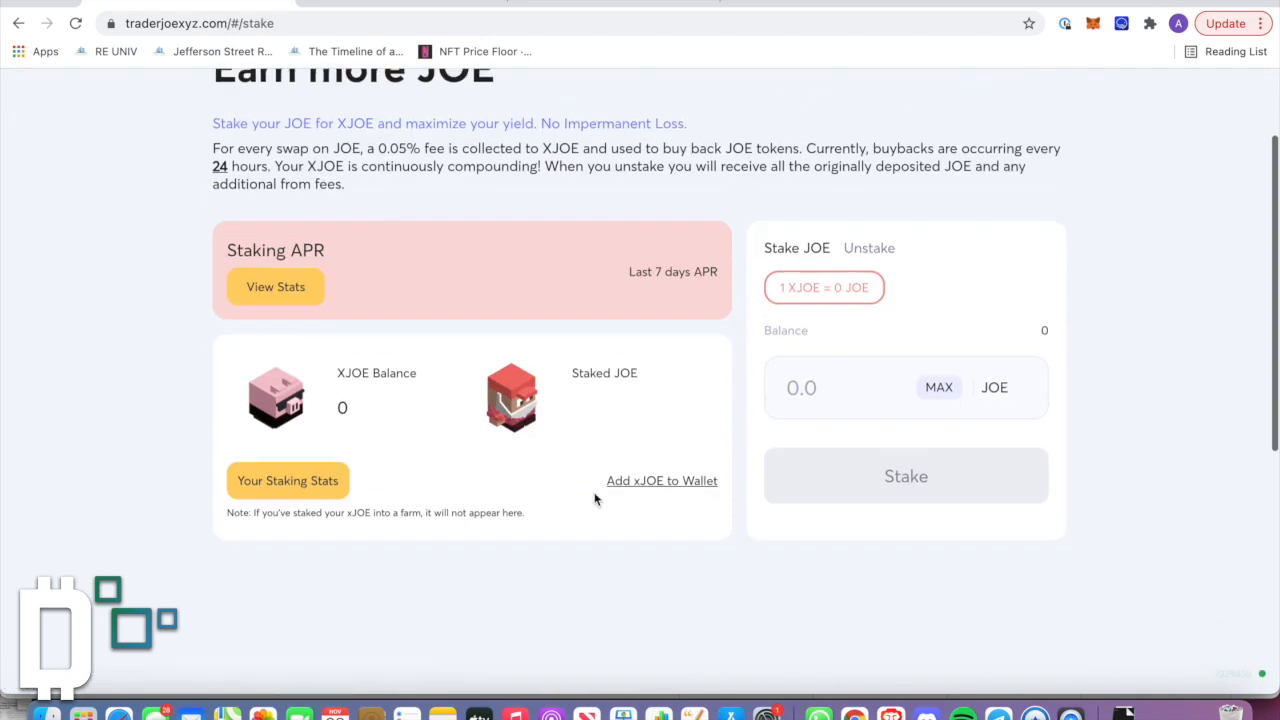
scroll("up", 3)
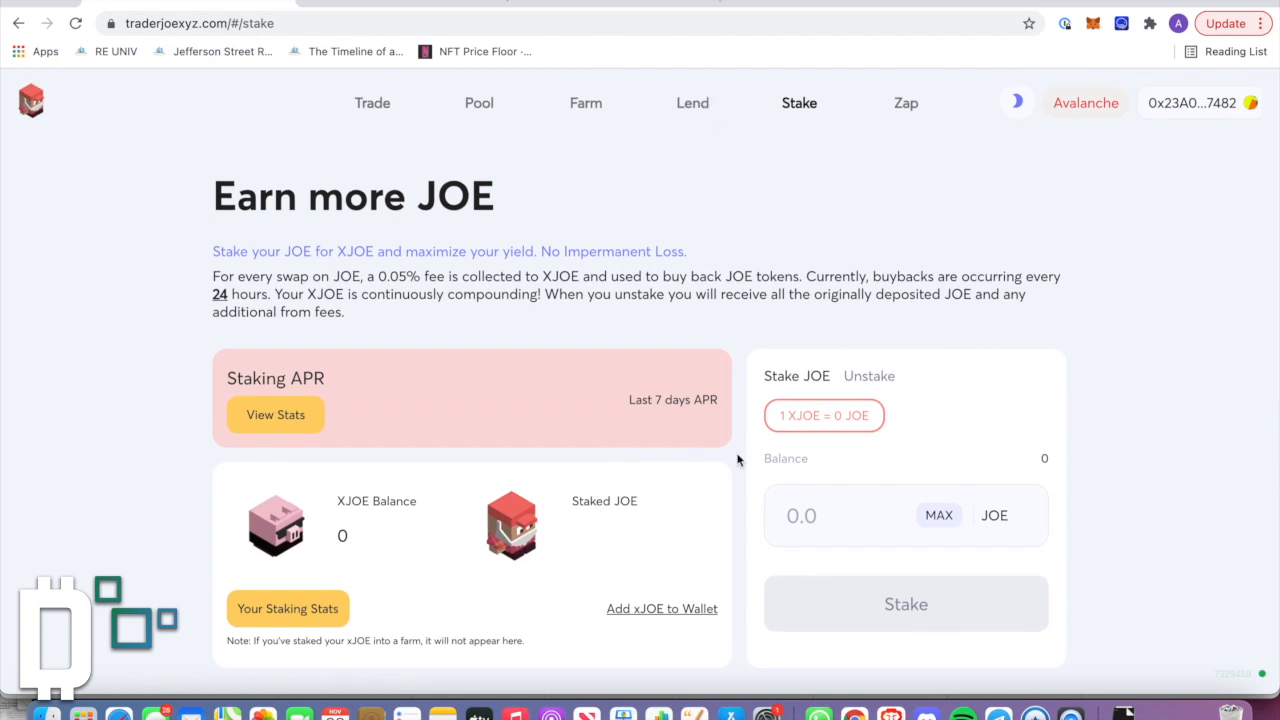
left_click(692, 104)
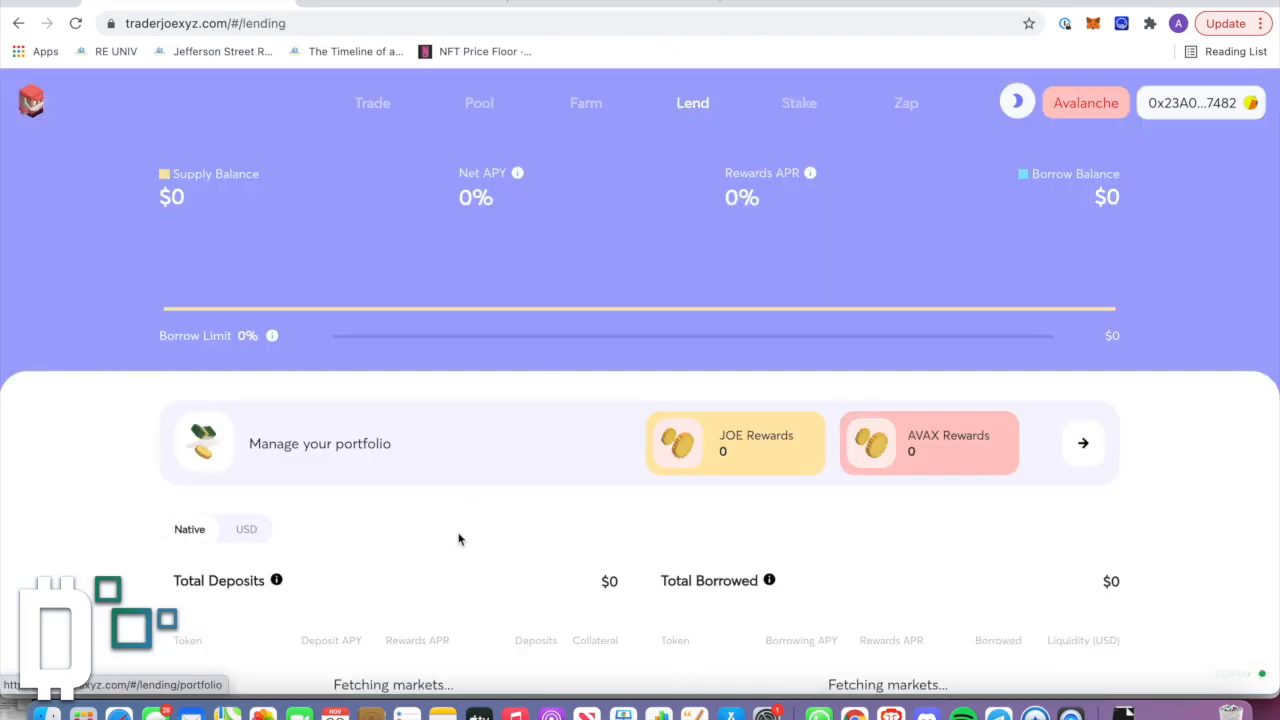
Step: Scroll up and down the lending page while the AVAX-to-xJOE markets load
scroll("down", 3)
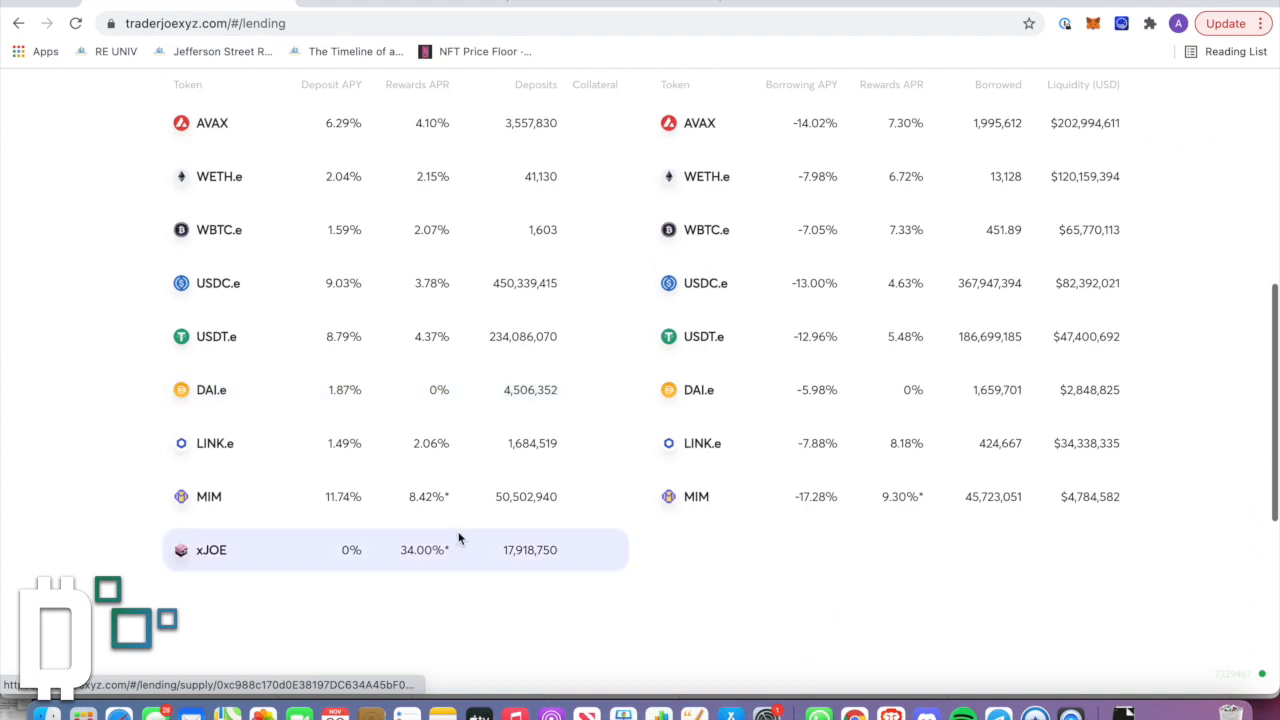
scroll("up", 3)
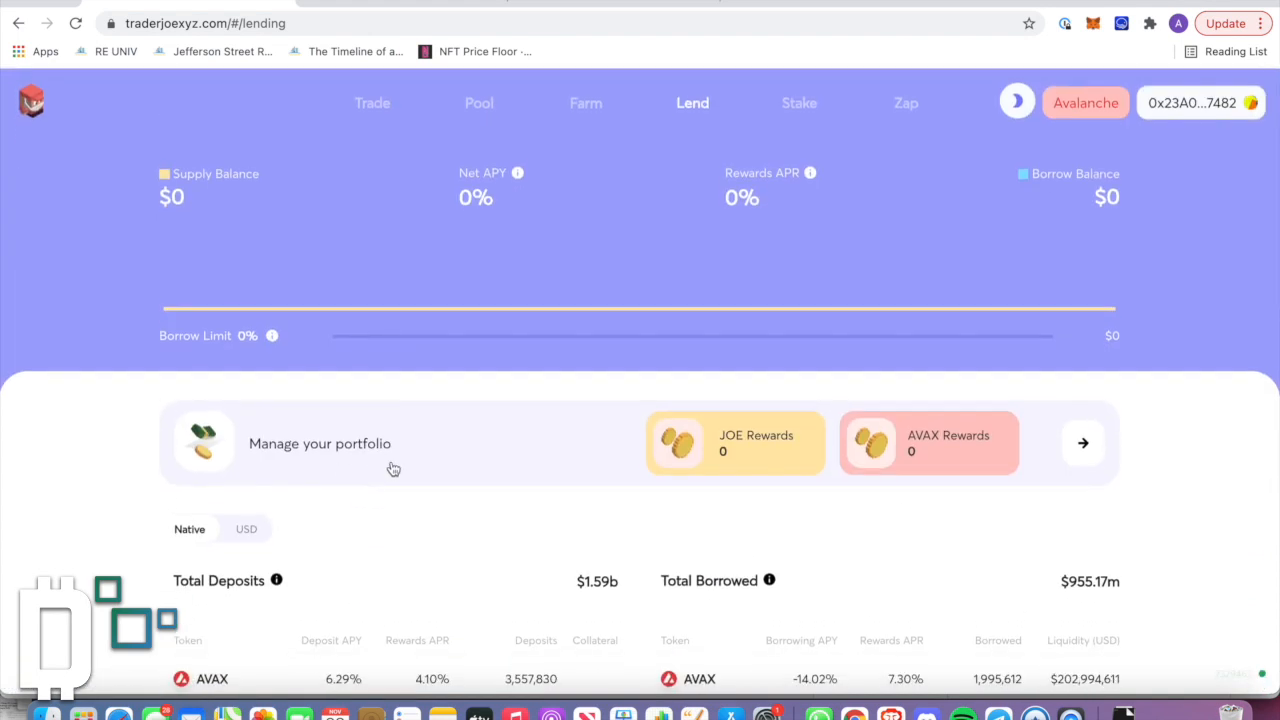
scroll("down", 3)
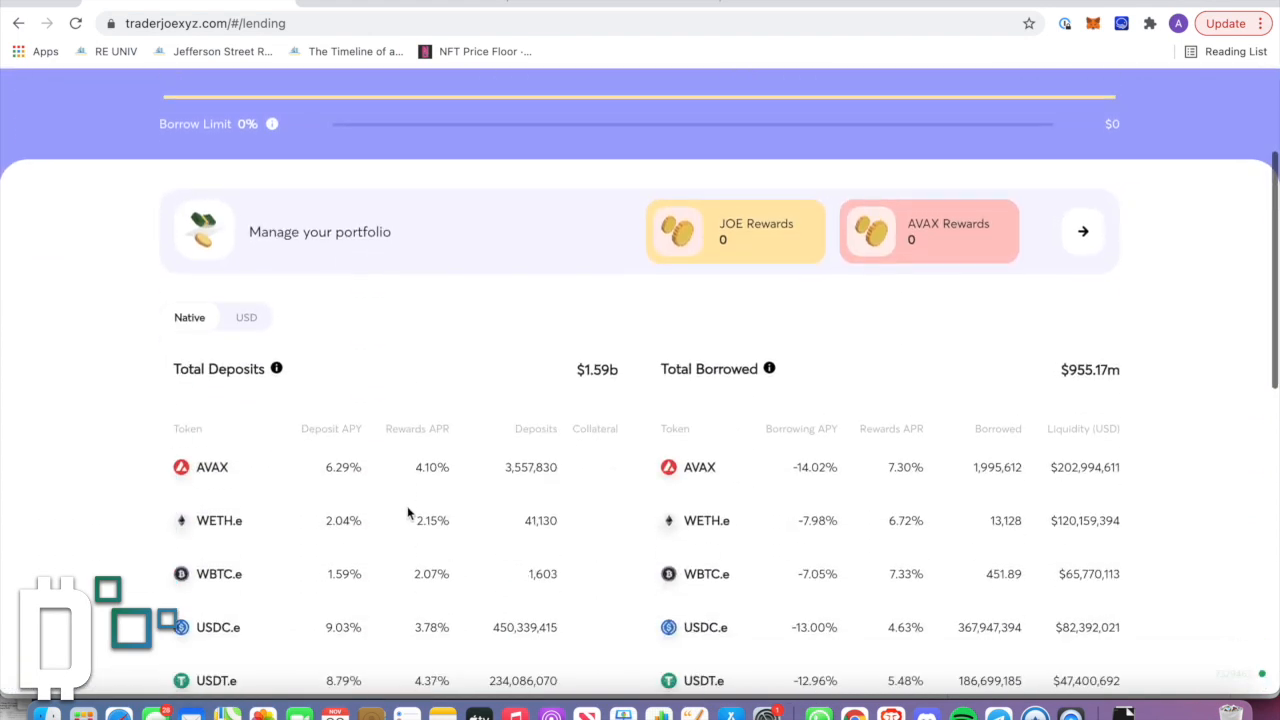
scroll("up", 3)
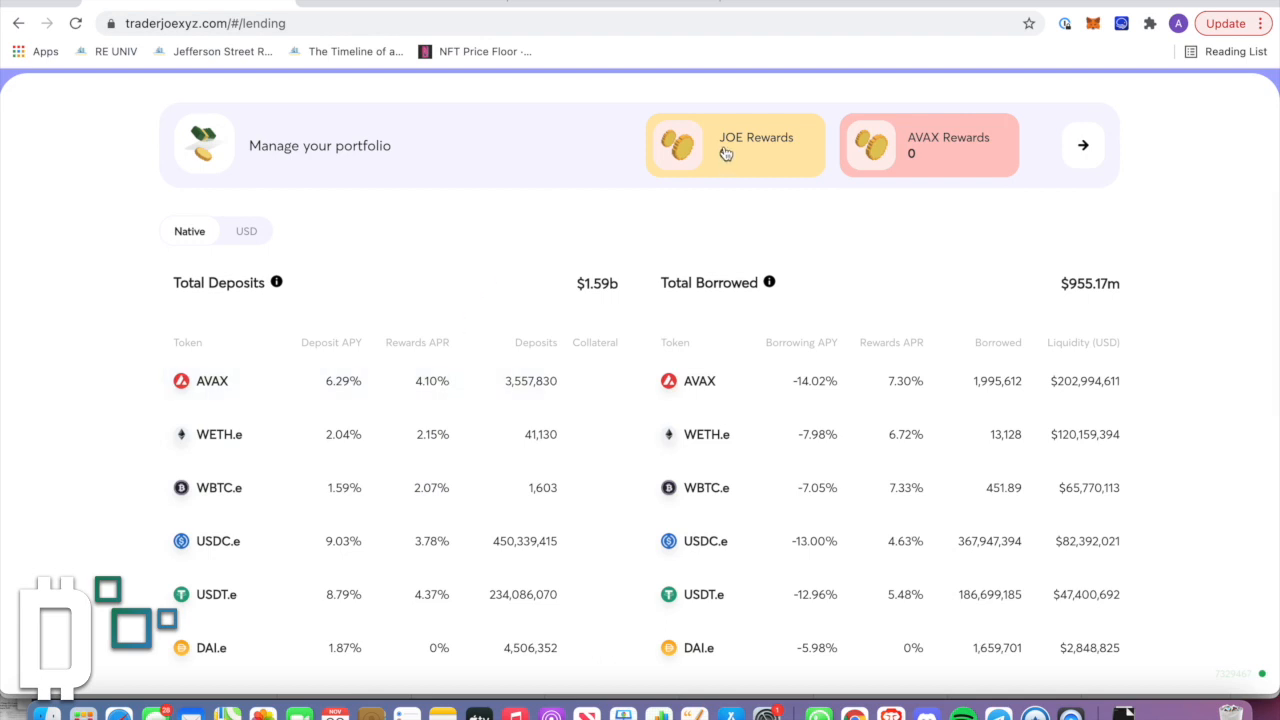
scroll("down", 3)
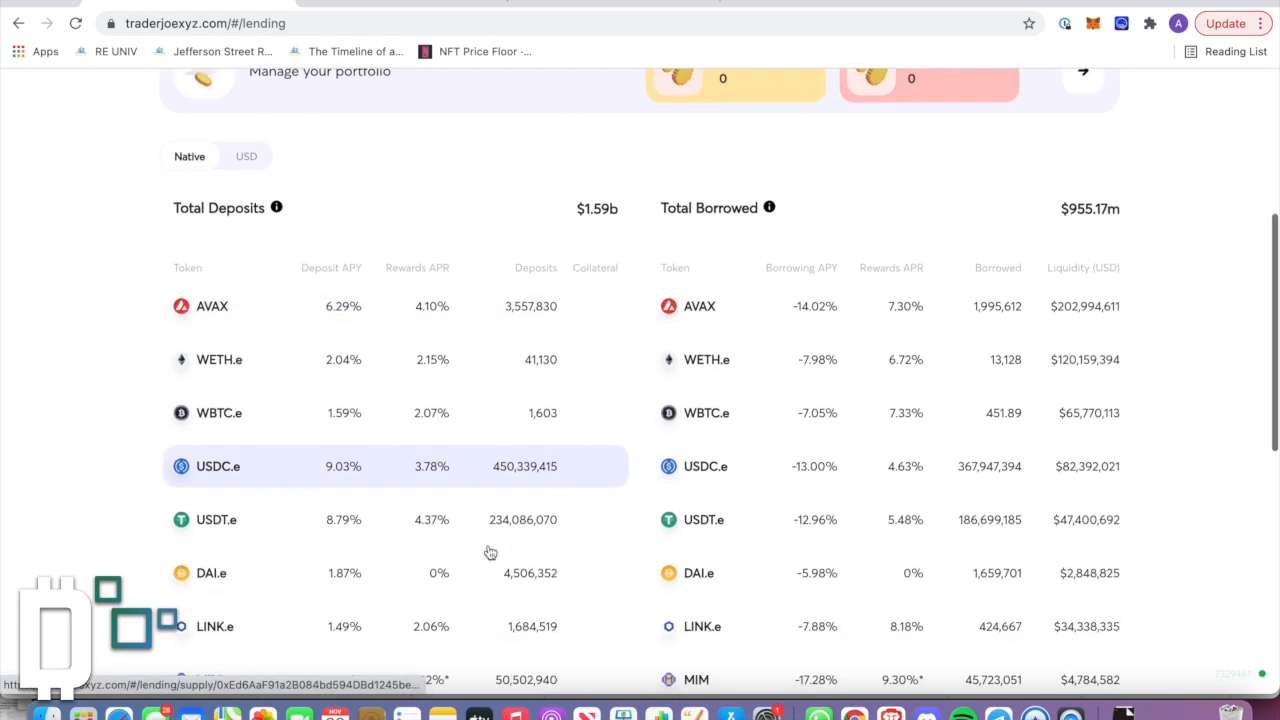
mouse_move(364, 468)
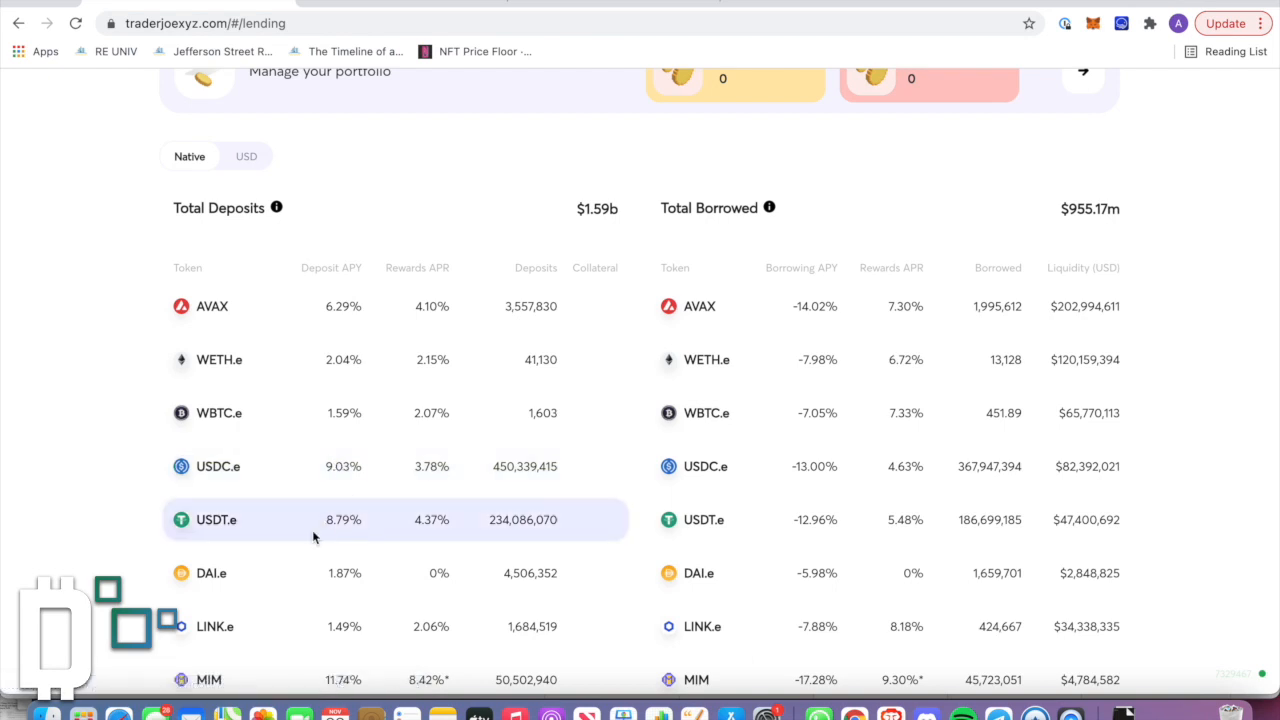
scroll("up", 3)
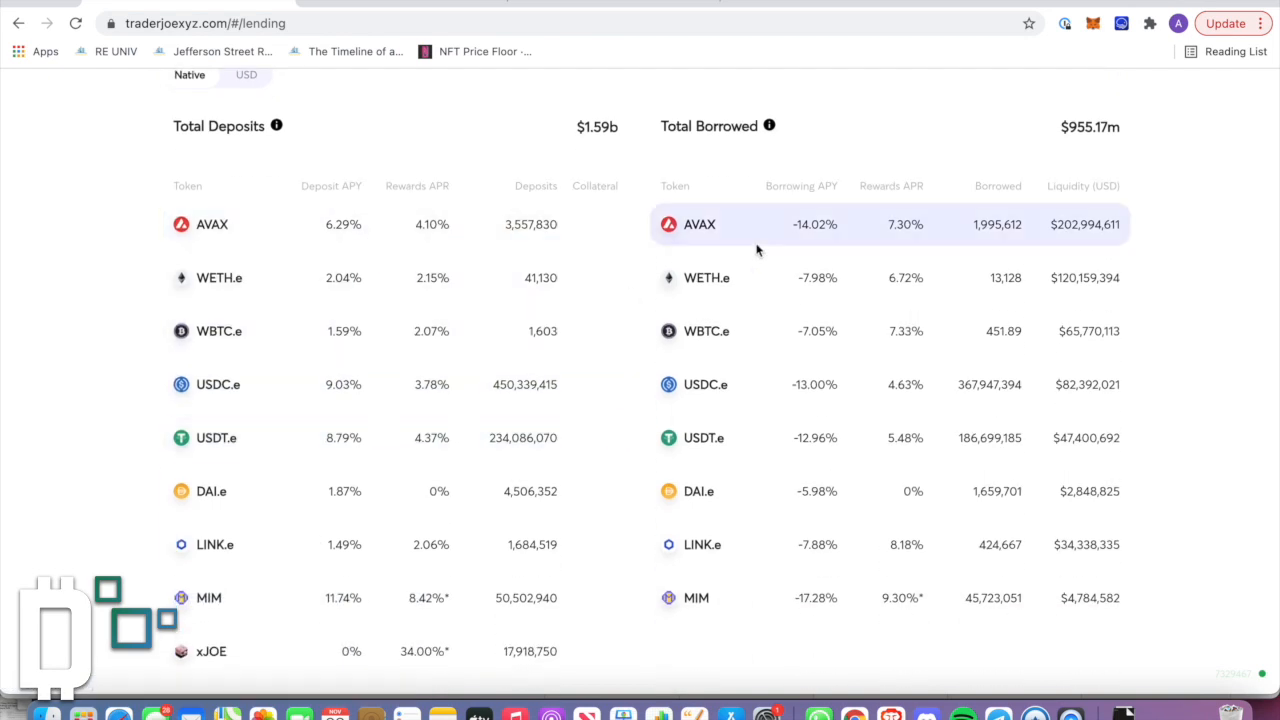
scroll("down", 3)
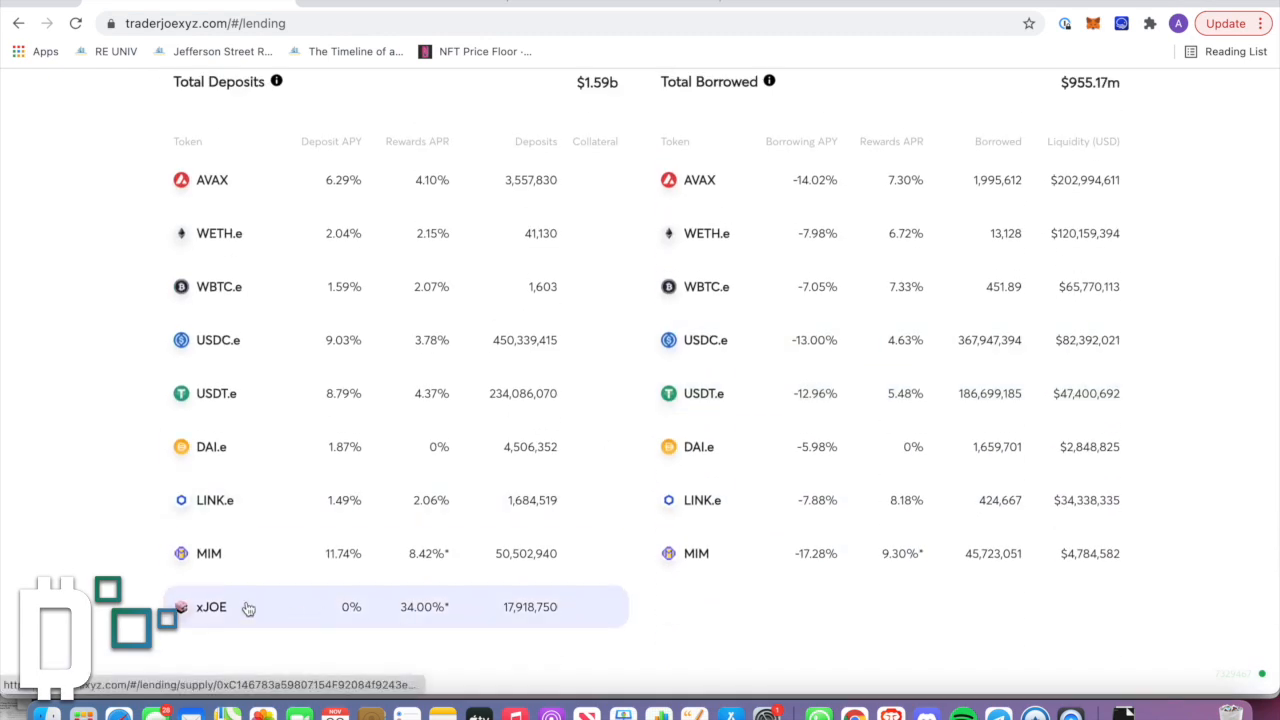
mouse_move(720, 470)
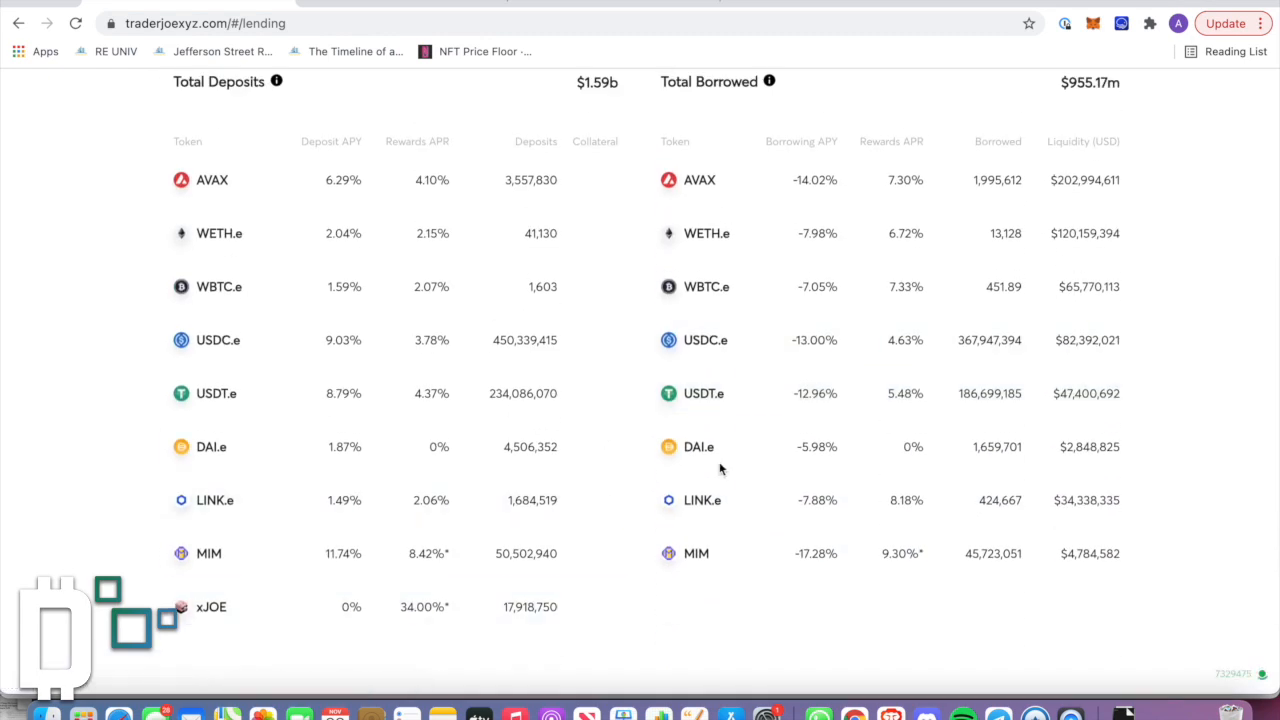
mouse_move(800, 340)
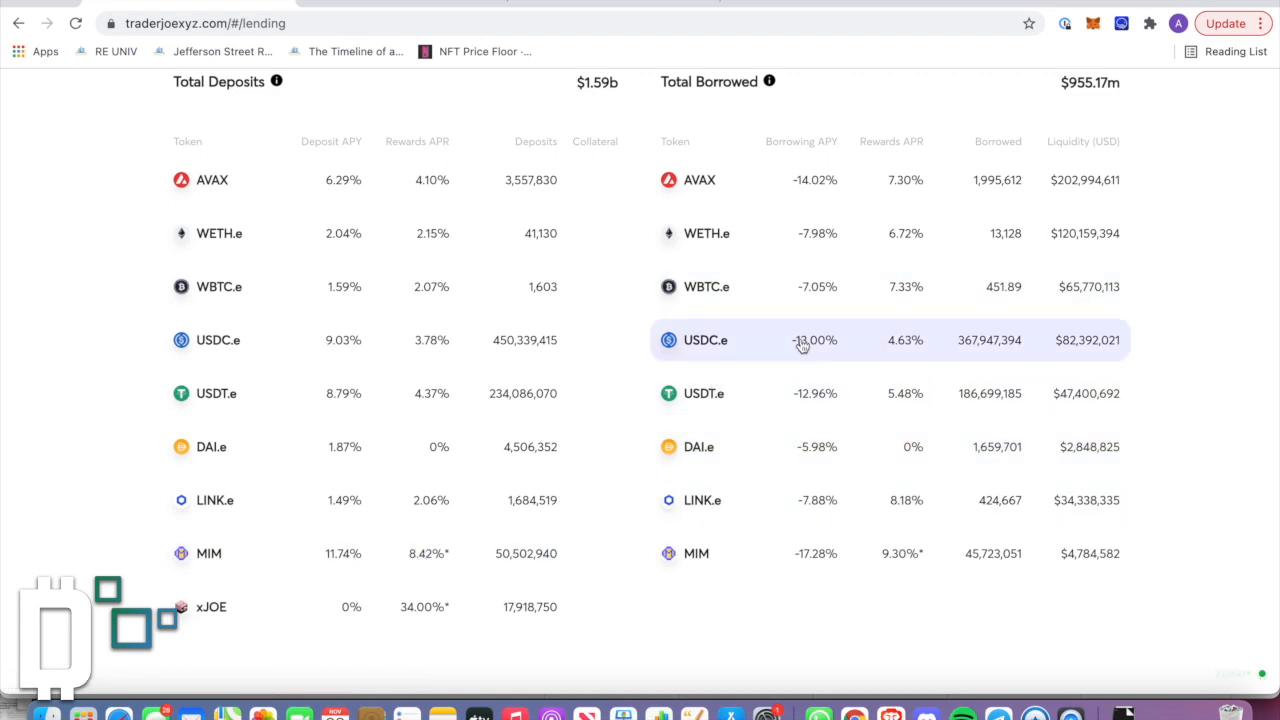
mouse_move(782, 316)
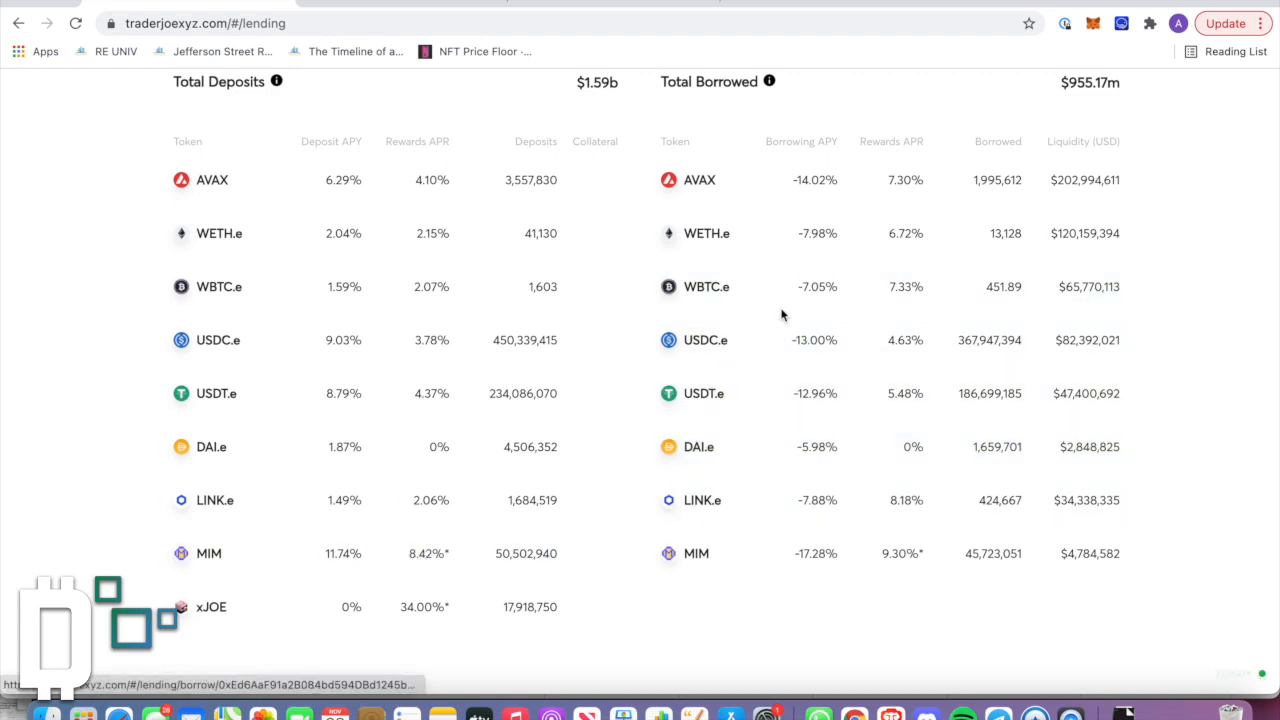
mouse_move(800, 340)
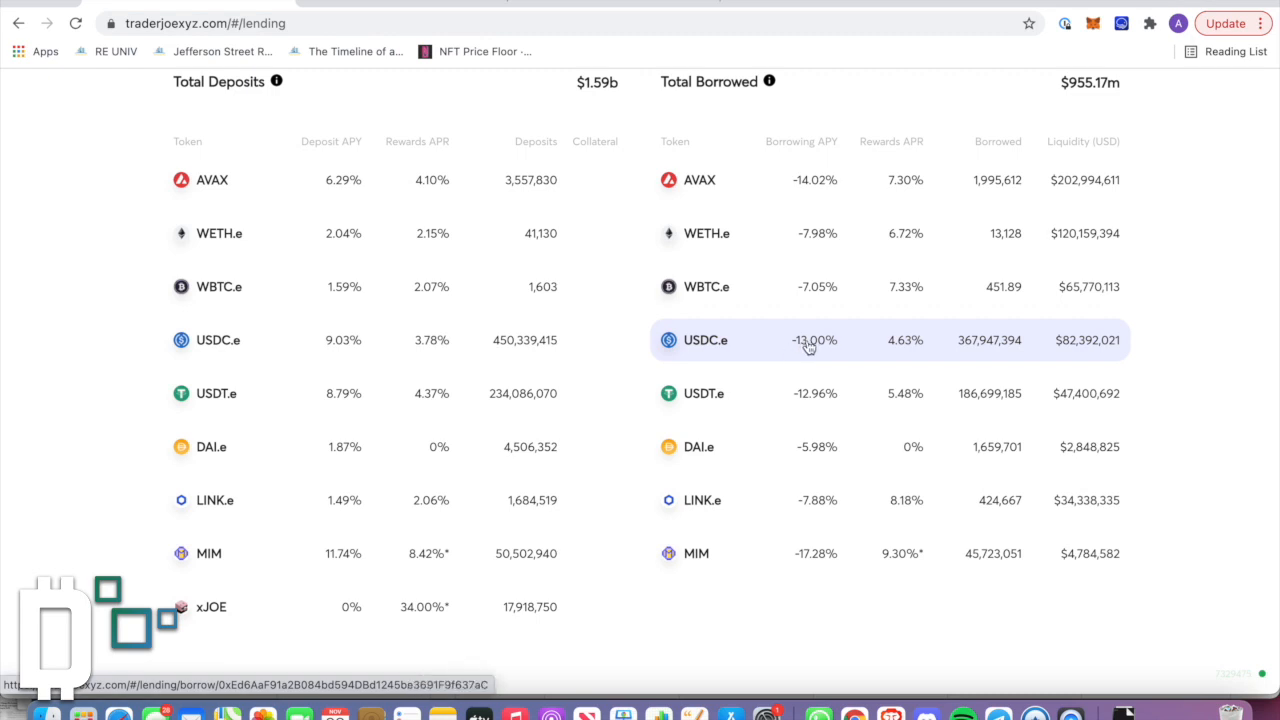
mouse_move(916, 348)
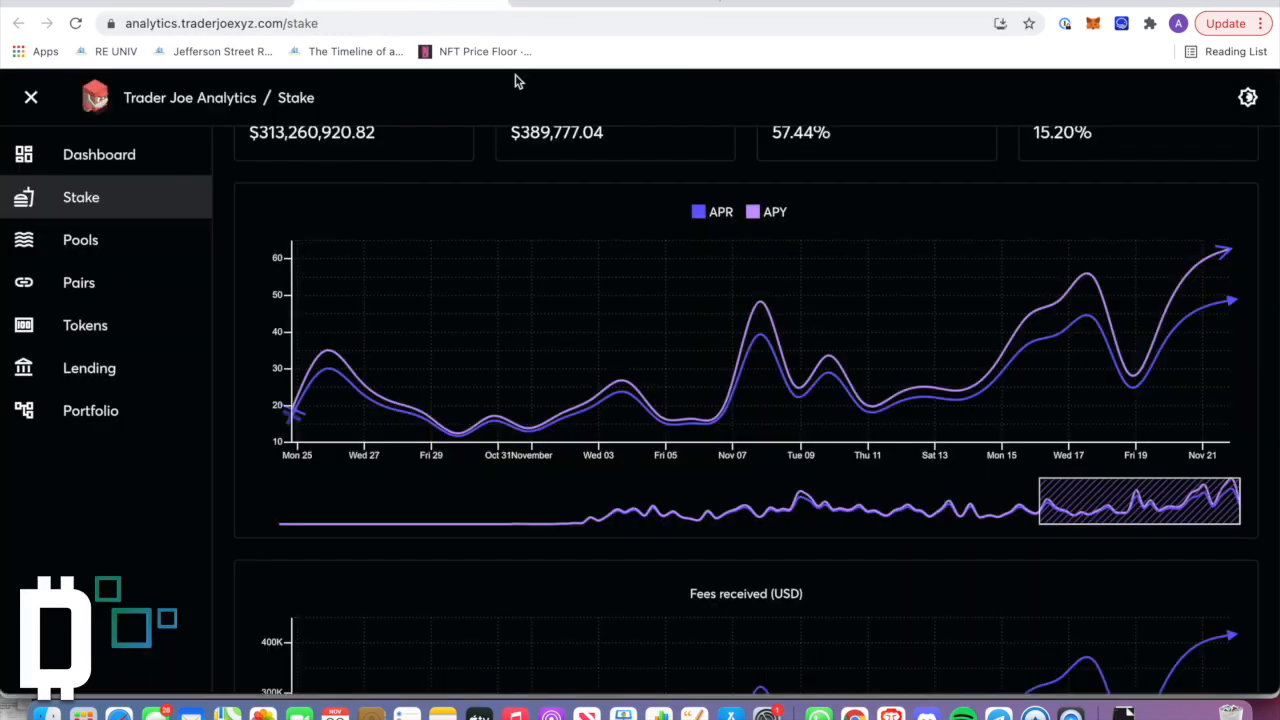
Step: Return to the Analytics Dashboard and scroll to the pairs table with JOE per second and APRs
left_click(100, 154)
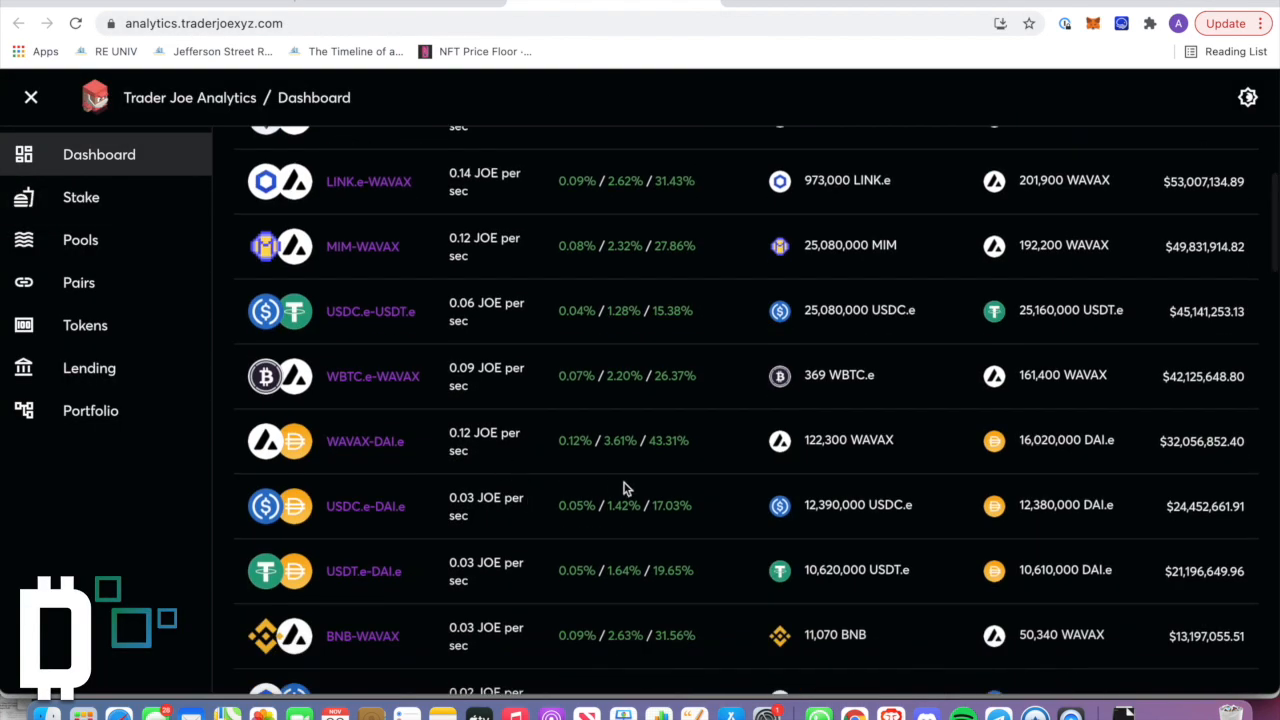
scroll("down", 3)
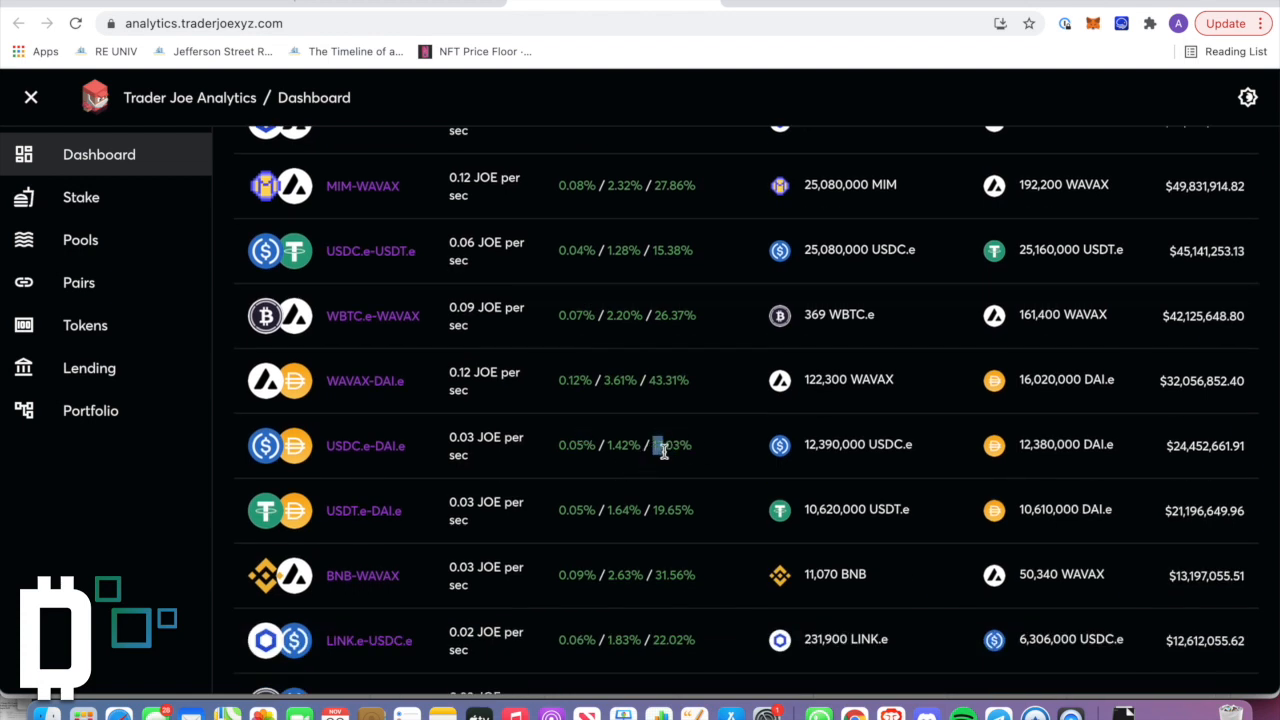
mouse_move(496, 100)
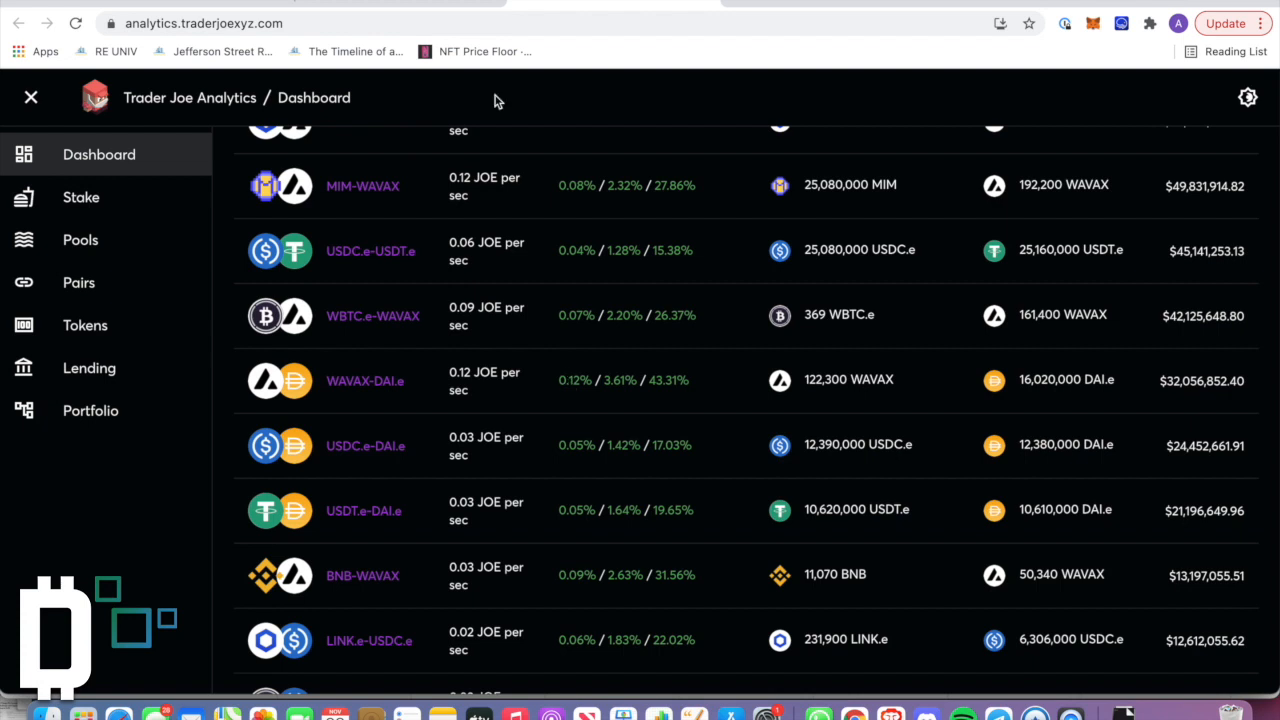
mouse_move(290, 4)
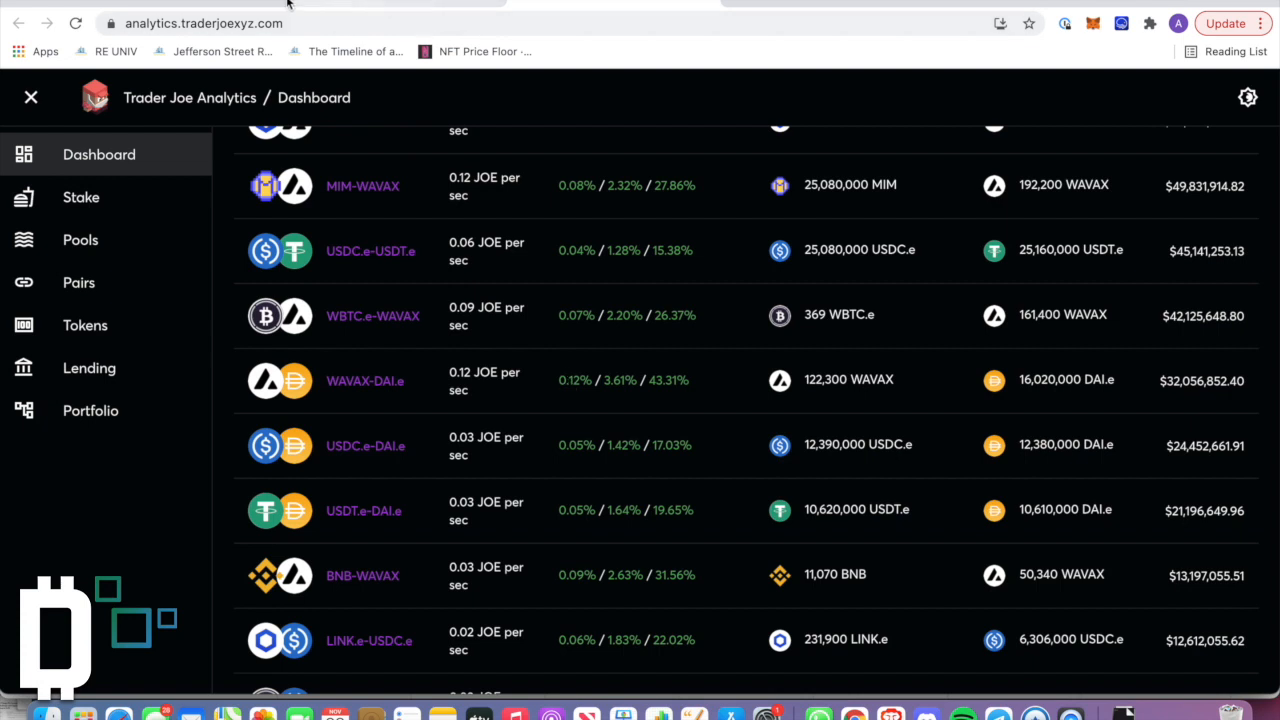
Step: Switch to the Lend tab to see Total Deposits and Total Borrowed per token
left_click(88, 368)
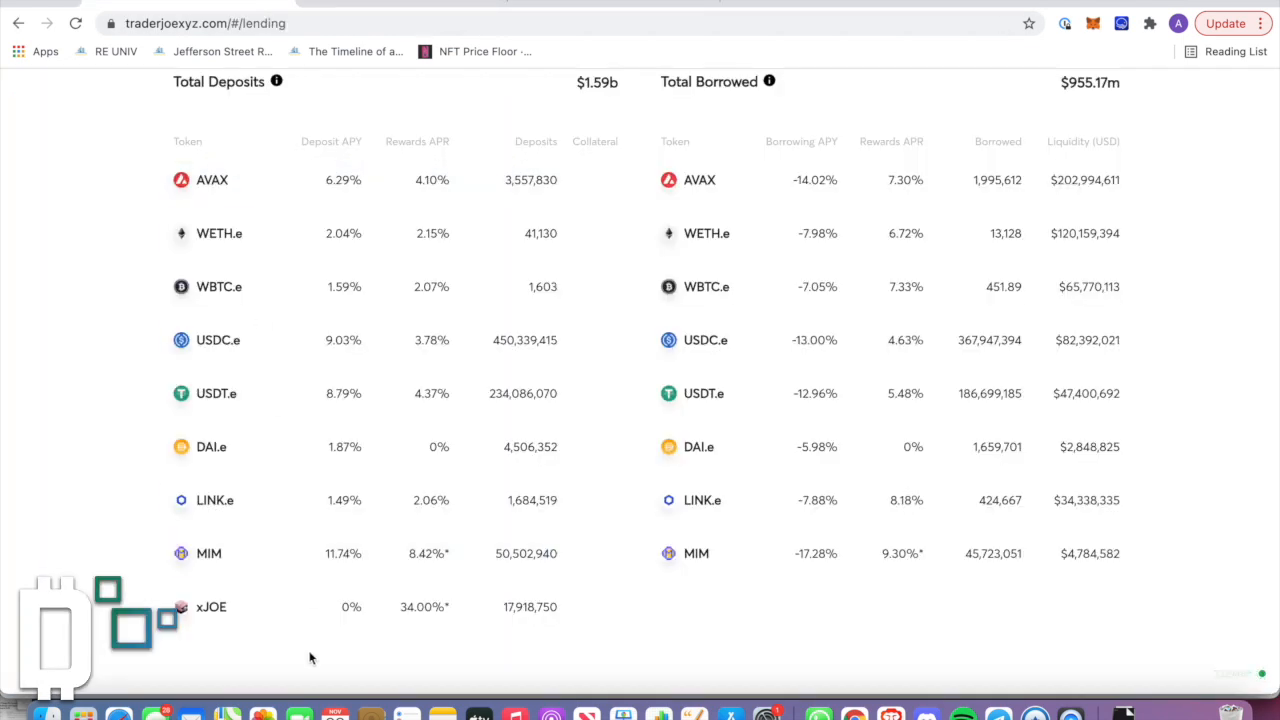
mouse_move(450, 448)
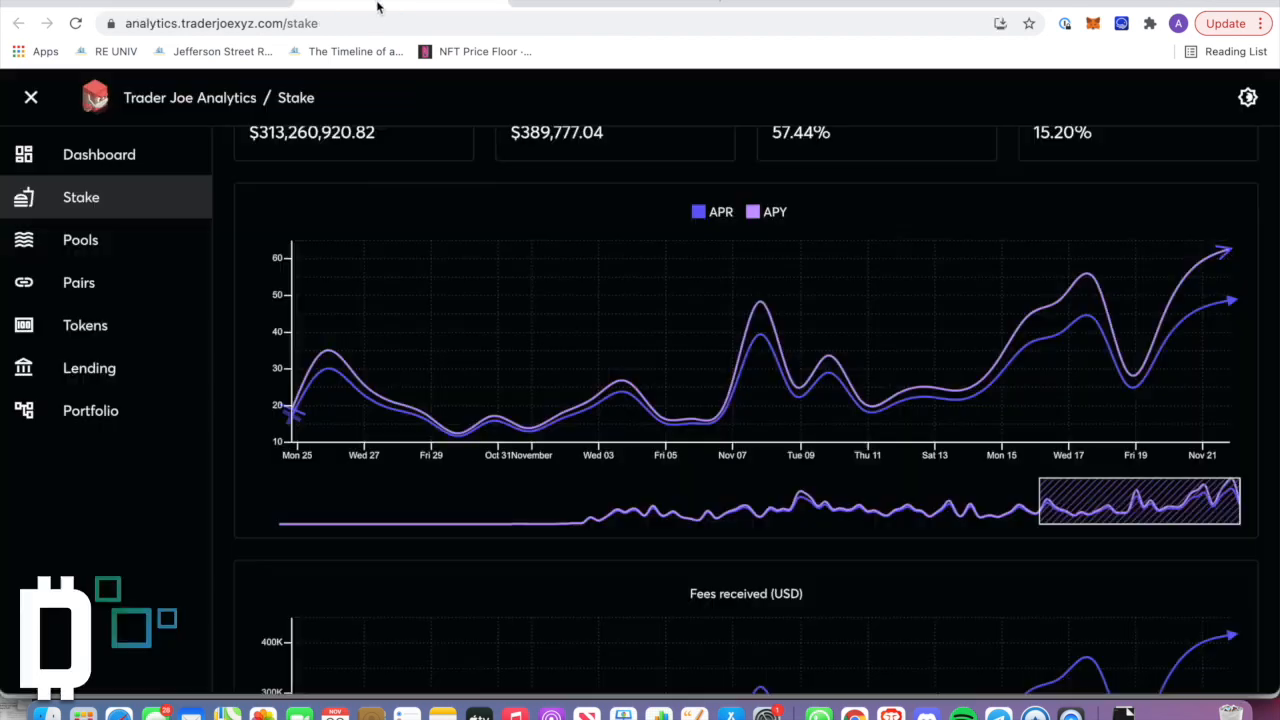
Step: Show the Analytics dashboard pairs table with JOE per second, APRs and reserves
left_click(100, 154)
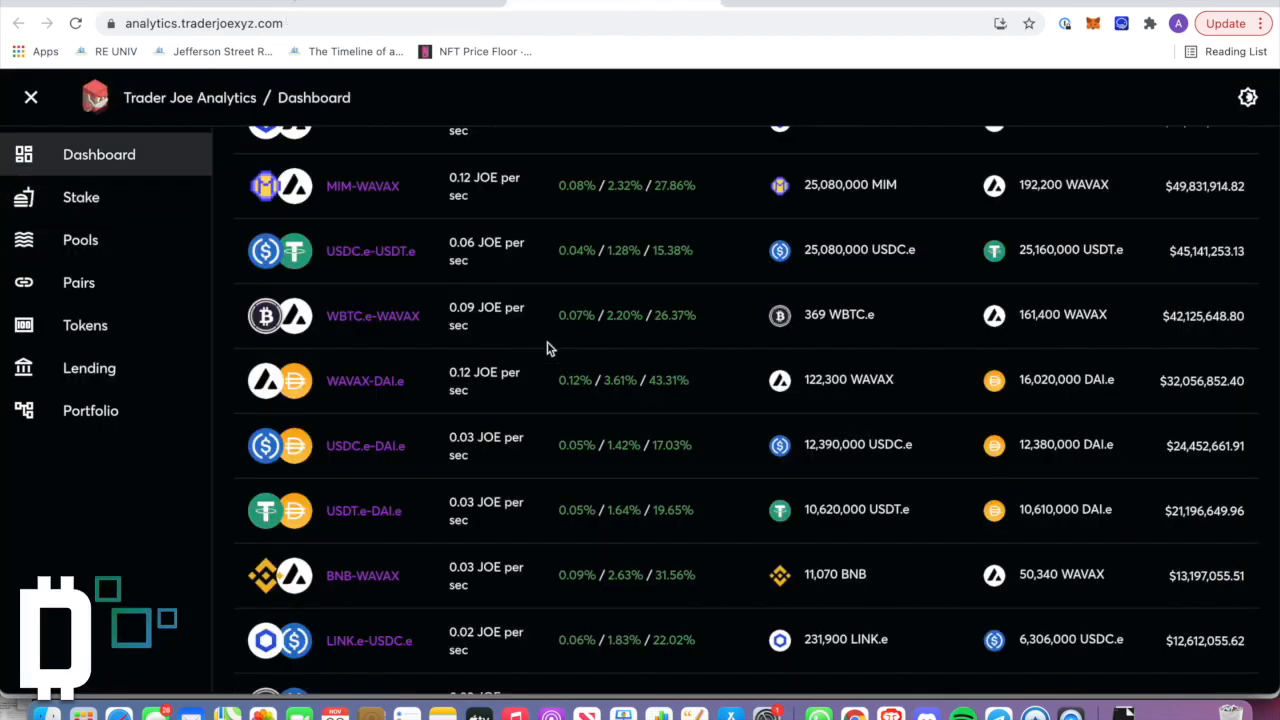
mouse_move(532, 460)
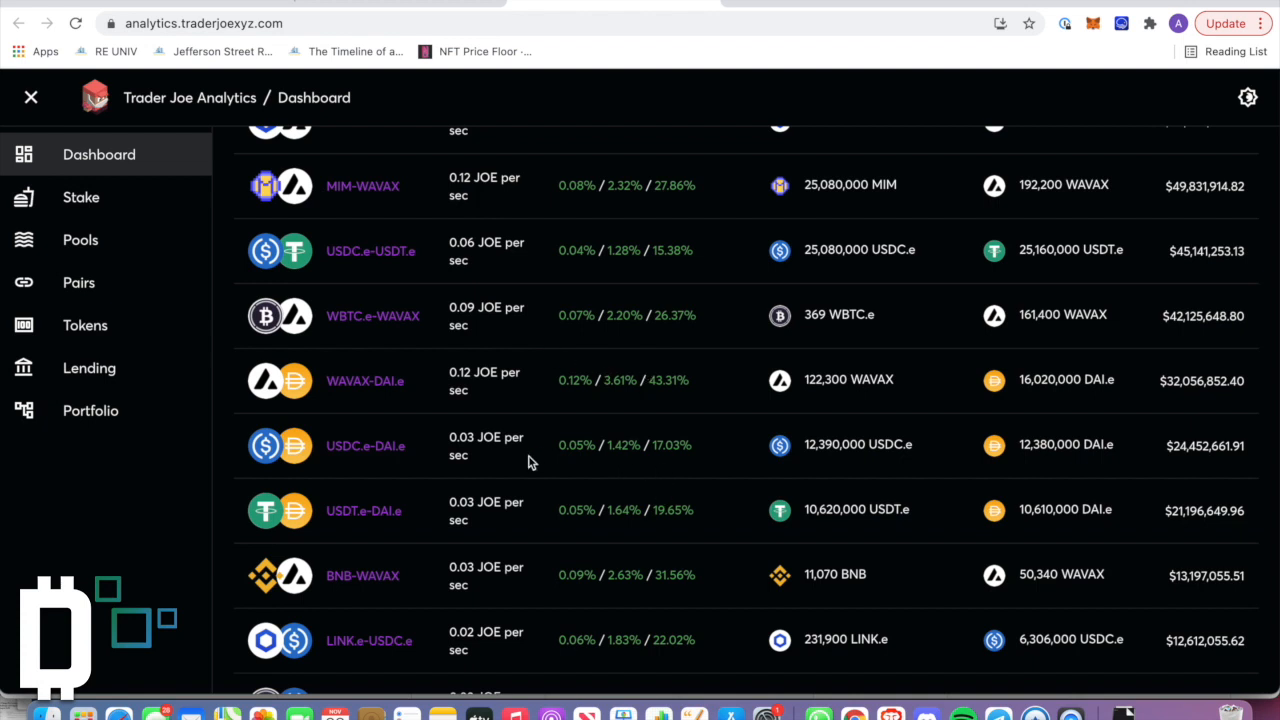
double_click(624, 444)
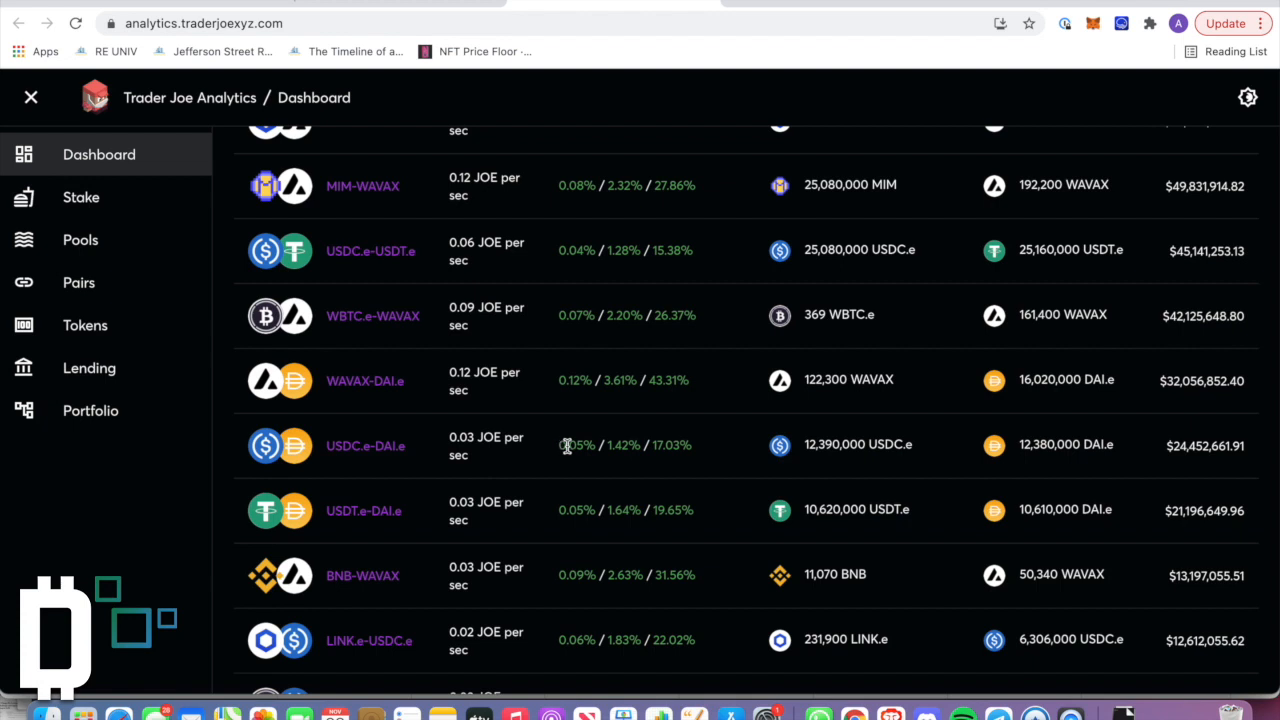
mouse_move(558, 504)
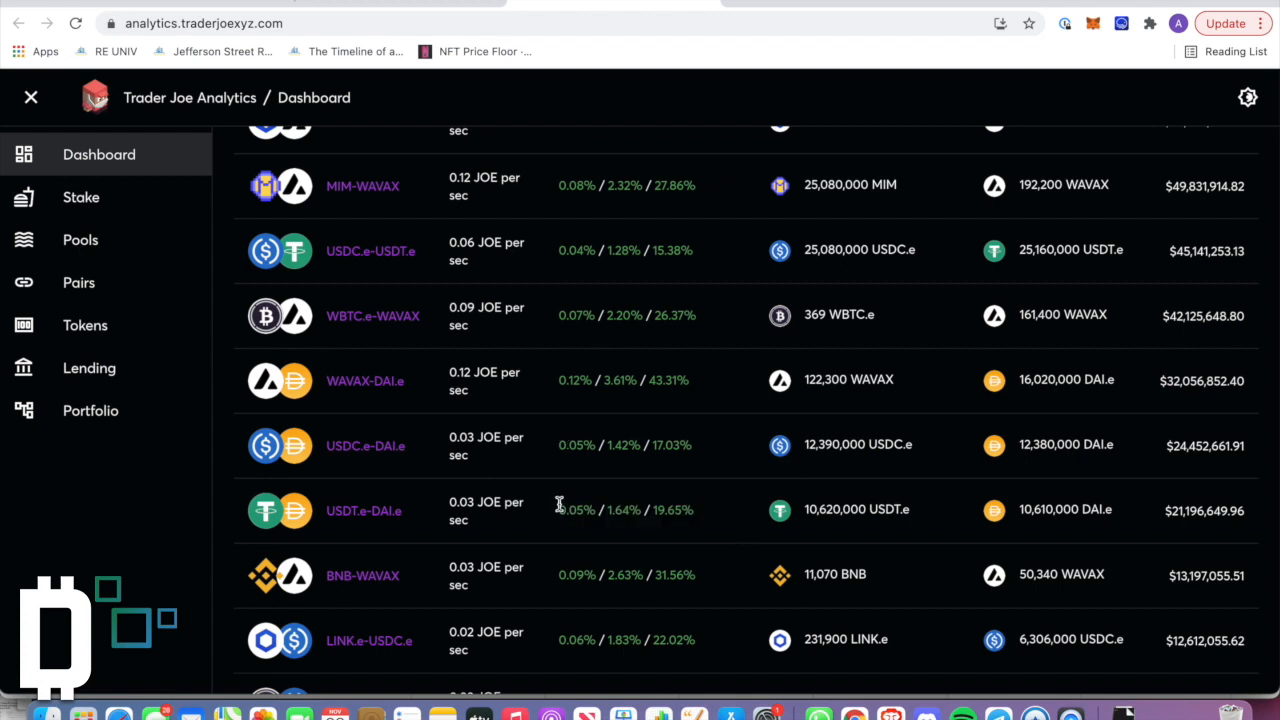
mouse_move(172, 8)
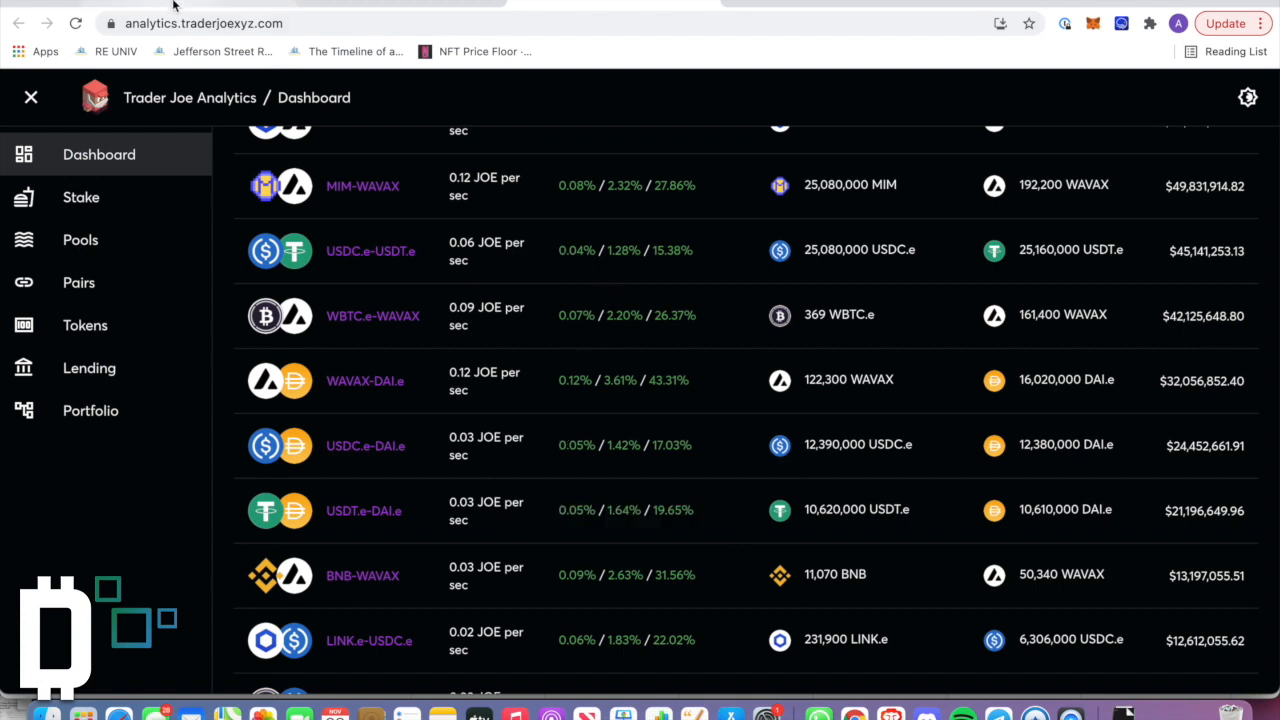
Step: Review the Lend markets' per-token deposit and borrow APYs, rewards and balances
left_click(88, 368)
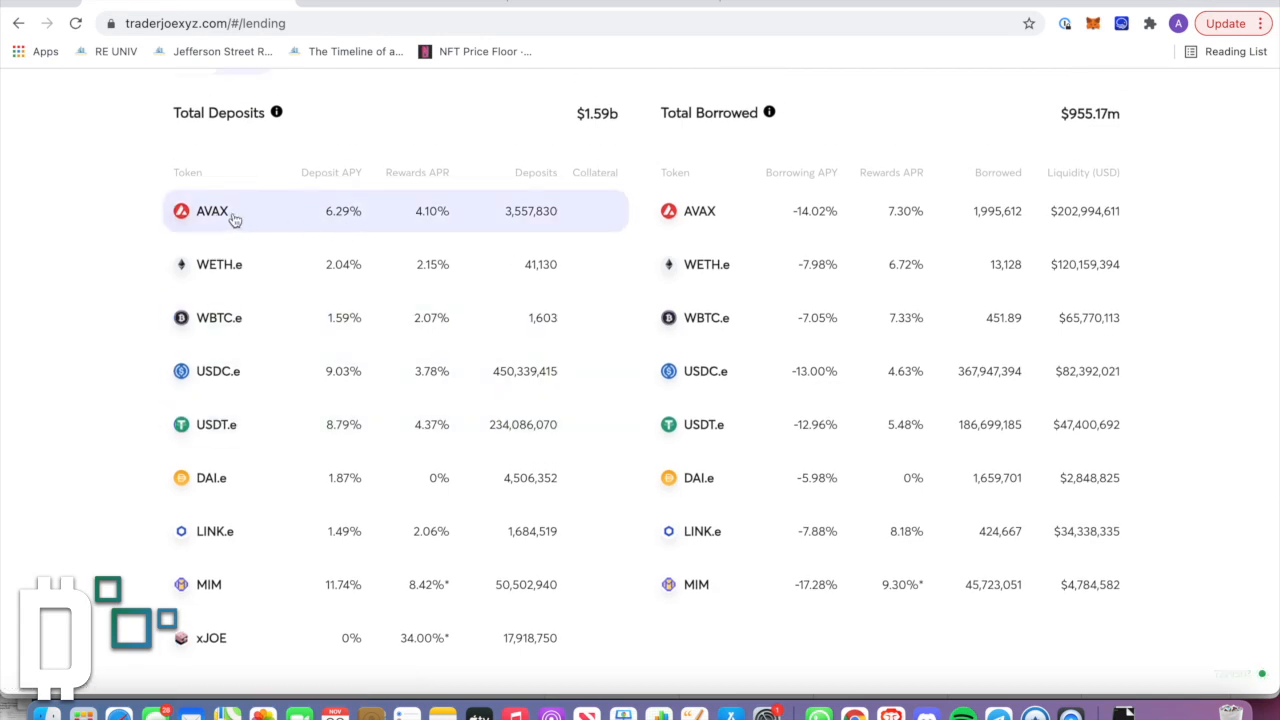
mouse_move(368, 226)
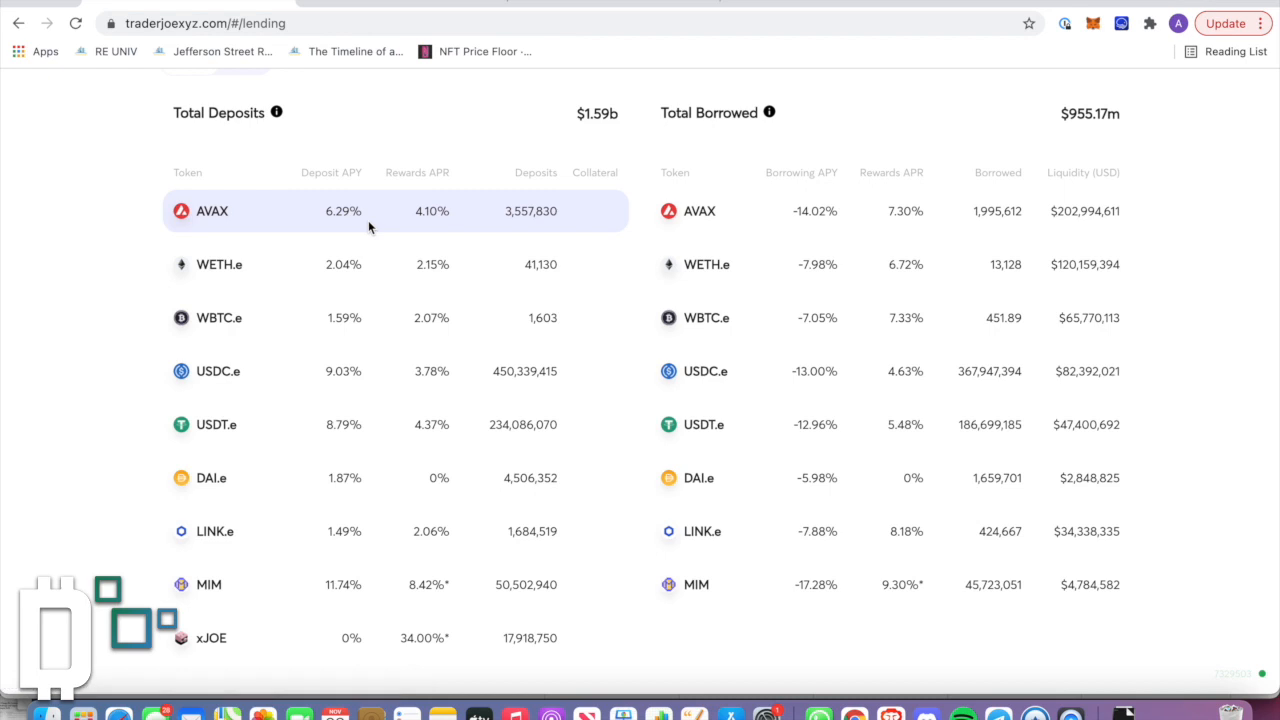
mouse_move(512, 162)
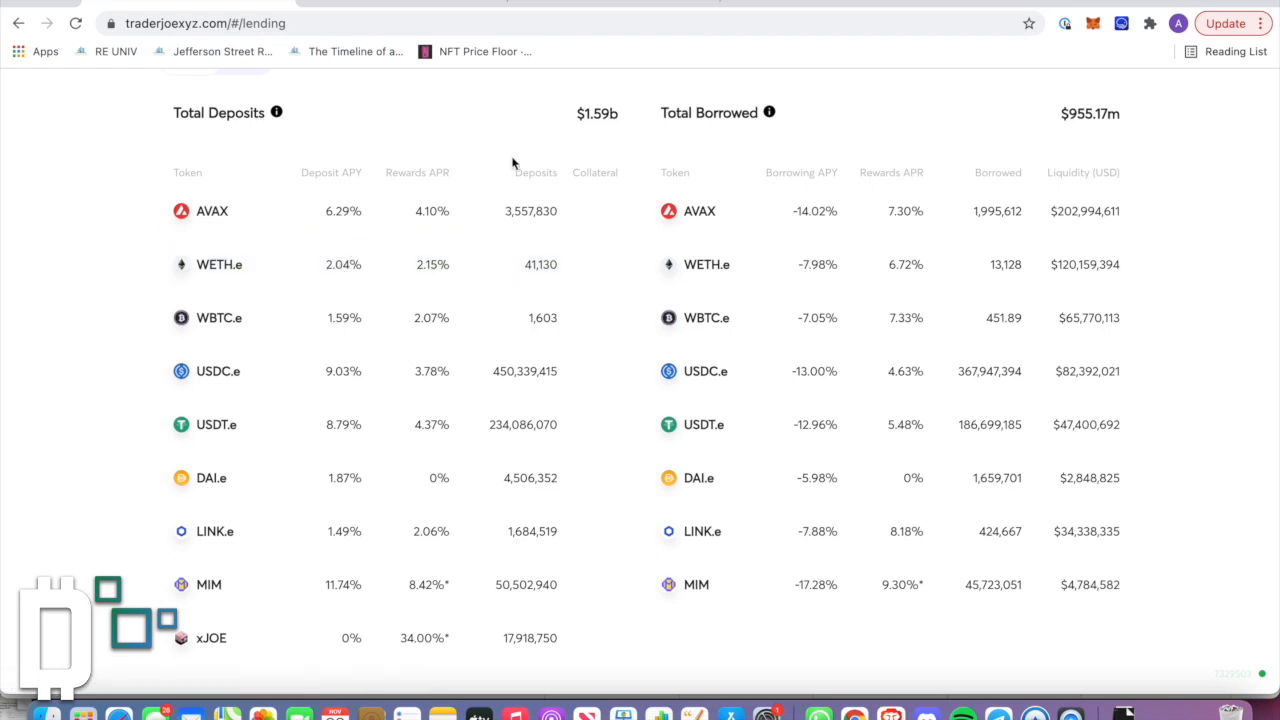
mouse_move(336, 292)
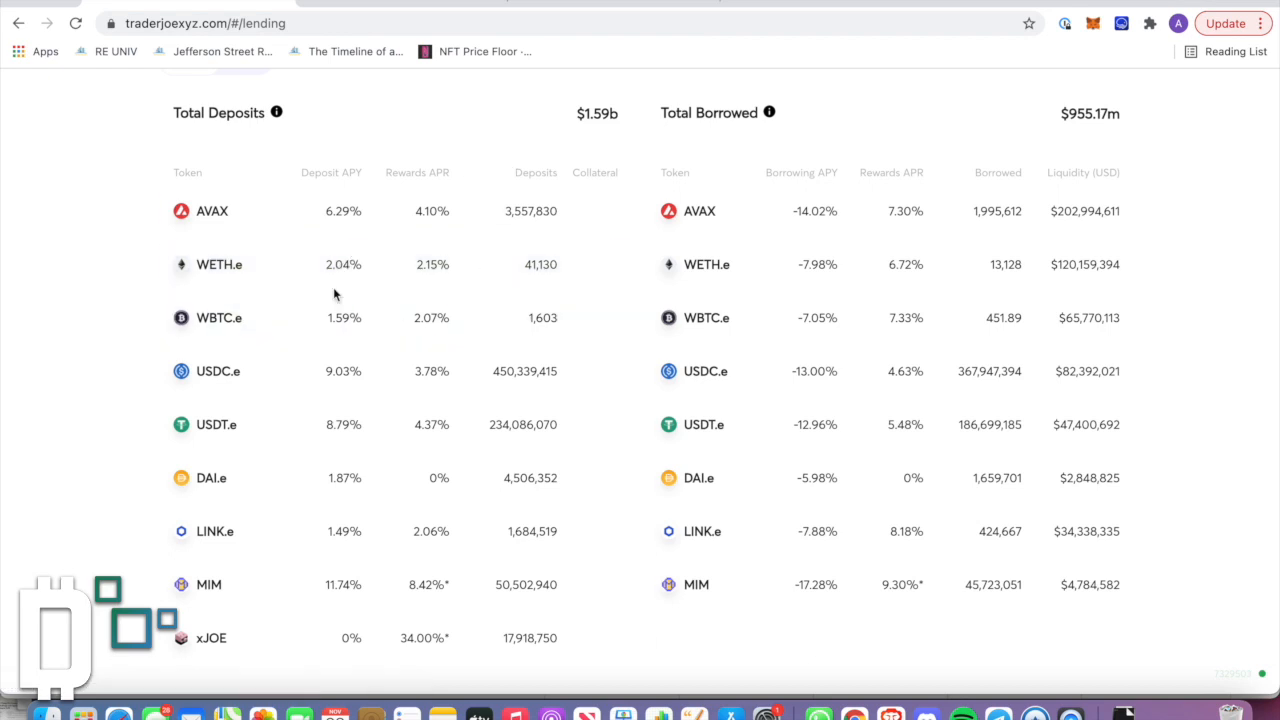
scroll("up", 3)
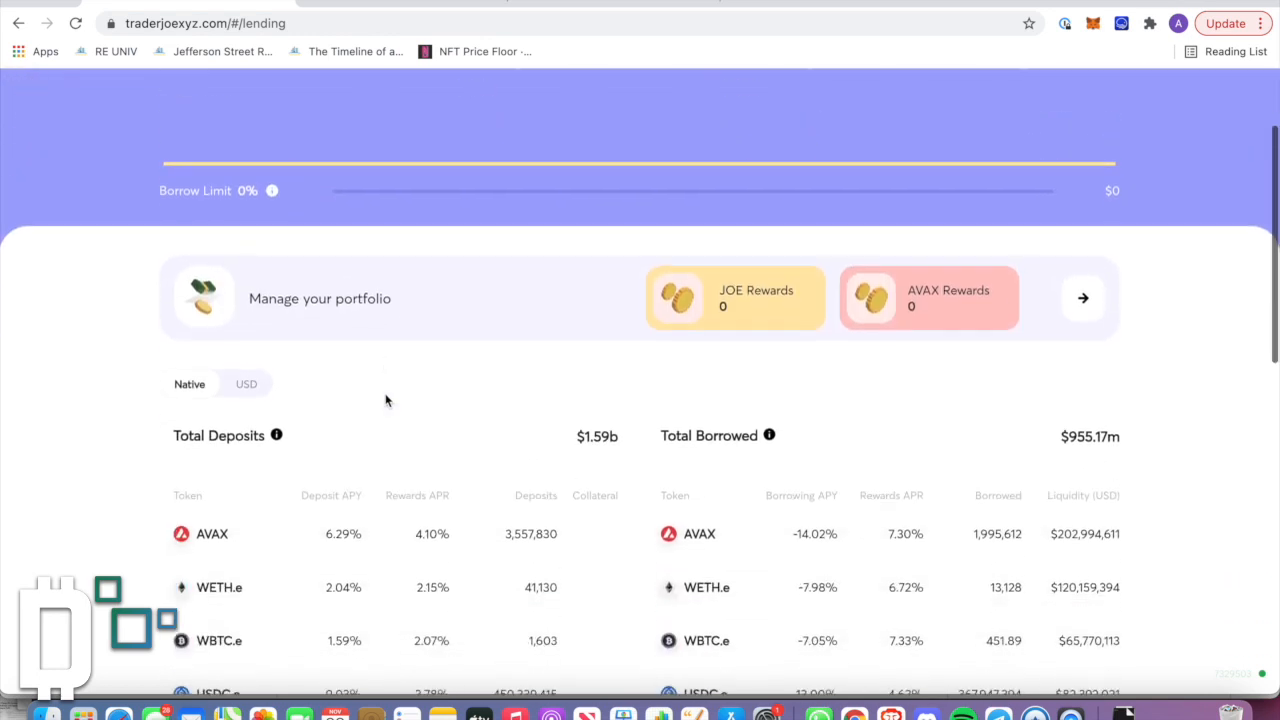
scroll("down", 3)
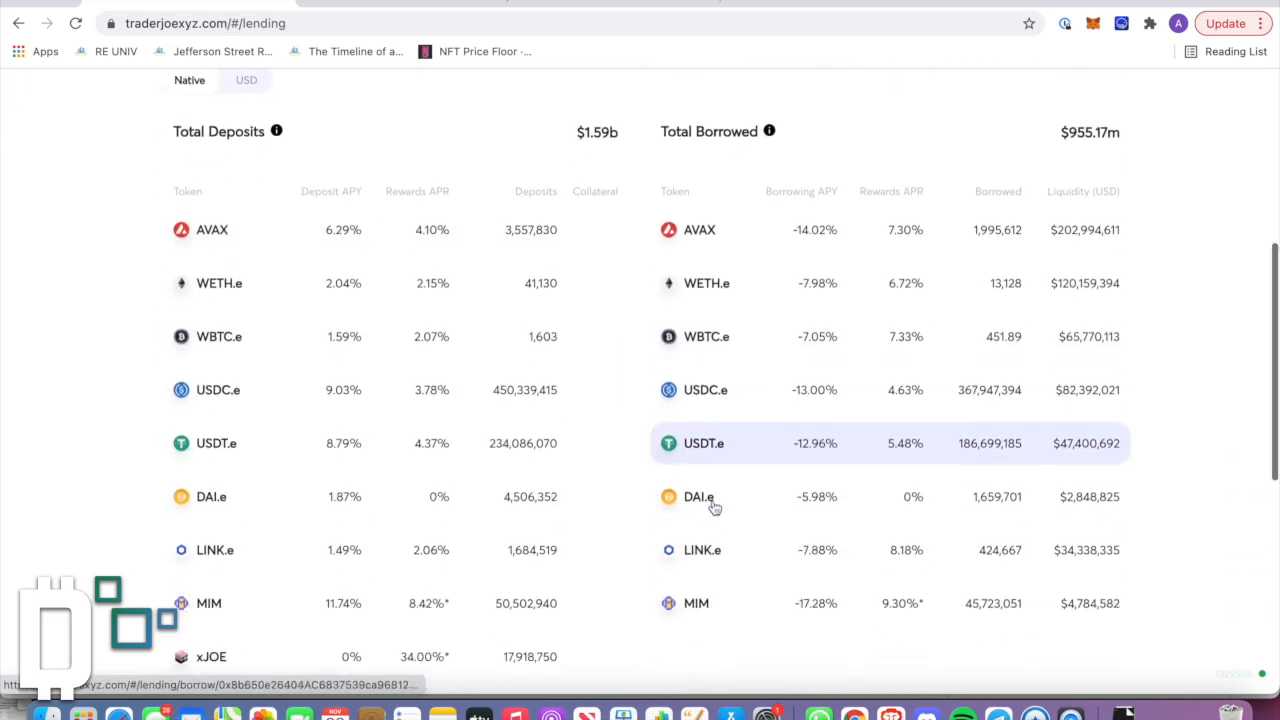
scroll("up", 3)
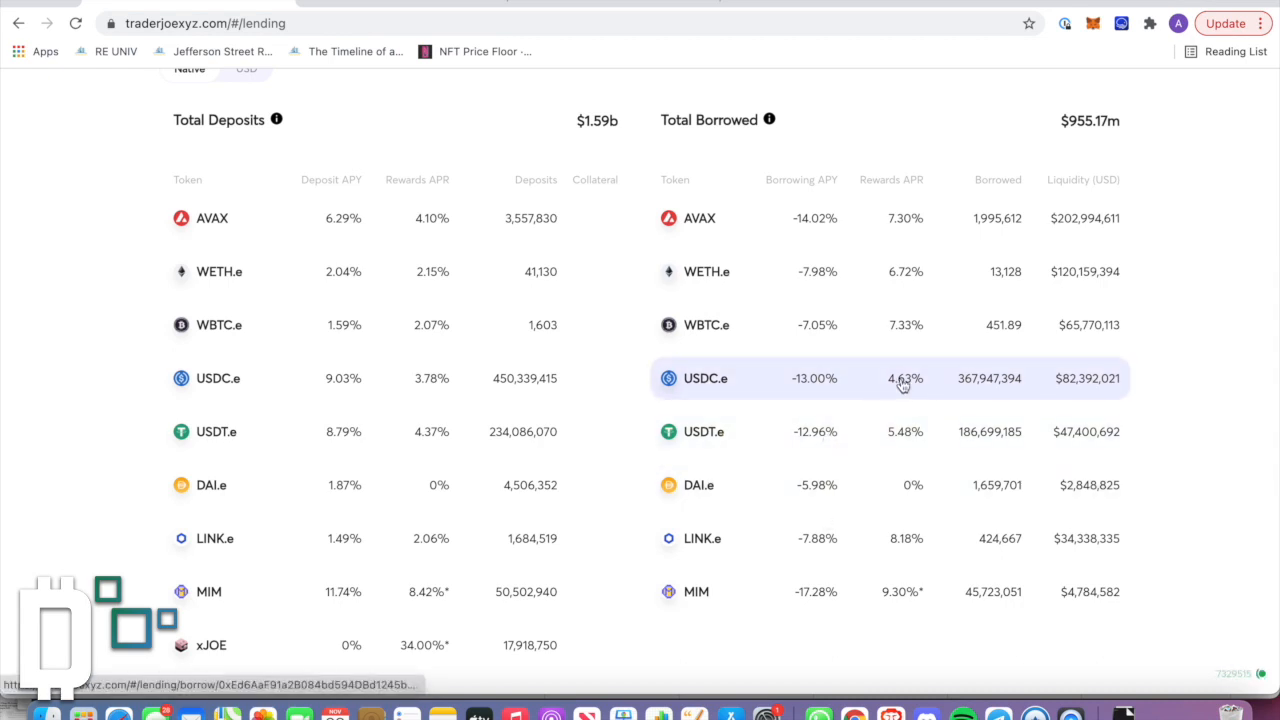
mouse_move(840, 376)
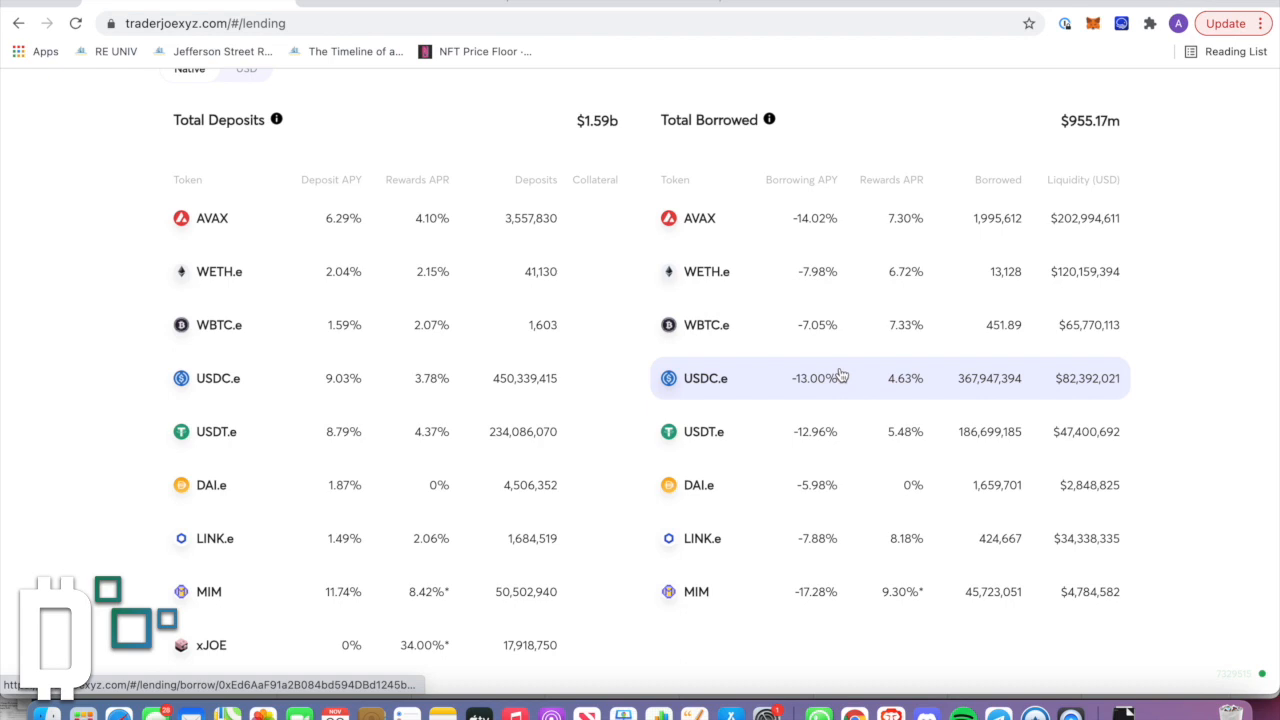
mouse_move(940, 380)
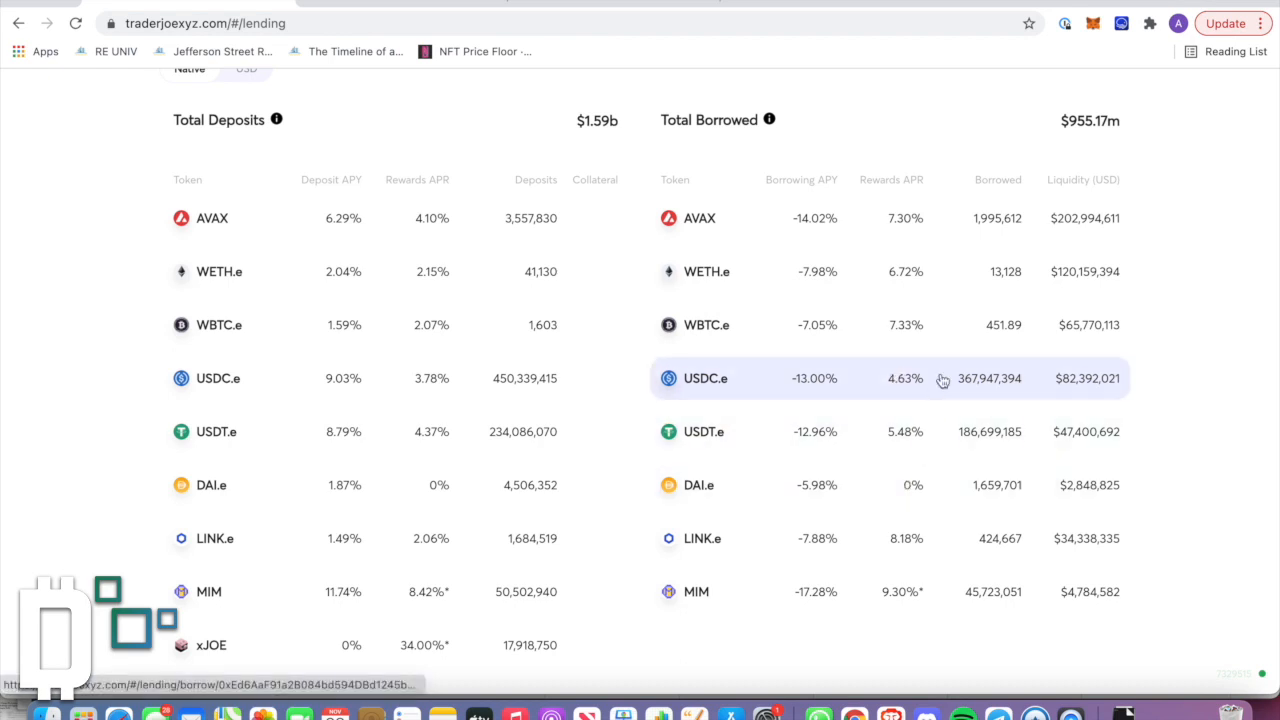
mouse_move(1092, 218)
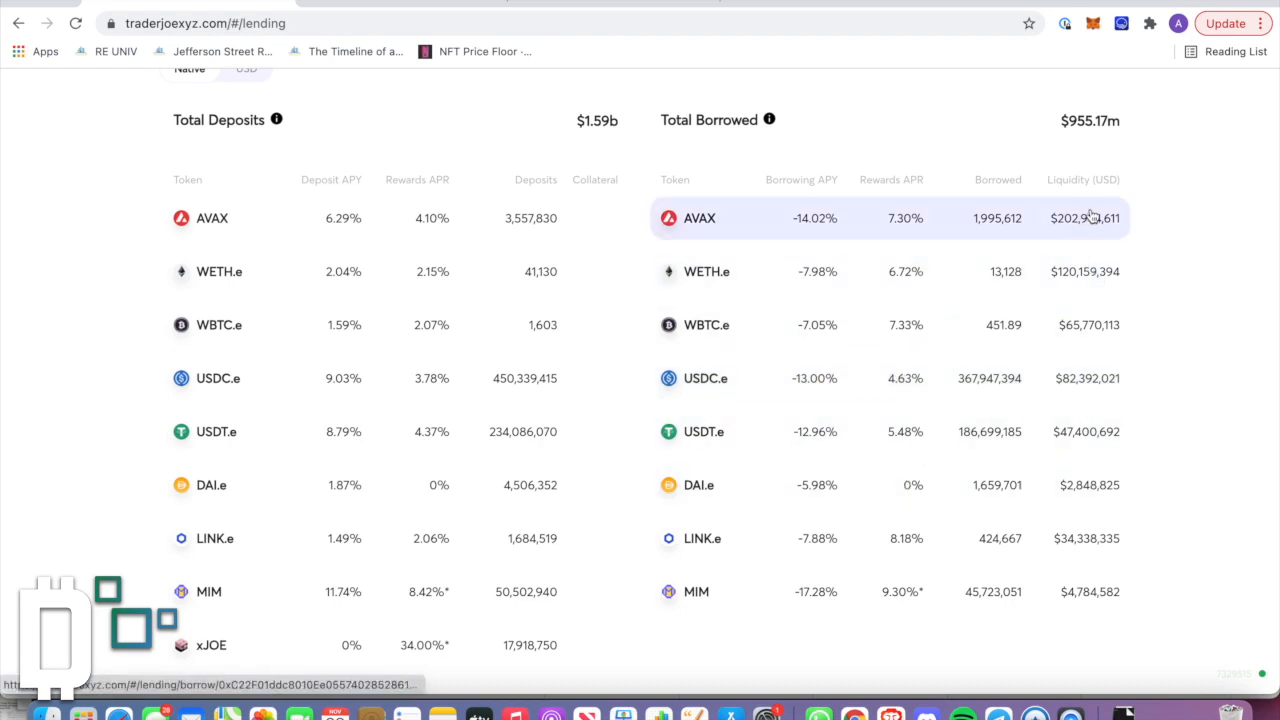
mouse_move(1100, 378)
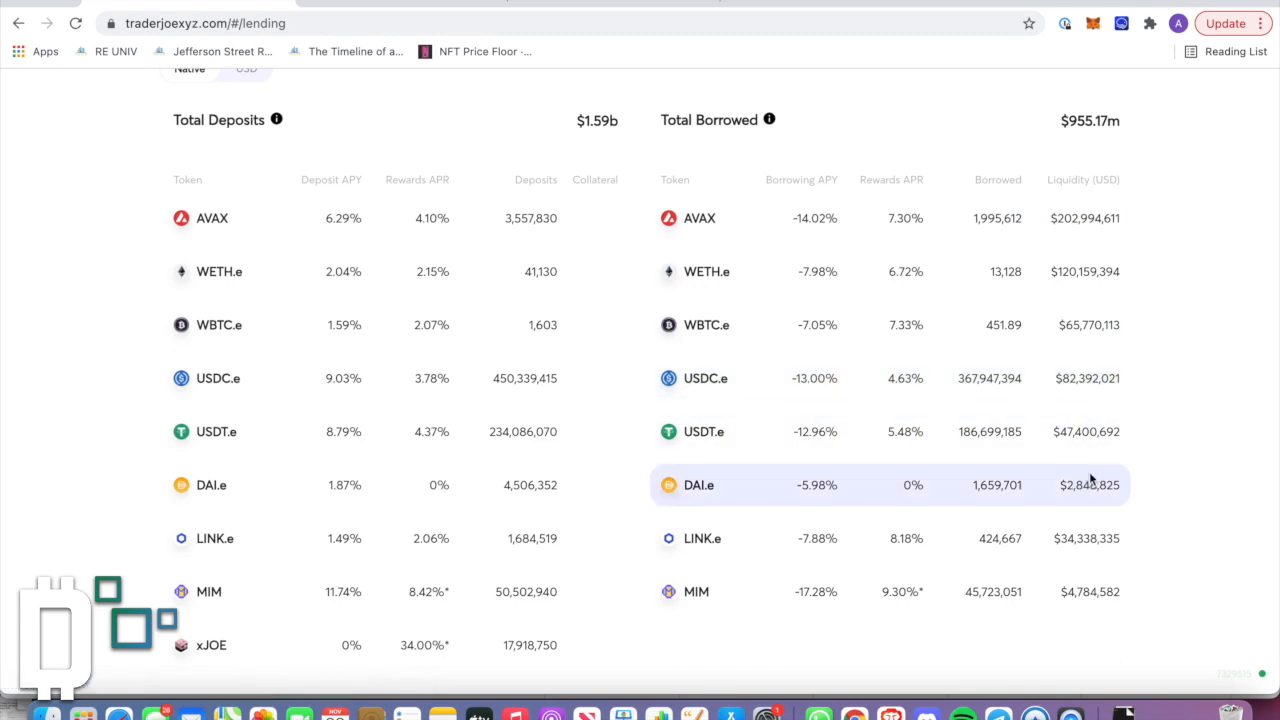
mouse_move(1078, 496)
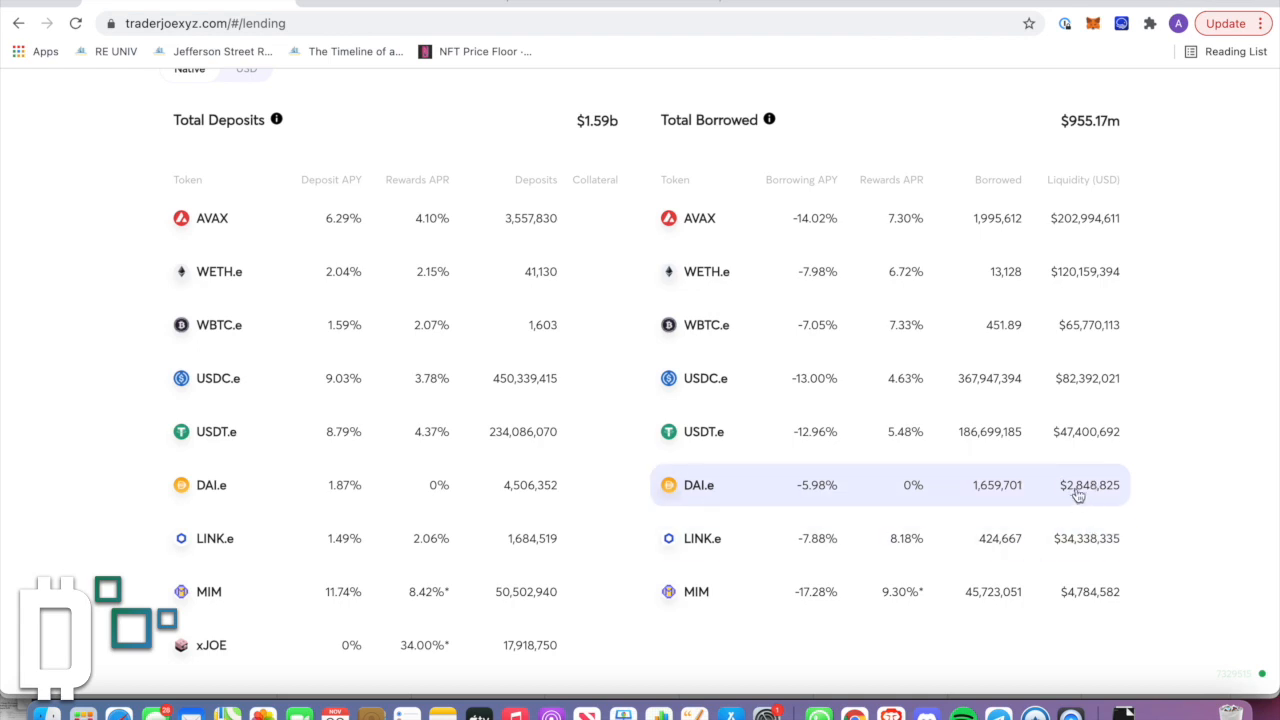
scroll("up", 3)
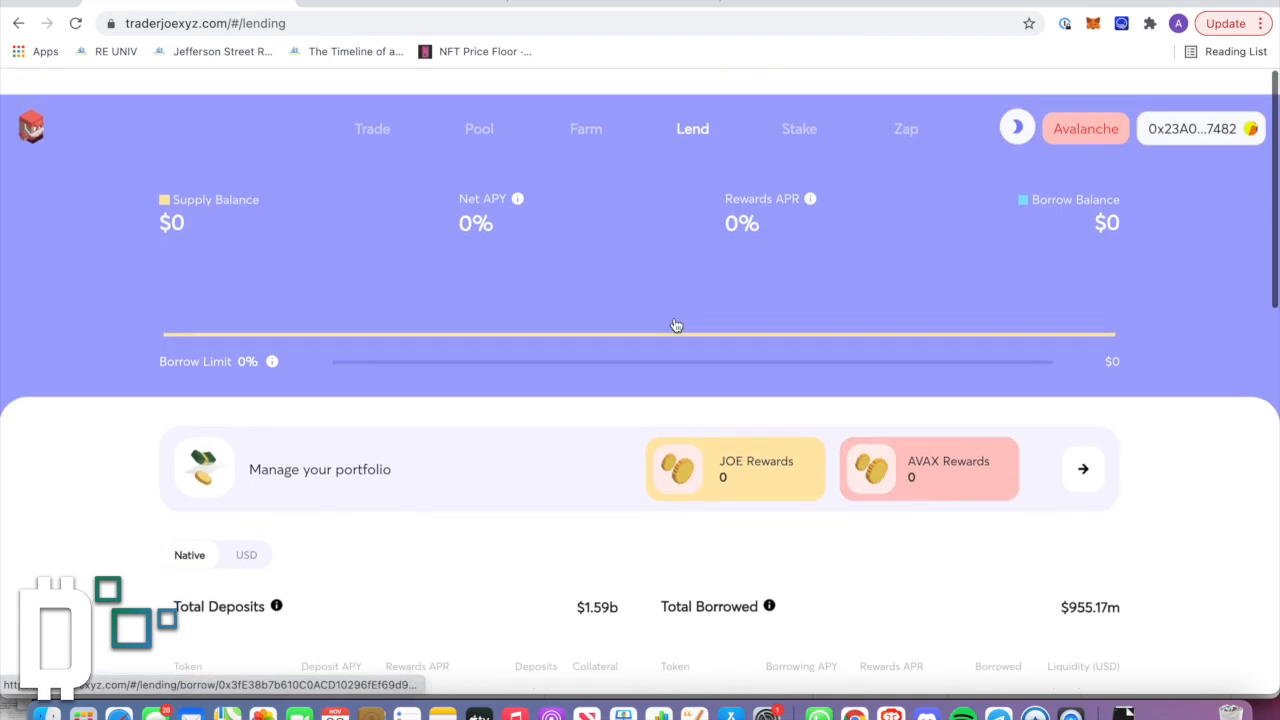
scroll("down", 3)
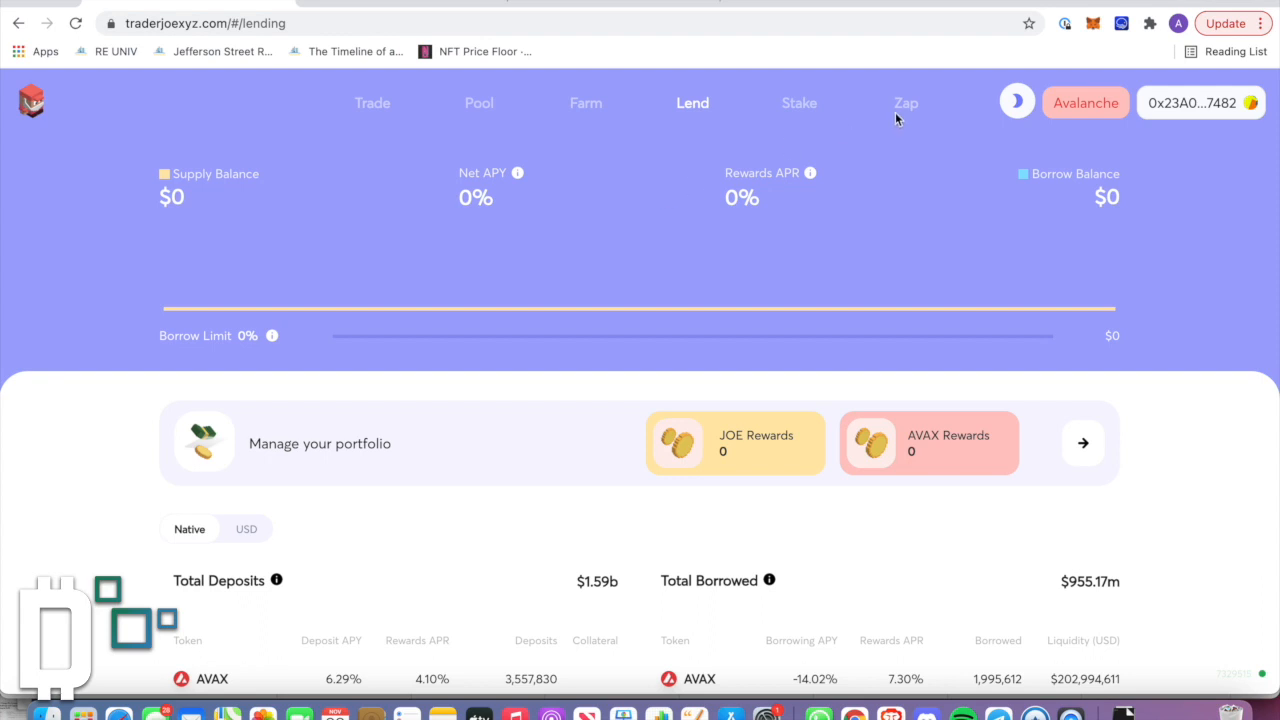
mouse_move(904, 104)
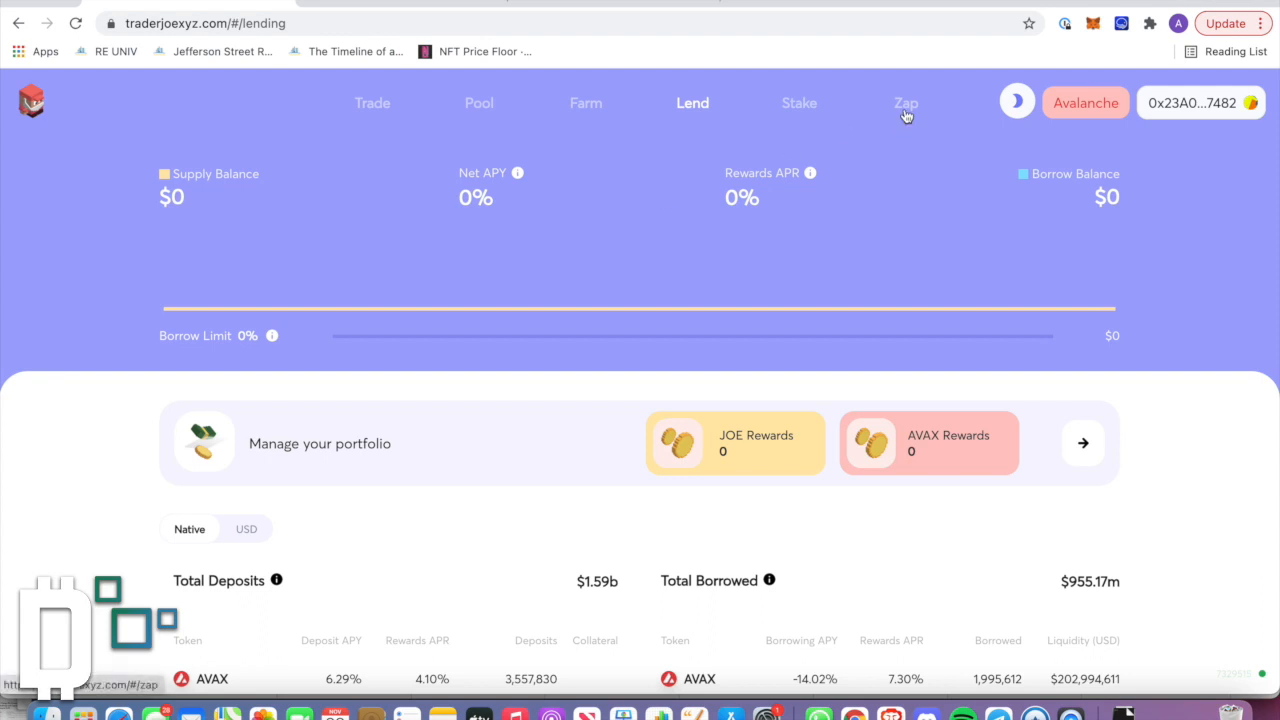
Step: Set up a Zap converting USDT.e into JOE-USDT.e JLP
left_click(904, 102)
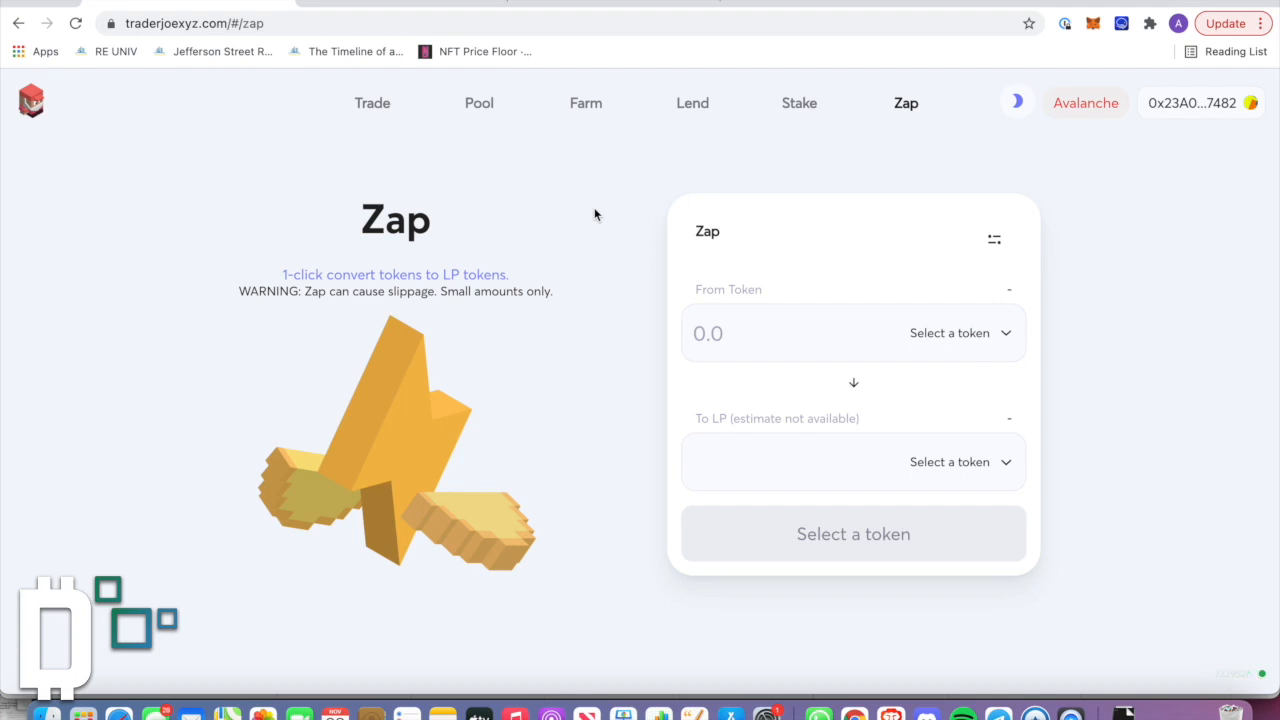
mouse_move(432, 274)
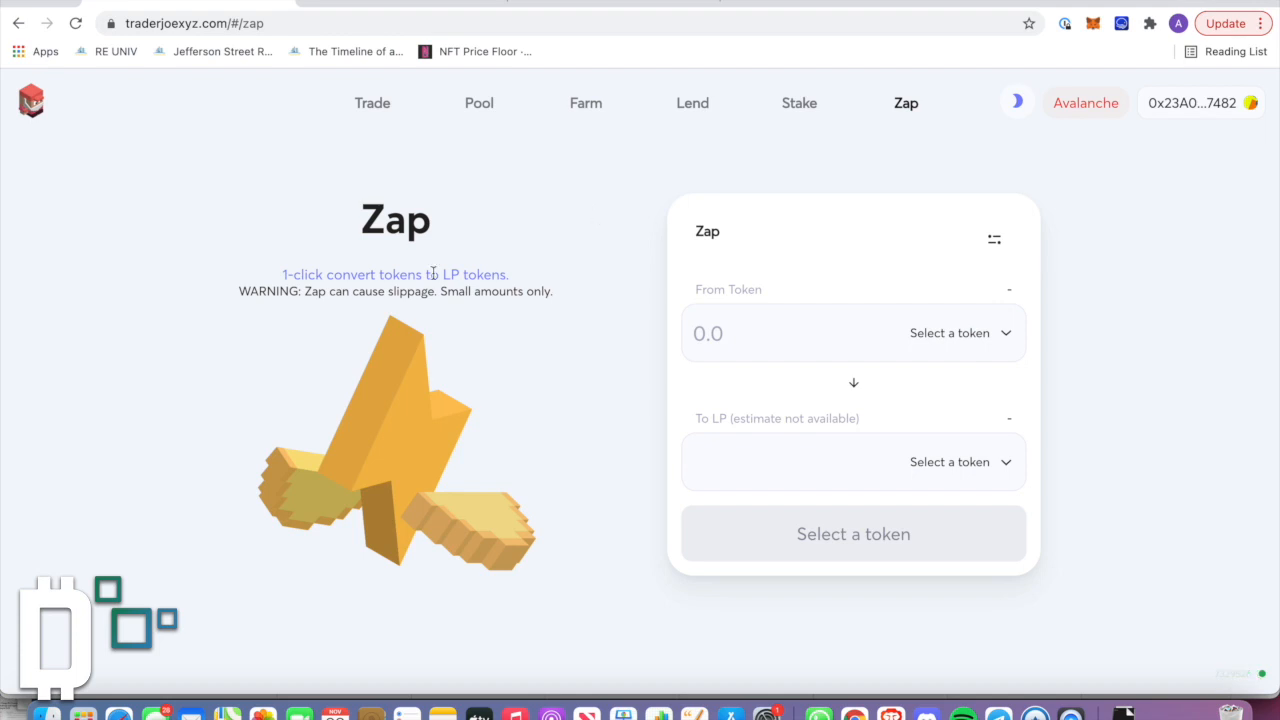
mouse_move(892, 284)
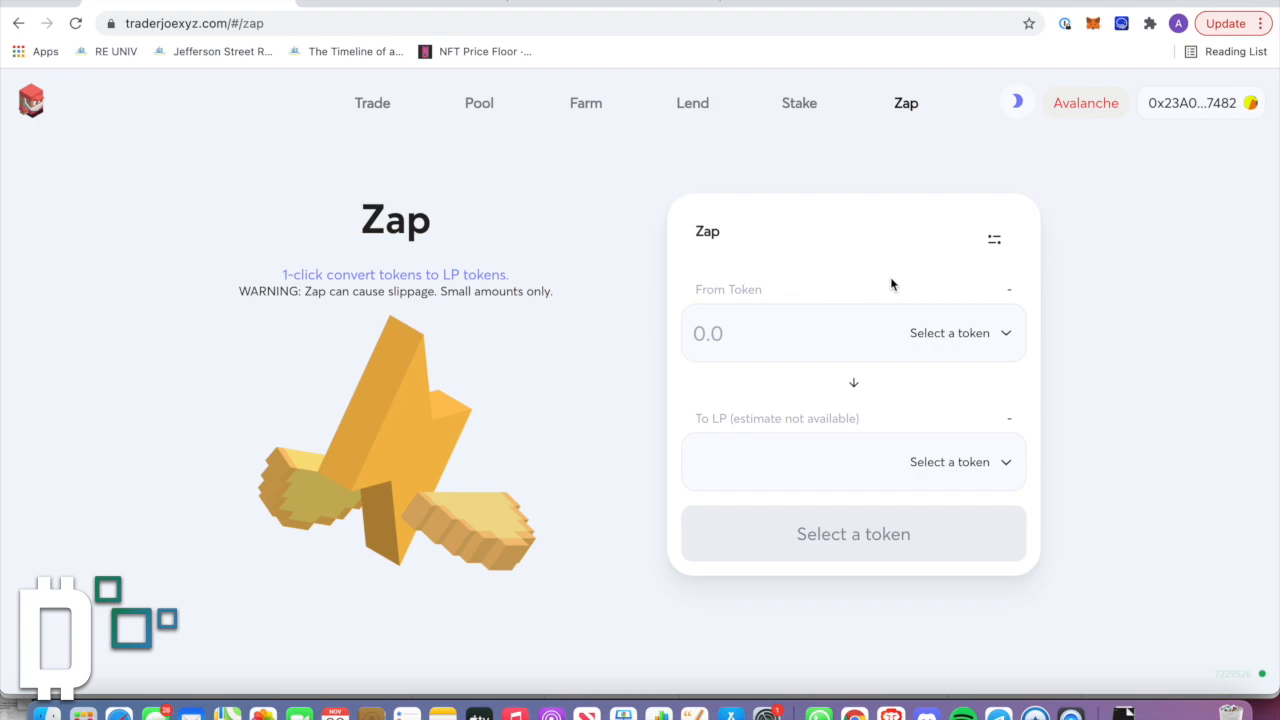
left_click(948, 332)
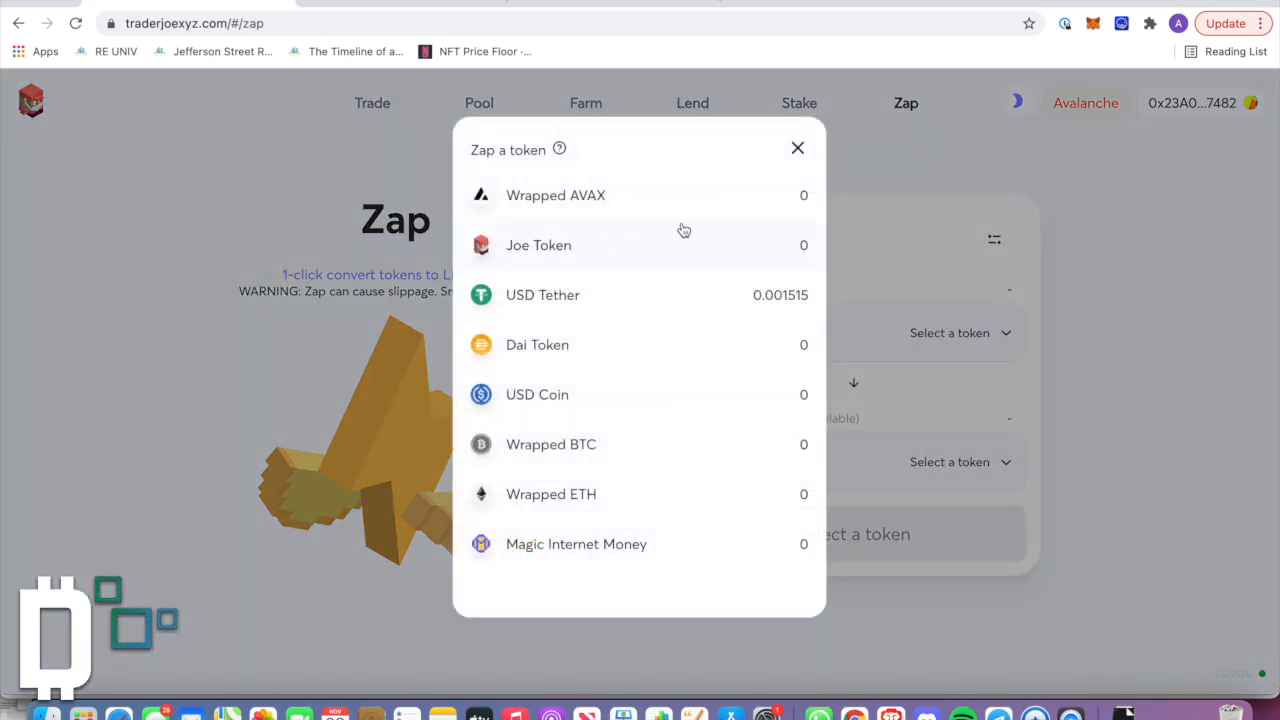
left_click(542, 294)
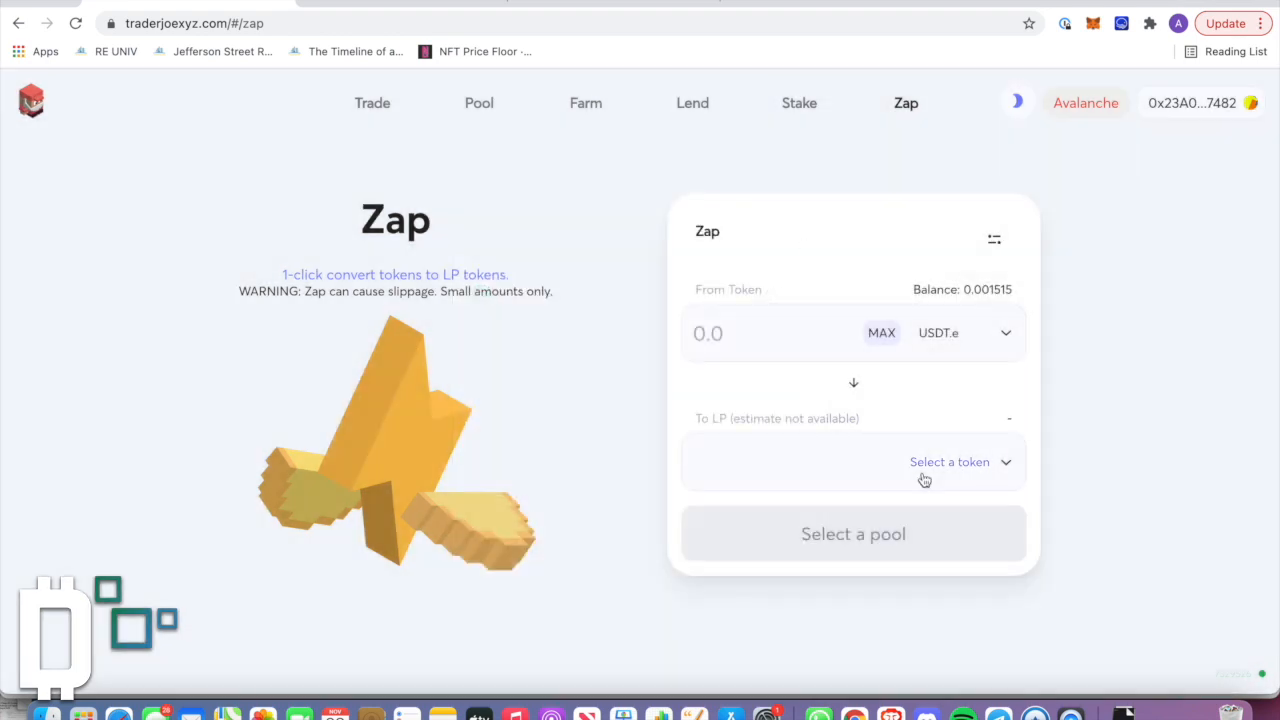
left_click(948, 460)
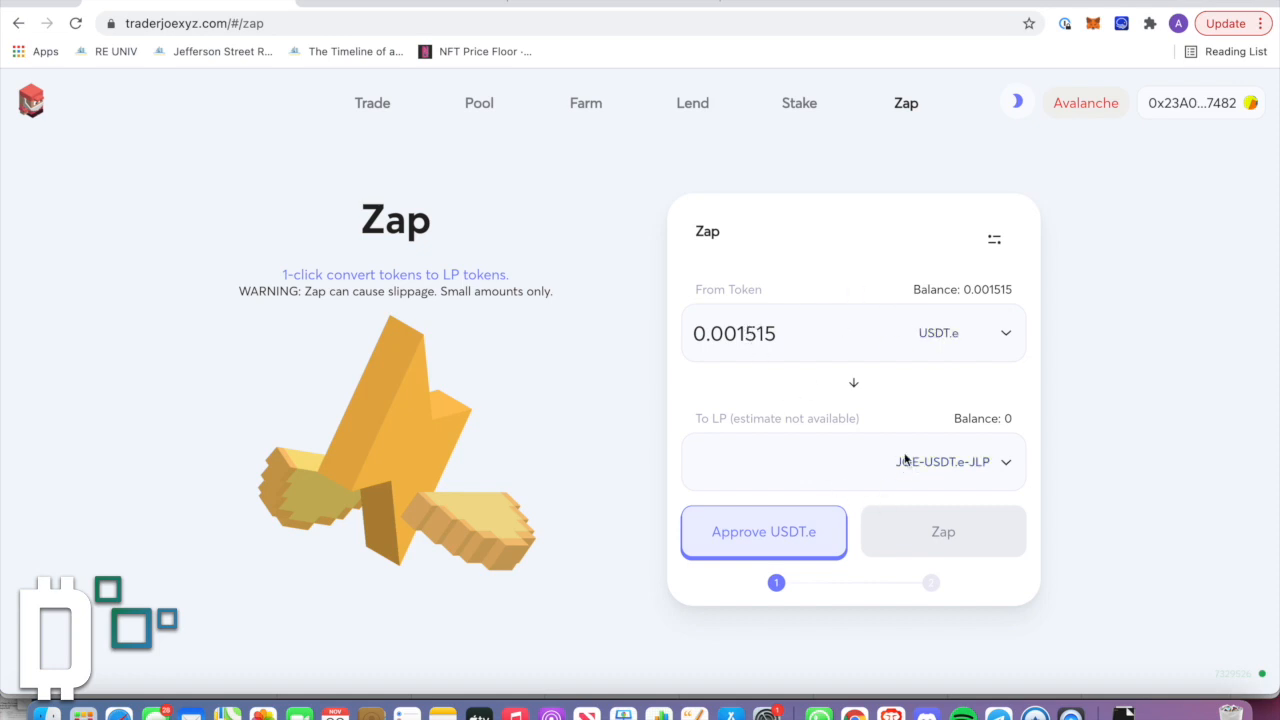
mouse_move(938, 478)
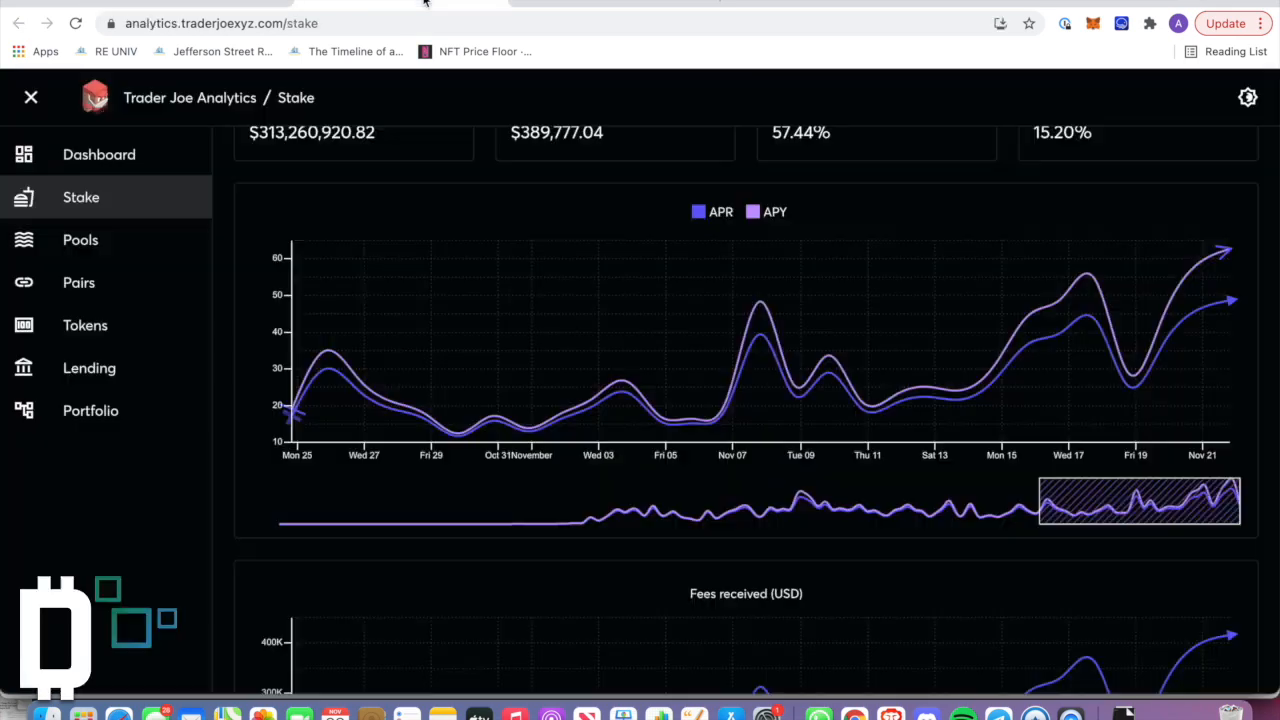
Step: Check the JOE-USDT.e pair yields on the Analytics dashboard, then return to Zap
left_click(100, 154)
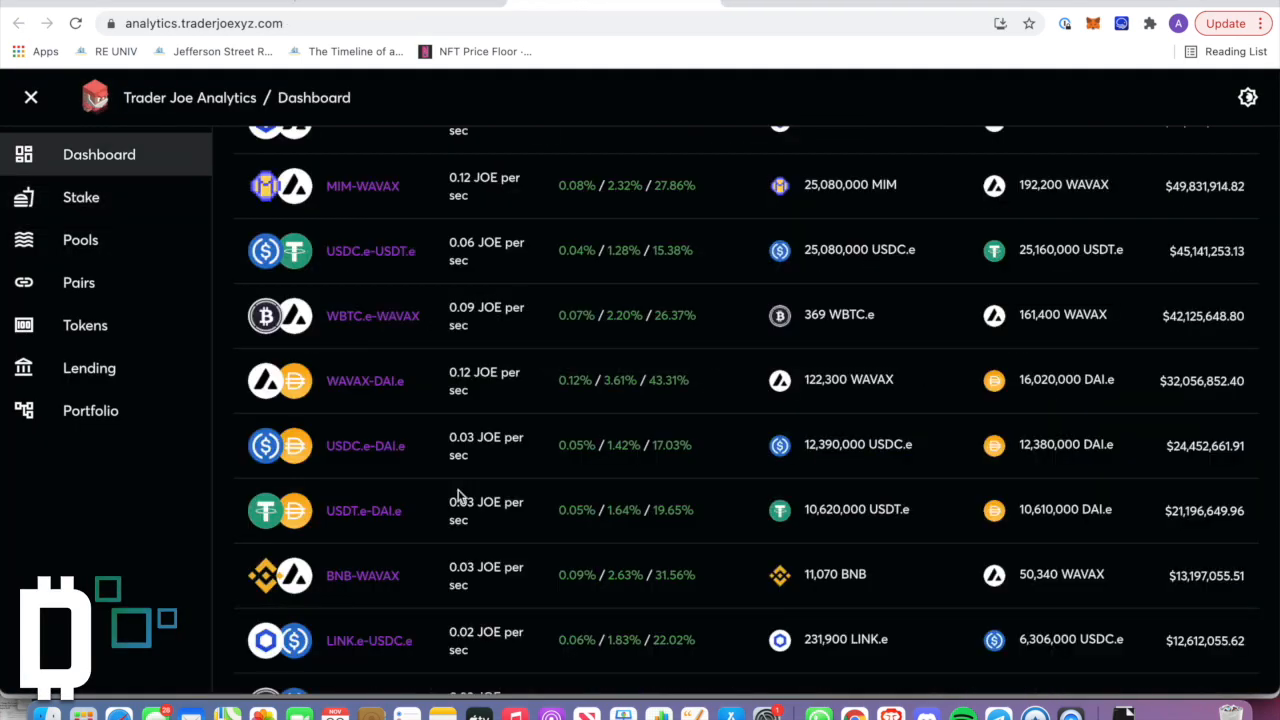
scroll("down", 3)
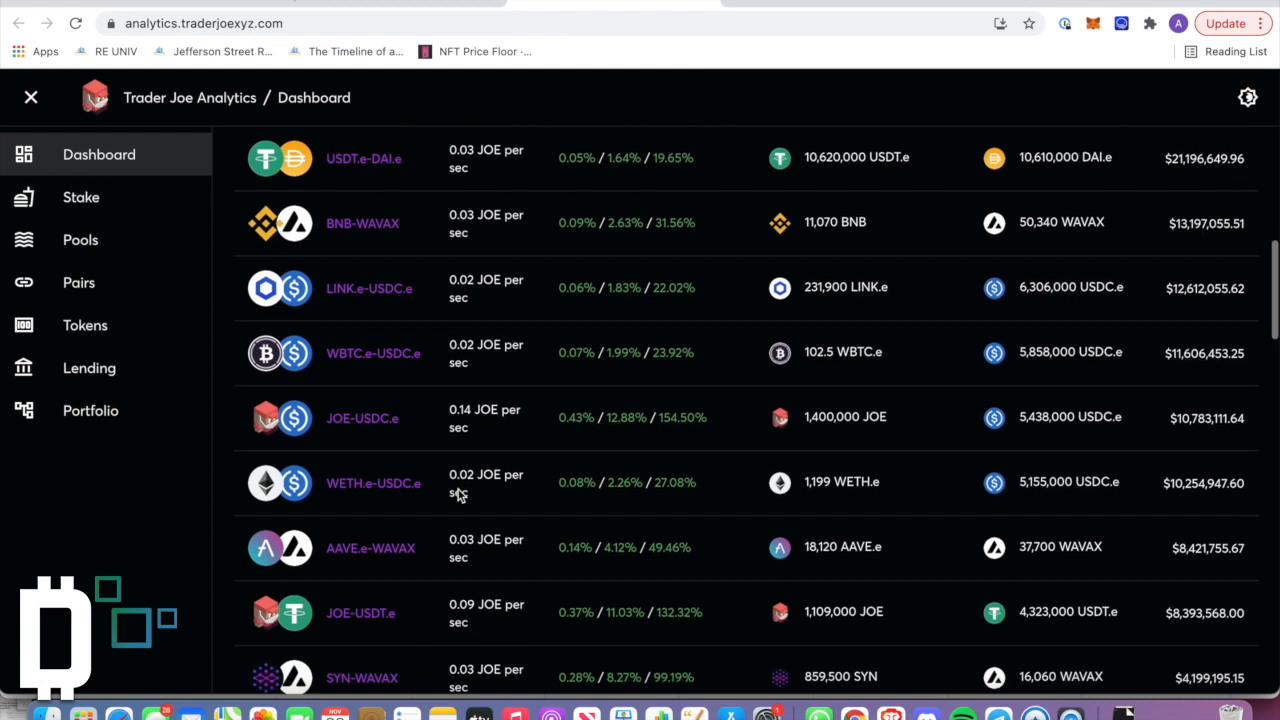
scroll("down", 3)
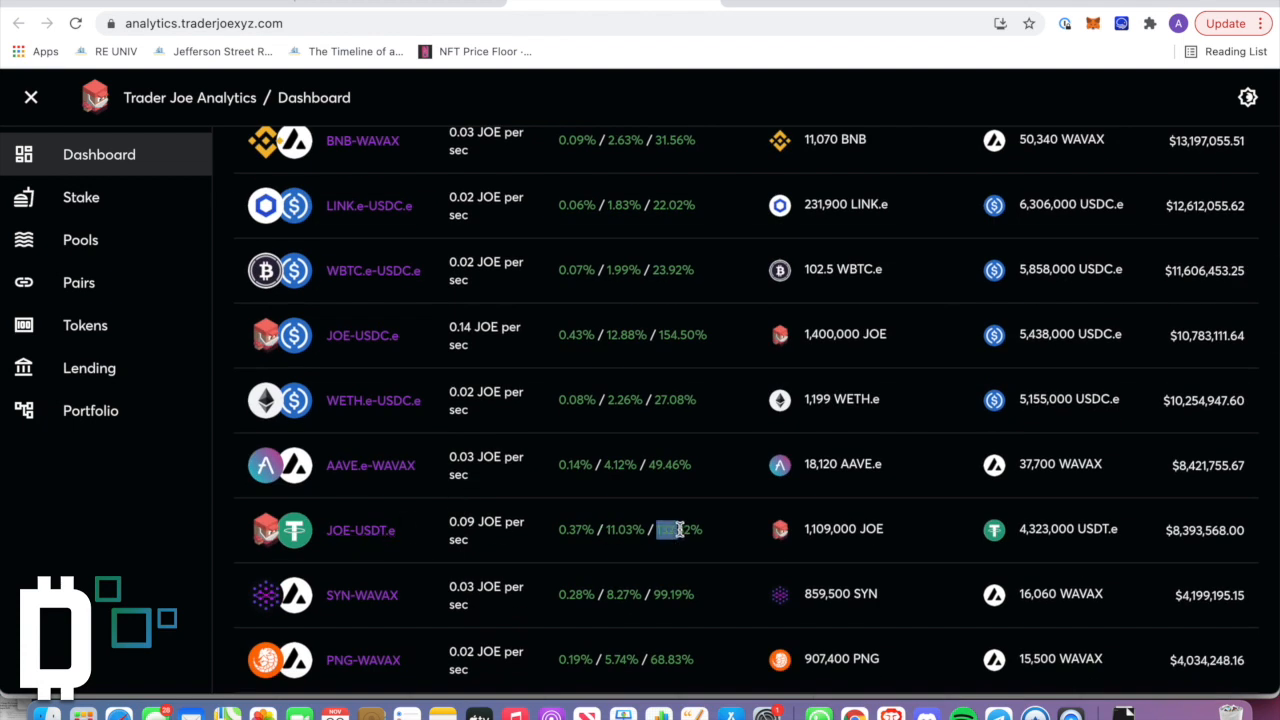
left_click(80, 198)
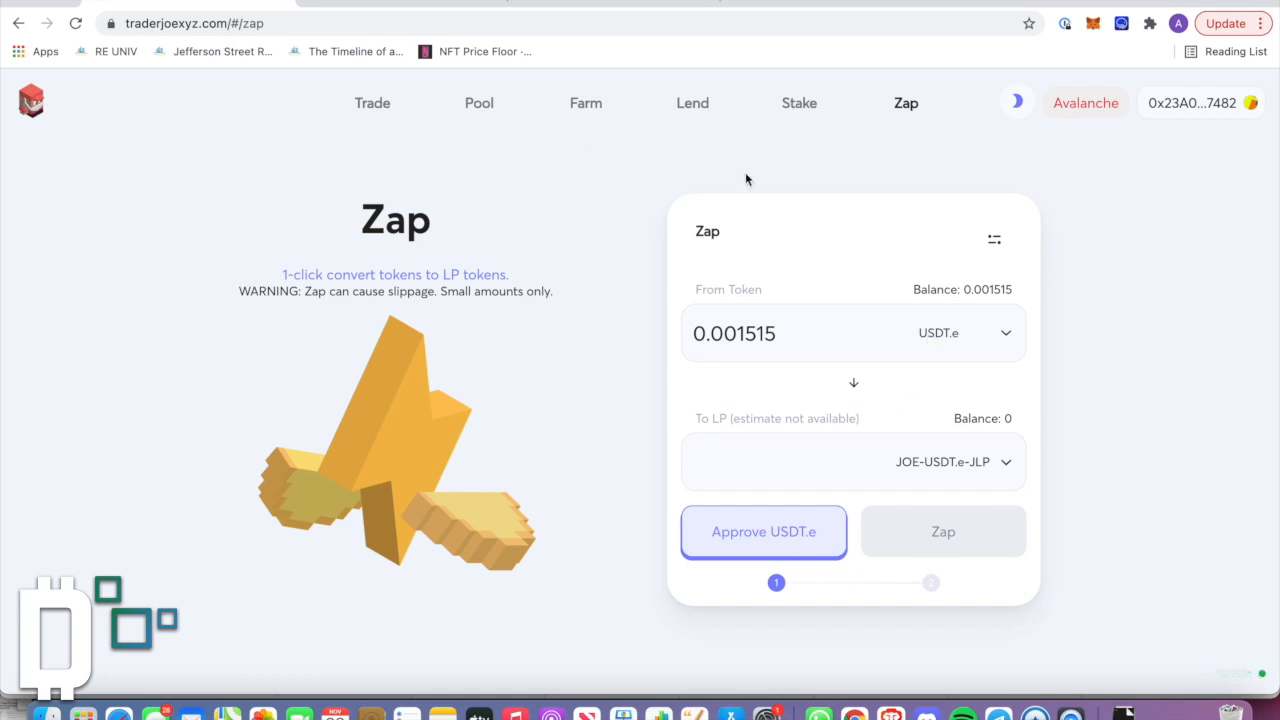
mouse_move(824, 322)
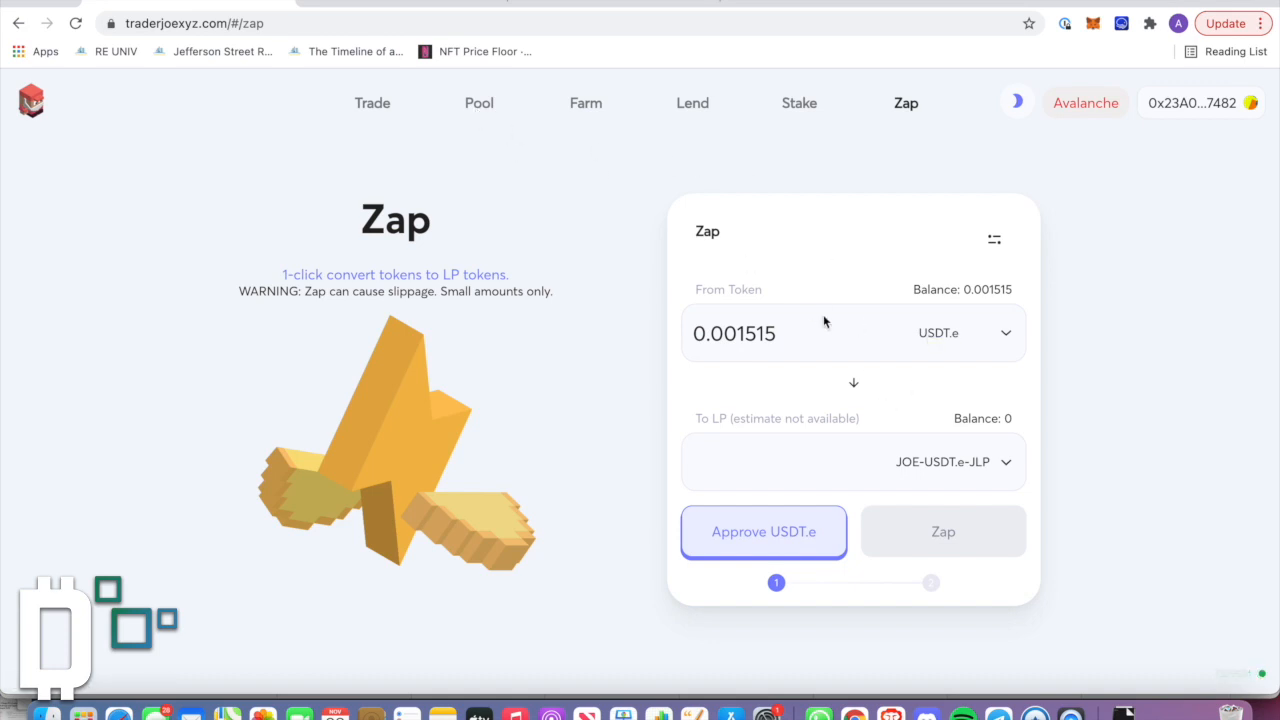
left_click(966, 332)
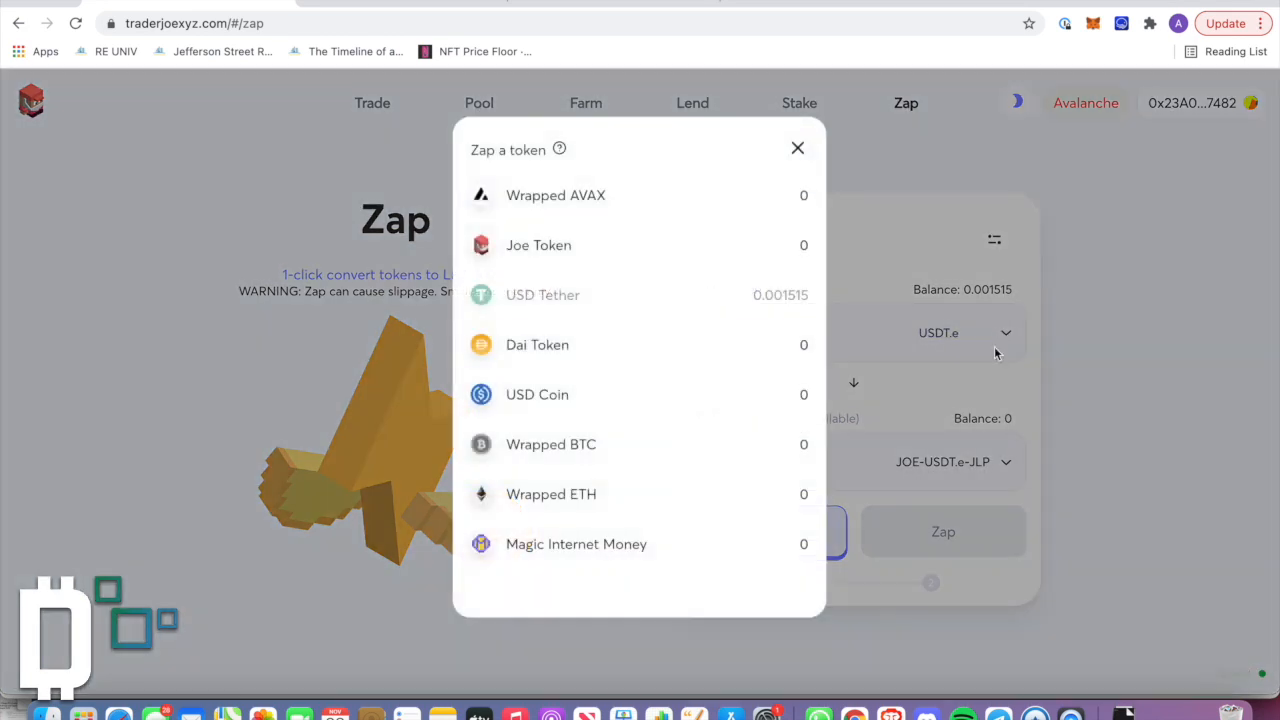
mouse_move(1070, 342)
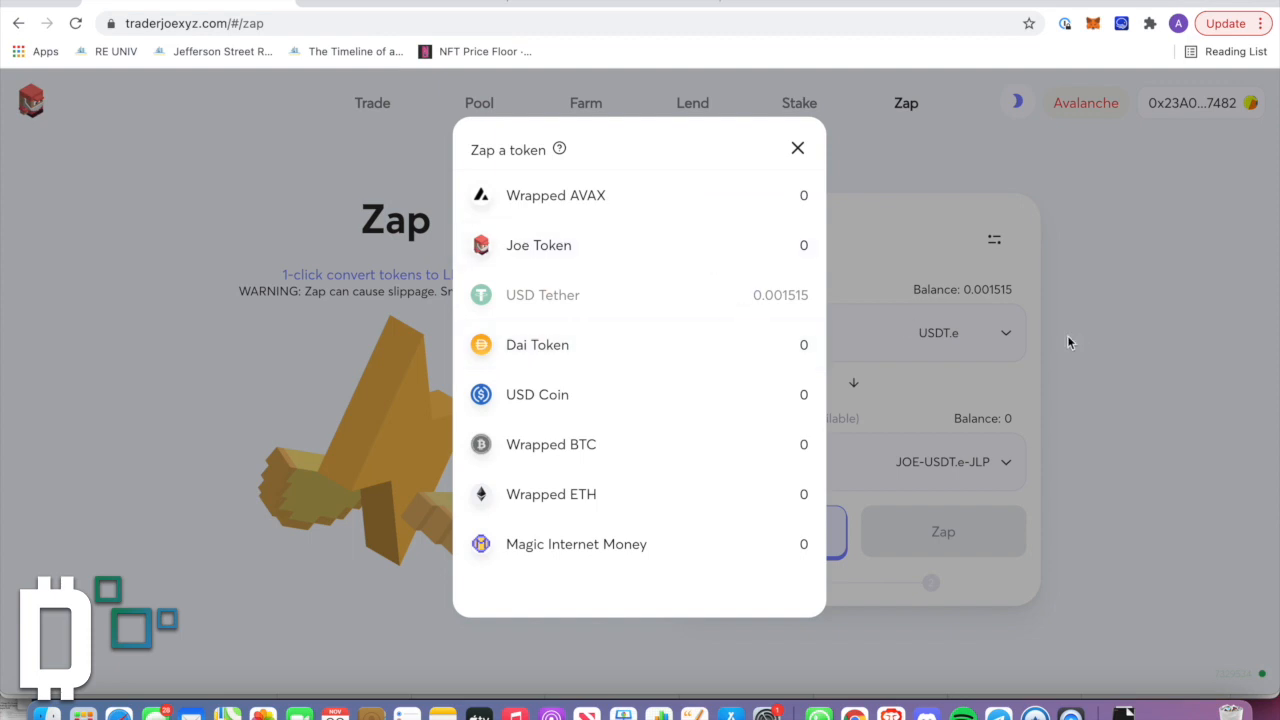
left_click(544, 294)
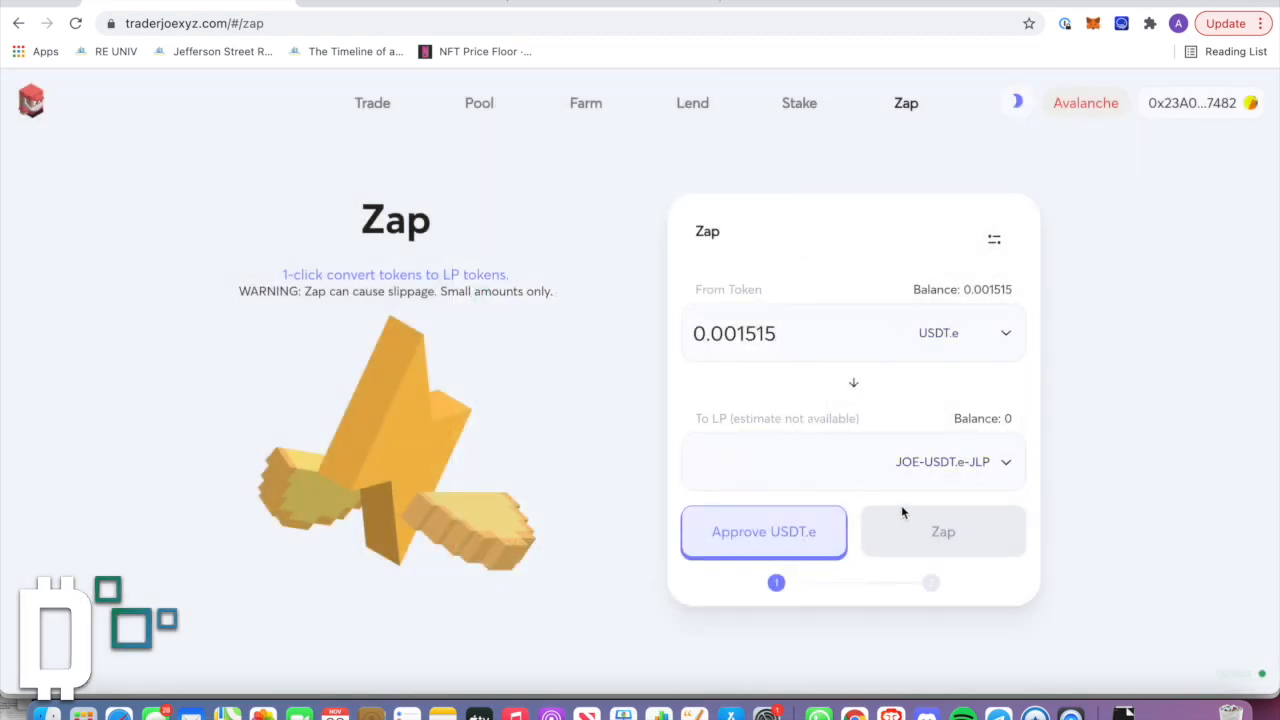
mouse_move(600, 76)
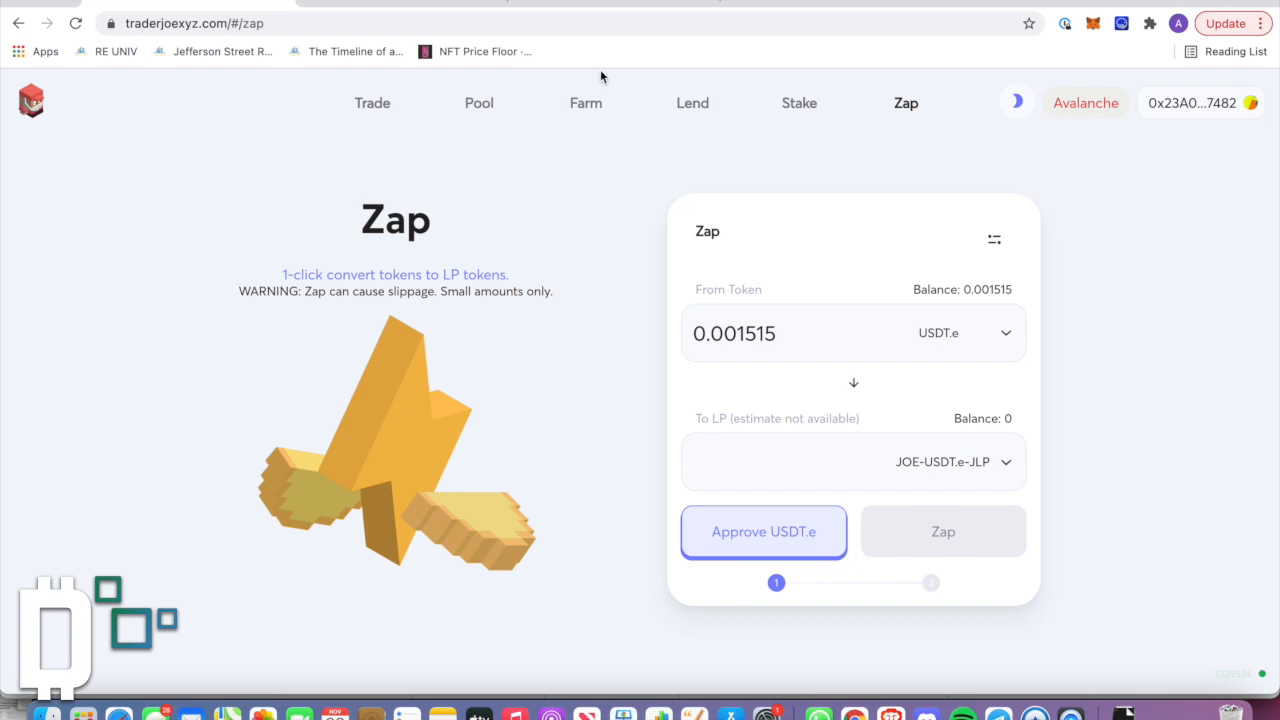
Step: Follow the footer's chrtr.io link to the CHRTR JOE-WAVAX price chart
scroll("down", 3)
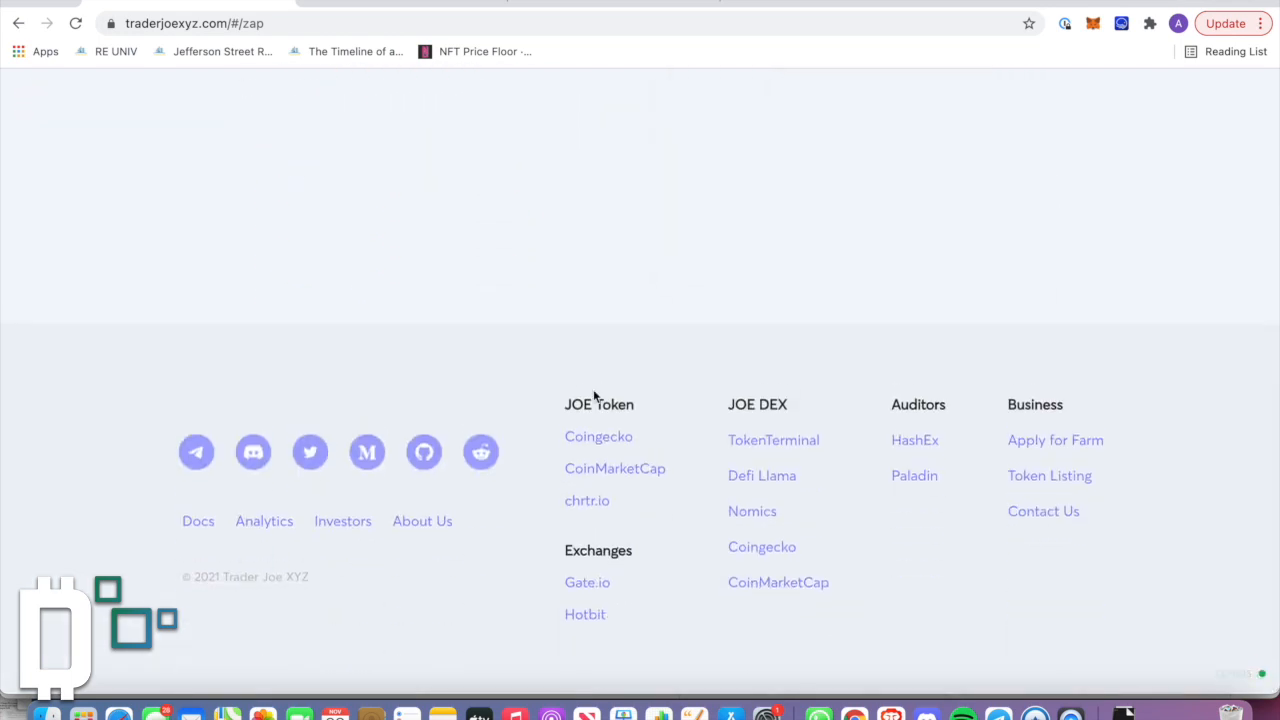
mouse_move(588, 500)
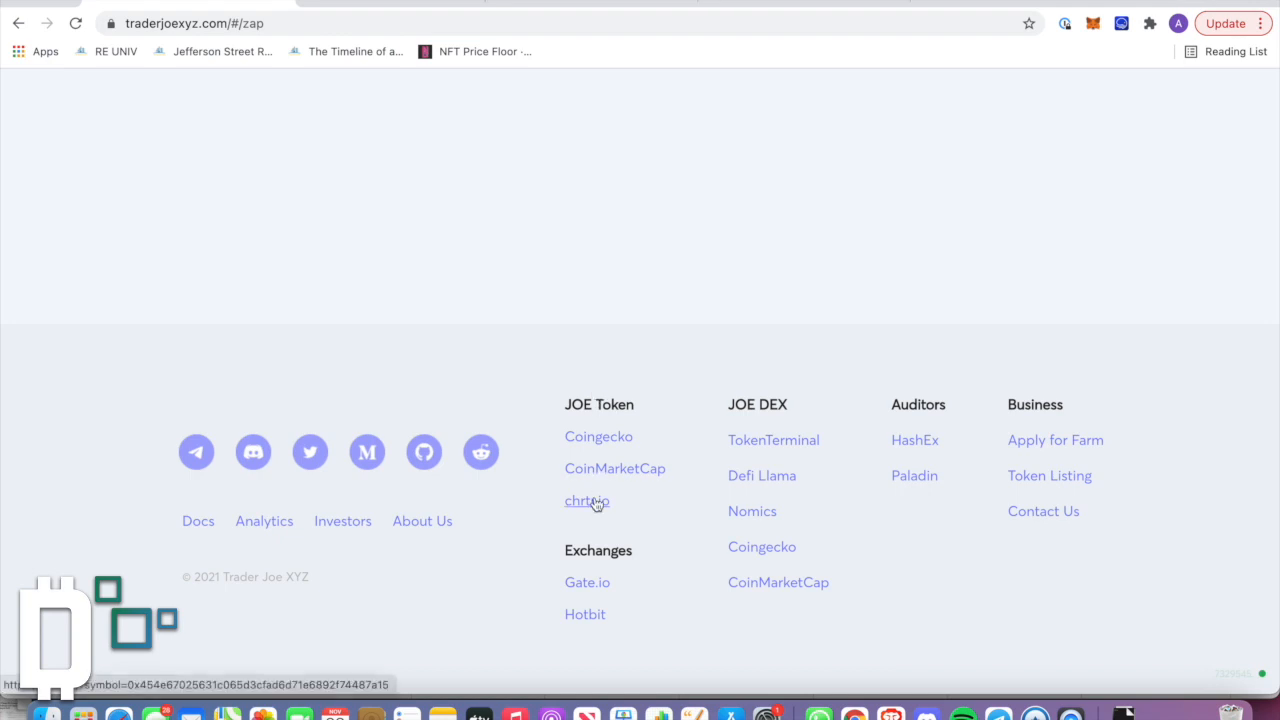
mouse_move(600, 218)
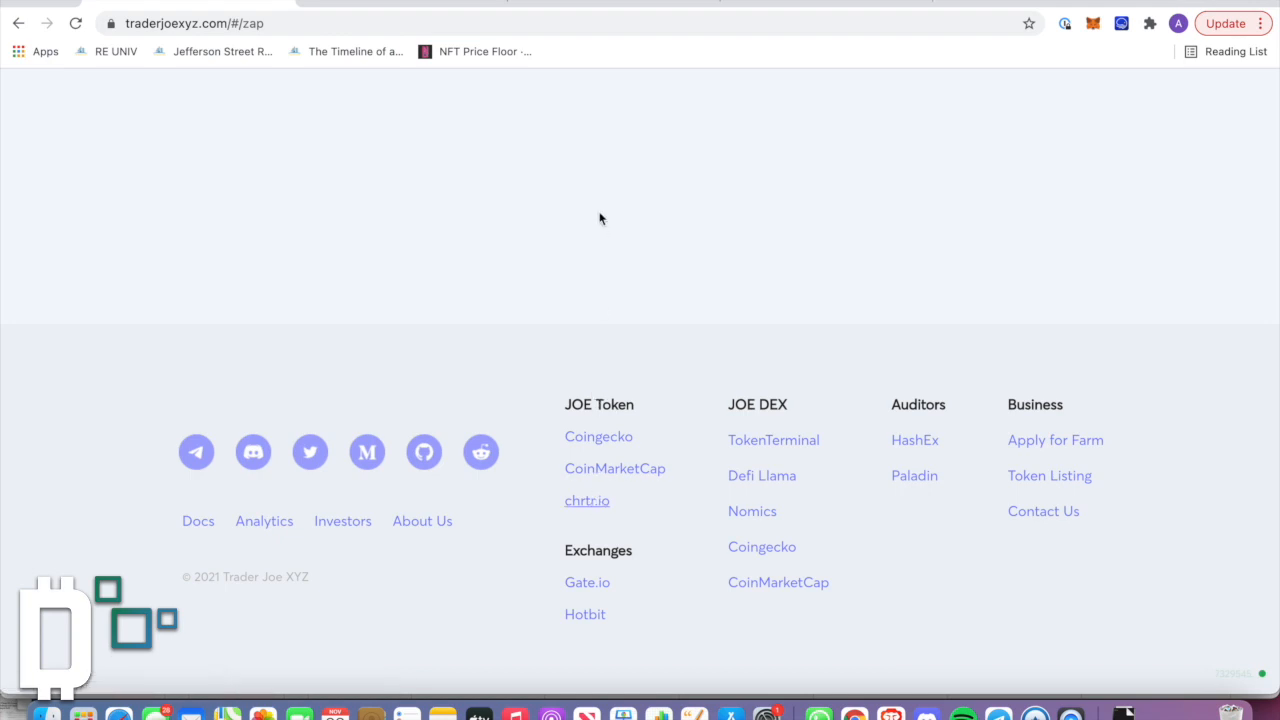
left_click(588, 500)
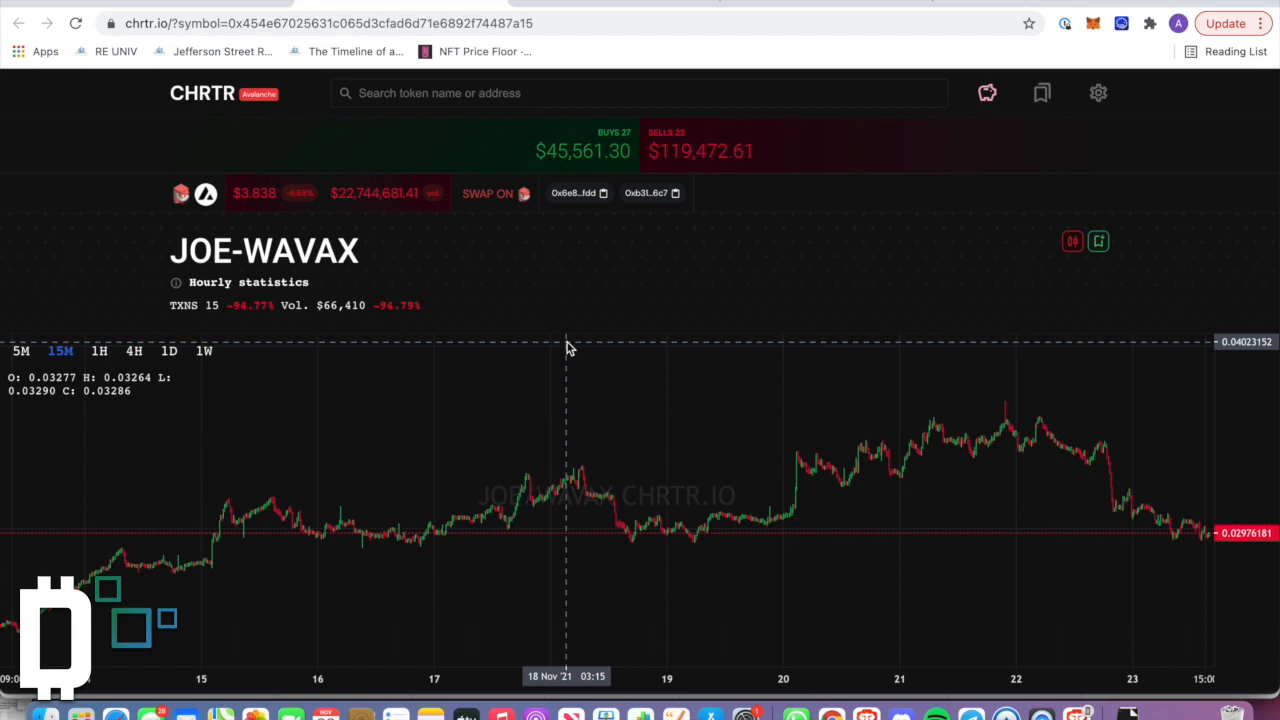
Step: Search CHRTR for 'joe' to find other JOE trading pairs
scroll("down", 3)
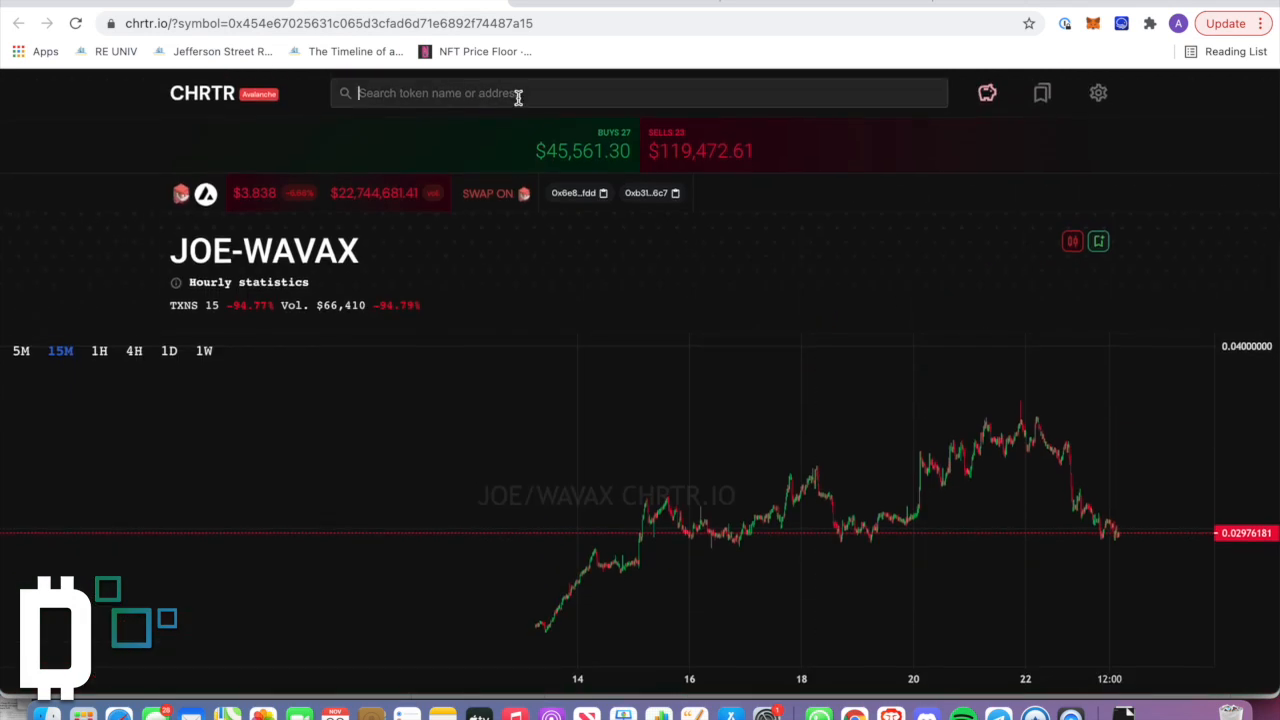
type("joe")
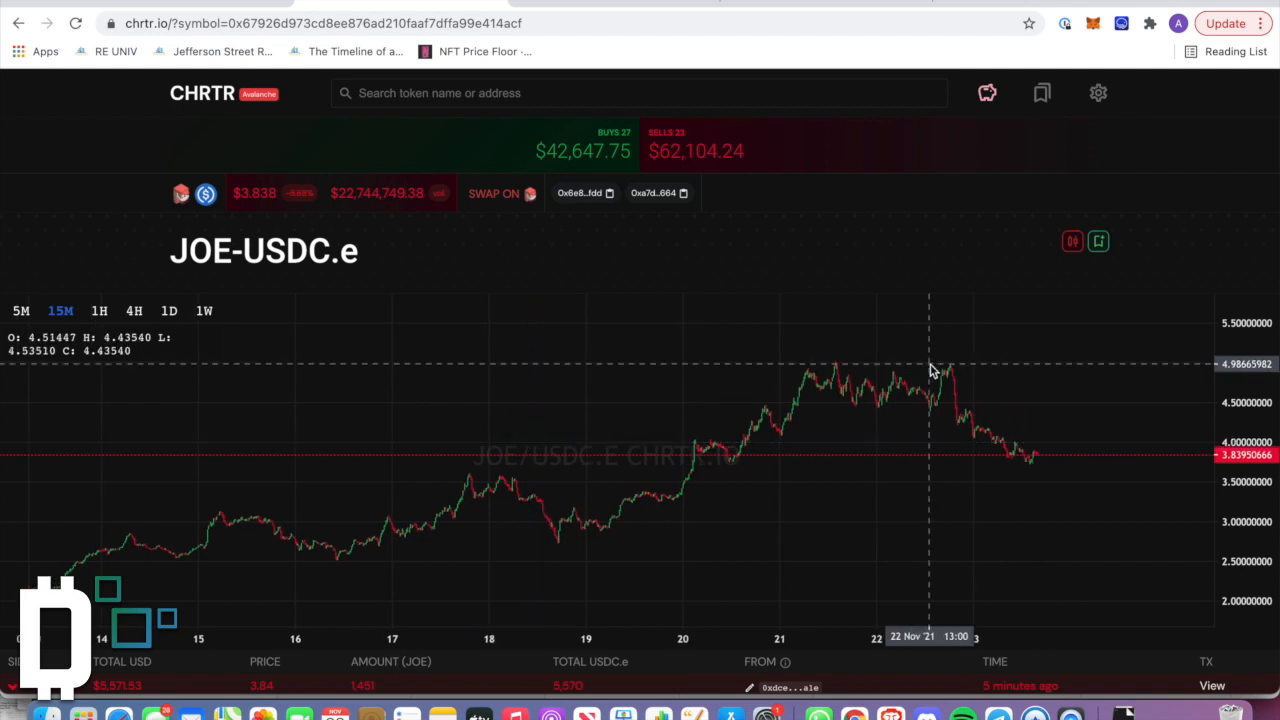
mouse_move(1036, 472)
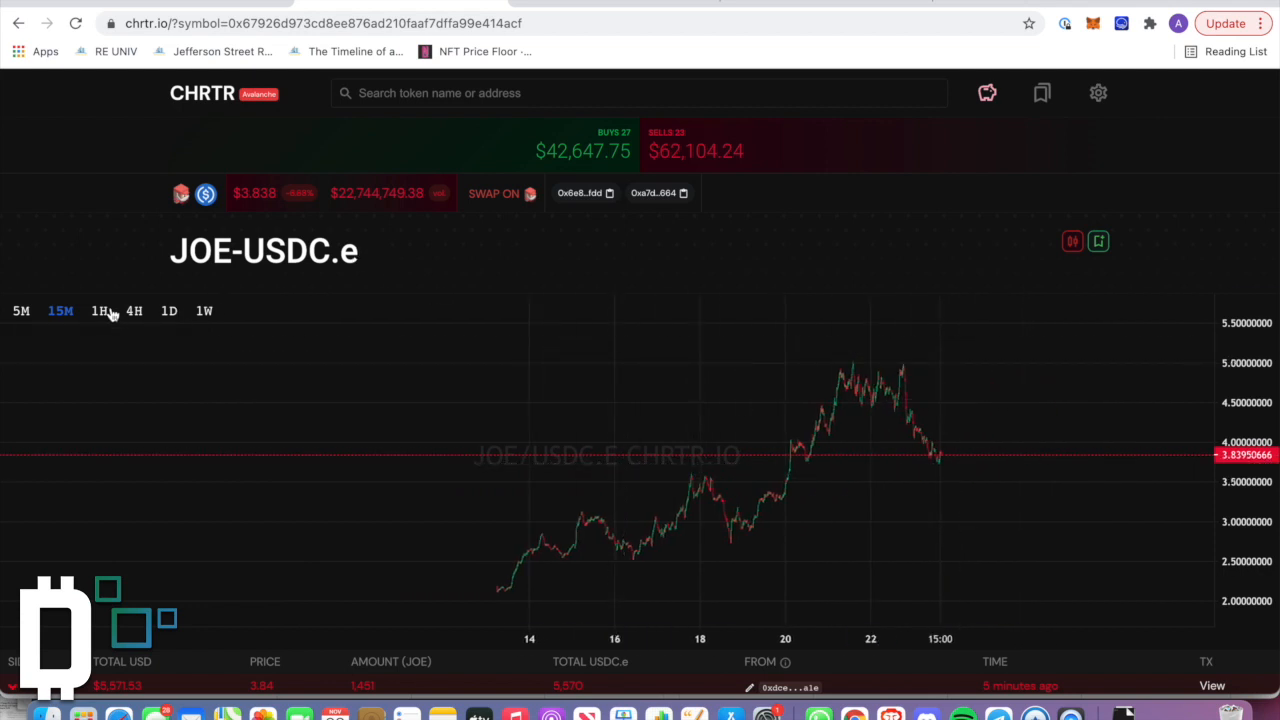
Step: Show the JOE-USDC.e chart as 1D candles zoomed out to September–November
left_click(100, 312)
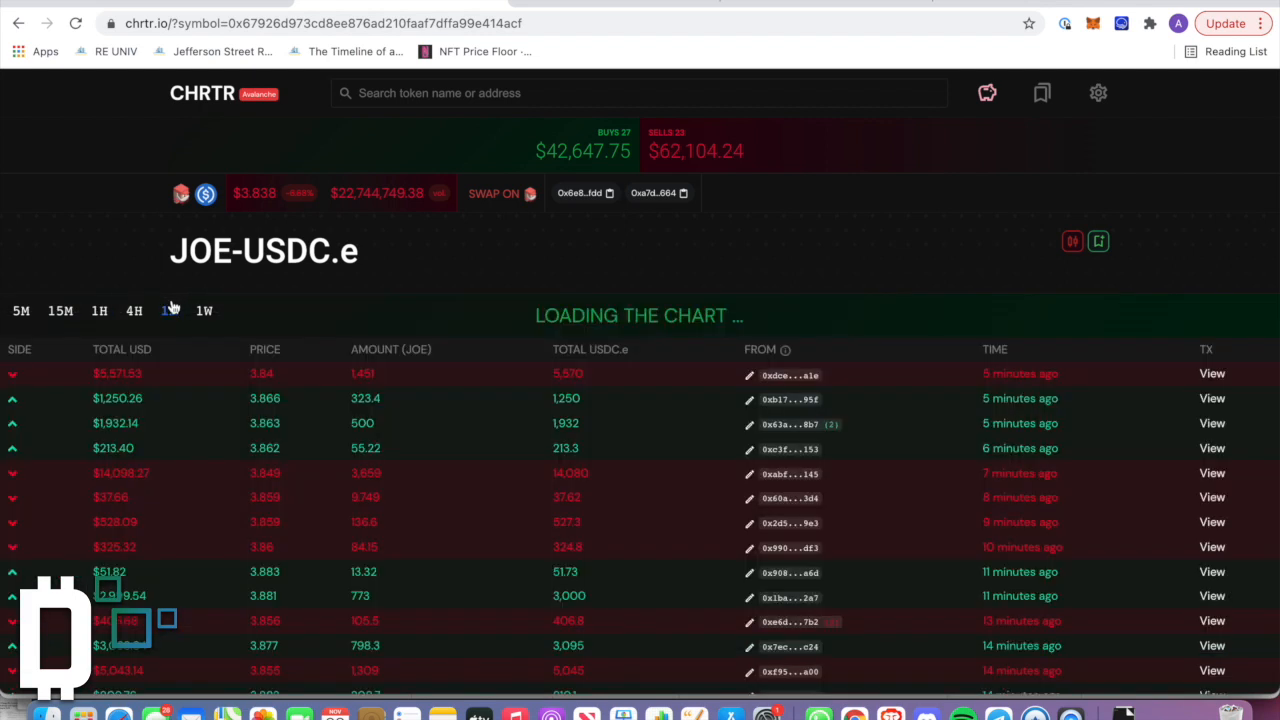
left_click(168, 310)
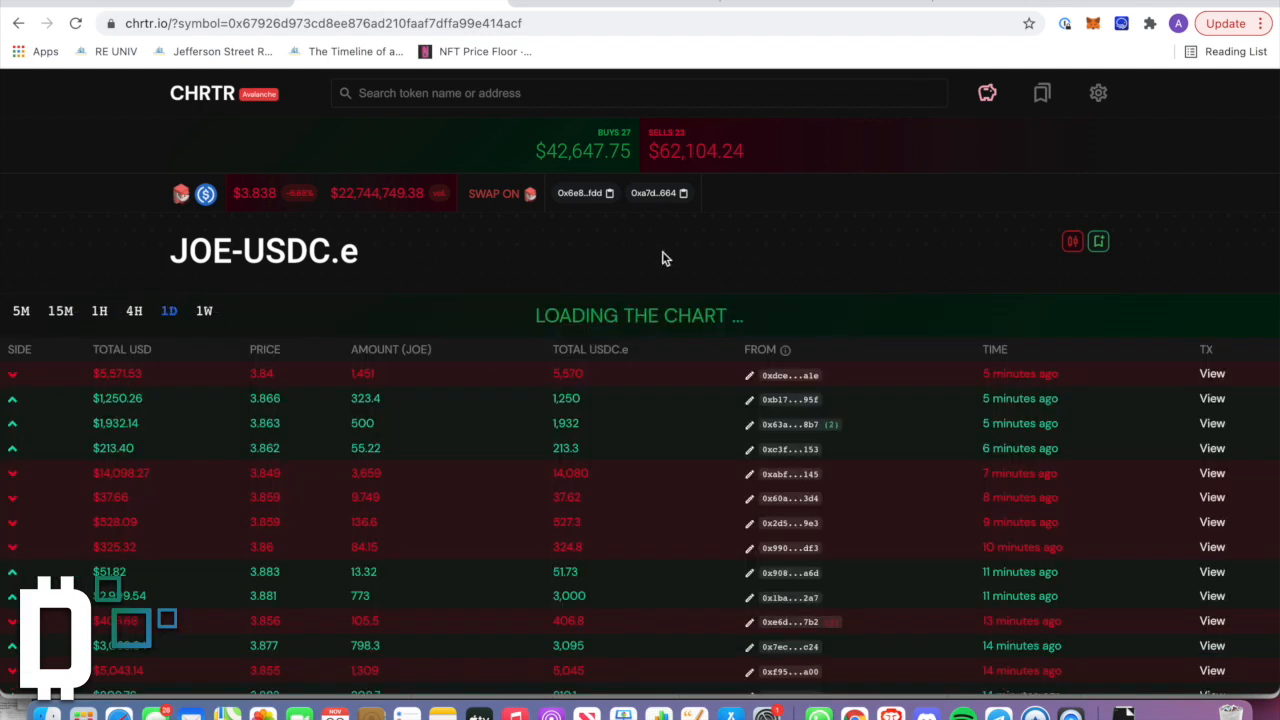
mouse_move(660, 376)
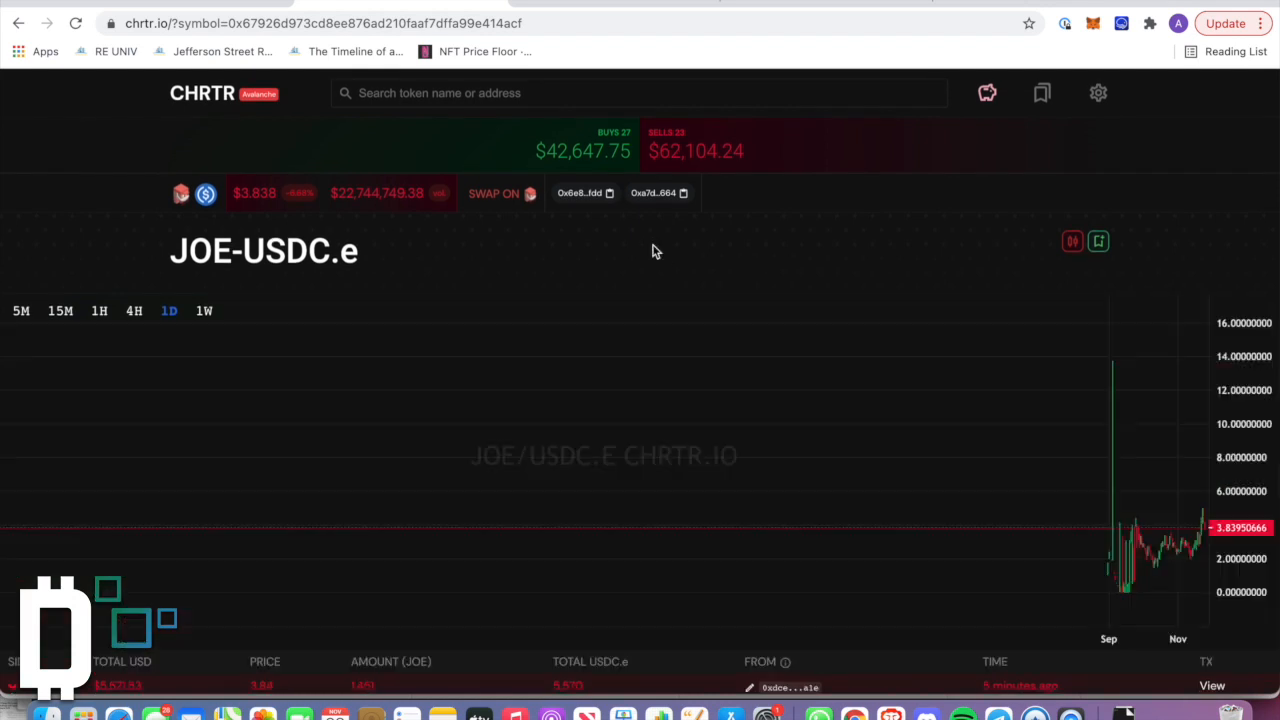
scroll("down", 3)
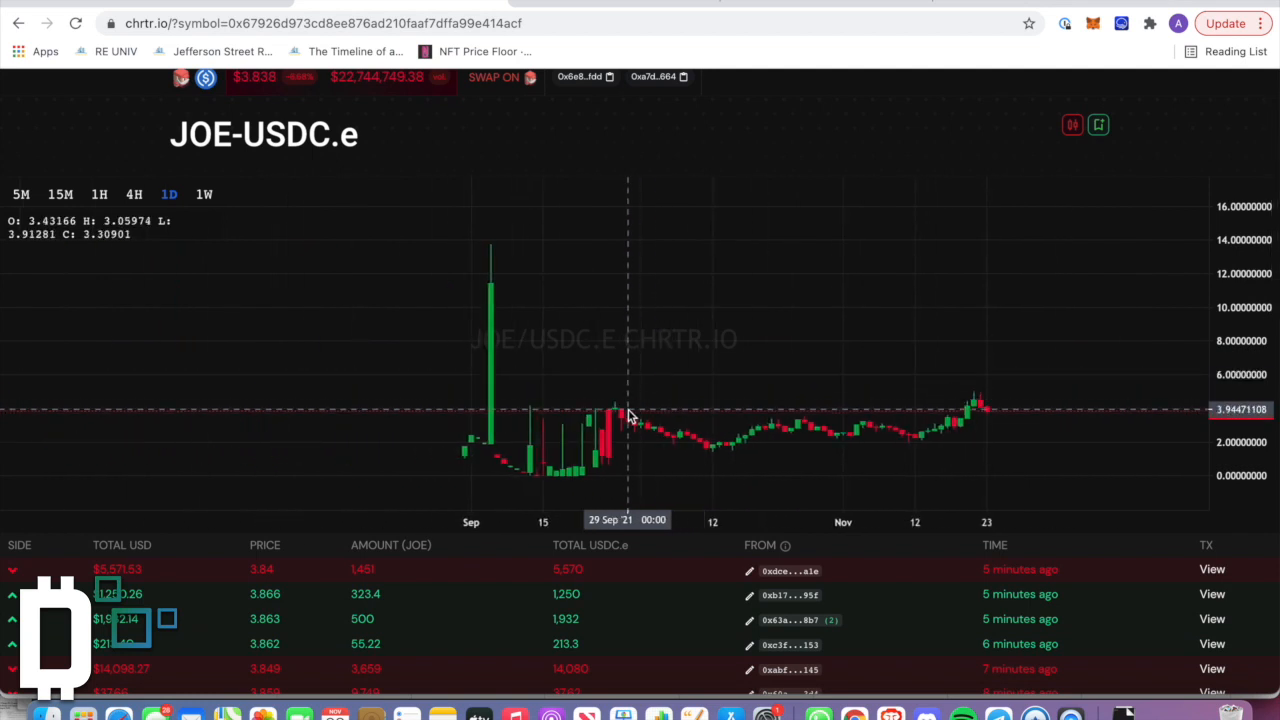
mouse_move(628, 404)
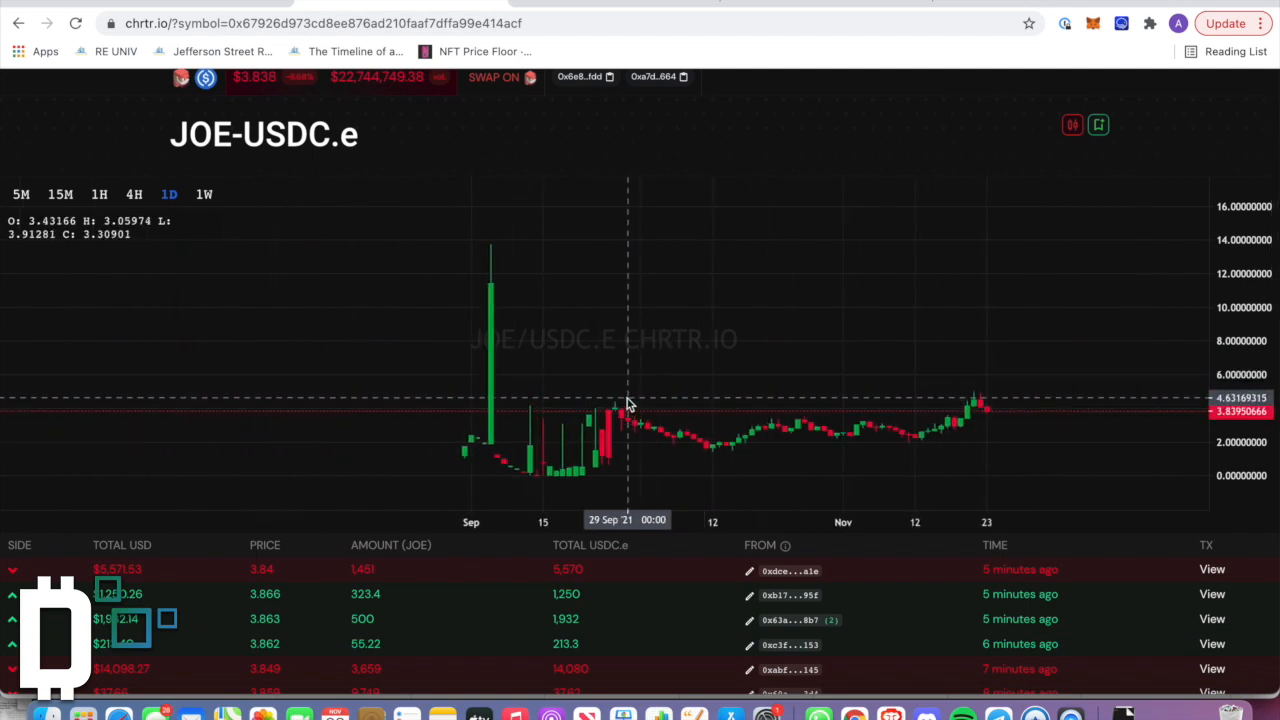
mouse_move(840, 376)
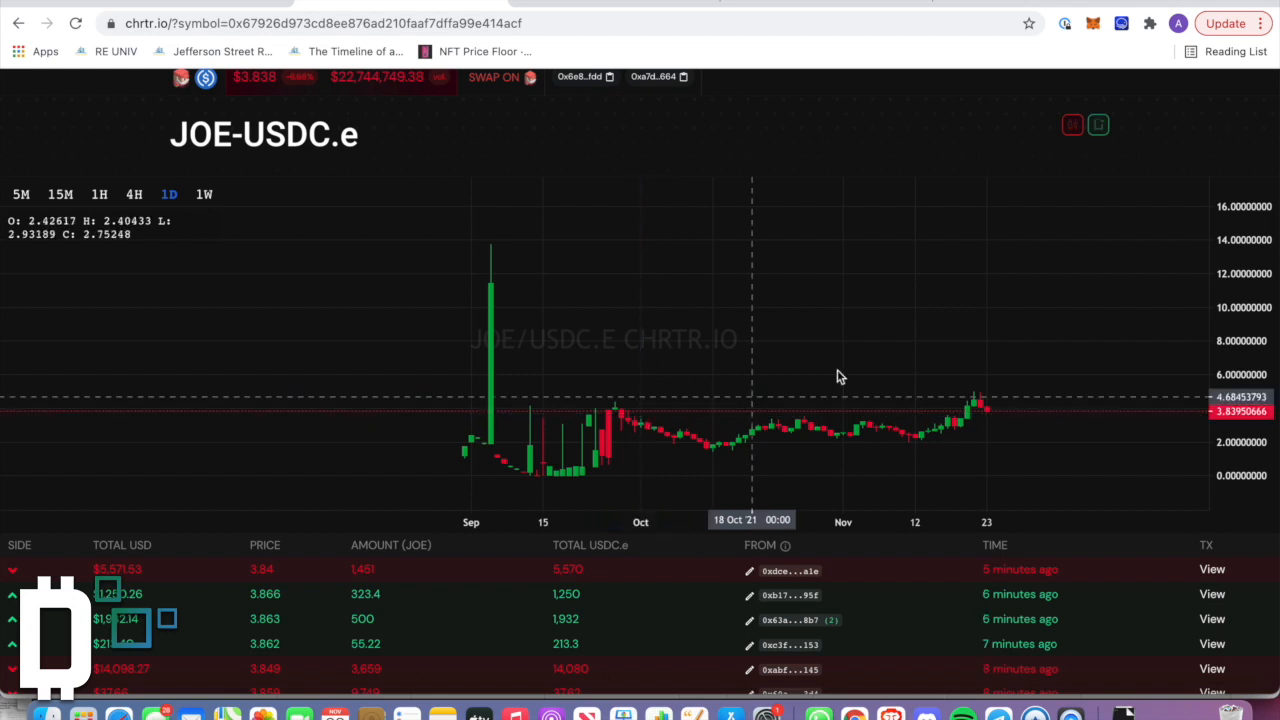
mouse_move(1272, 398)
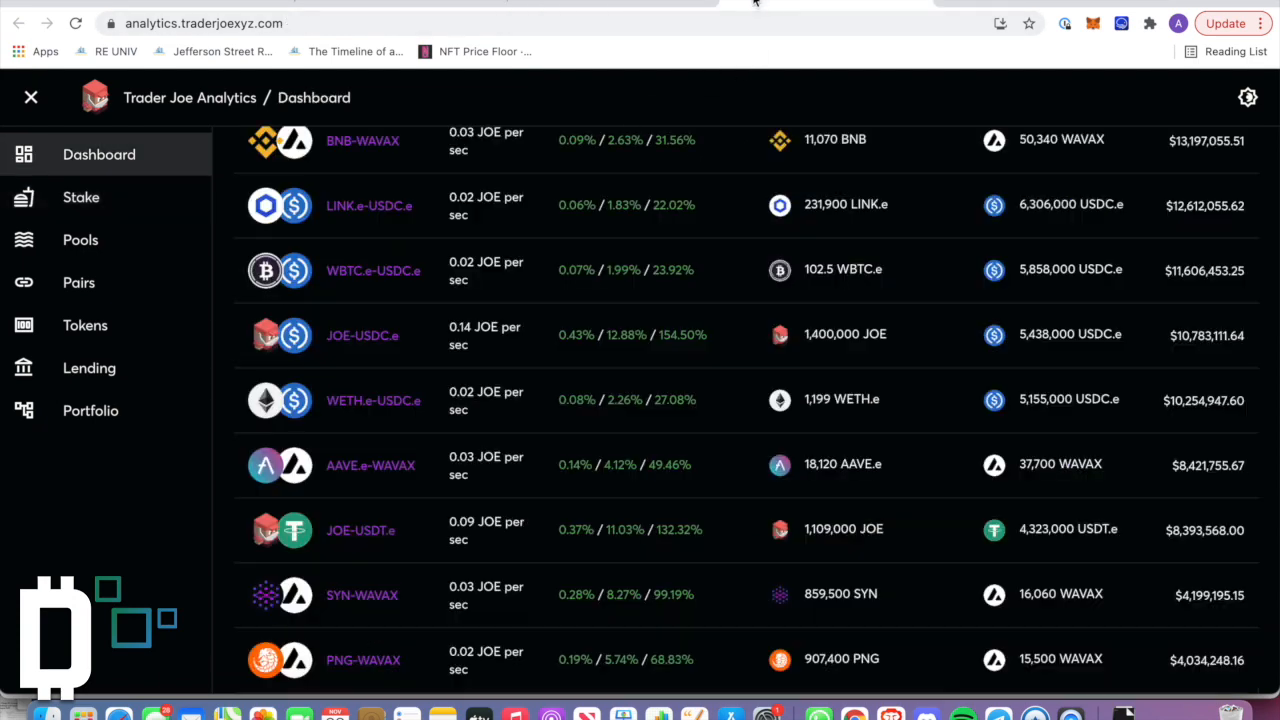
Step: Scroll back up the Analytics dashboard pools table
scroll("up", 3)
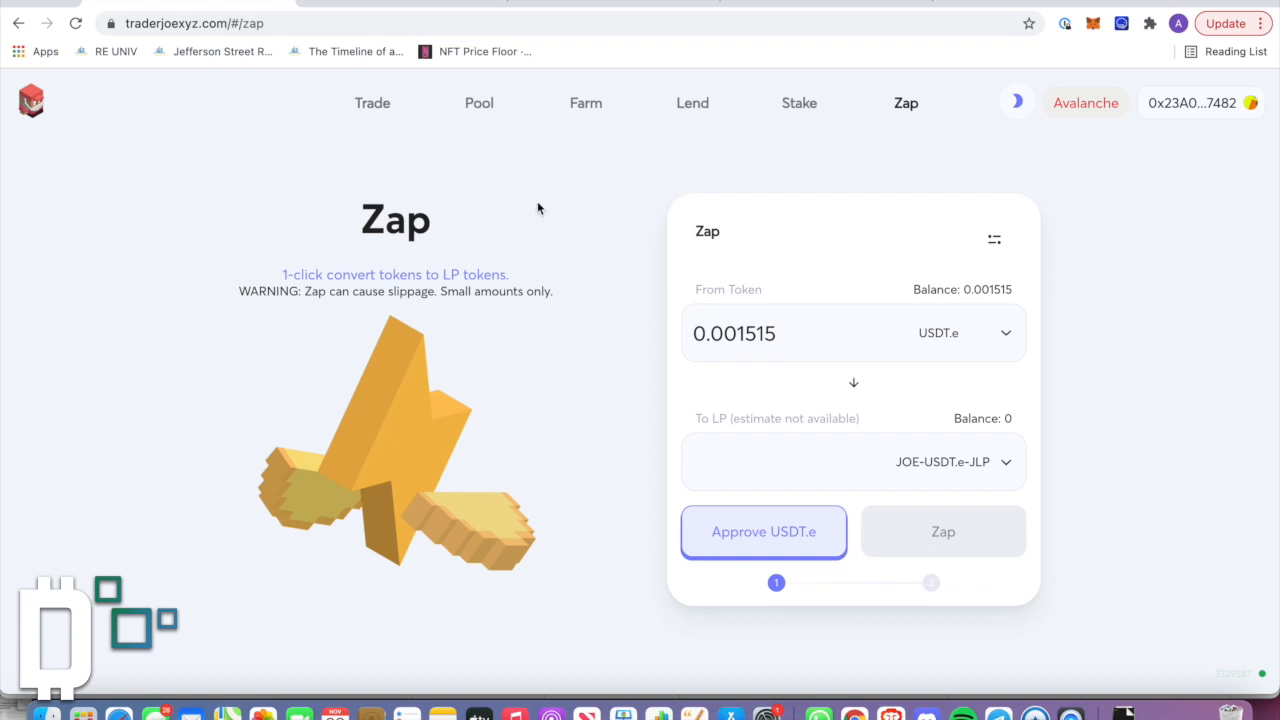
mouse_move(600, 244)
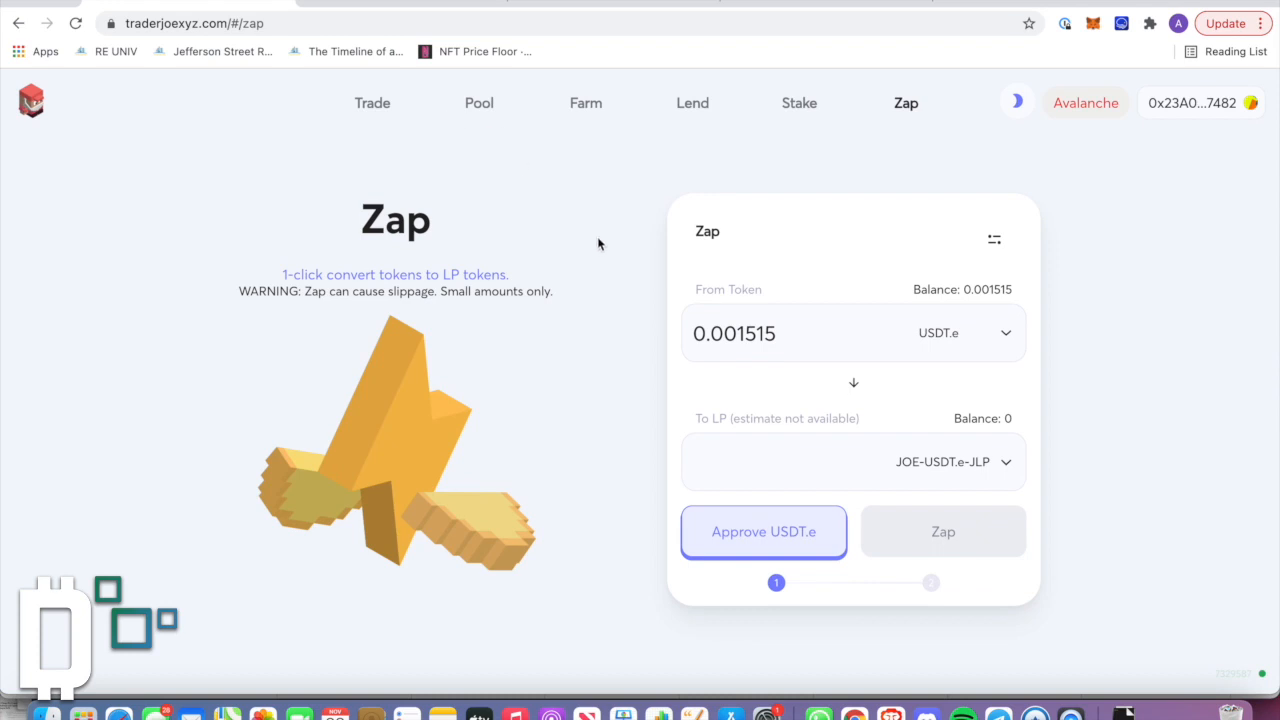
Step: Enable dark mode and show the AVAX to USDT.e swap form
left_click(1016, 102)
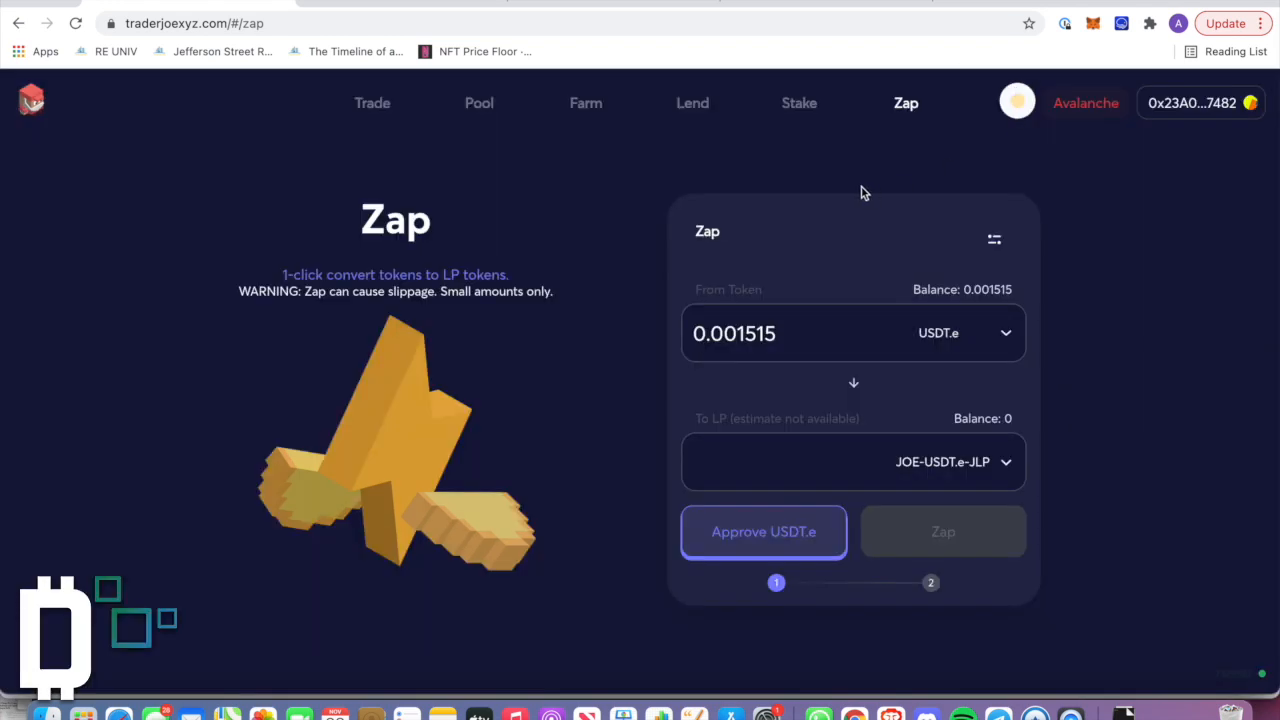
left_click(372, 102)
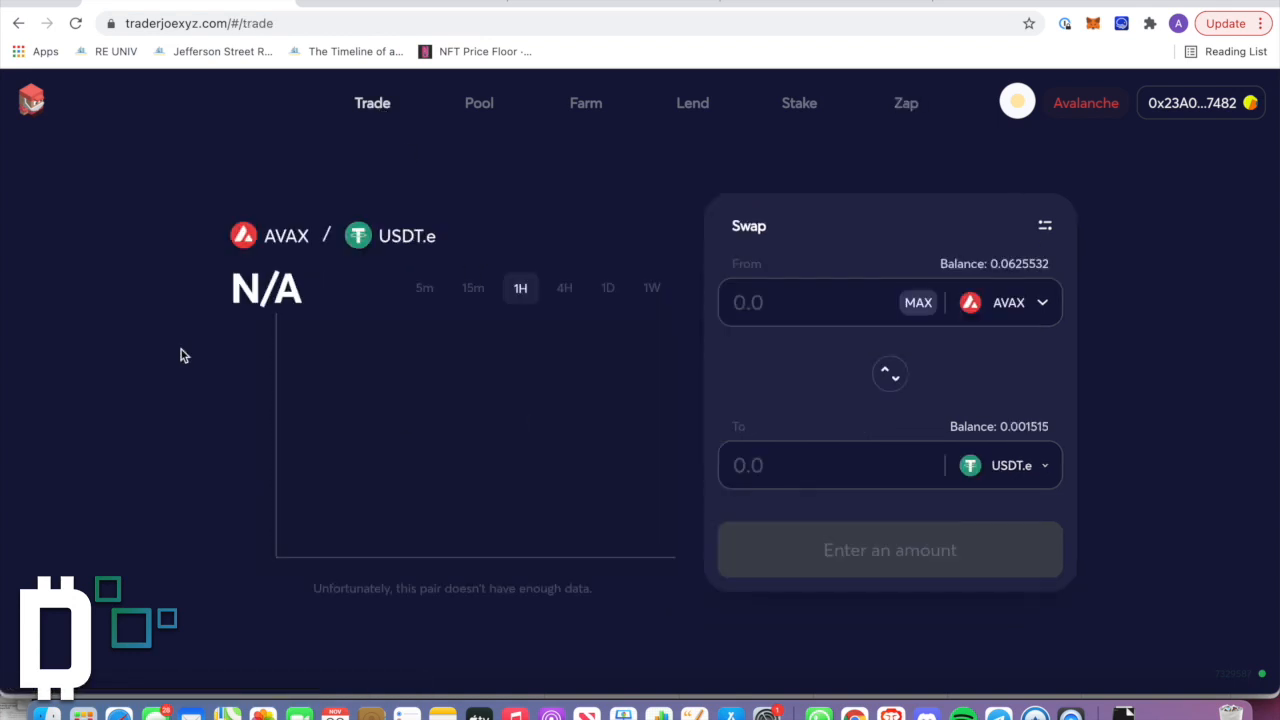